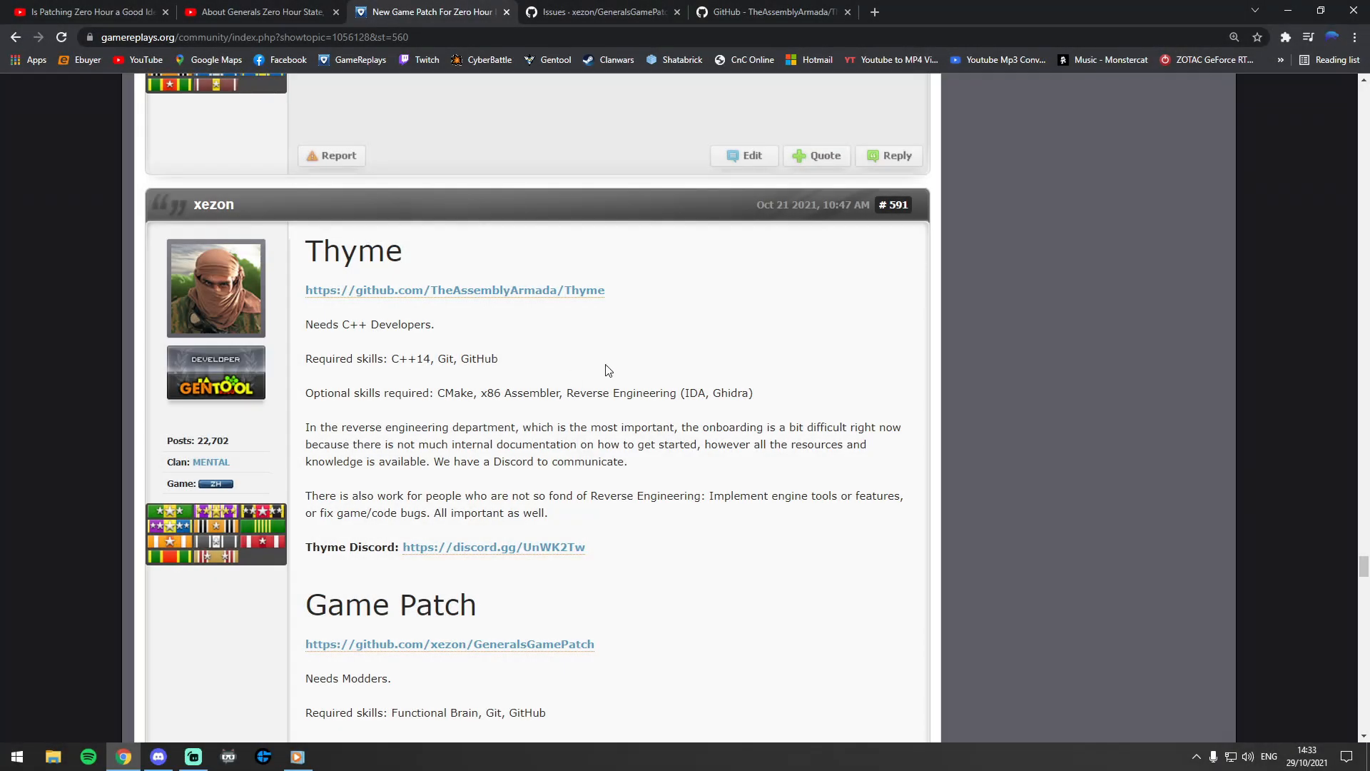
mouse_move(625, 350)
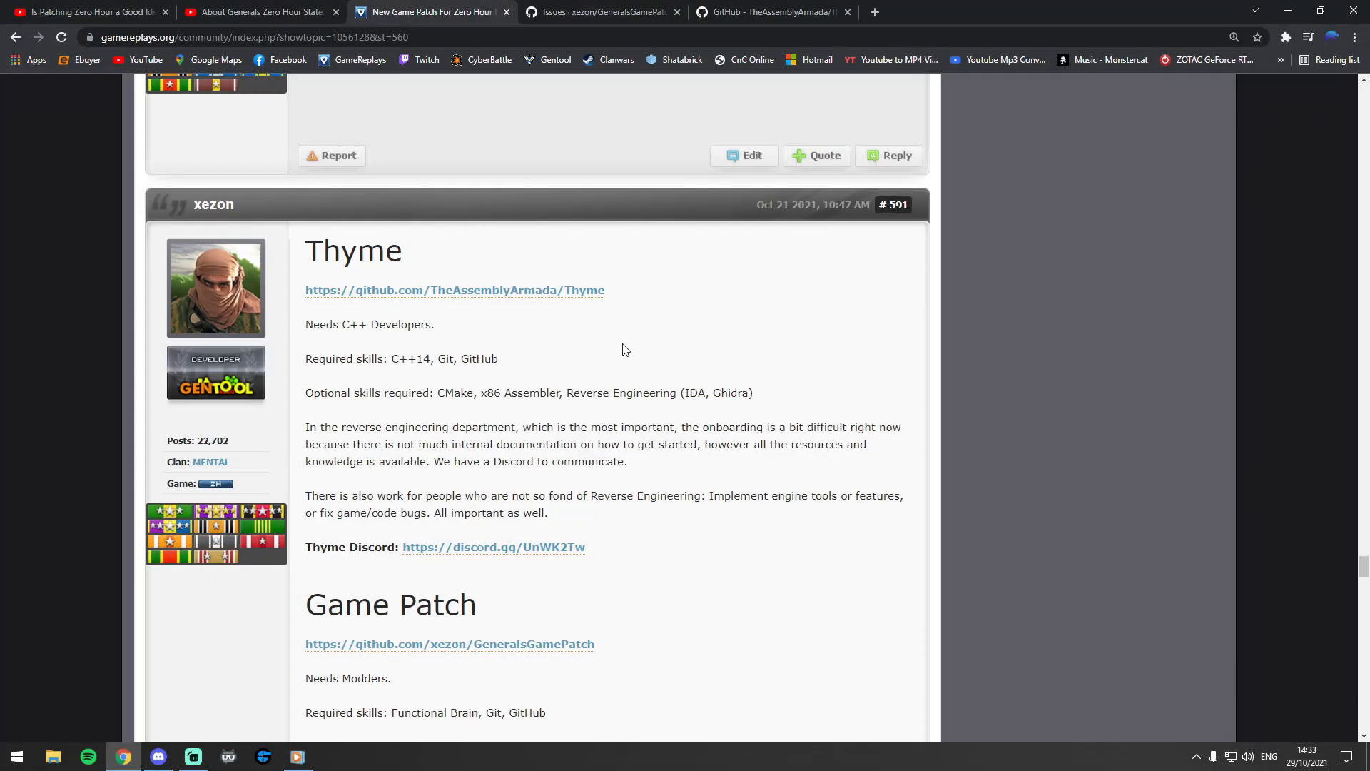
mouse_move(583, 359)
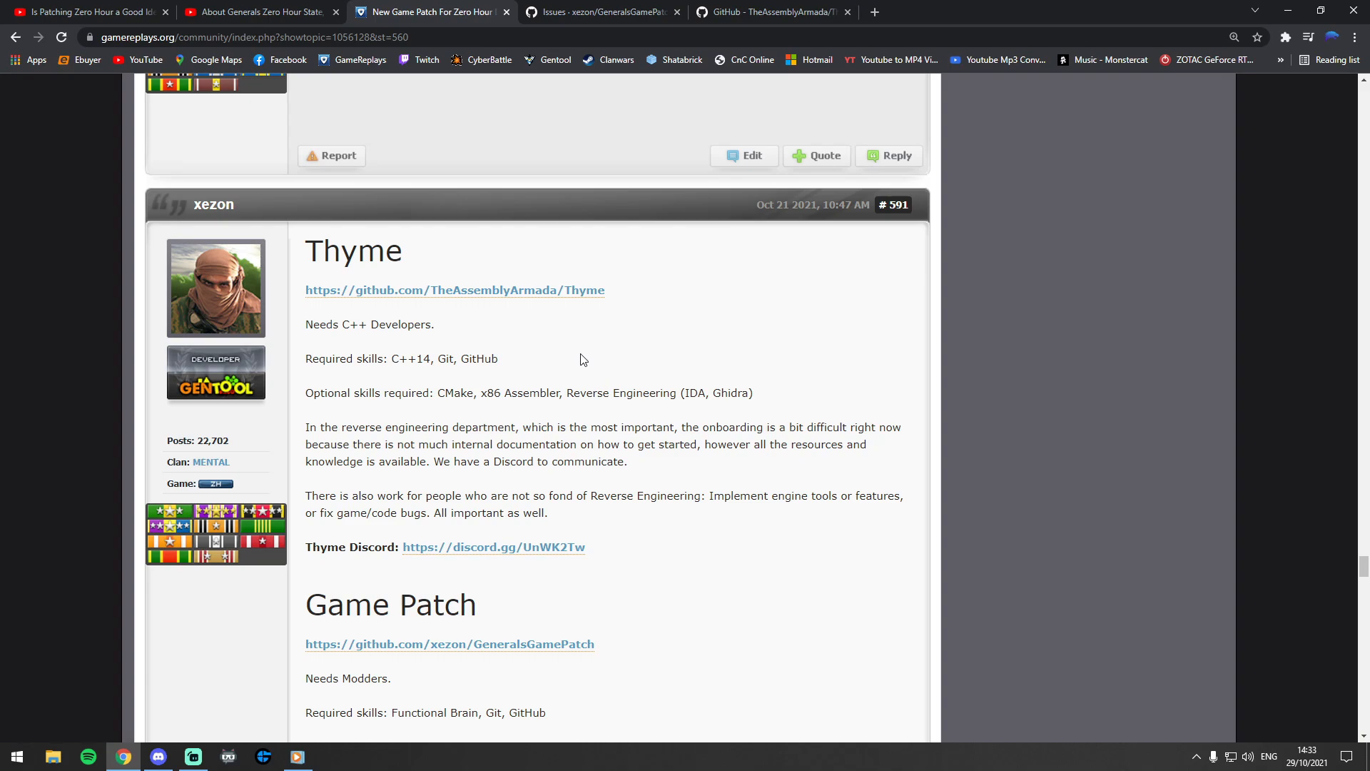
mouse_move(413, 379)
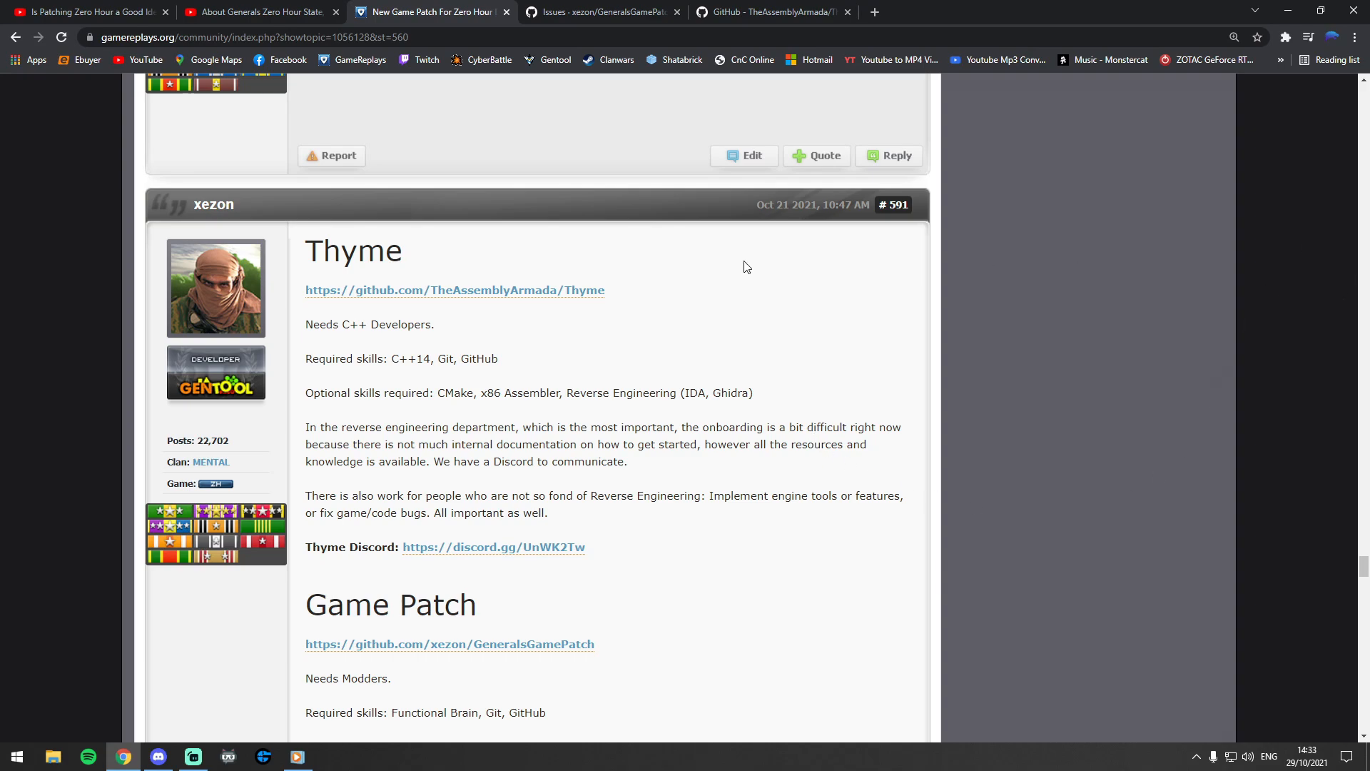
Read the GameReplays post calling for help with Thyme and Game Patch.
double_click(404, 358)
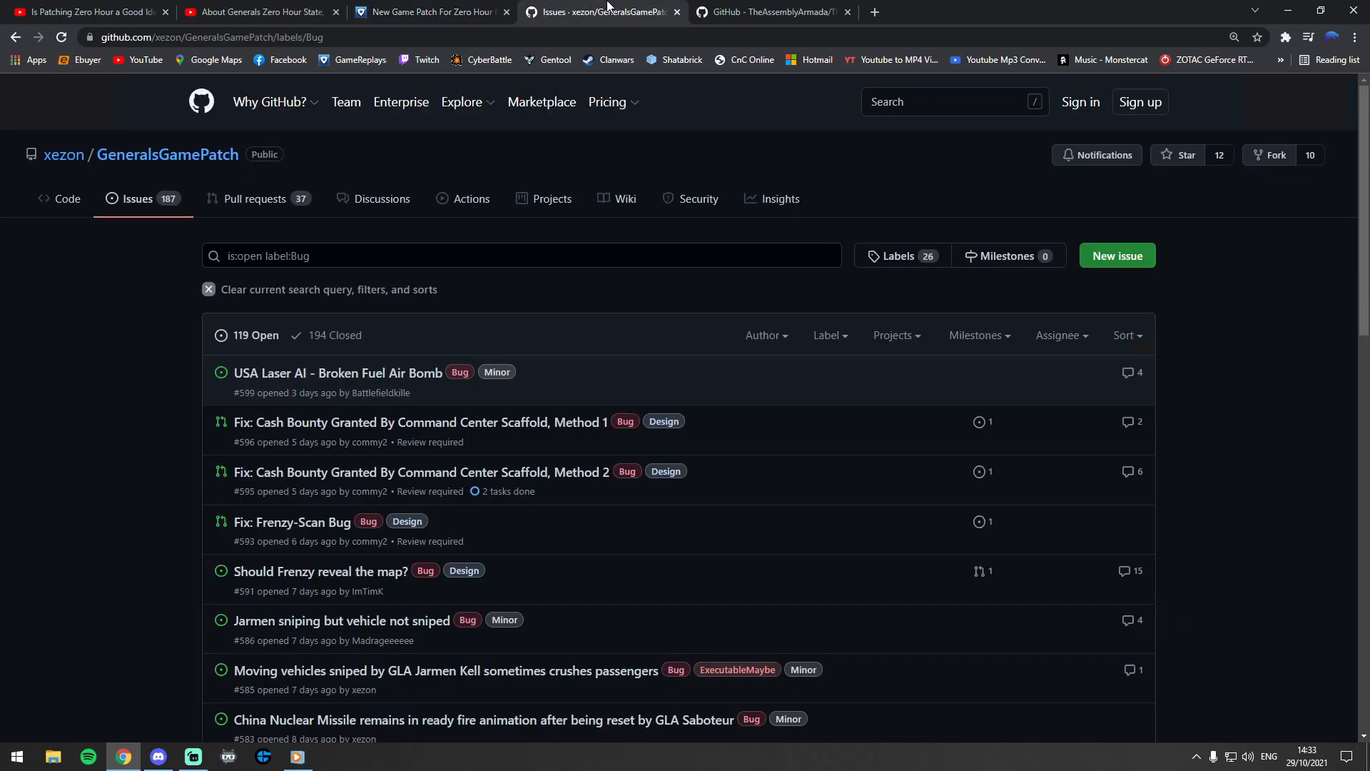
Browse the TheAssemblyArmada/Thyme repo's file list, README and C++ language breakdown.
left_click(770, 11)
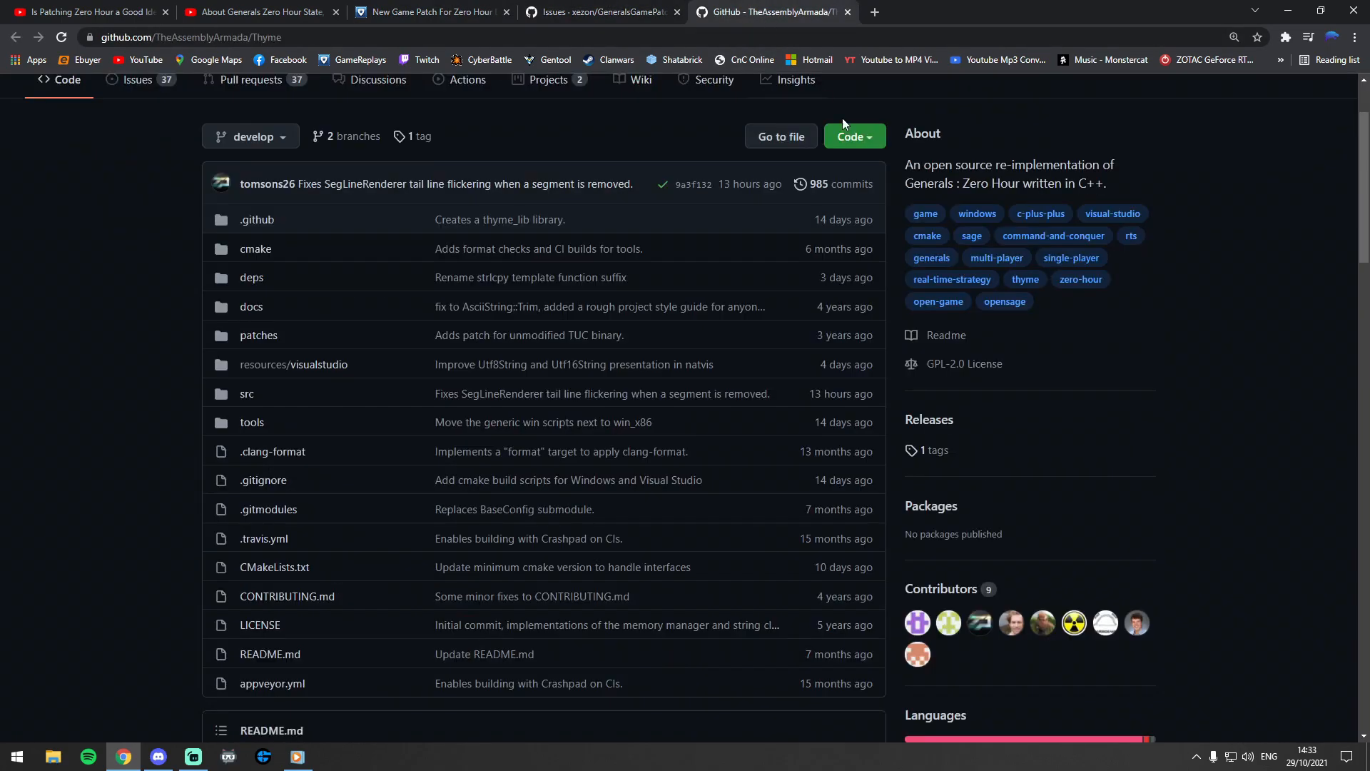
scroll("down", 3)
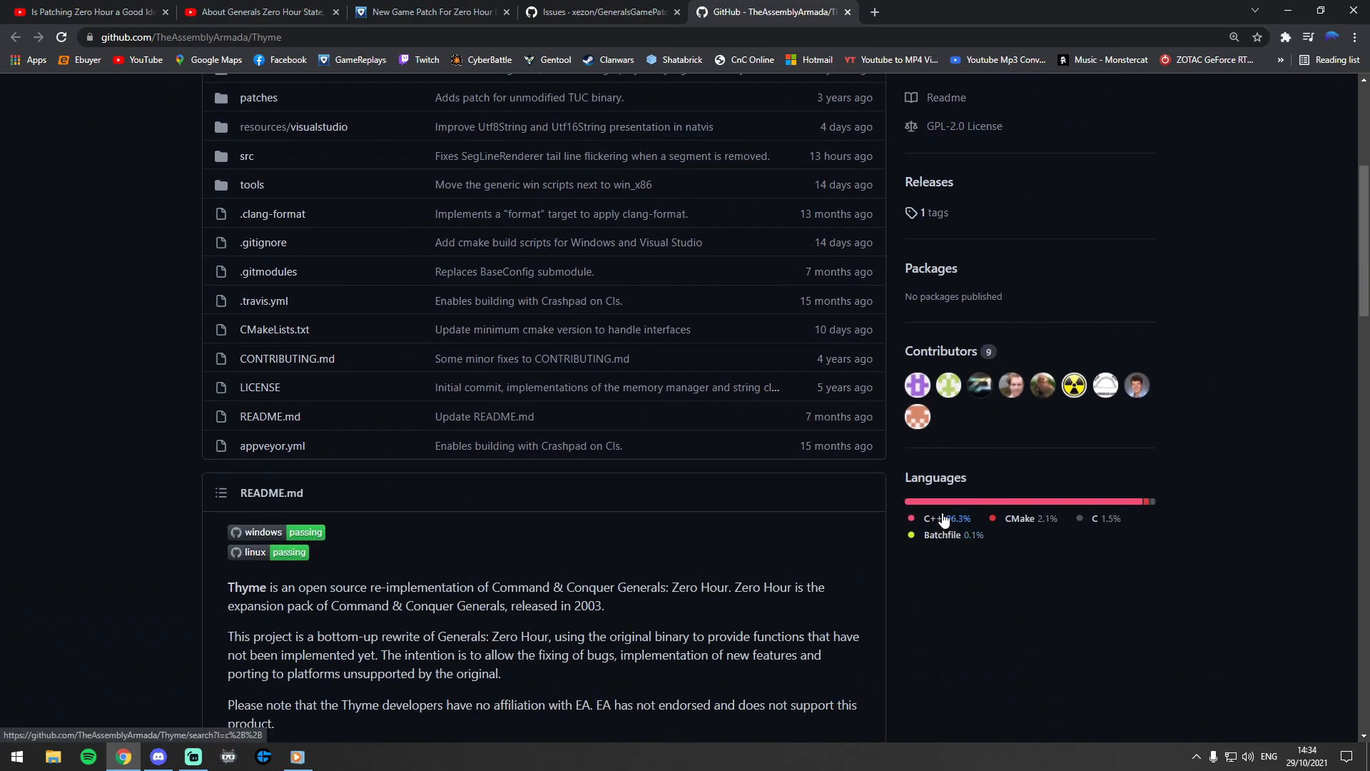
scroll("up", 3)
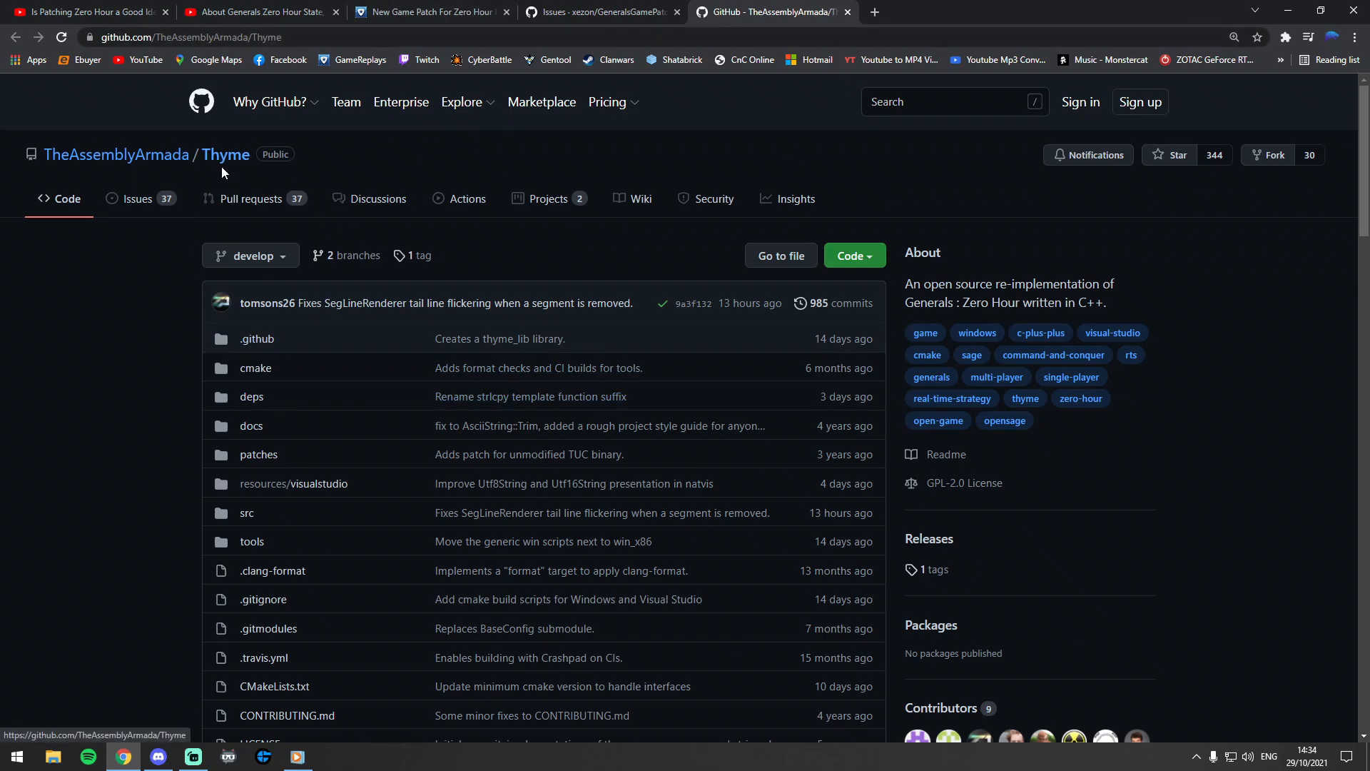
scroll("down", 3)
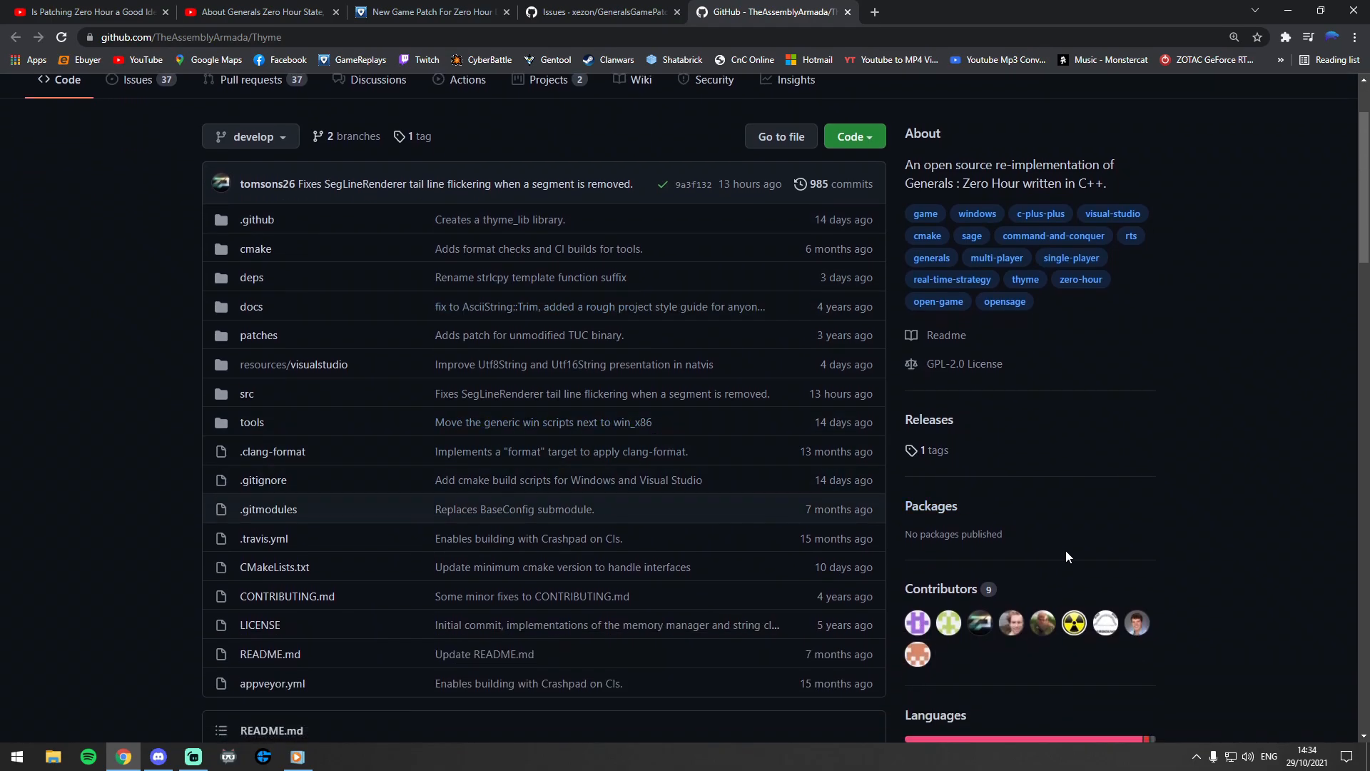
mouse_move(959, 630)
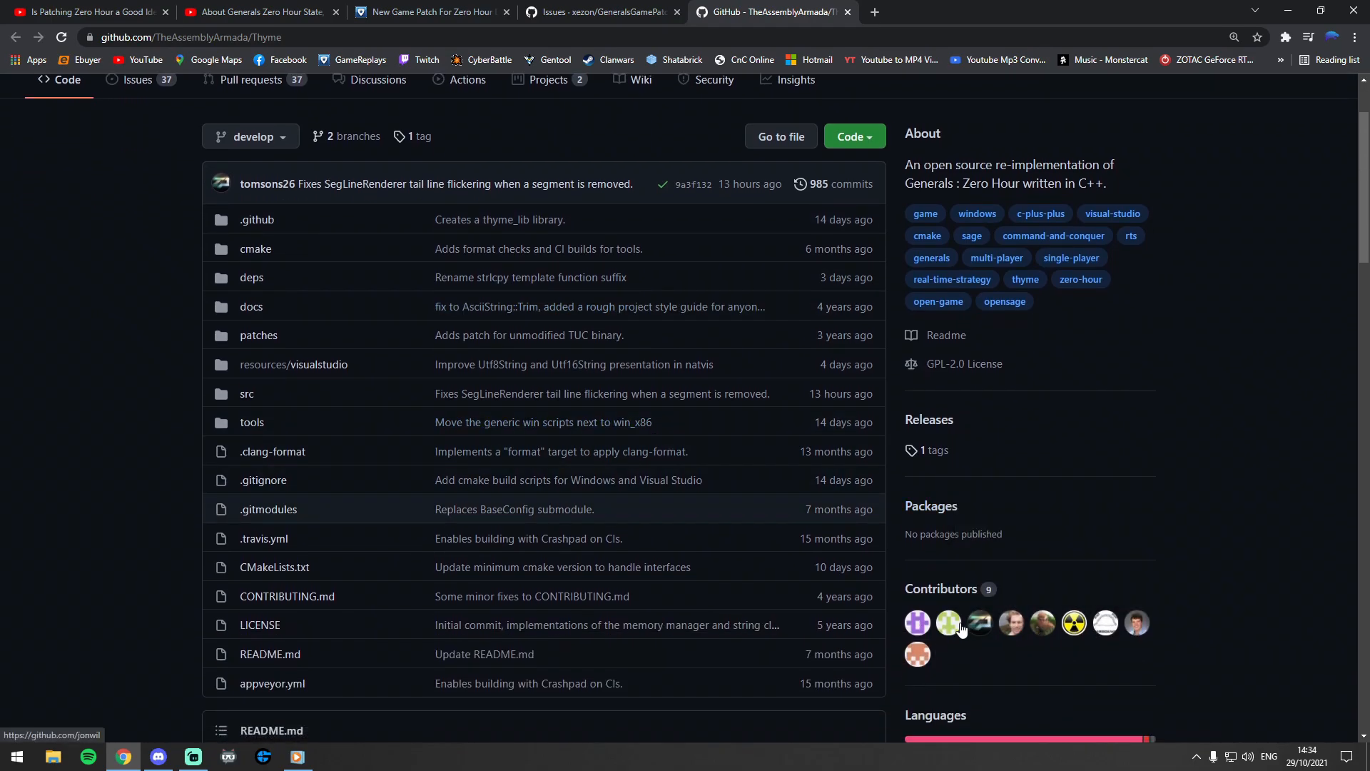
mouse_move(918, 622)
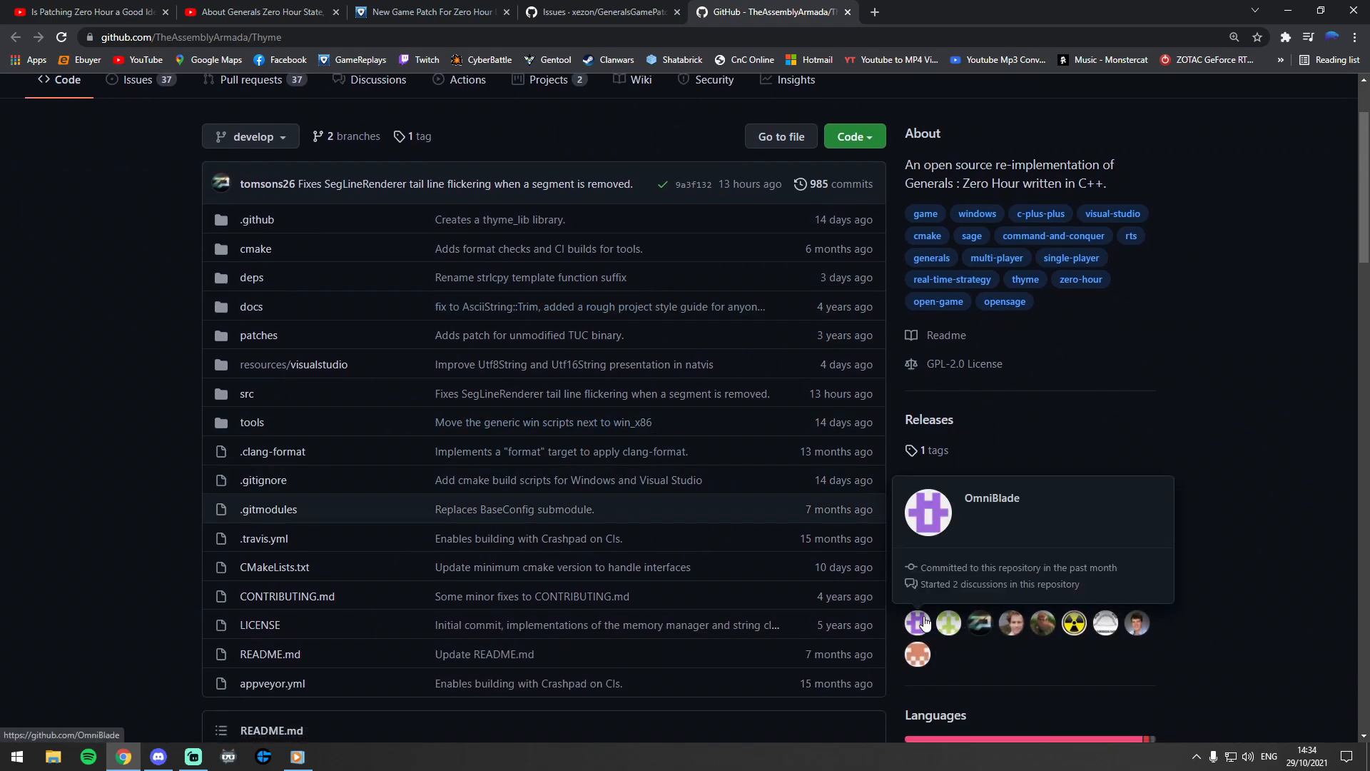
mouse_move(1114, 522)
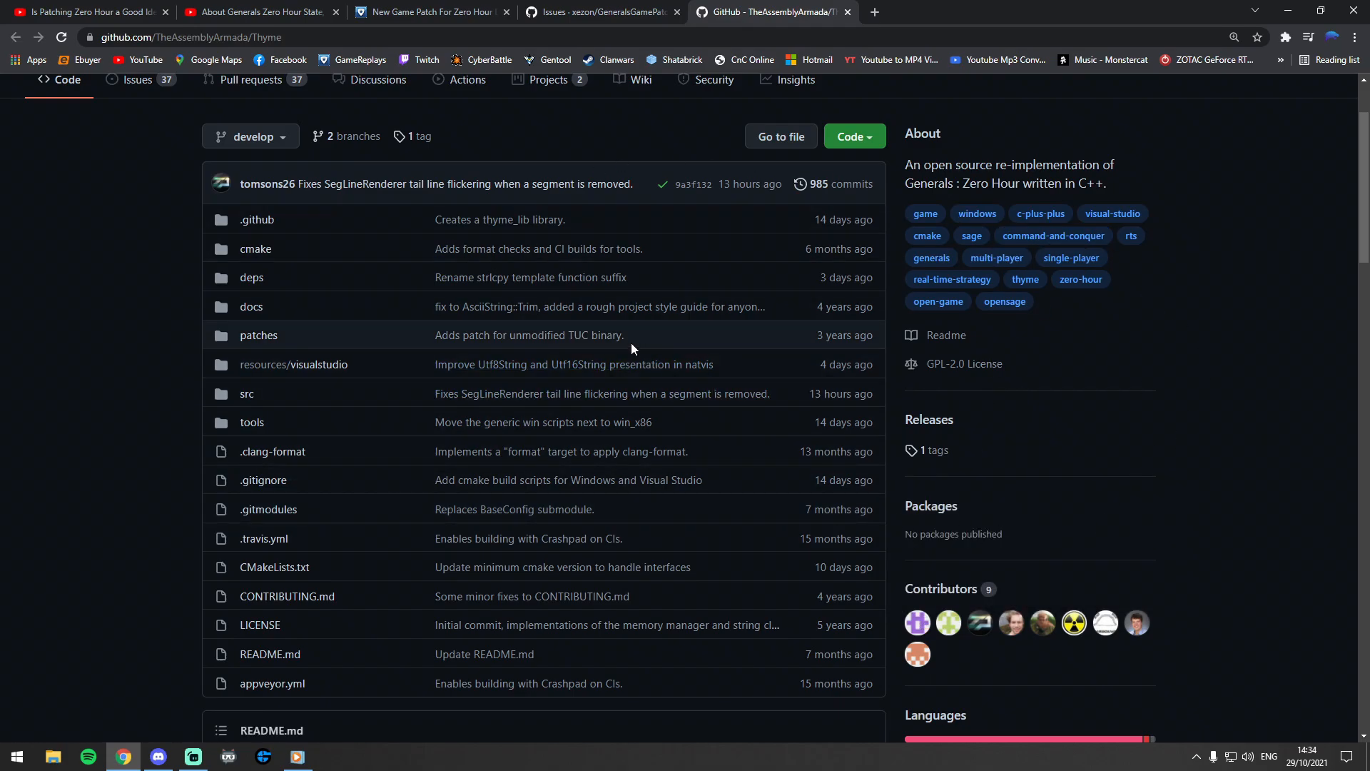
mouse_move(648, 382)
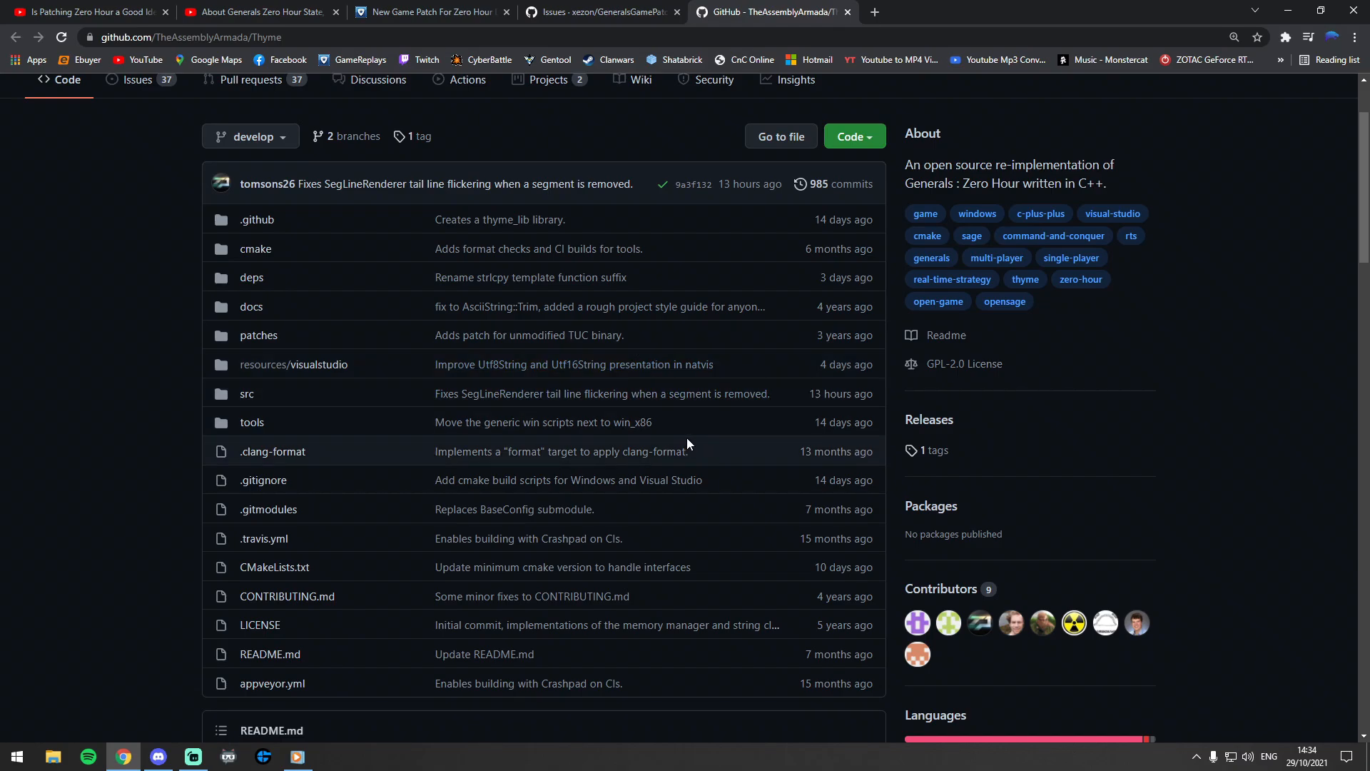
mouse_move(708, 446)
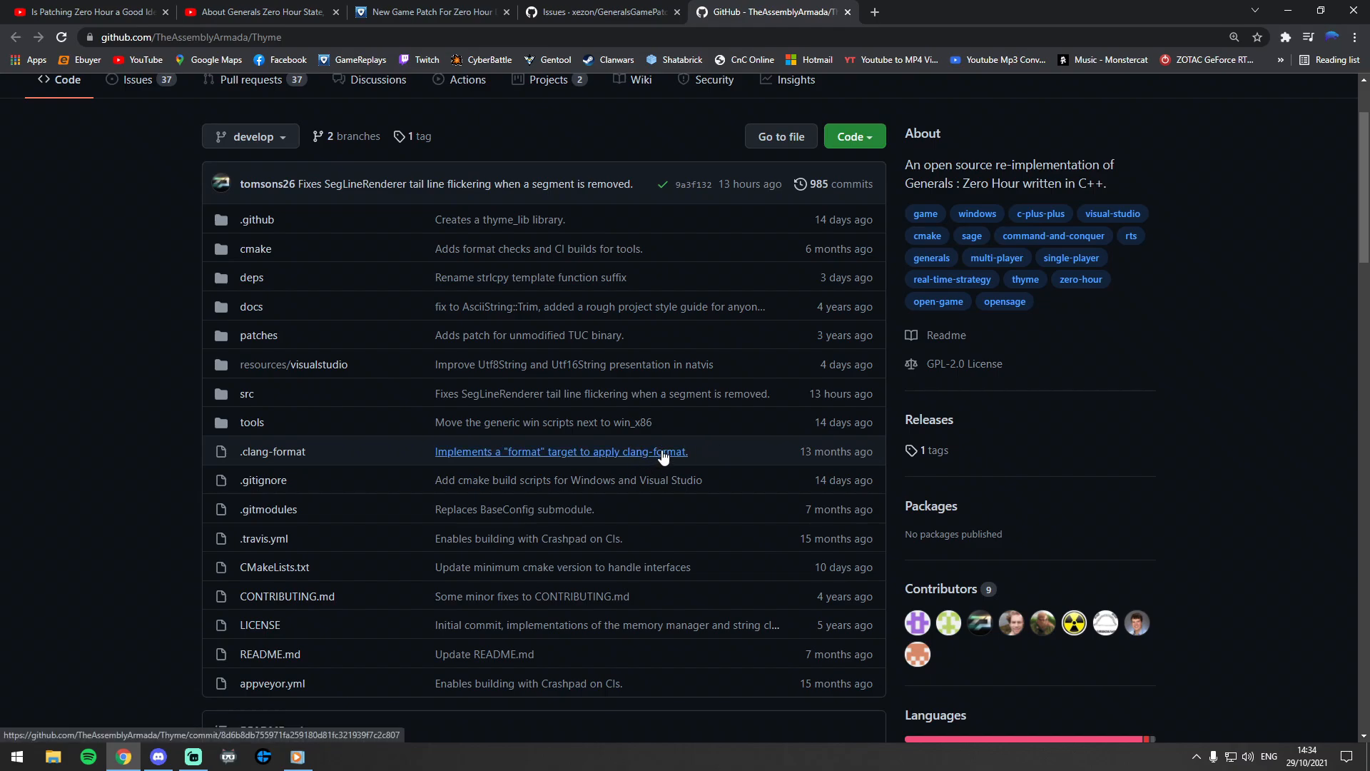
mouse_move(607, 451)
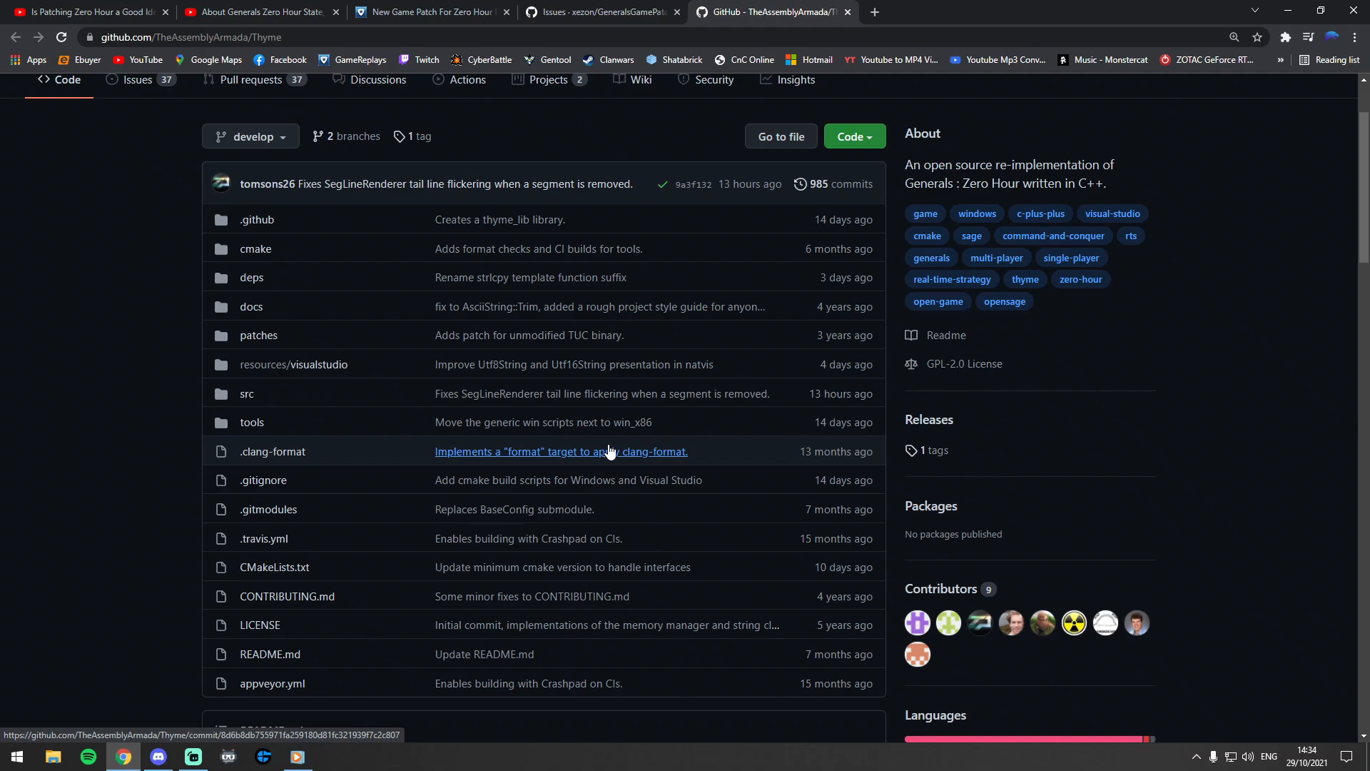
mouse_move(608, 452)
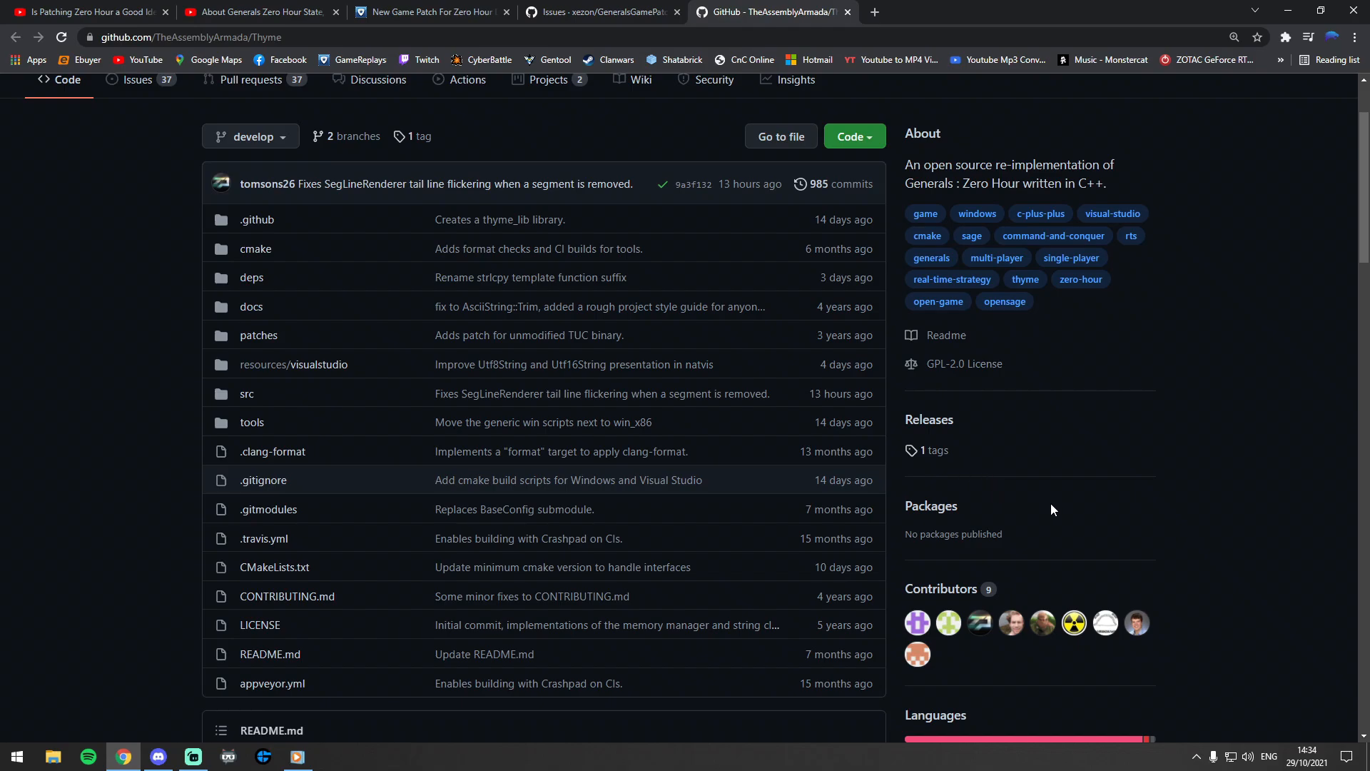
mouse_move(975, 509)
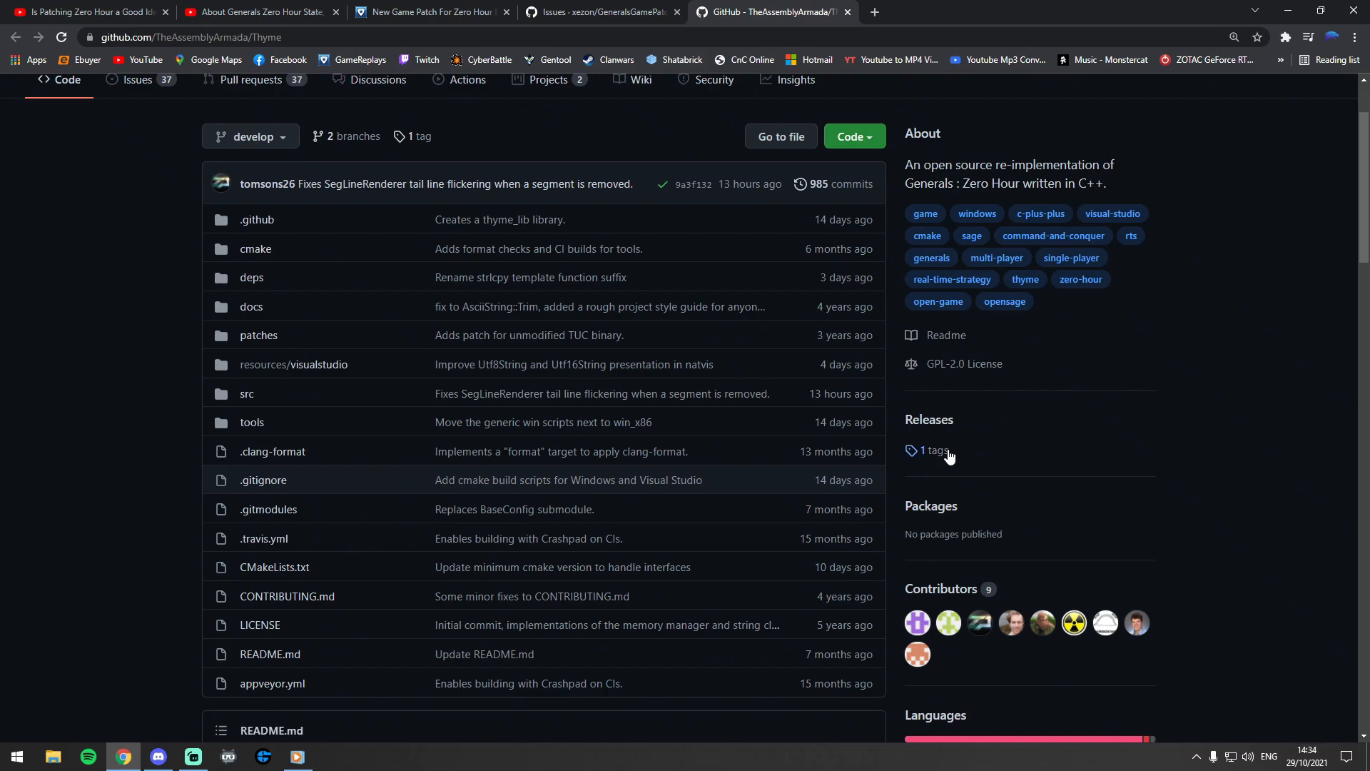
mouse_move(1020, 463)
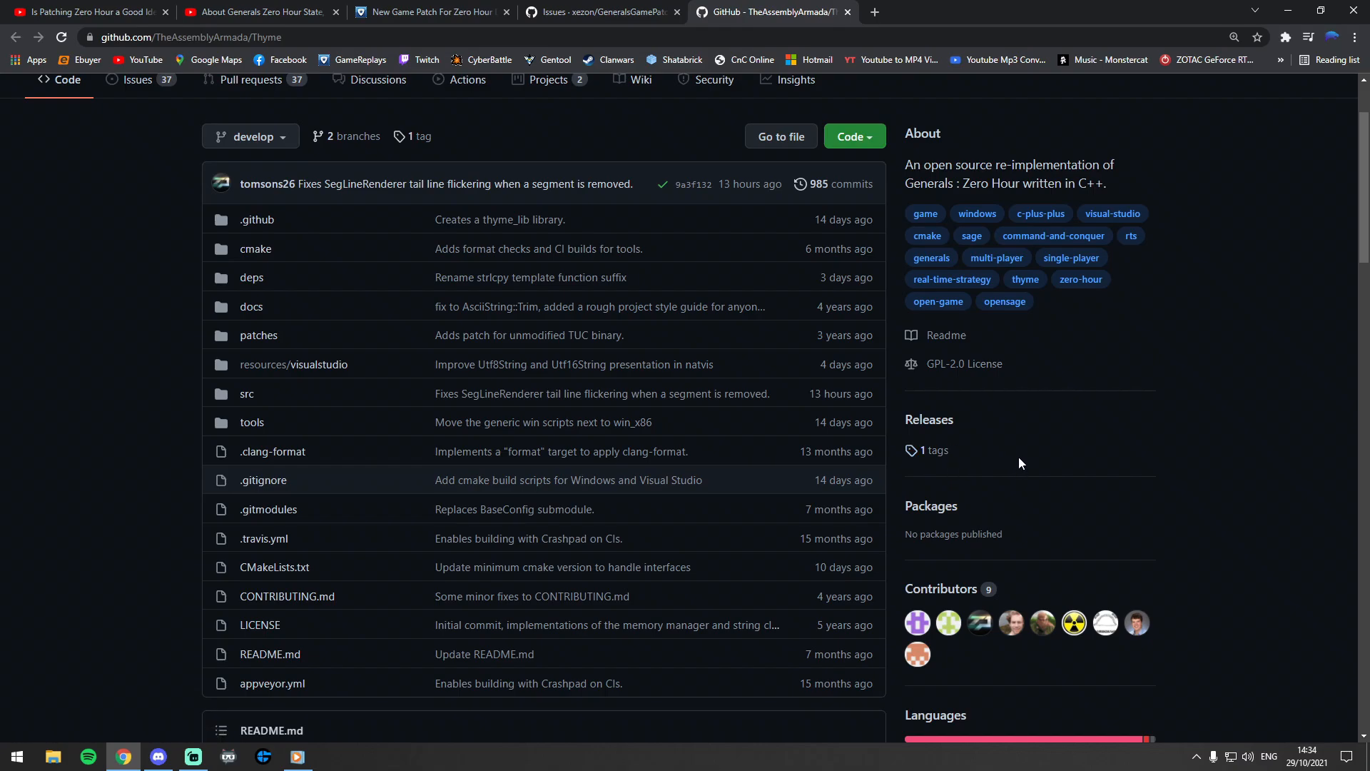
mouse_move(662, 358)
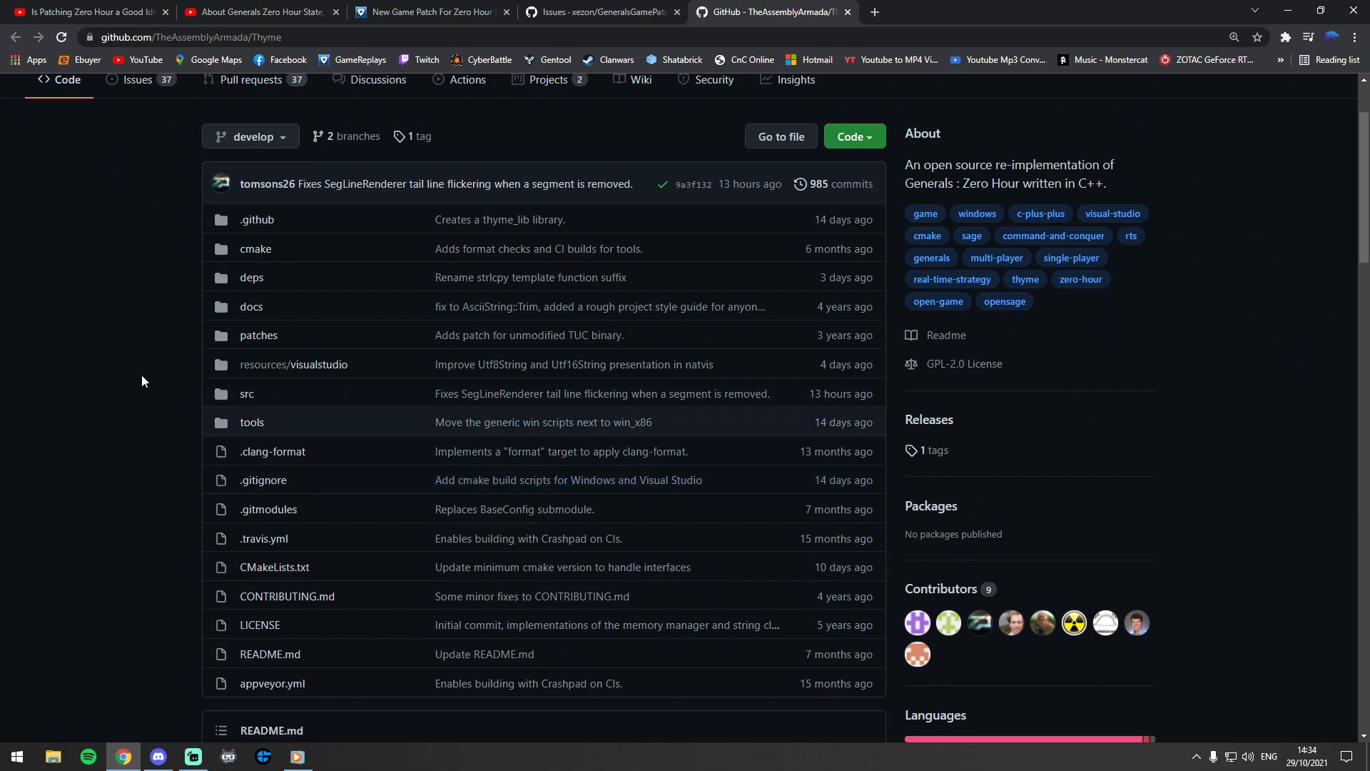
mouse_move(131, 367)
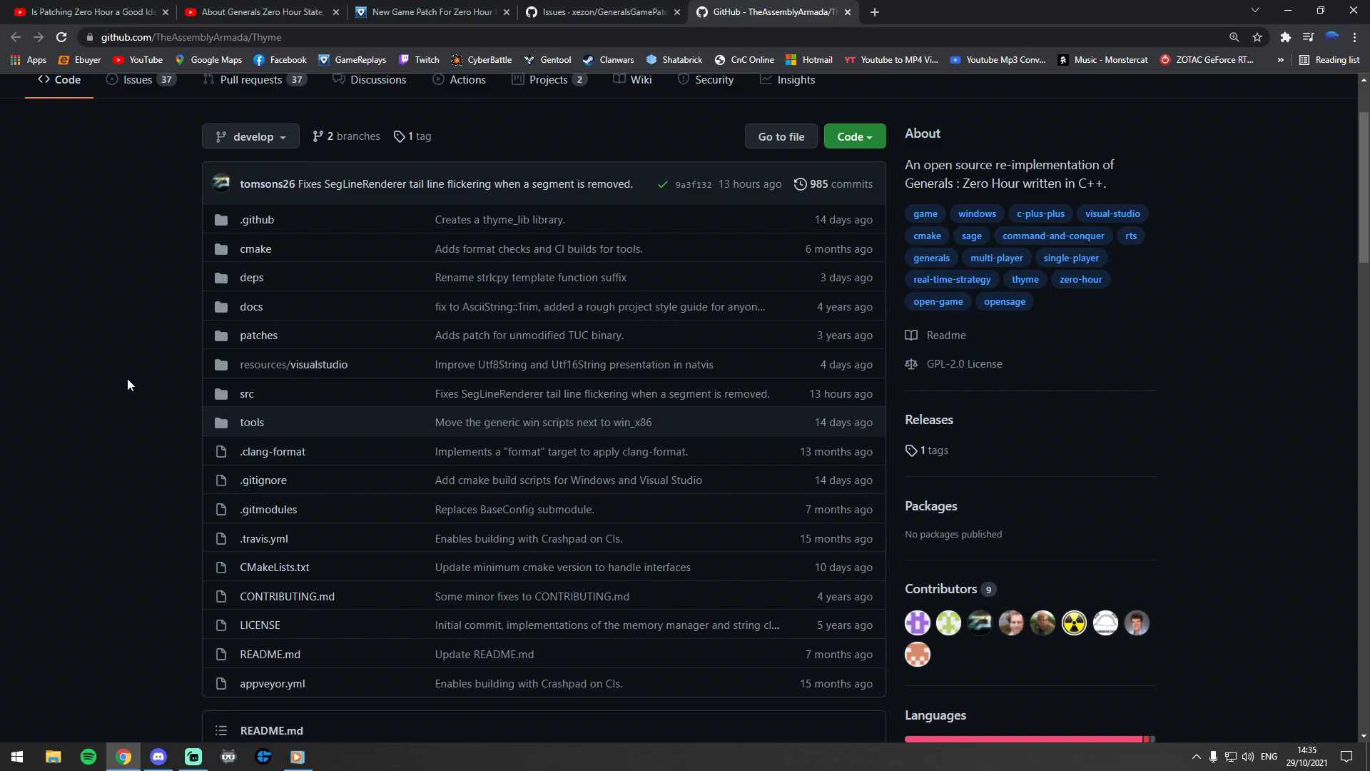
mouse_move(127, 396)
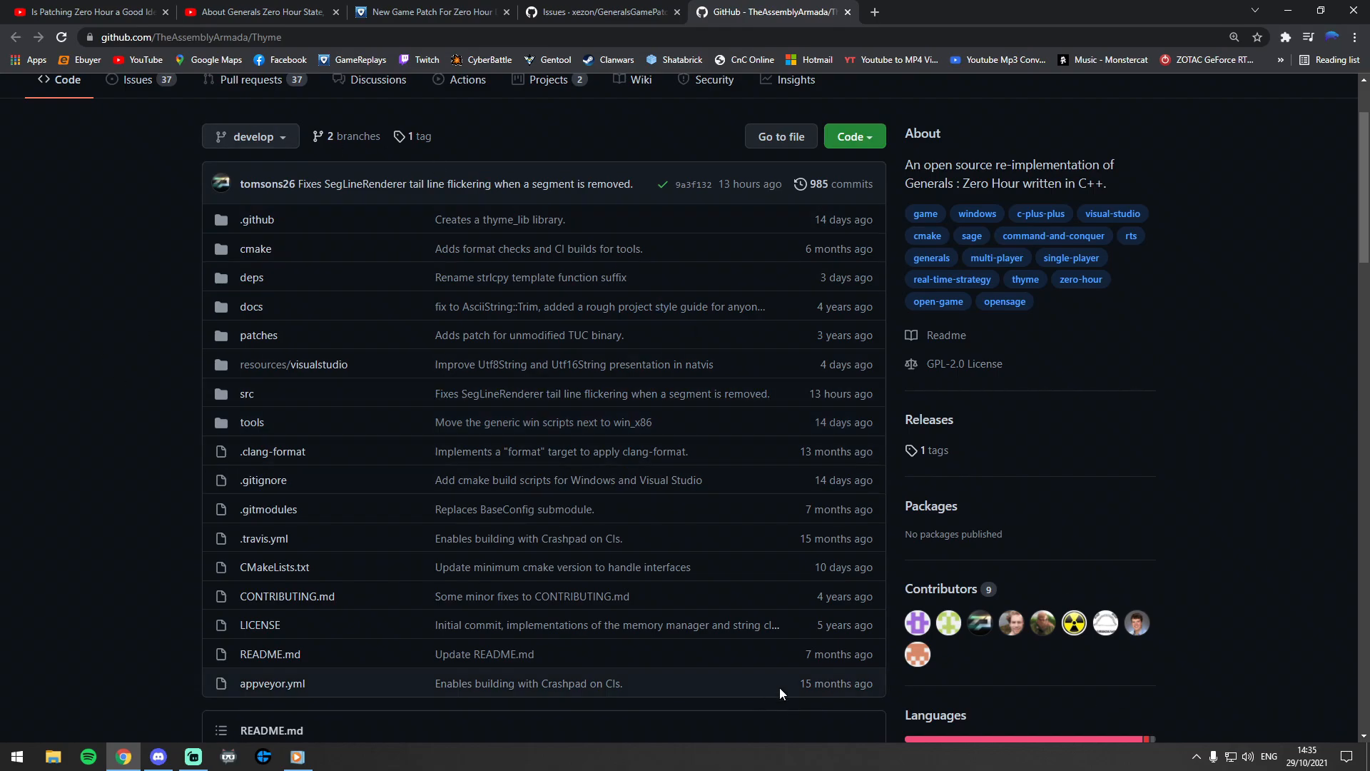
Scroll further through the Thyme repo, then return to xezon's 'New Game Patch For Zero Hour' post.
scroll("down", 3)
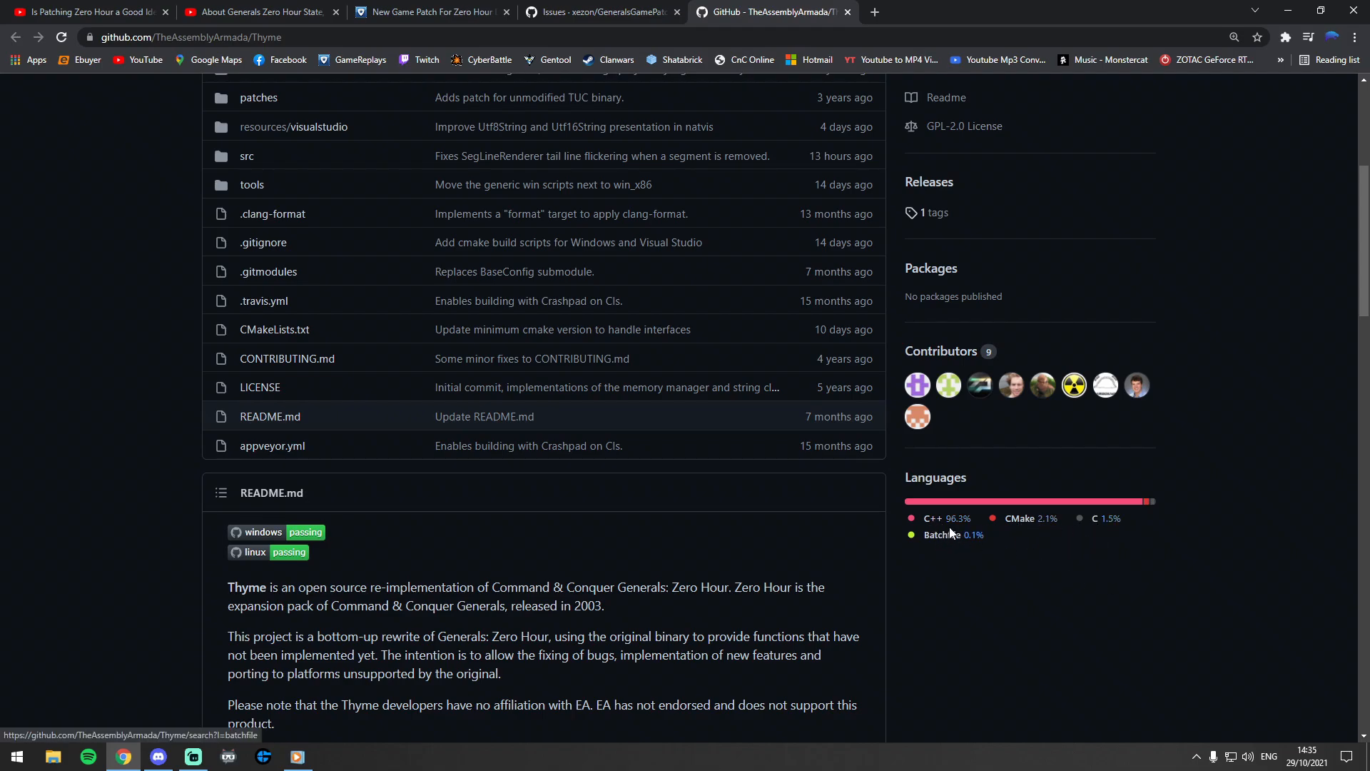
mouse_move(1139, 522)
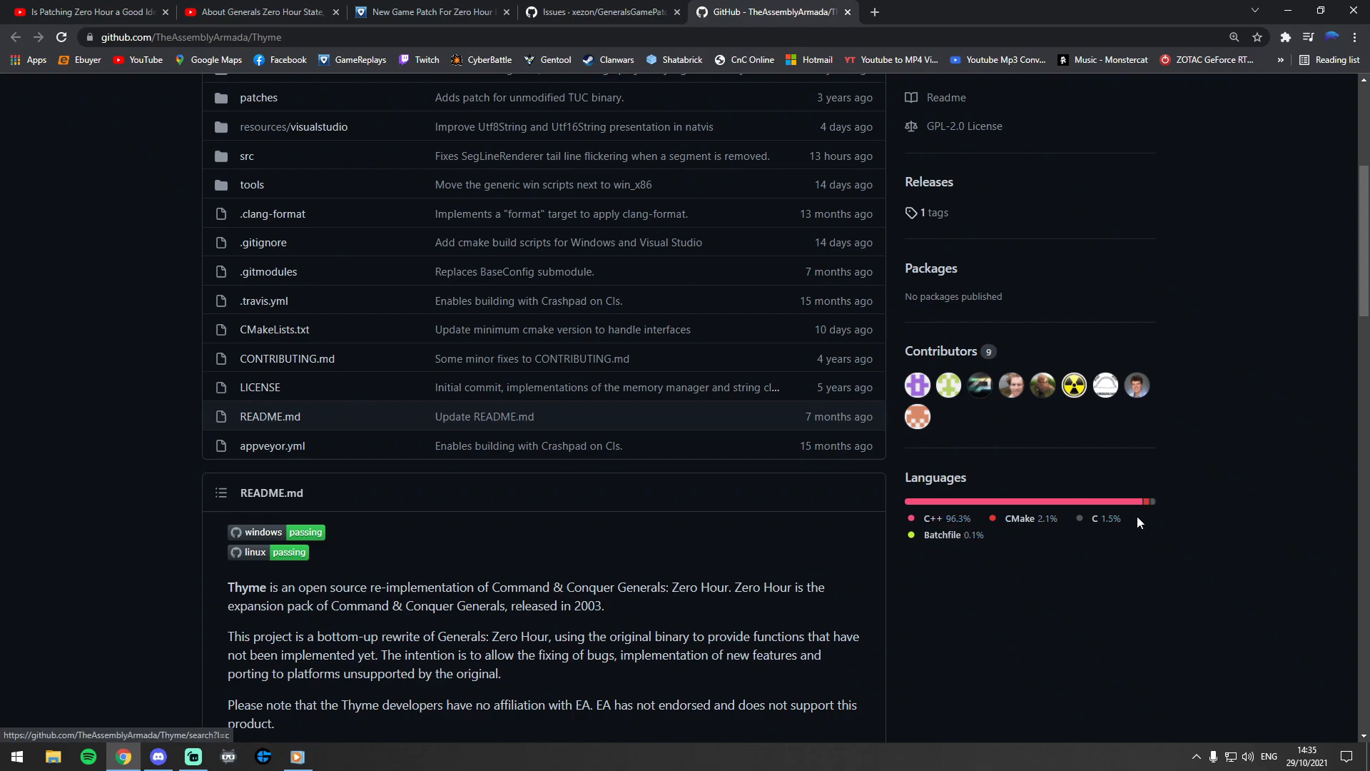
mouse_move(623, 630)
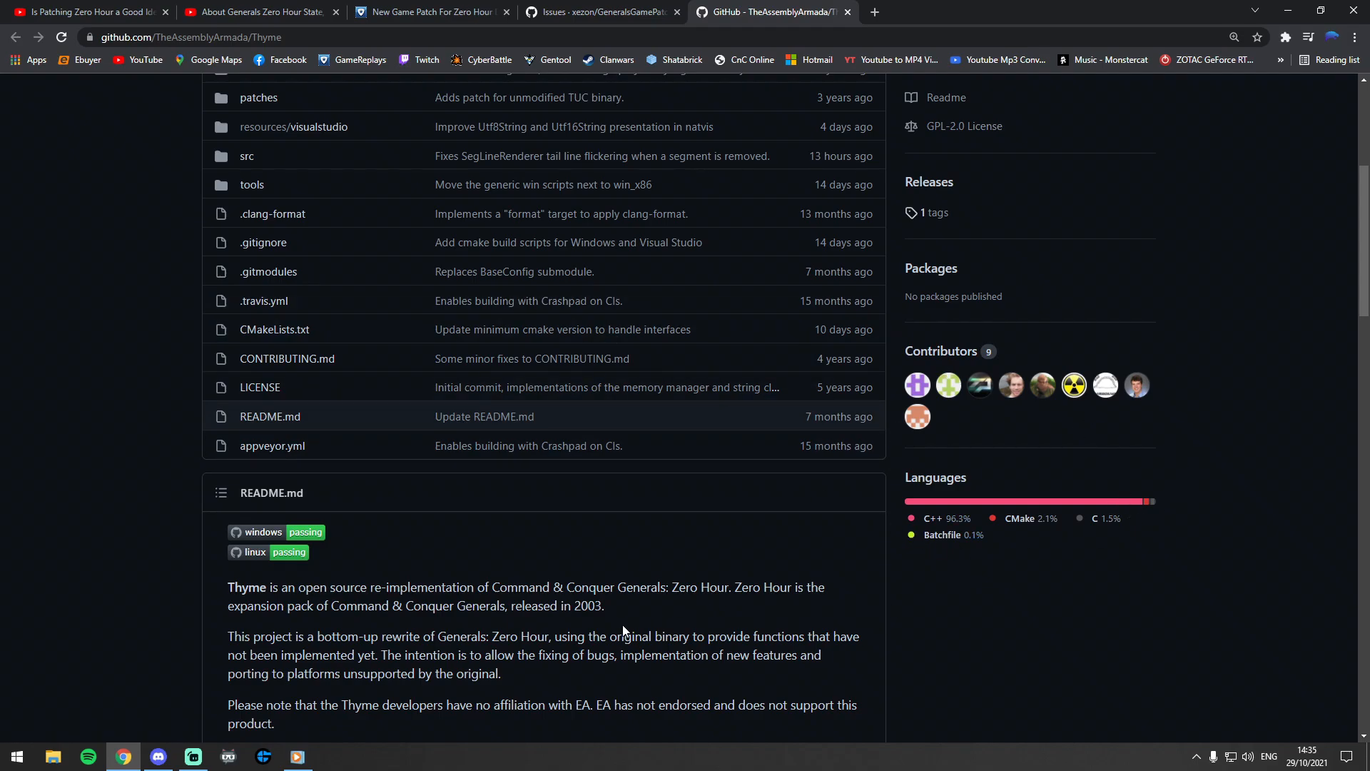
mouse_move(653, 611)
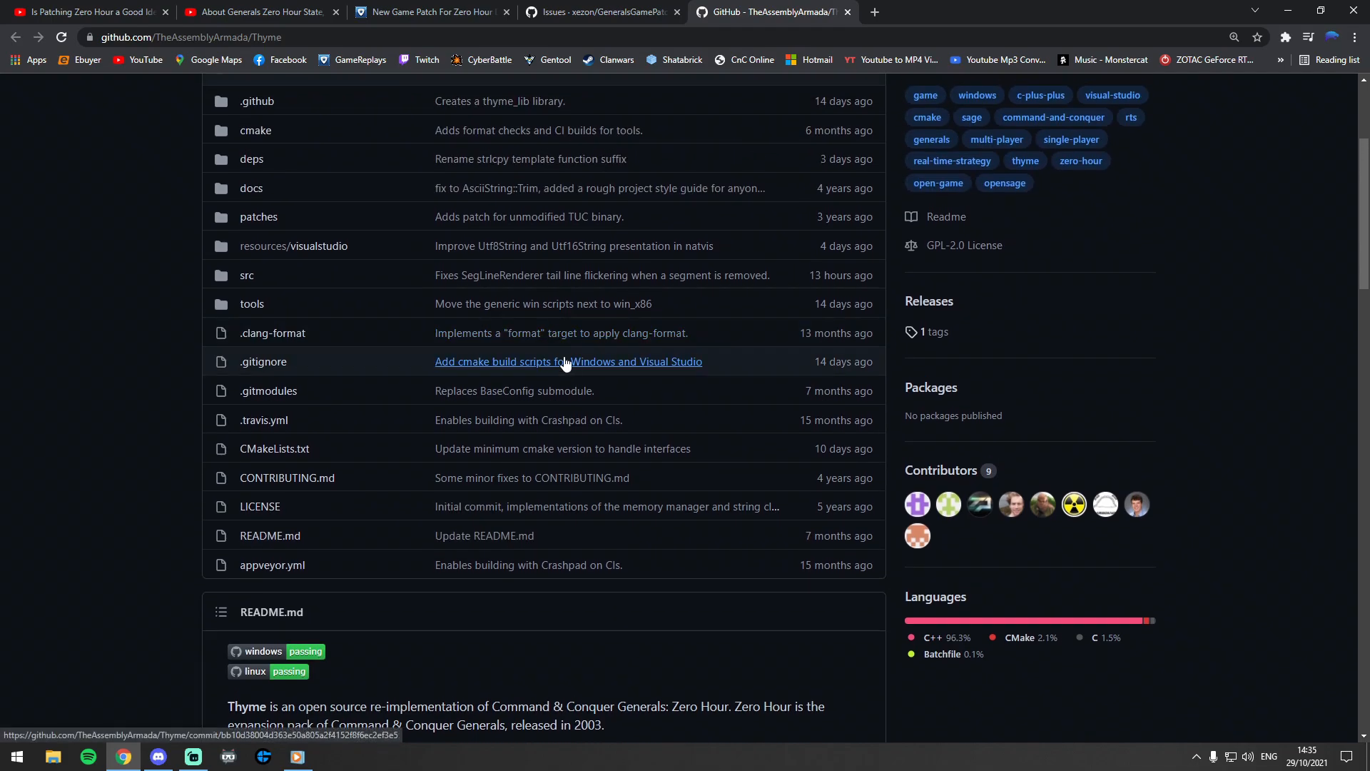
mouse_move(674, 424)
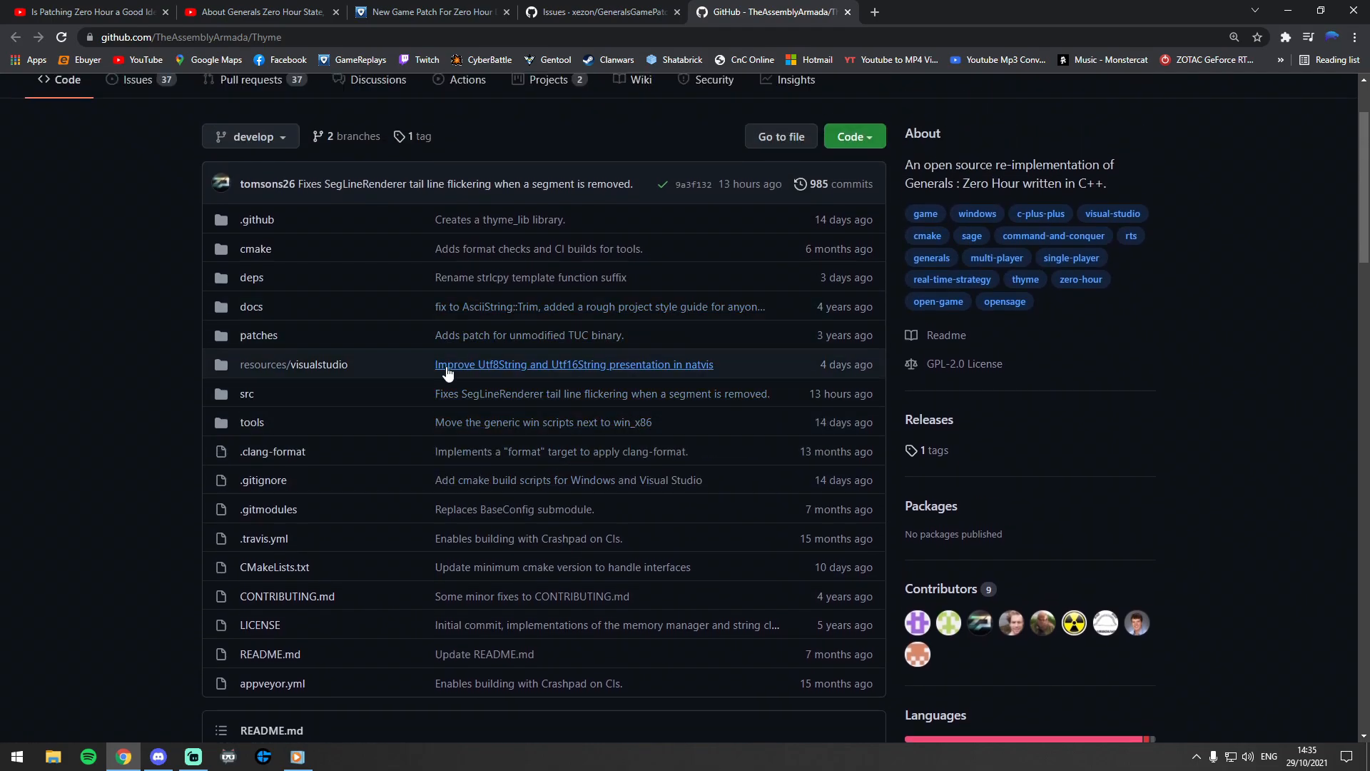
mouse_move(939, 616)
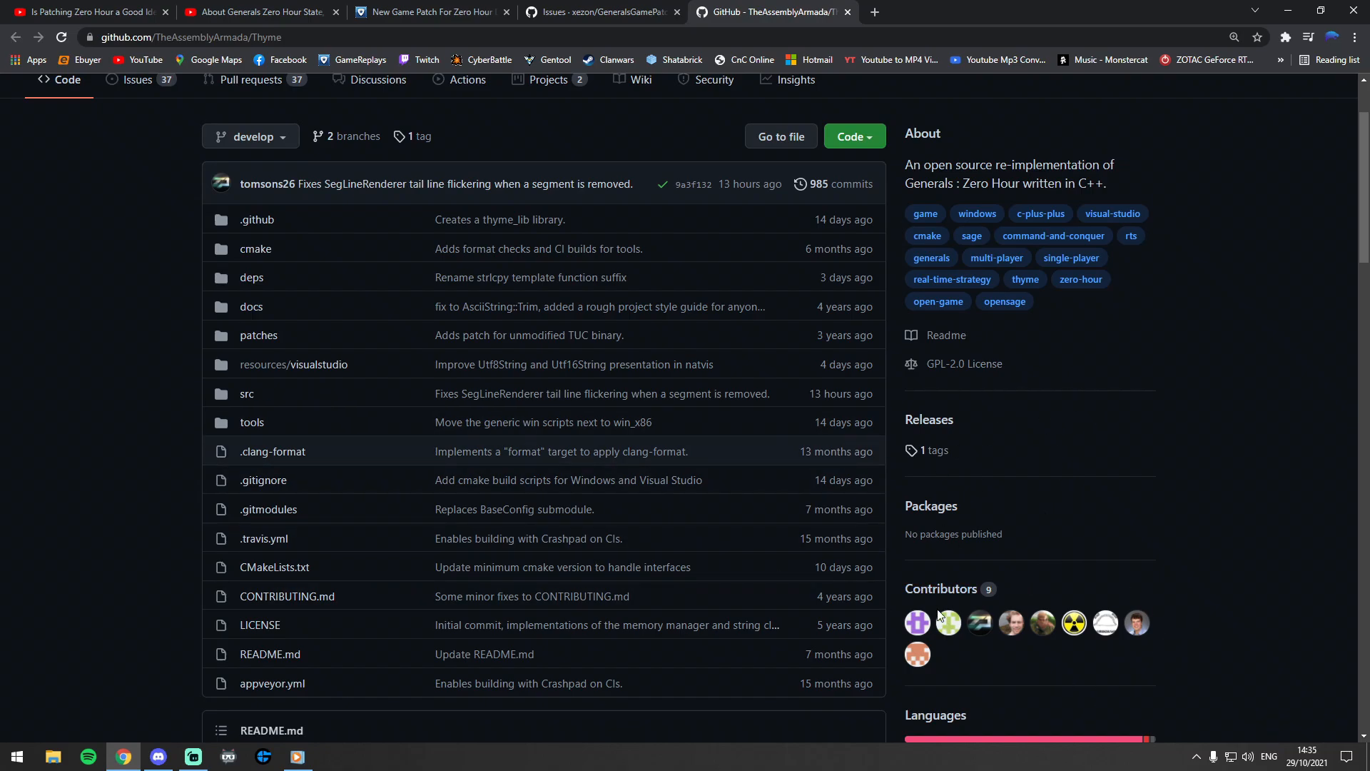
scroll("down", 3)
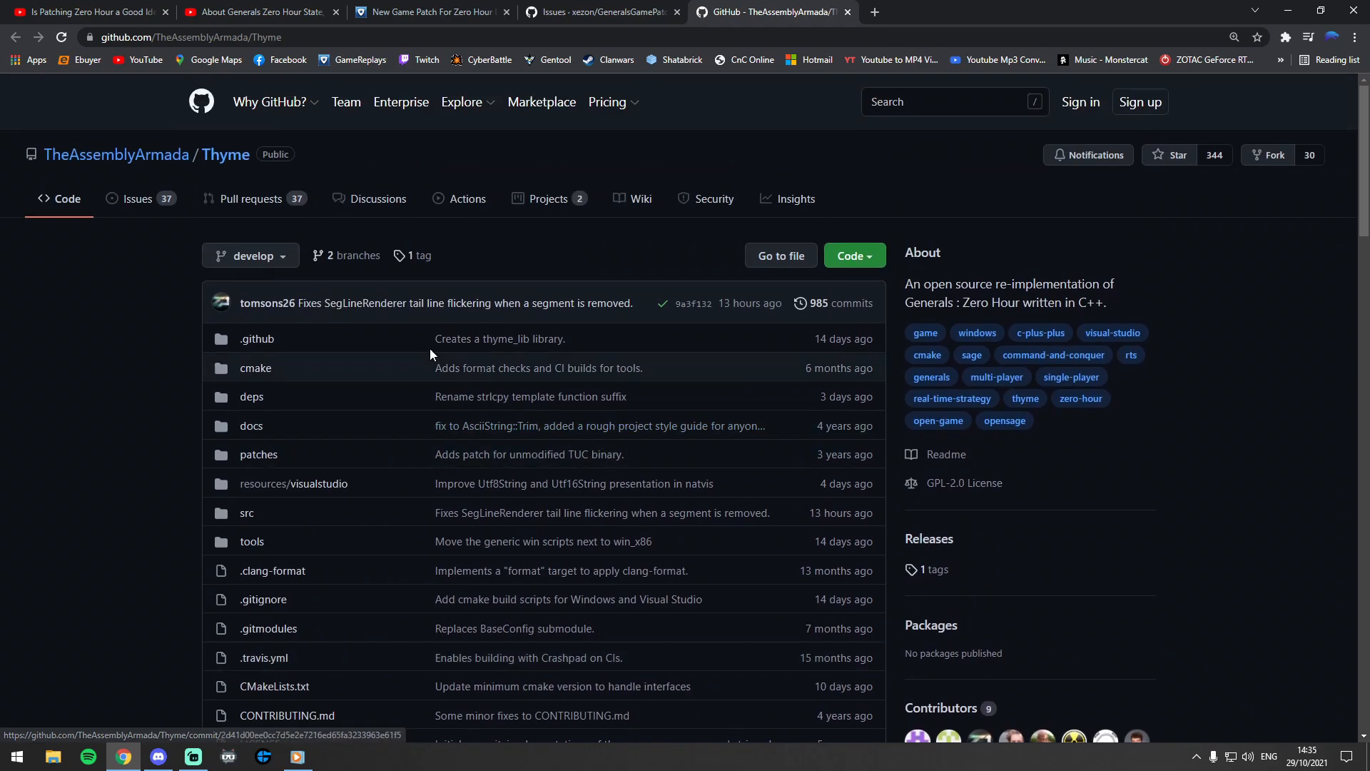
left_click(192, 36)
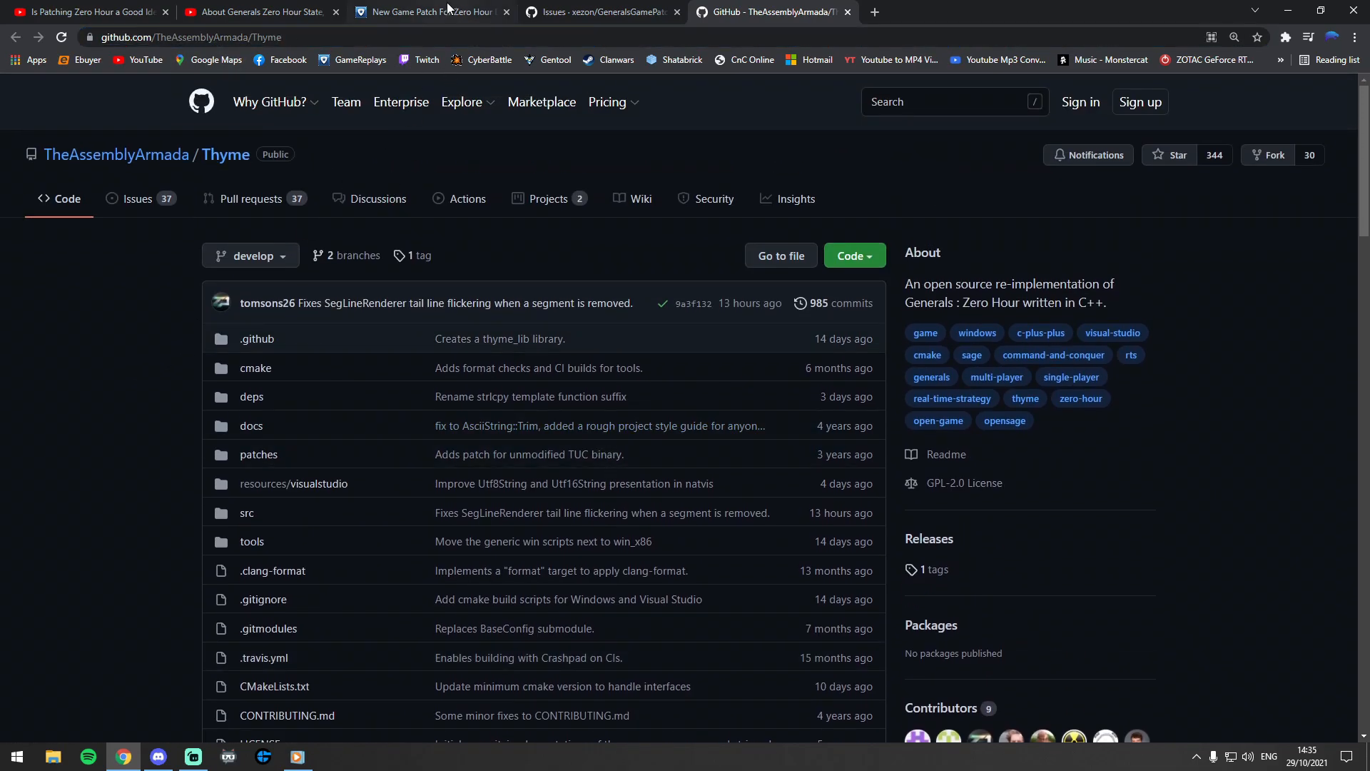
left_click(429, 11)
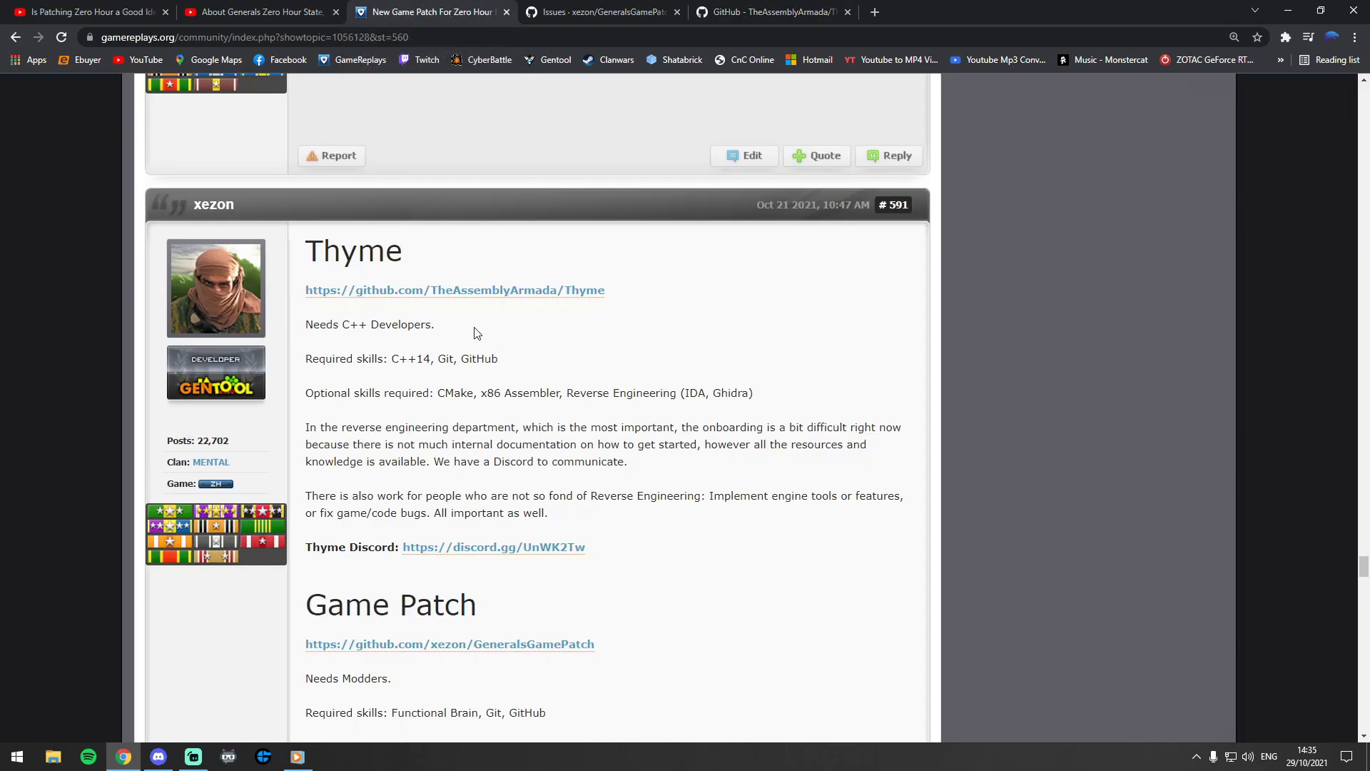
Read the Thyme required and optional skills and the Game Patch requirements.
double_click(353, 251)
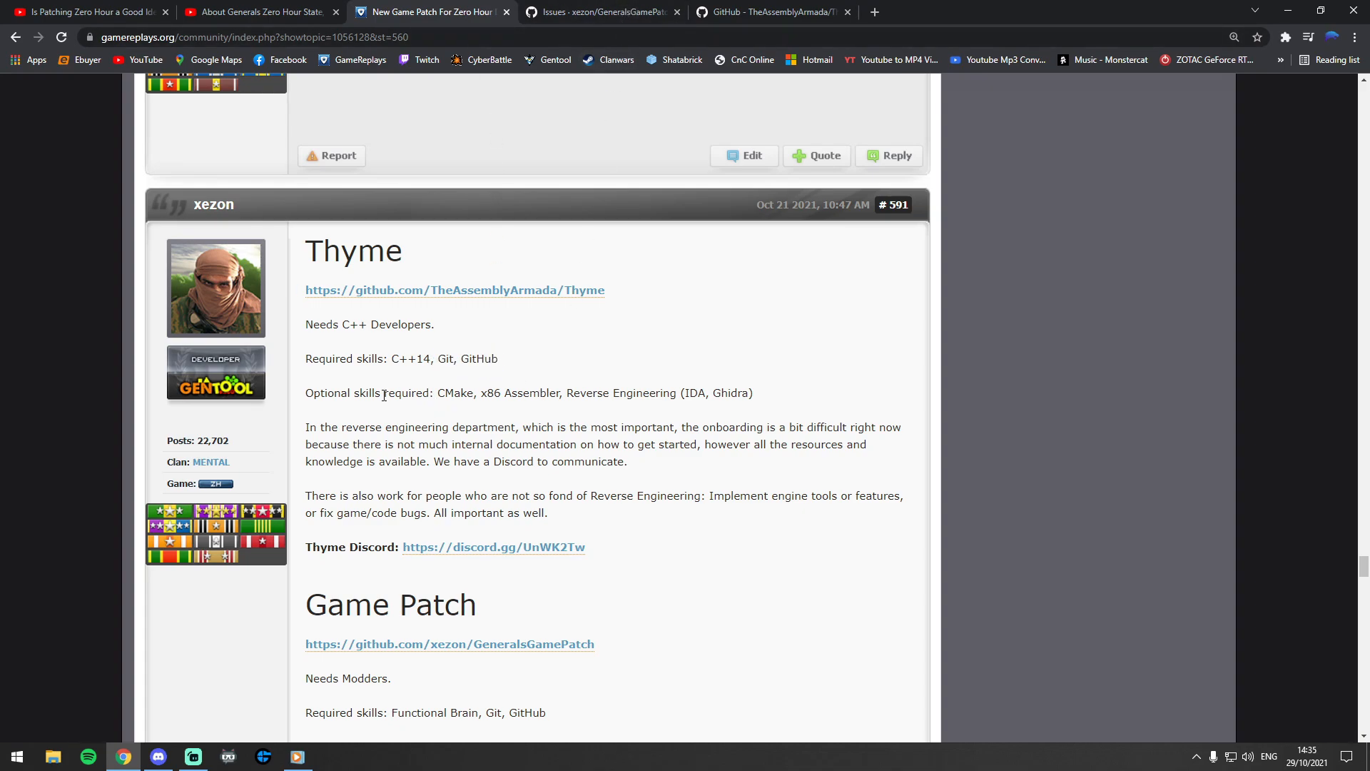
double_click(454, 392)
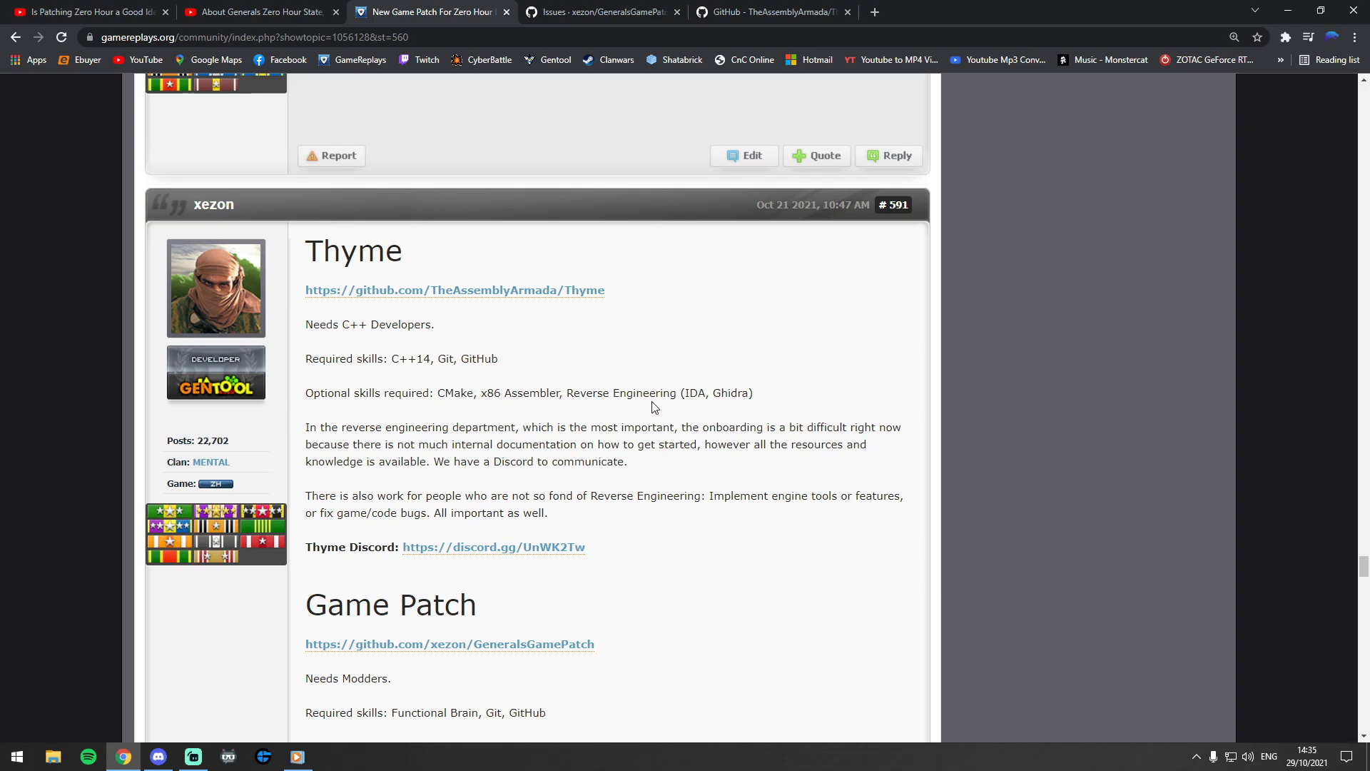
mouse_move(714, 408)
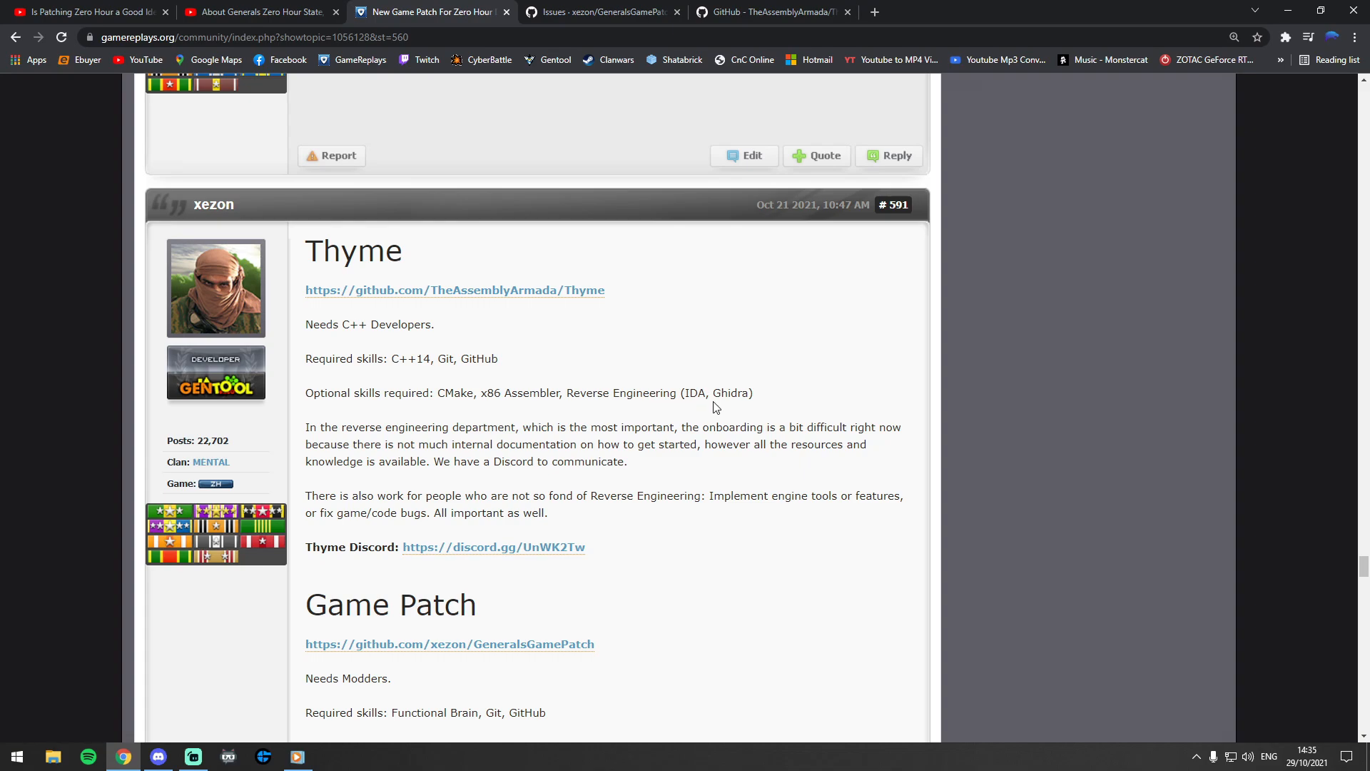
mouse_move(528, 485)
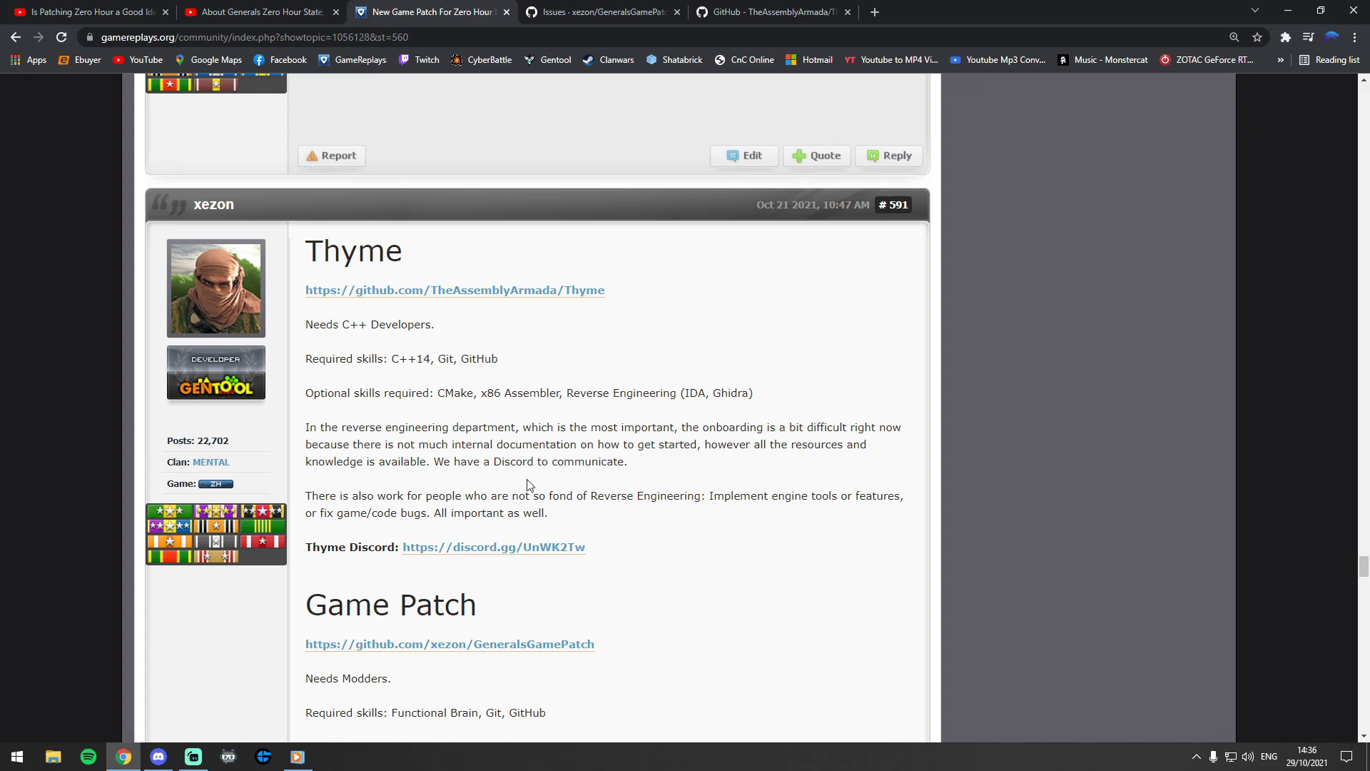
mouse_move(478, 479)
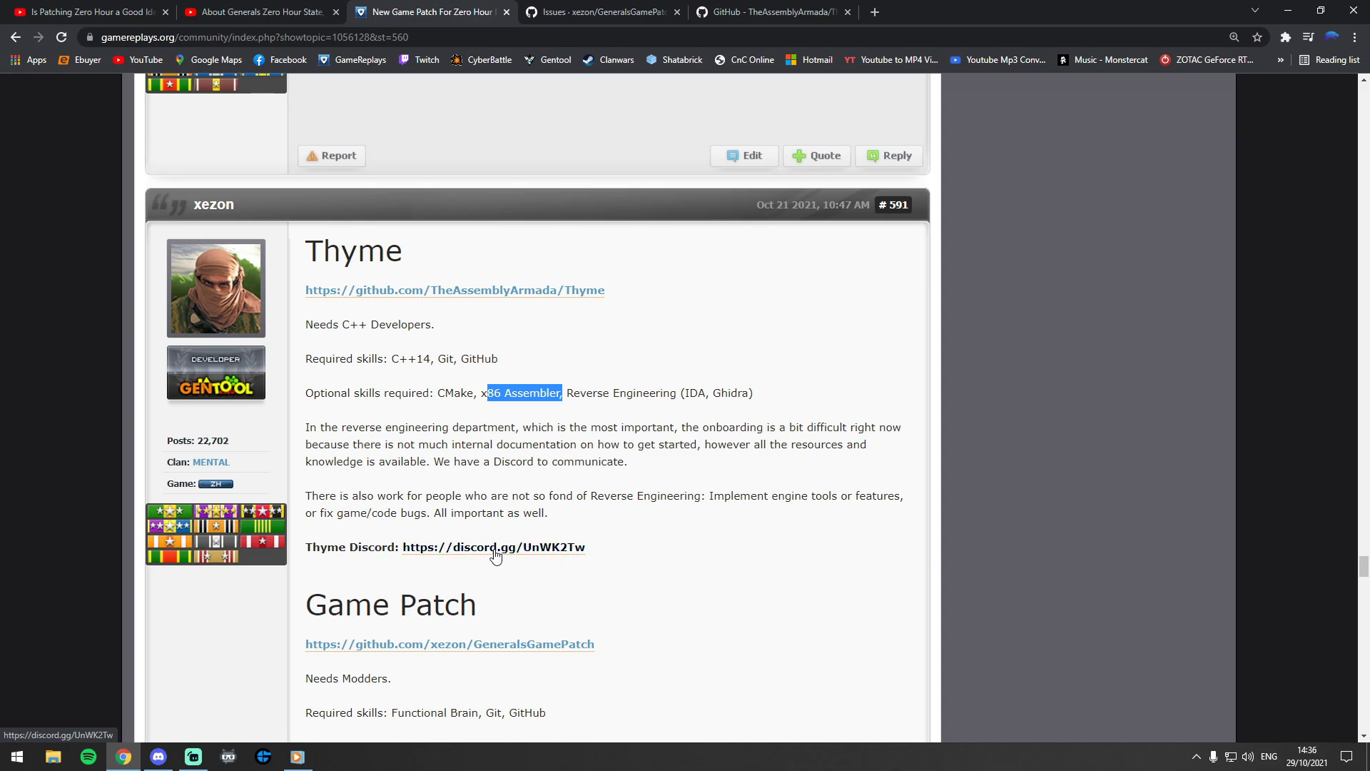
mouse_move(495, 287)
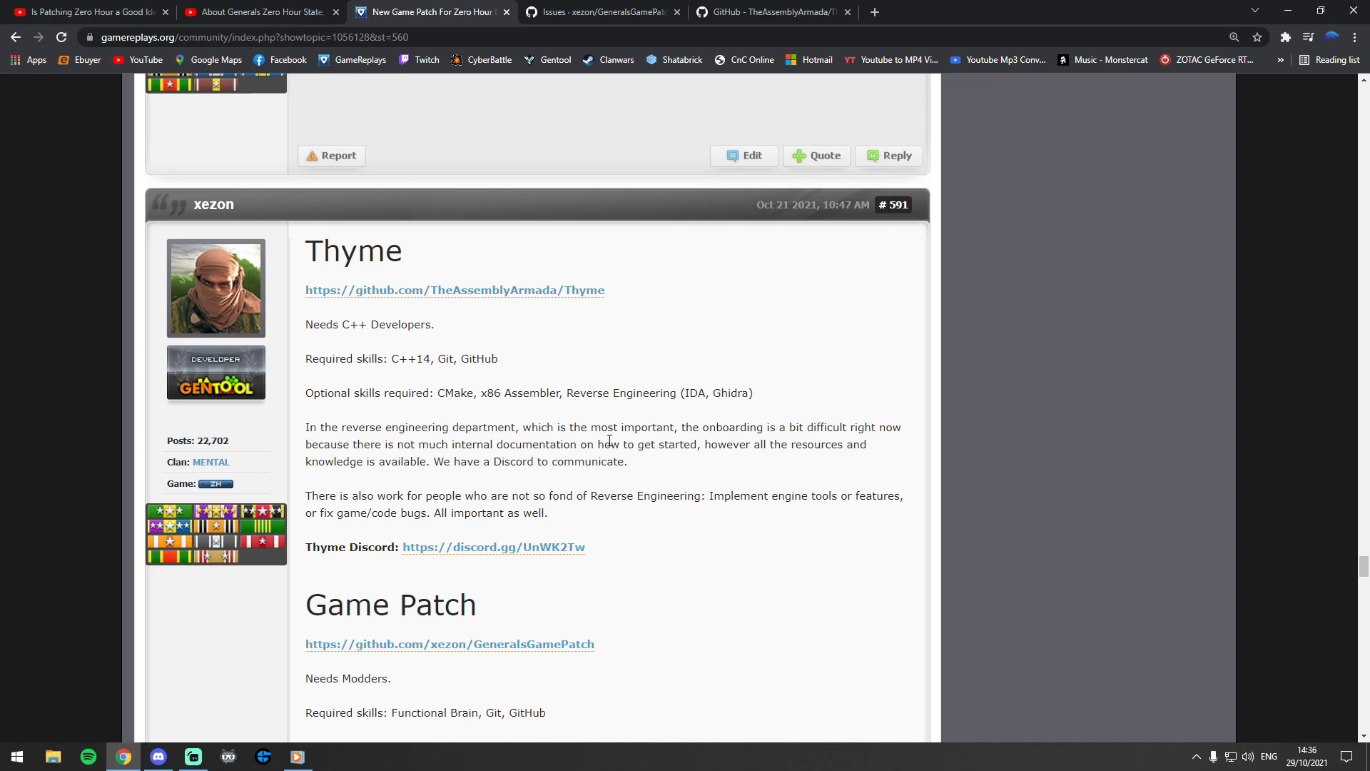
mouse_move(611, 485)
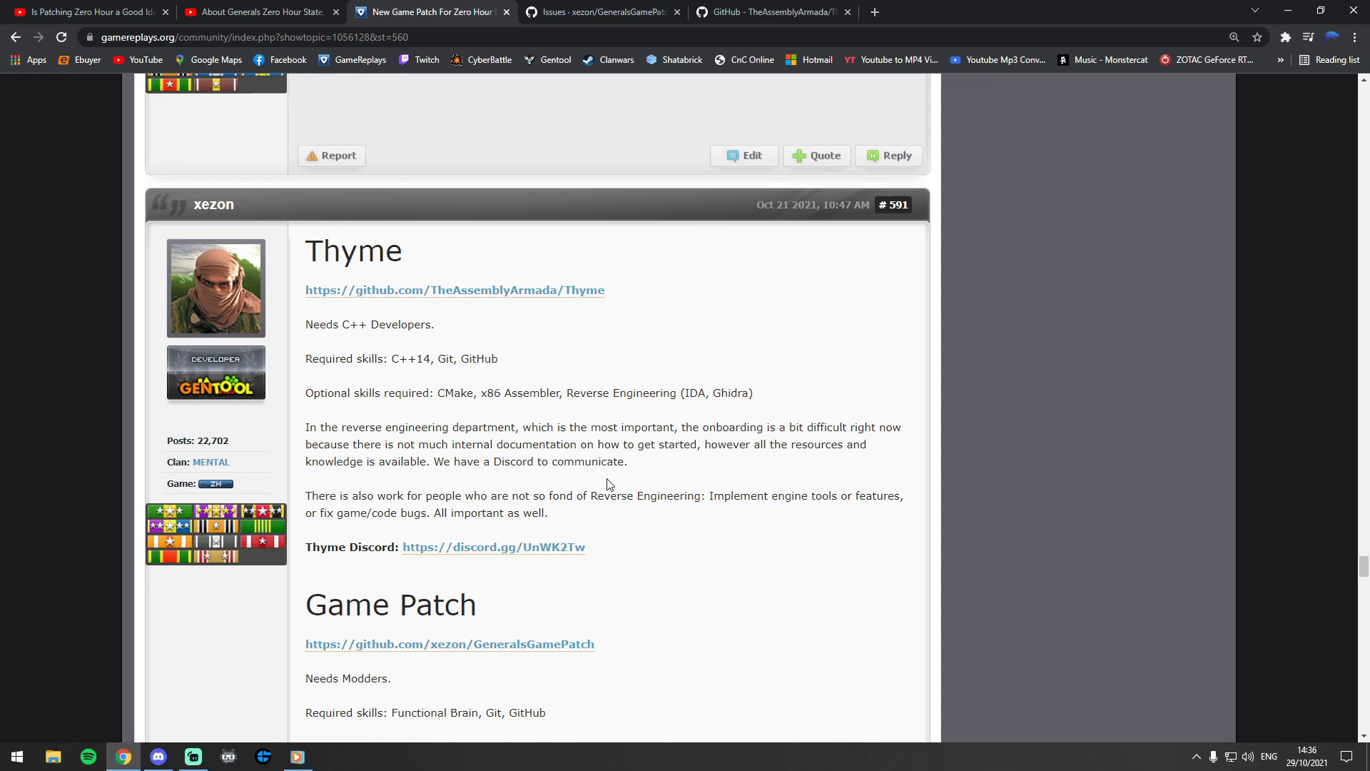
mouse_move(678, 479)
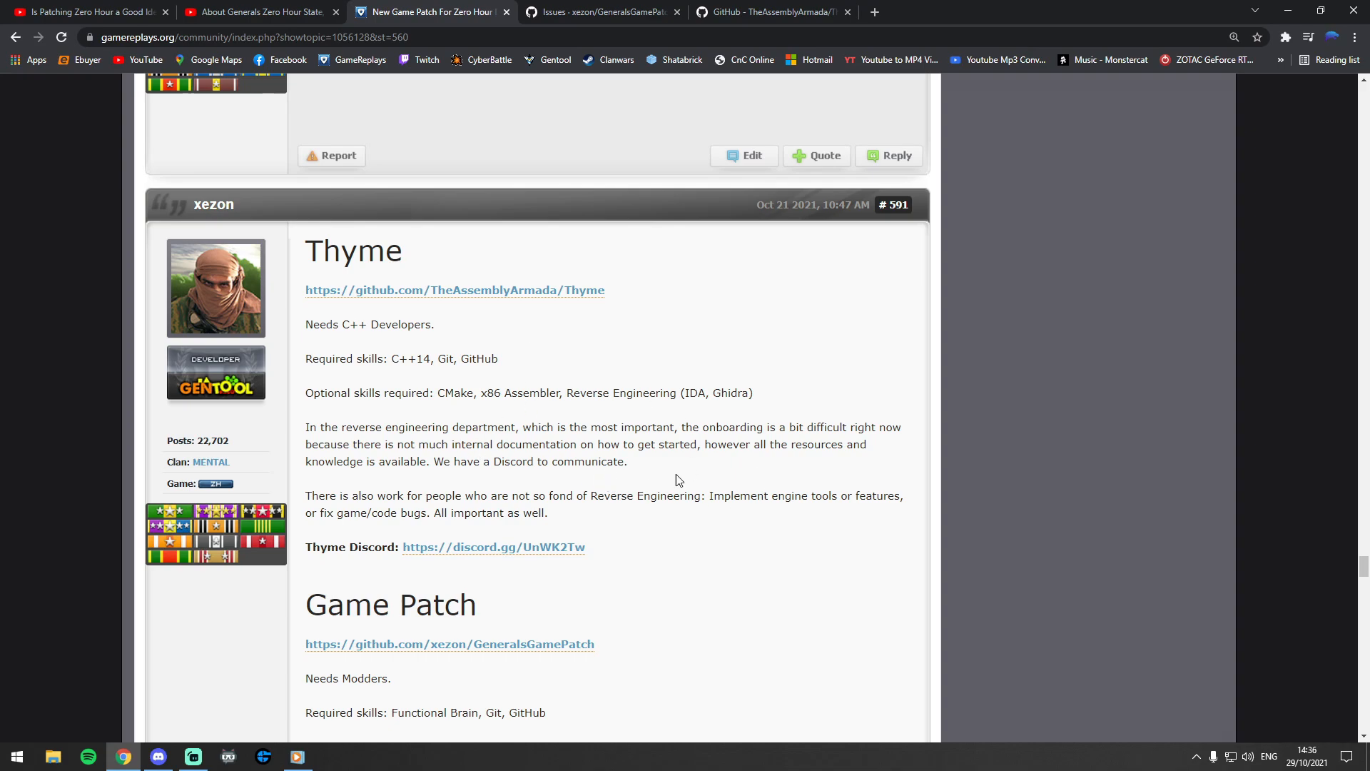
mouse_move(564, 459)
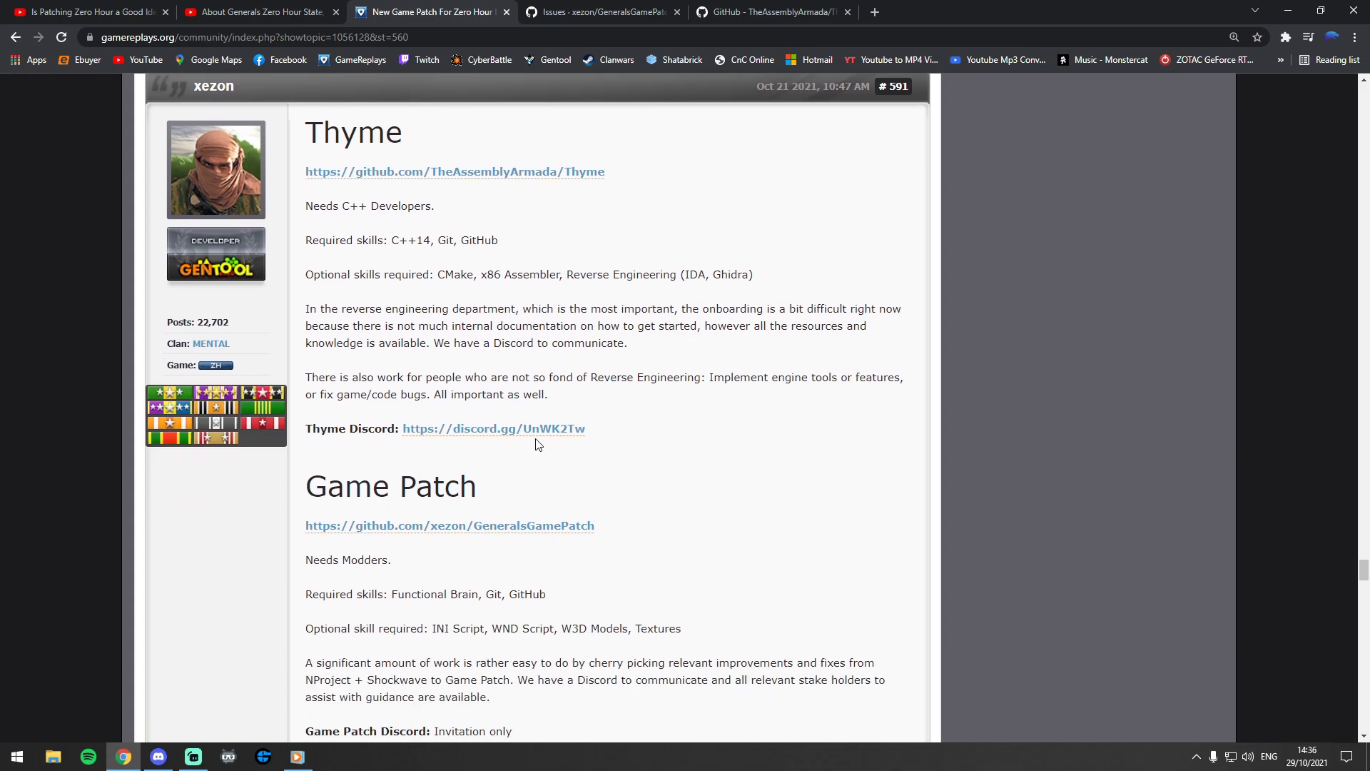
scroll("down", 3)
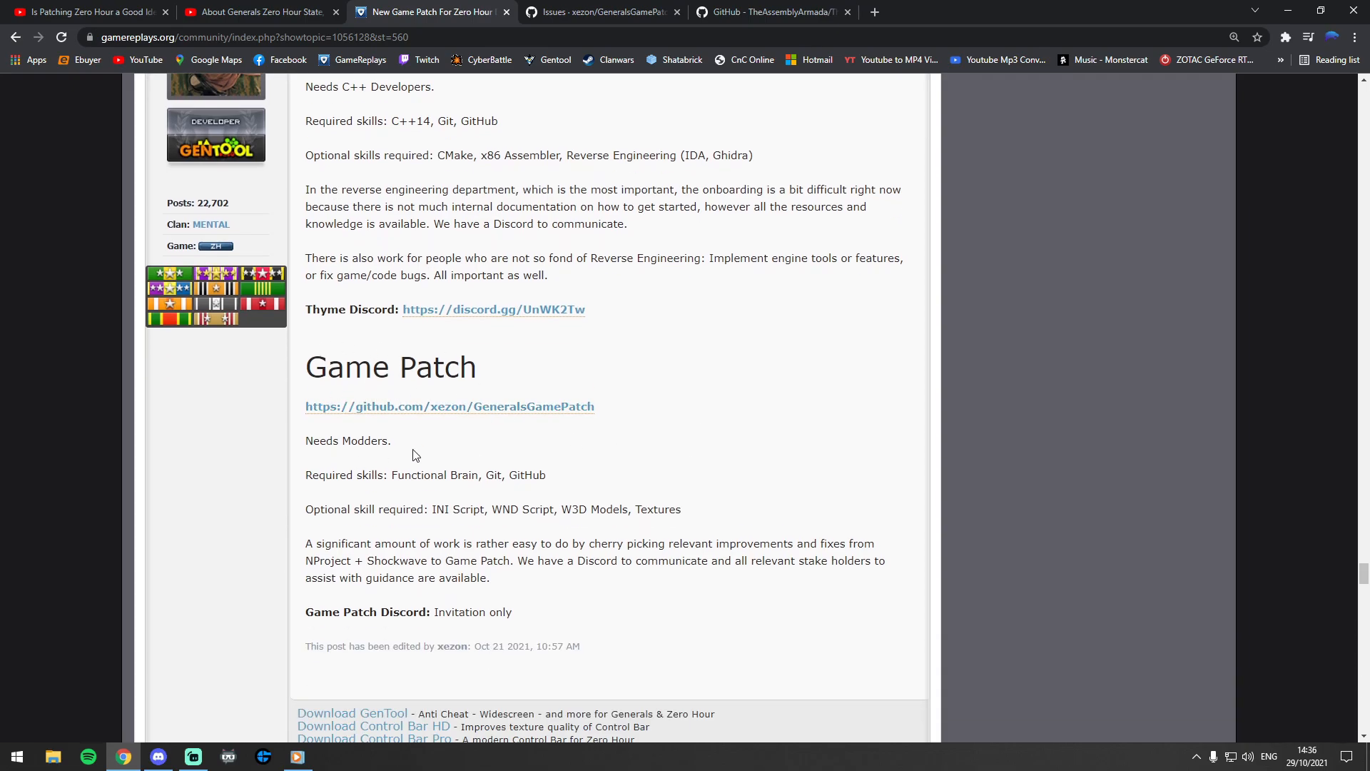
mouse_move(550, 467)
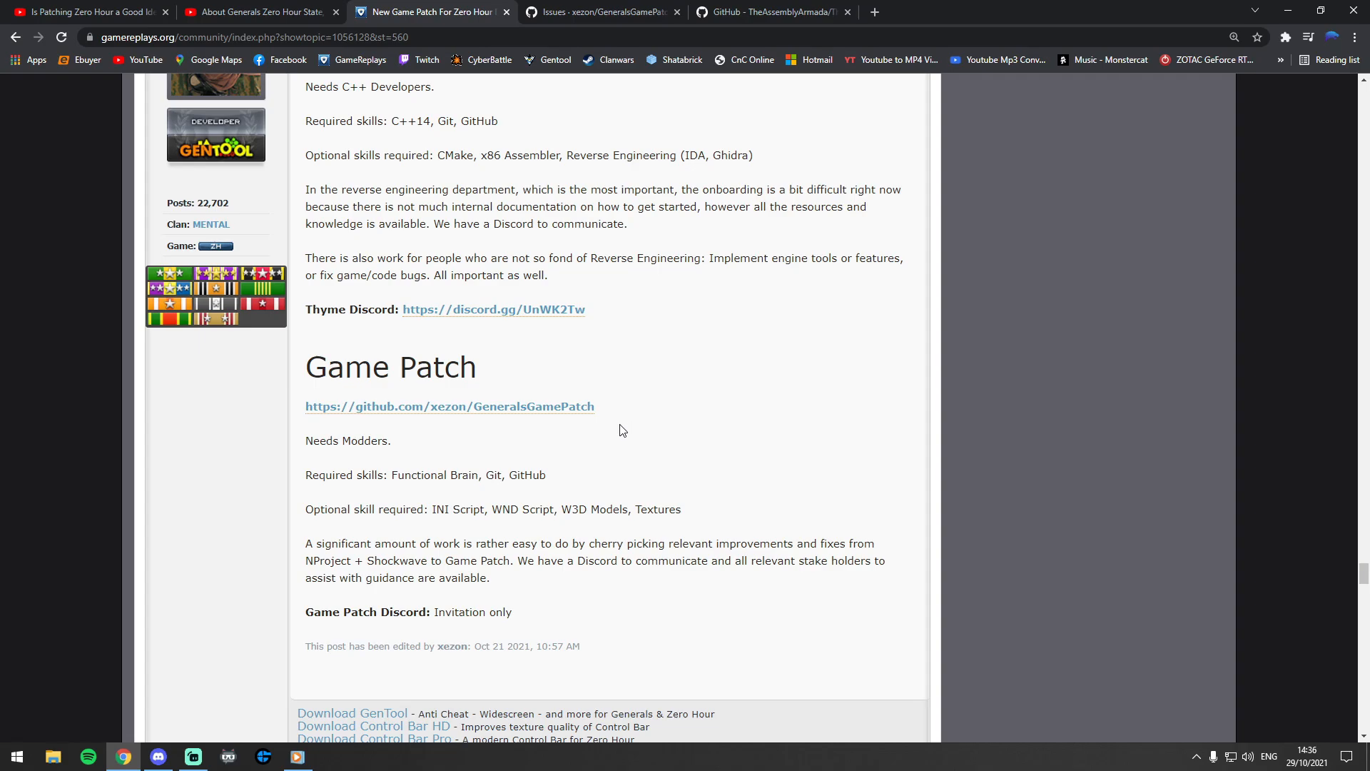
left_click(87, 12)
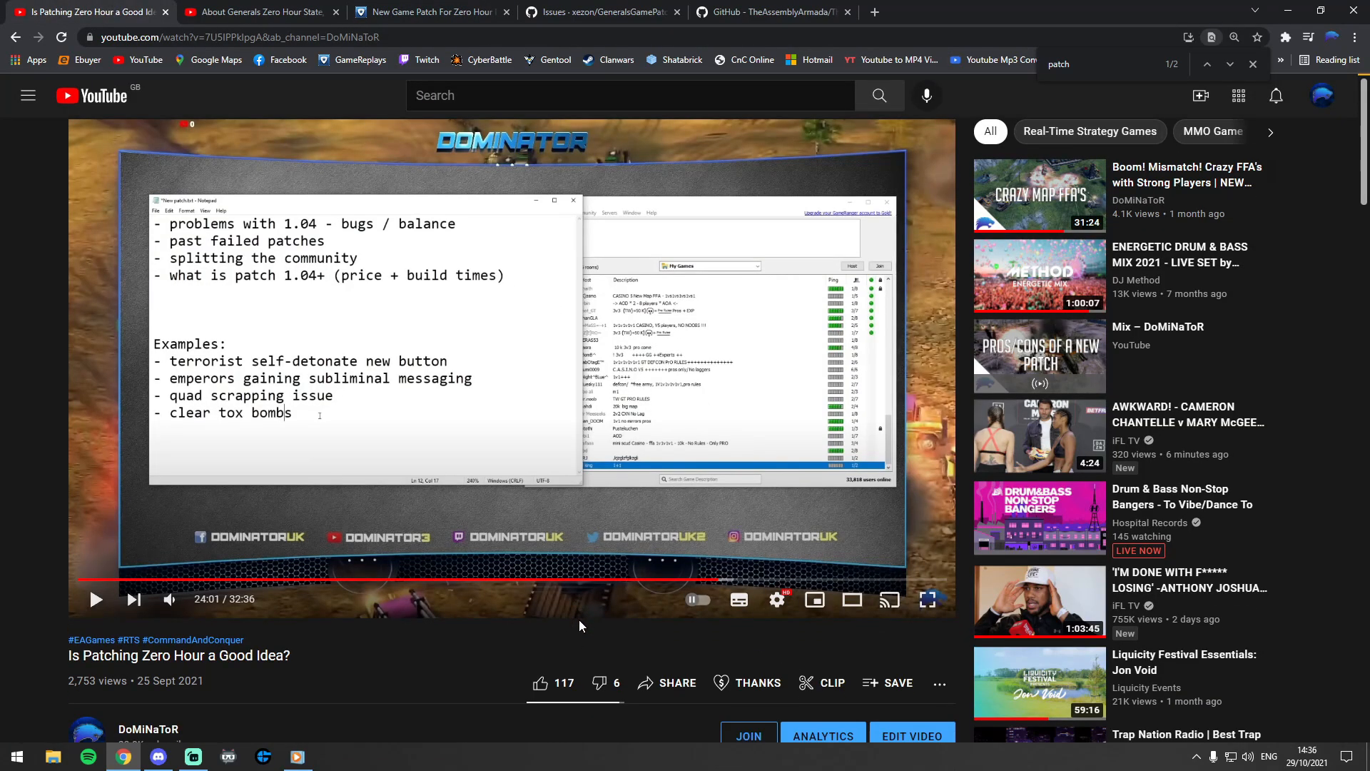
Leave the 'Is Patching Zero Hour a Good Idea?' video for the GeneralsGamePatch Bug issues.
scroll("down", 3)
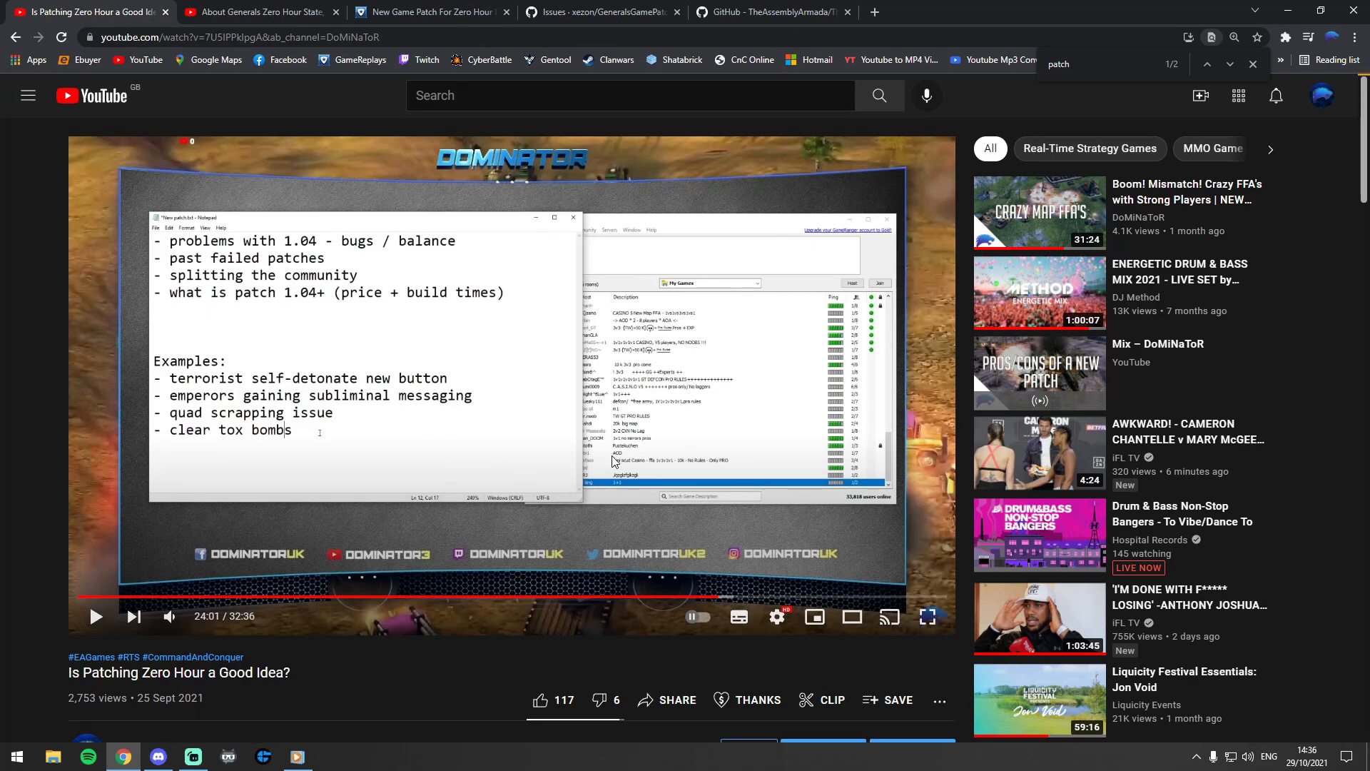
mouse_move(770, 443)
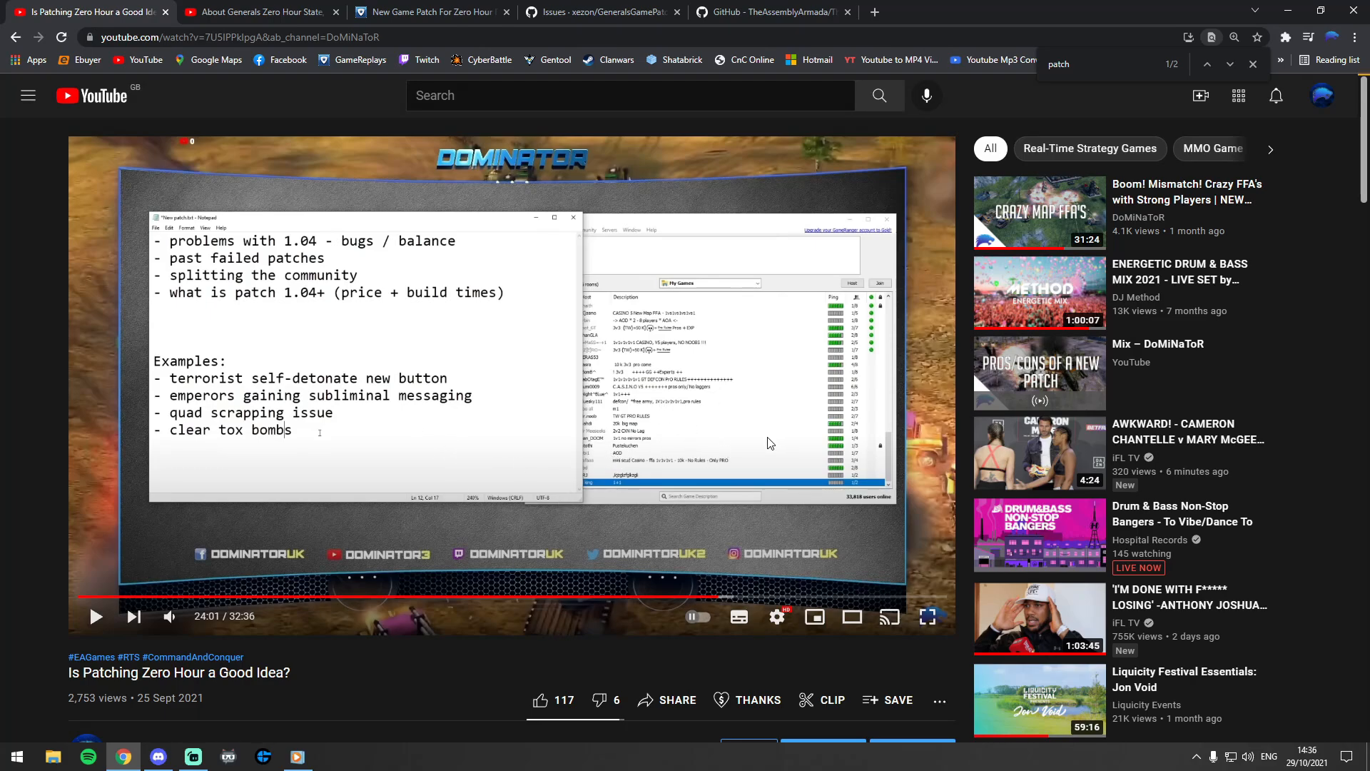
mouse_move(772, 440)
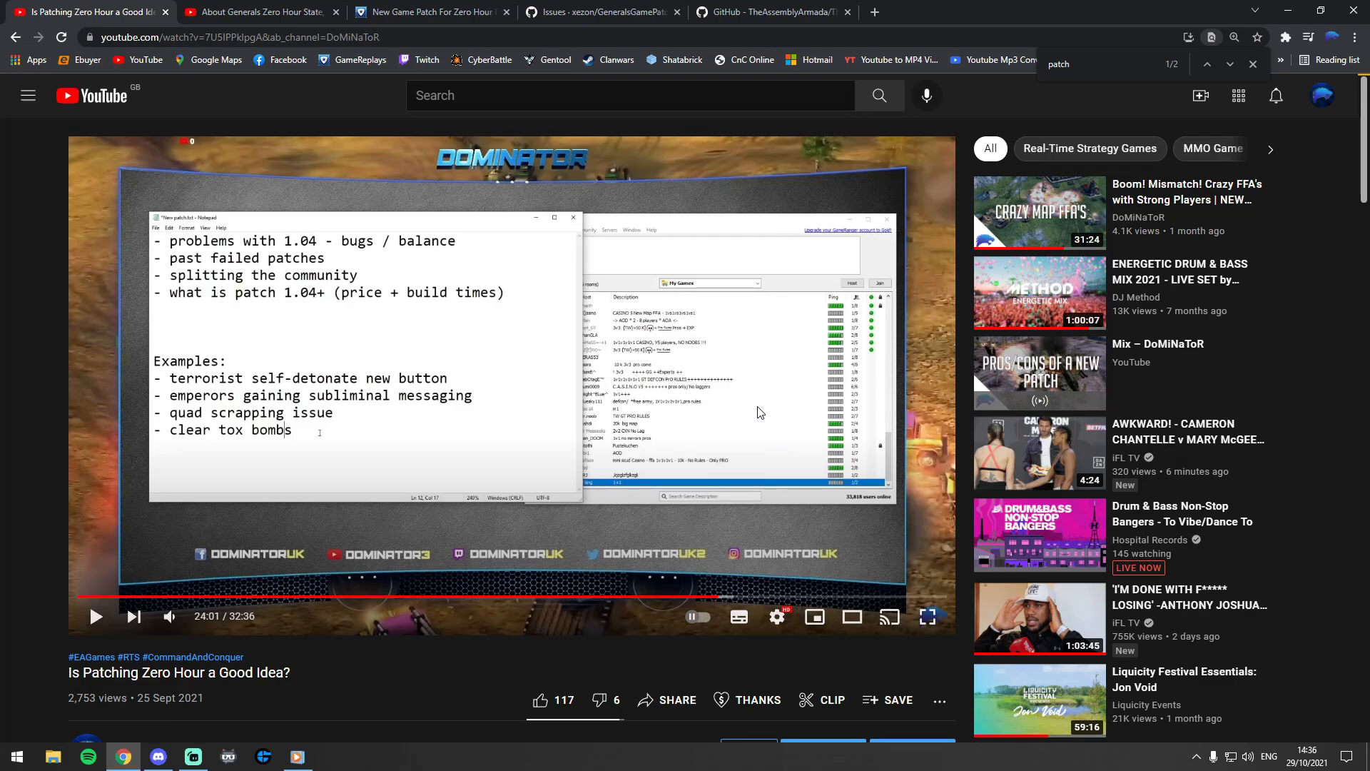
mouse_move(505, 599)
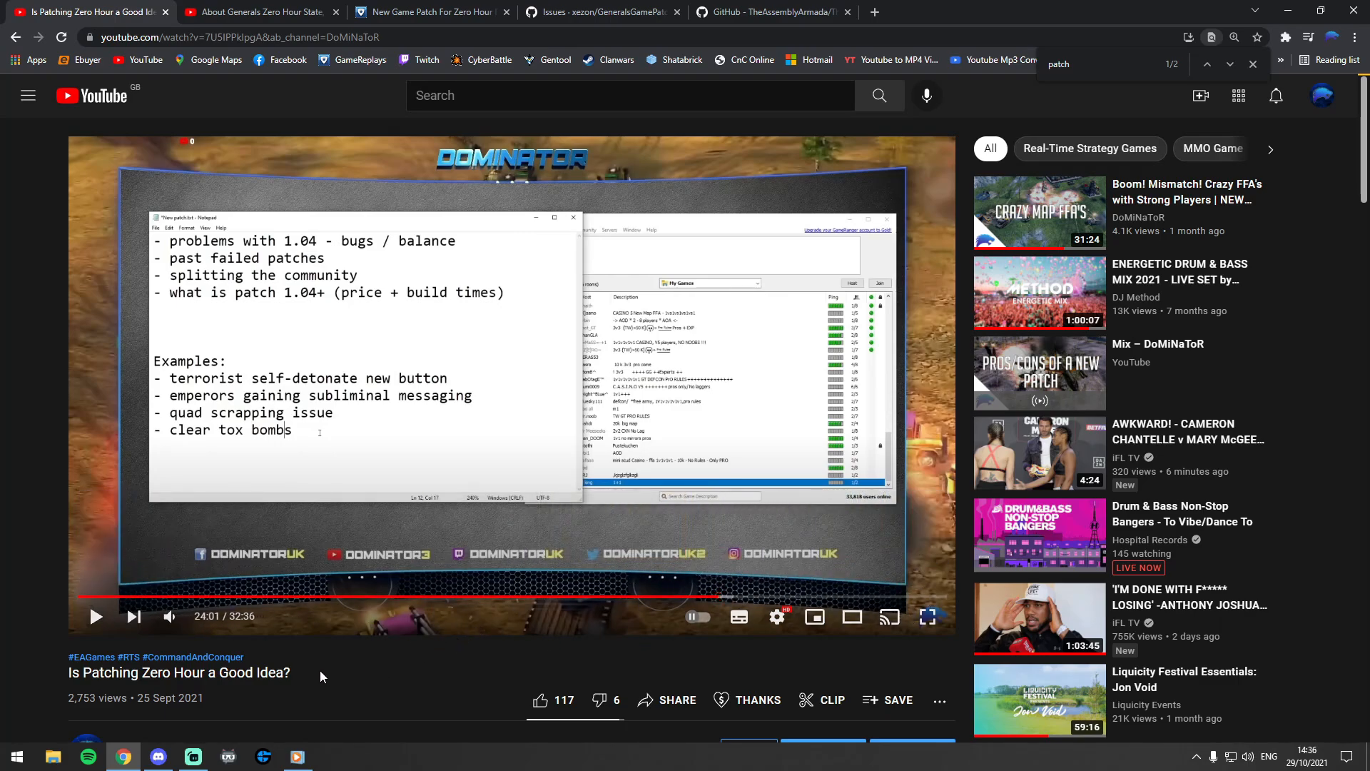
mouse_move(332, 693)
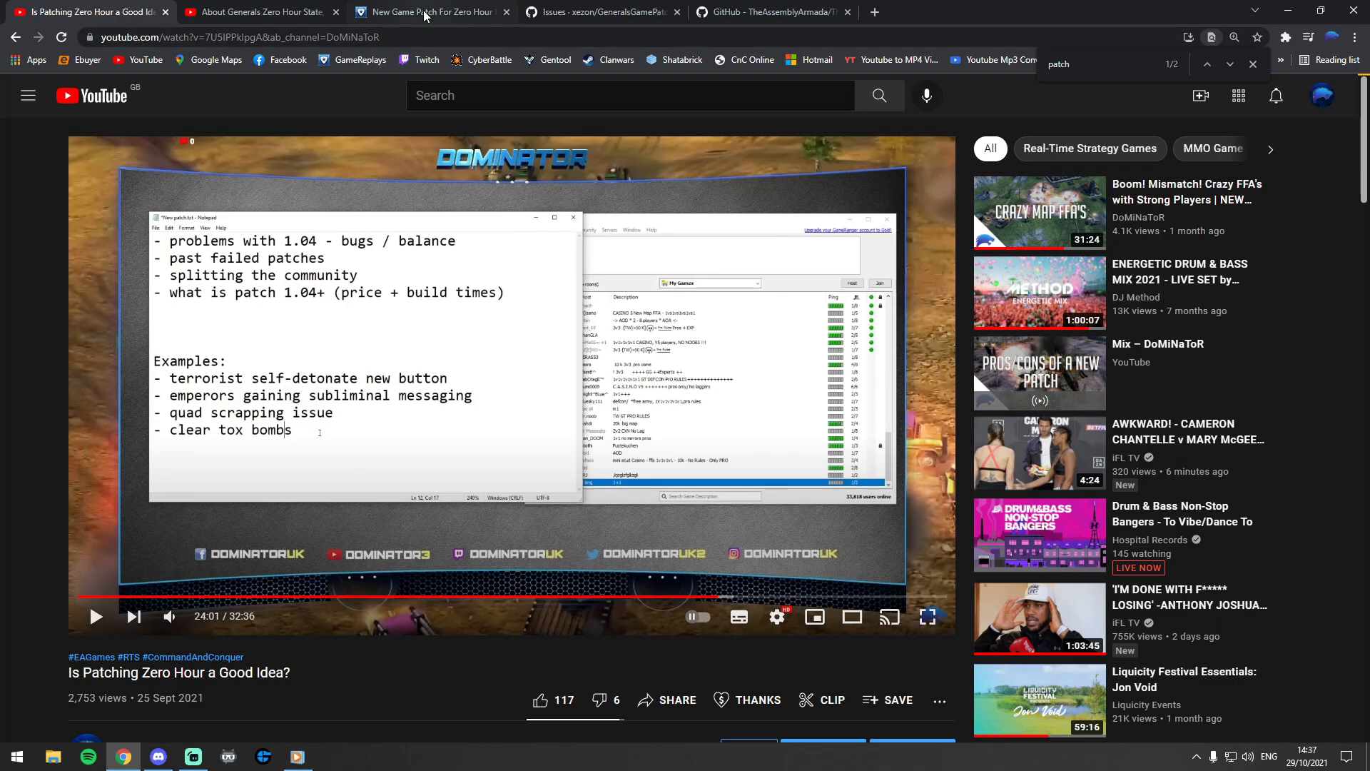
left_click(600, 12)
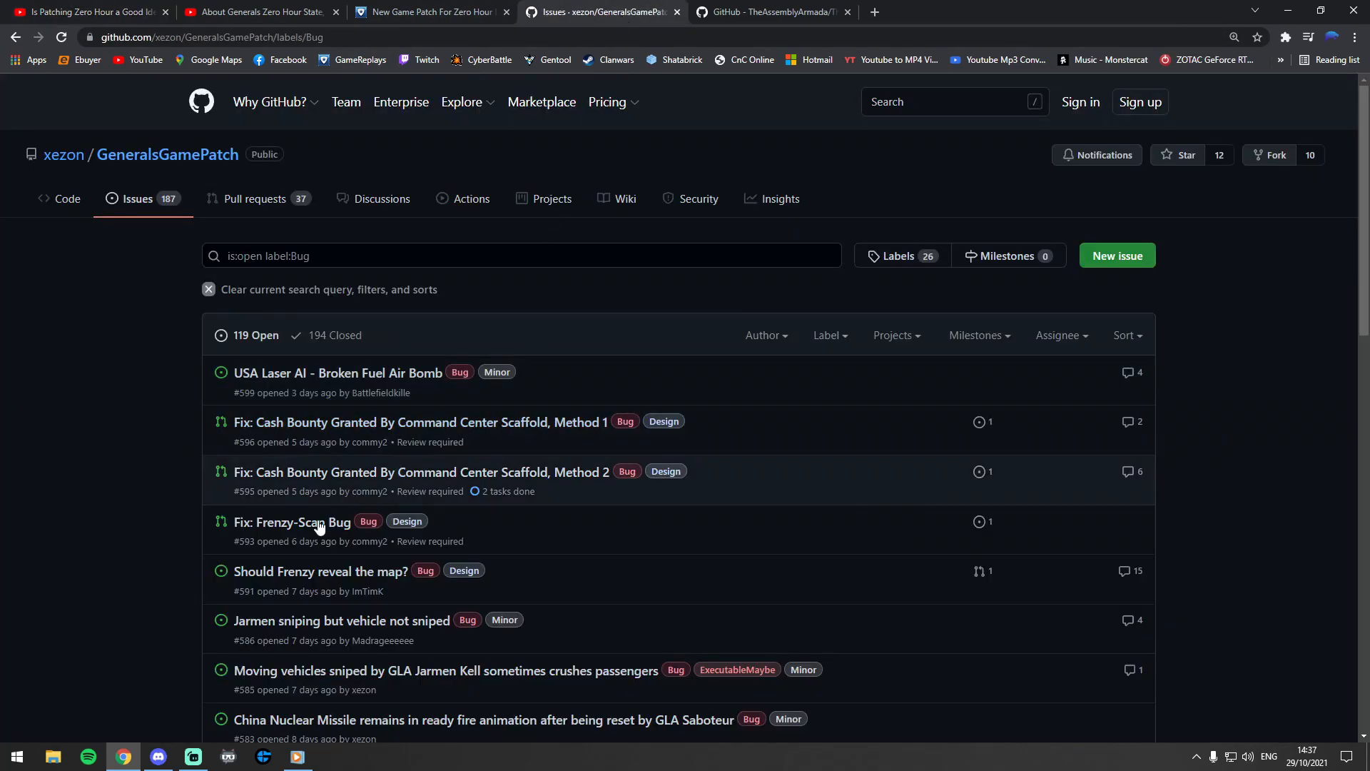
mouse_move(120, 554)
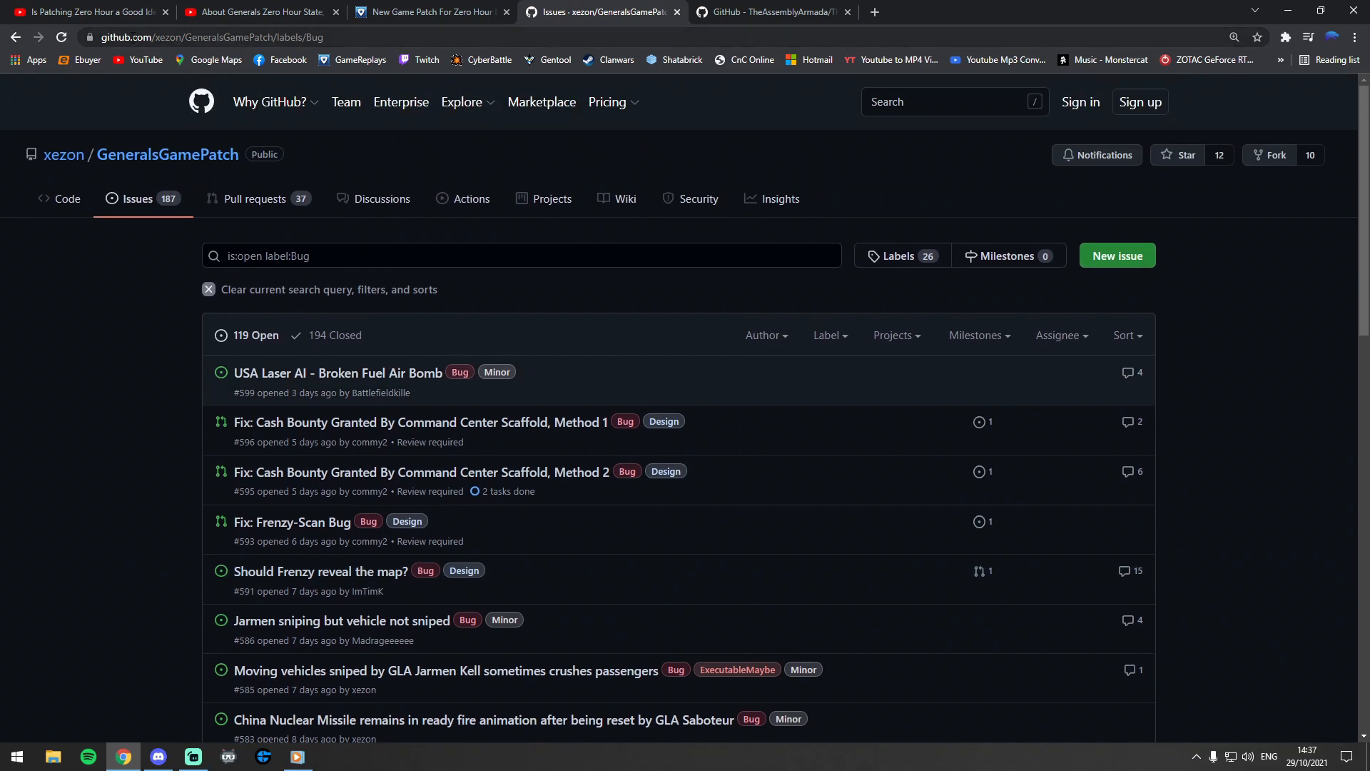
Scroll the Bug-labelled issues, then reopen the forum post's Game Patch section.
left_click(770, 12)
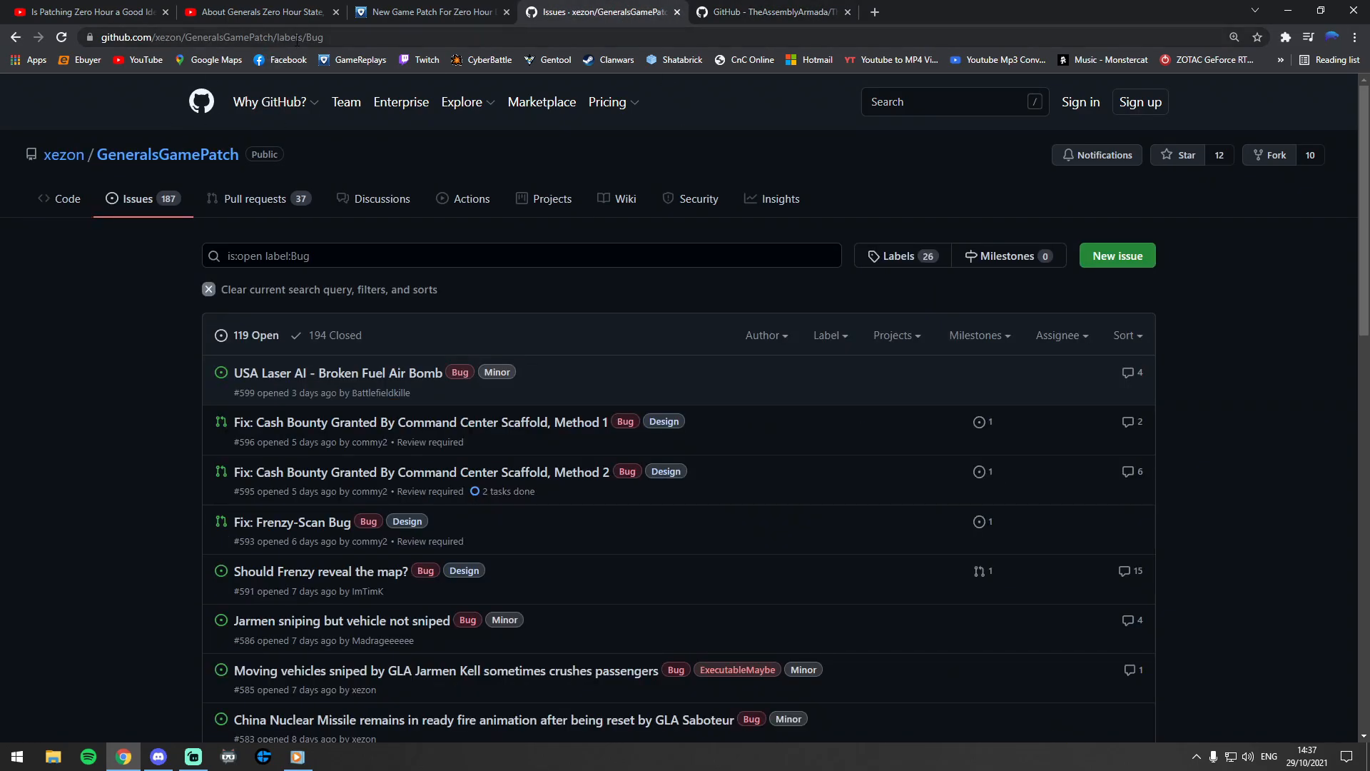
mouse_move(1344, 194)
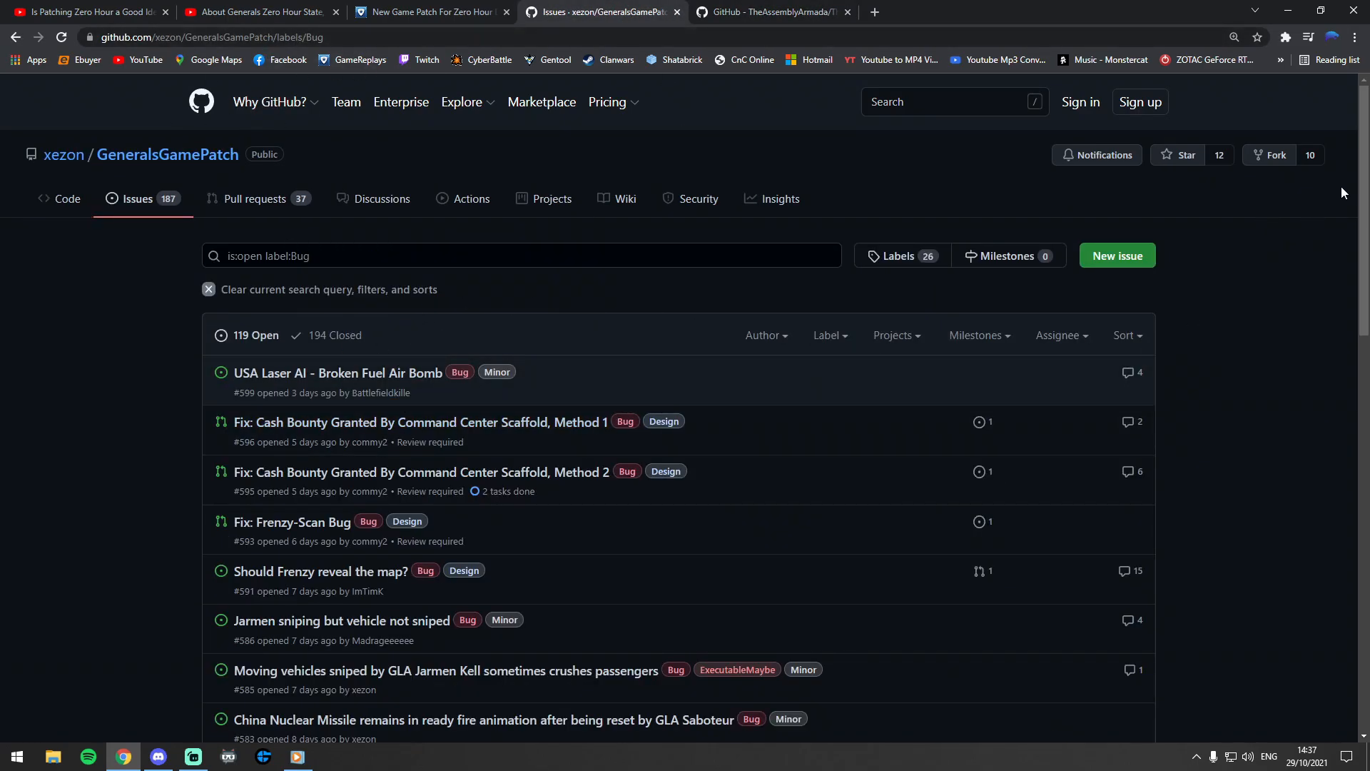
scroll("down", 3)
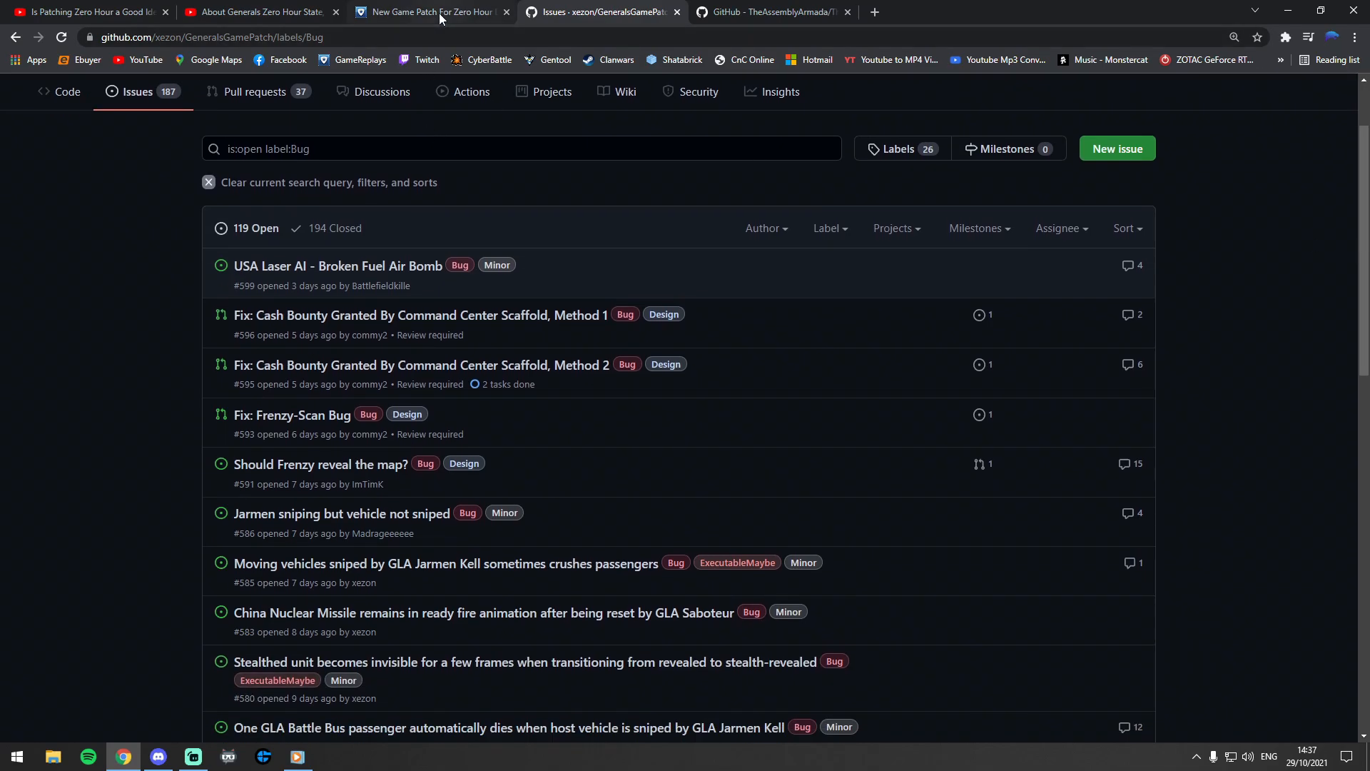
left_click(428, 12)
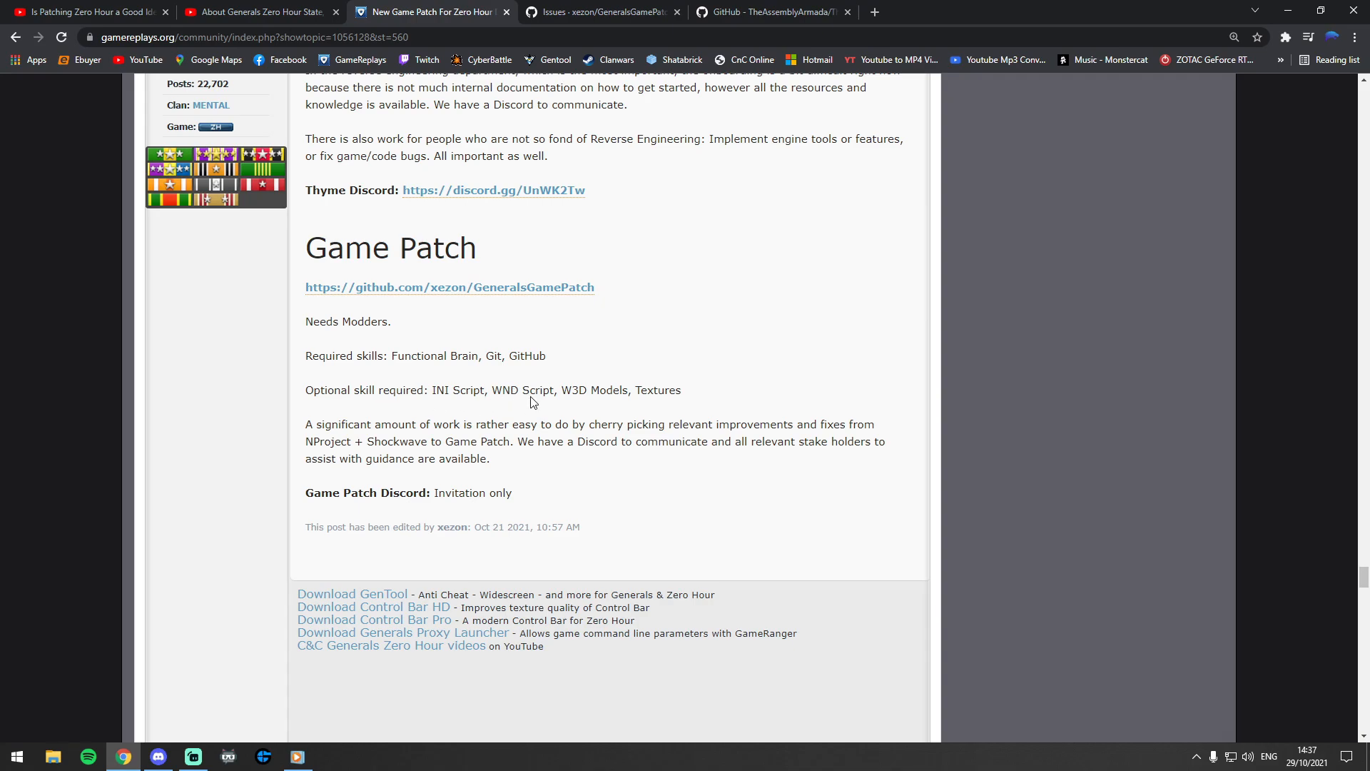
mouse_move(660, 256)
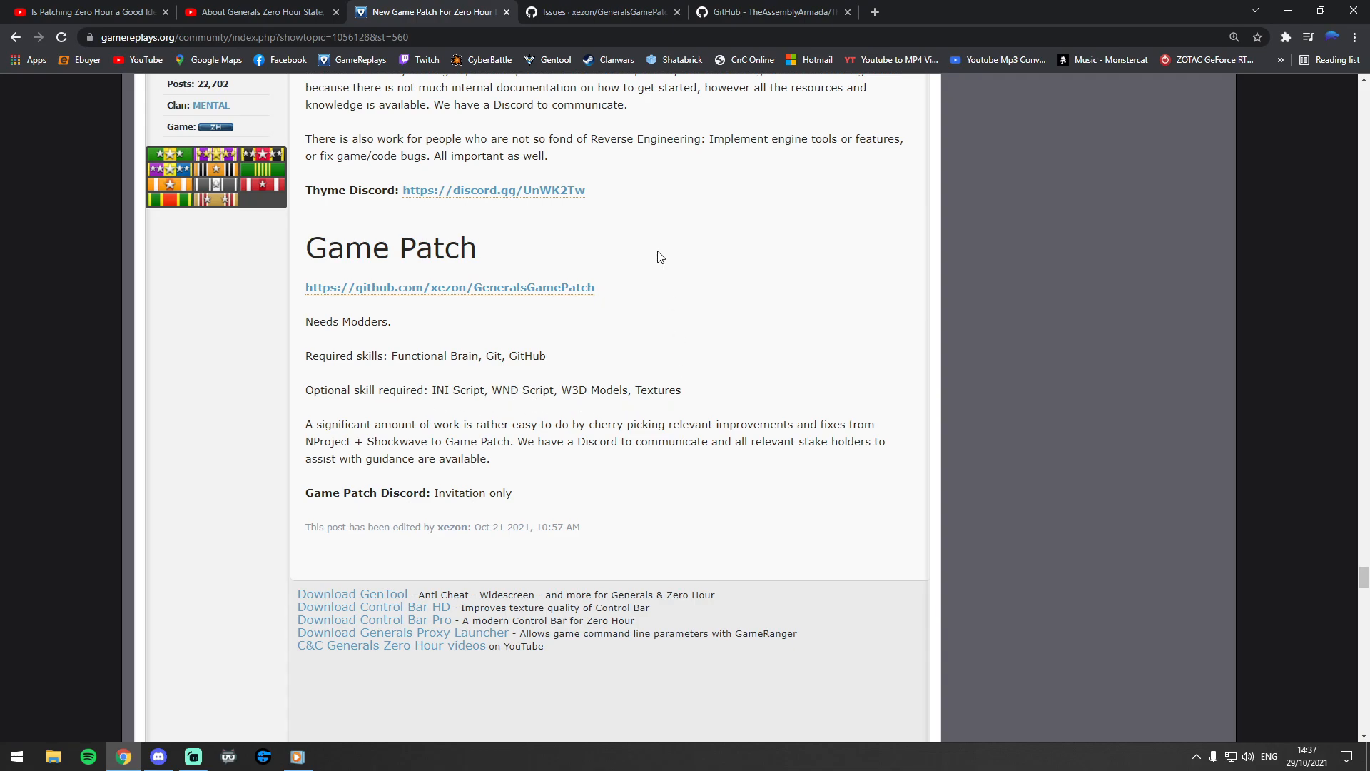
Switch to the 'Issues - xezon/GeneralsGamePatch' tab.
left_click(601, 12)
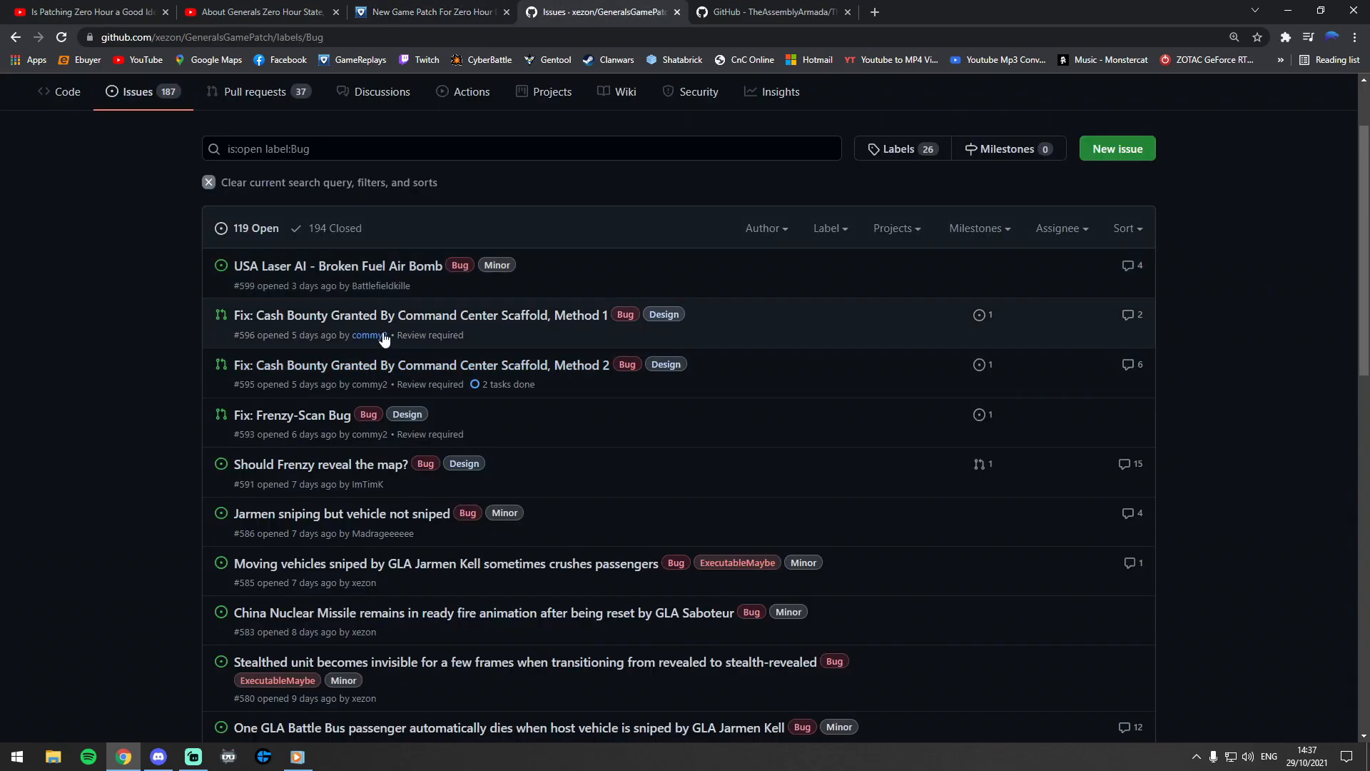
scroll("down", 3)
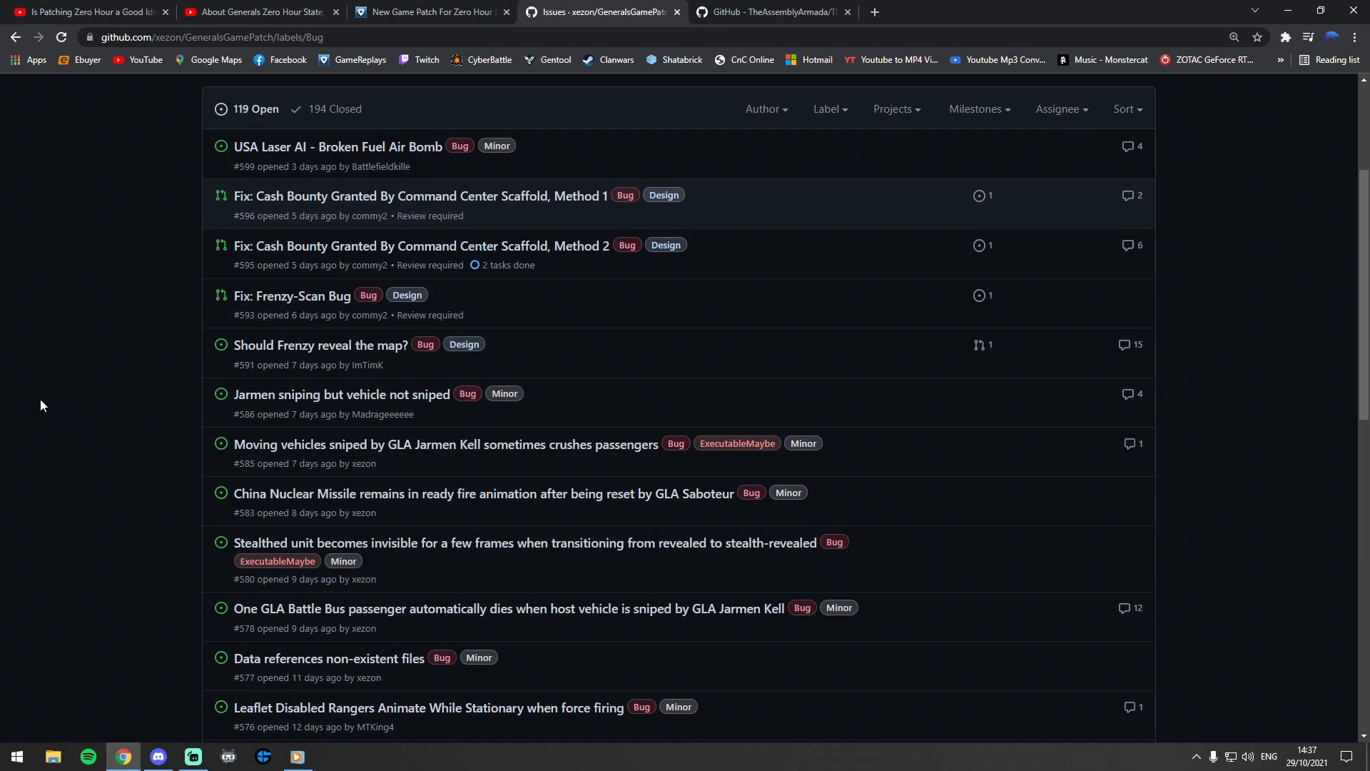
mouse_move(63, 411)
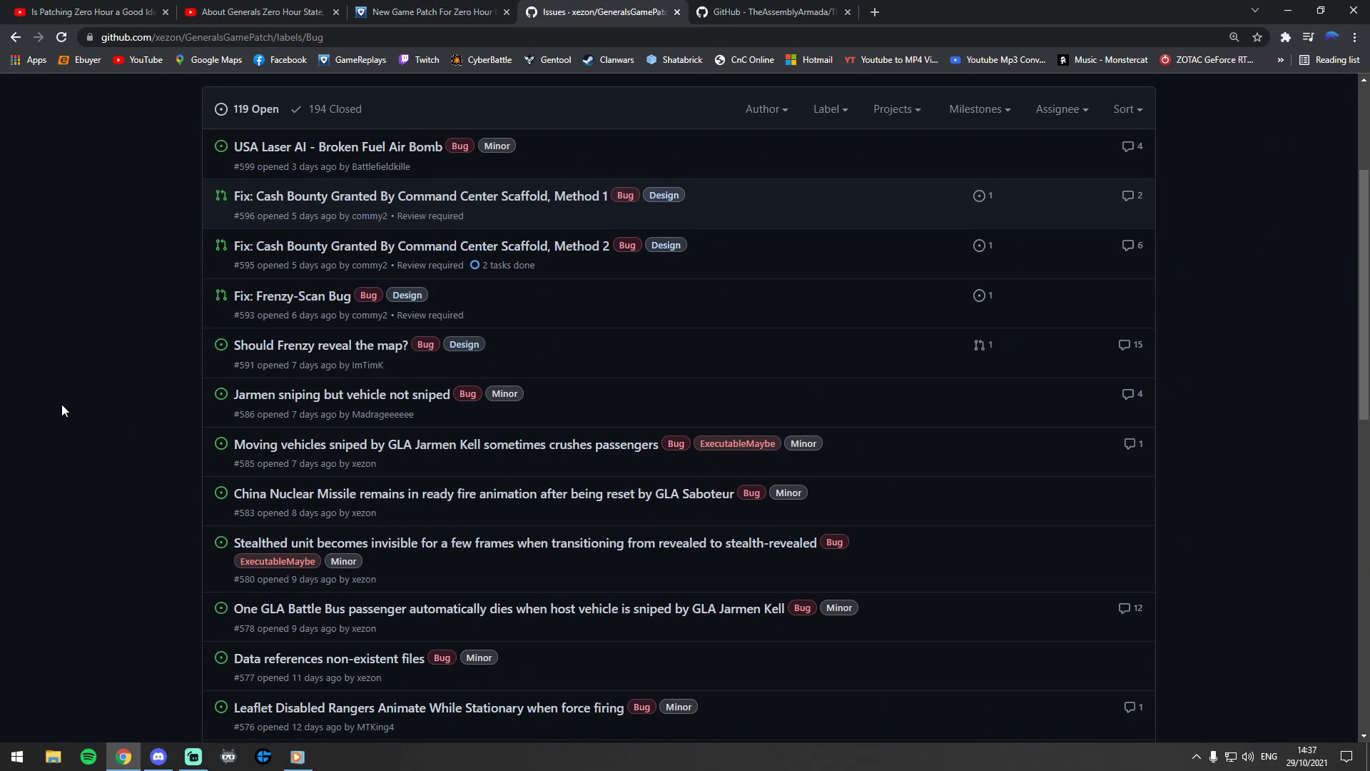
mouse_move(72, 441)
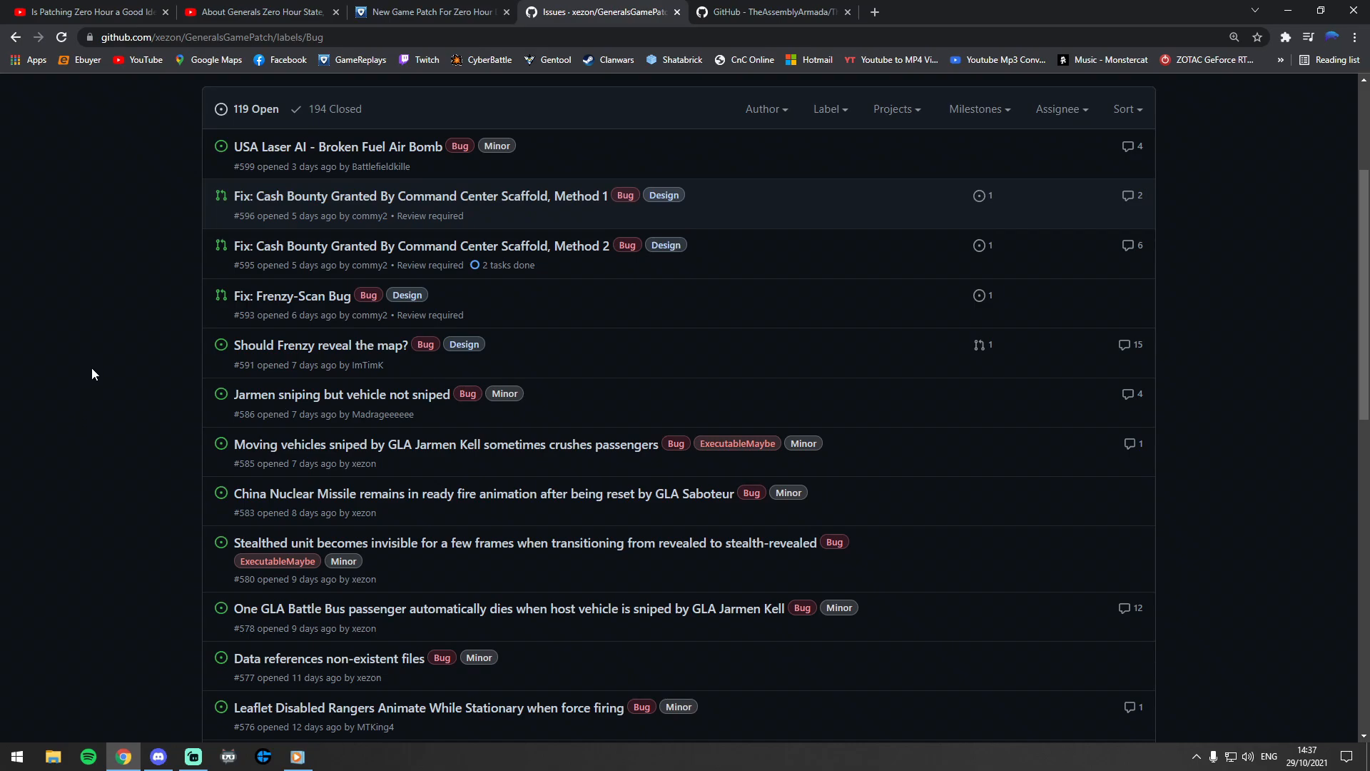
mouse_move(89, 386)
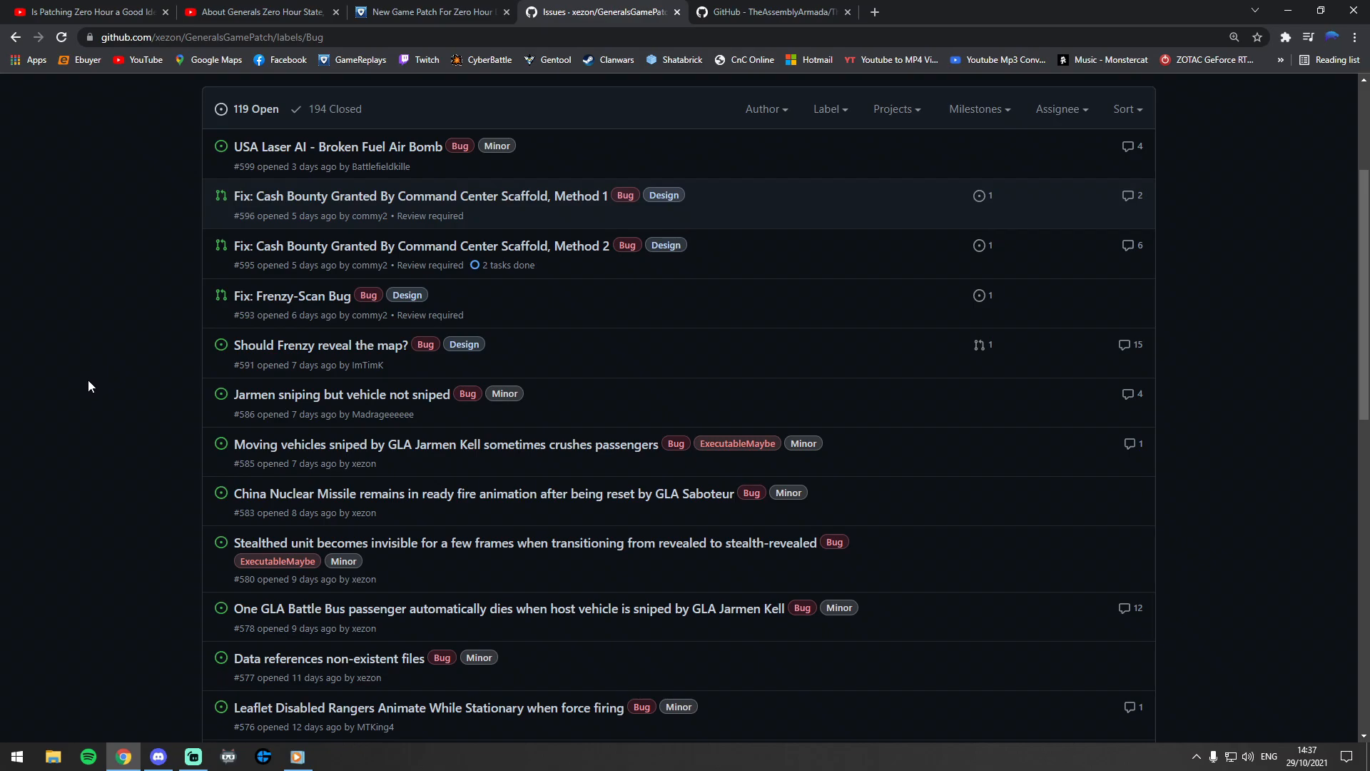
mouse_move(87, 420)
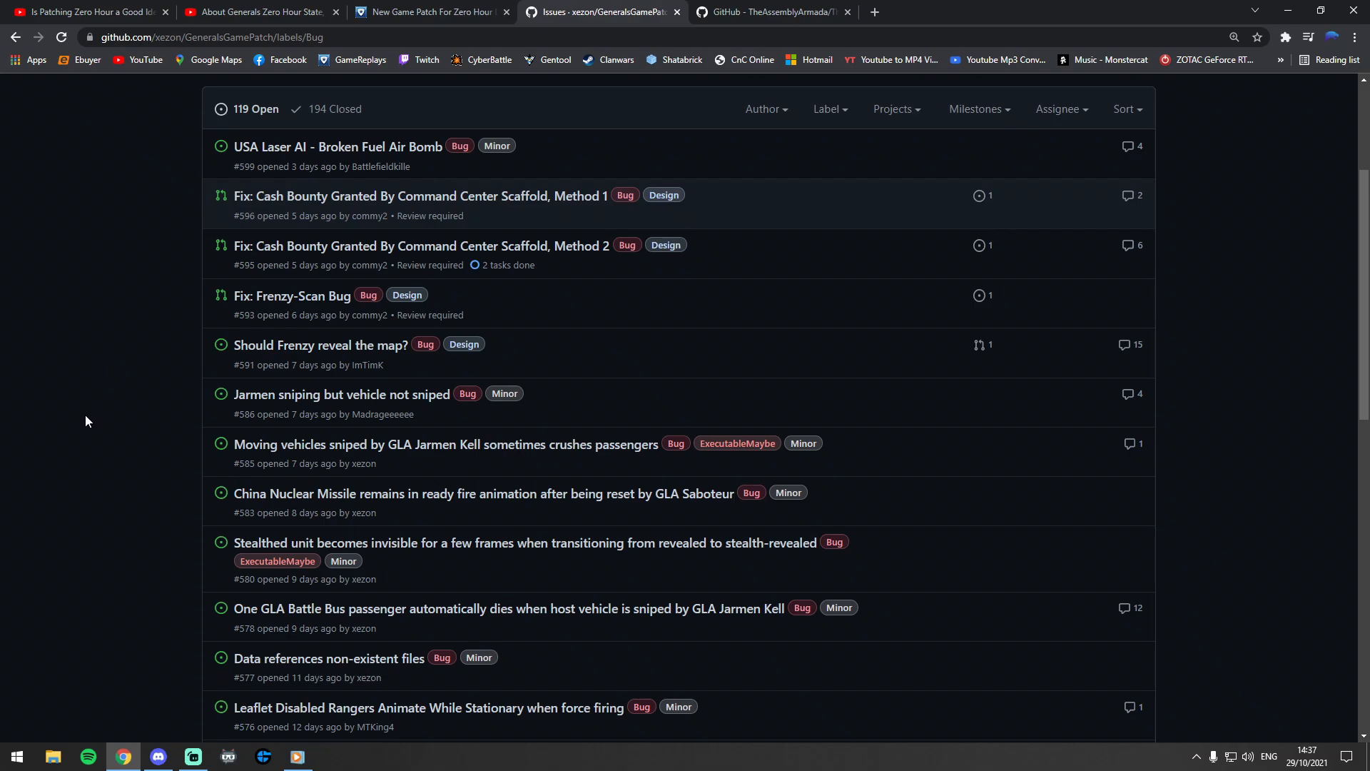
mouse_move(91, 420)
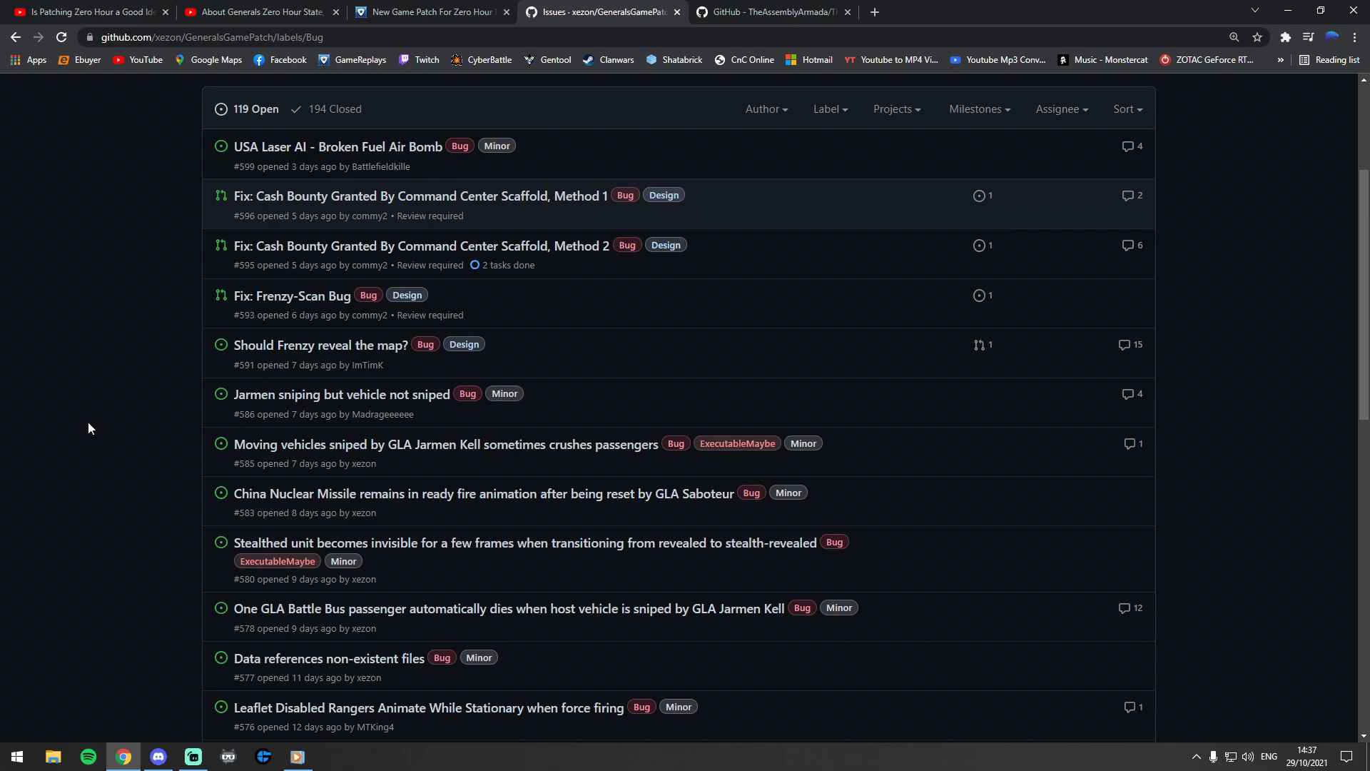
mouse_move(90, 455)
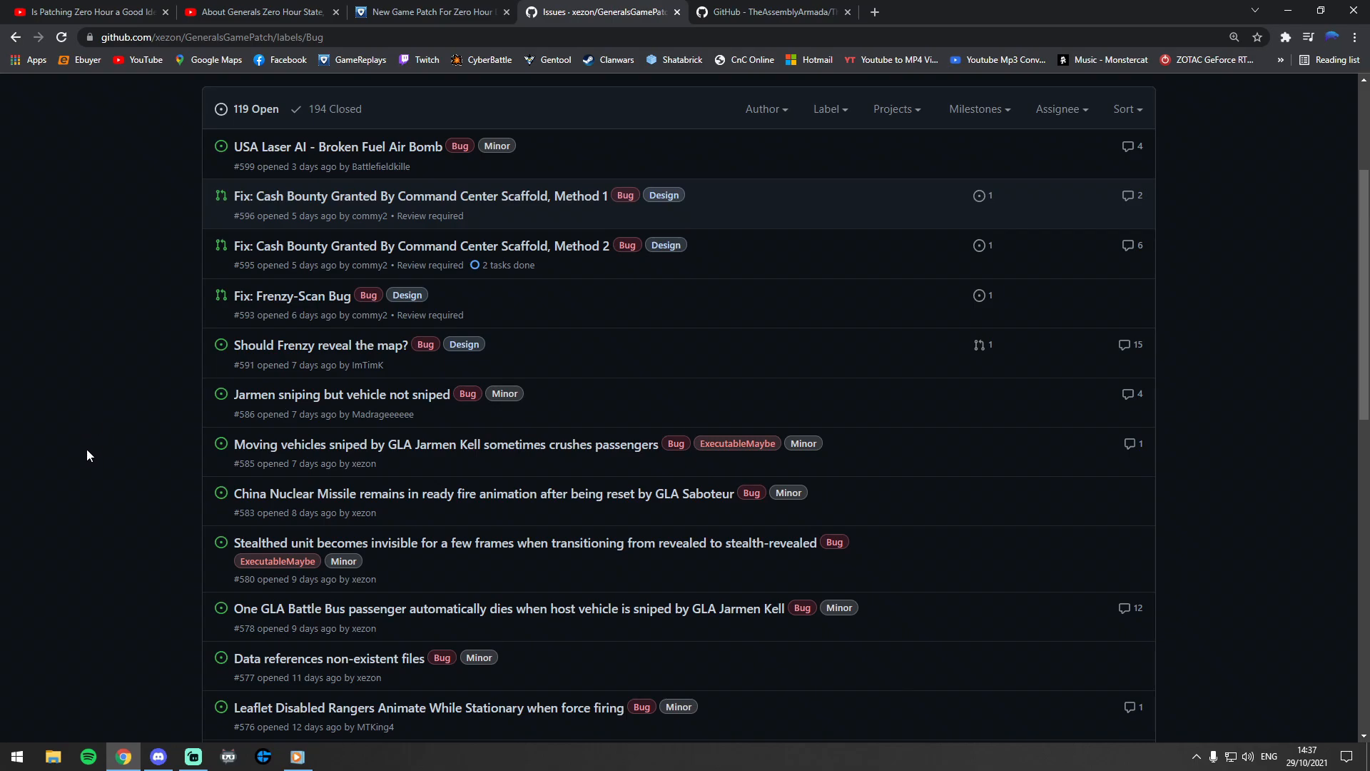
mouse_move(90, 435)
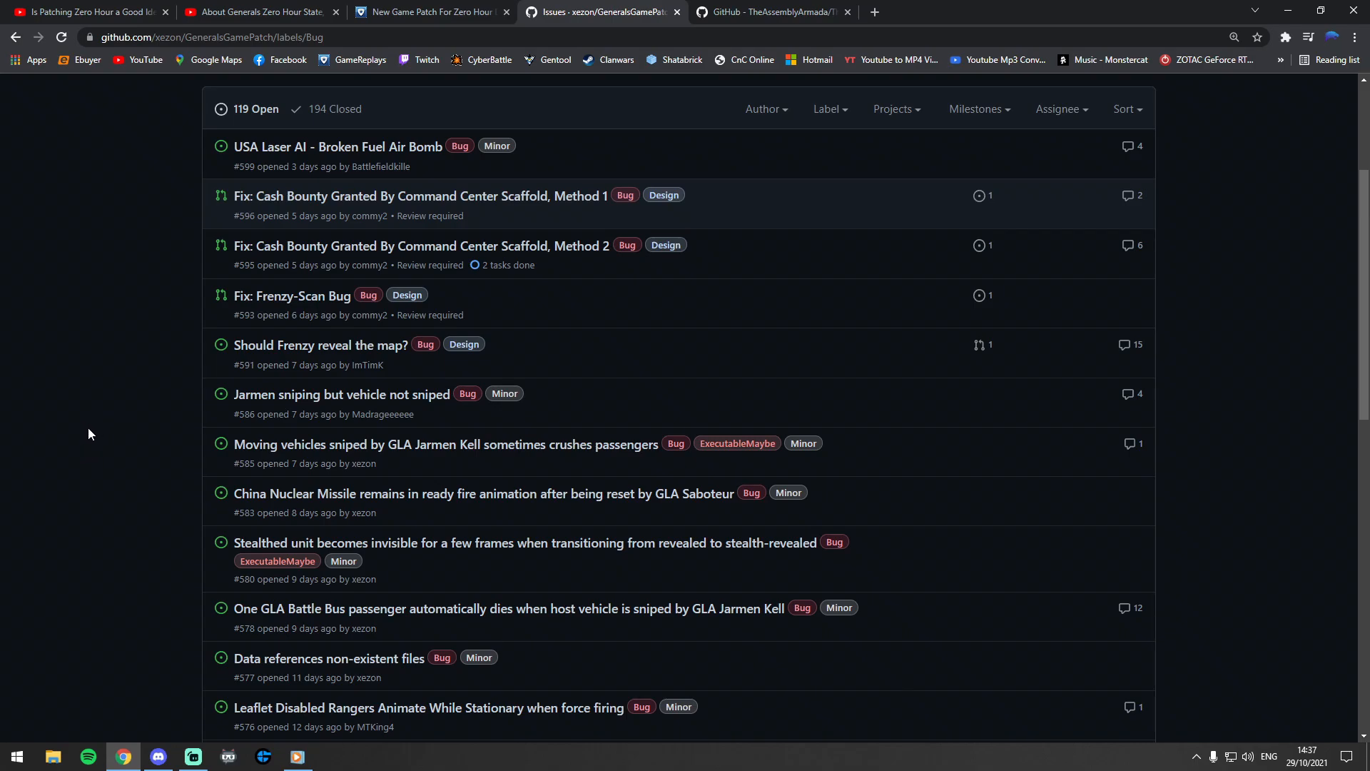
mouse_move(131, 456)
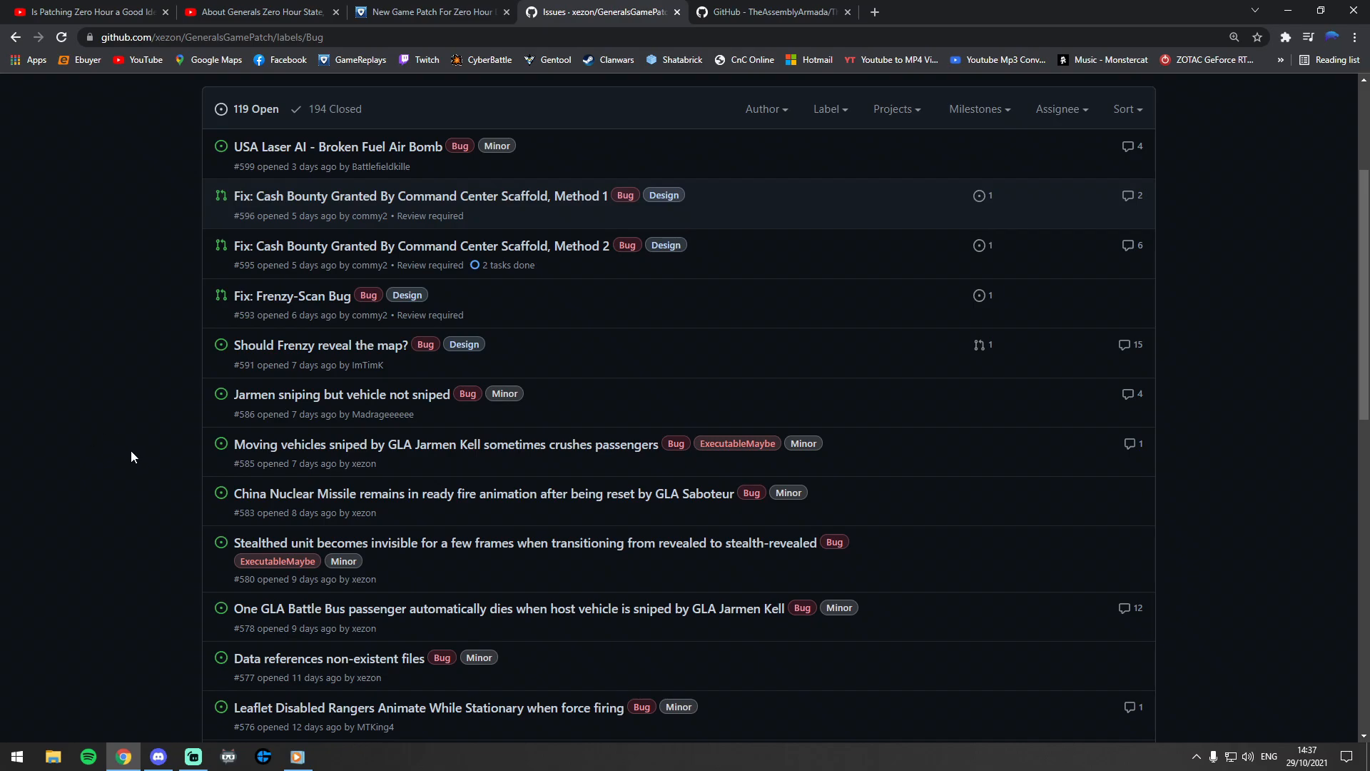
mouse_move(131, 448)
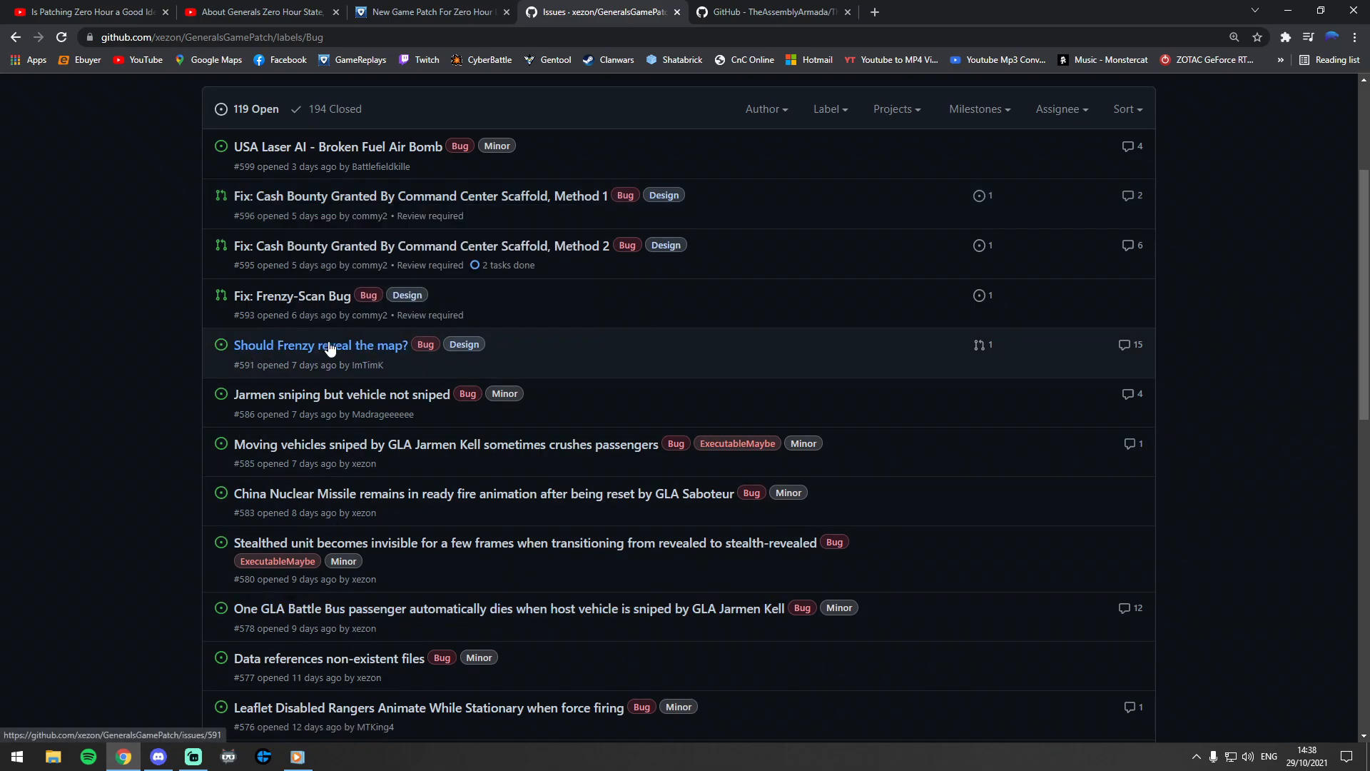
mouse_move(320, 344)
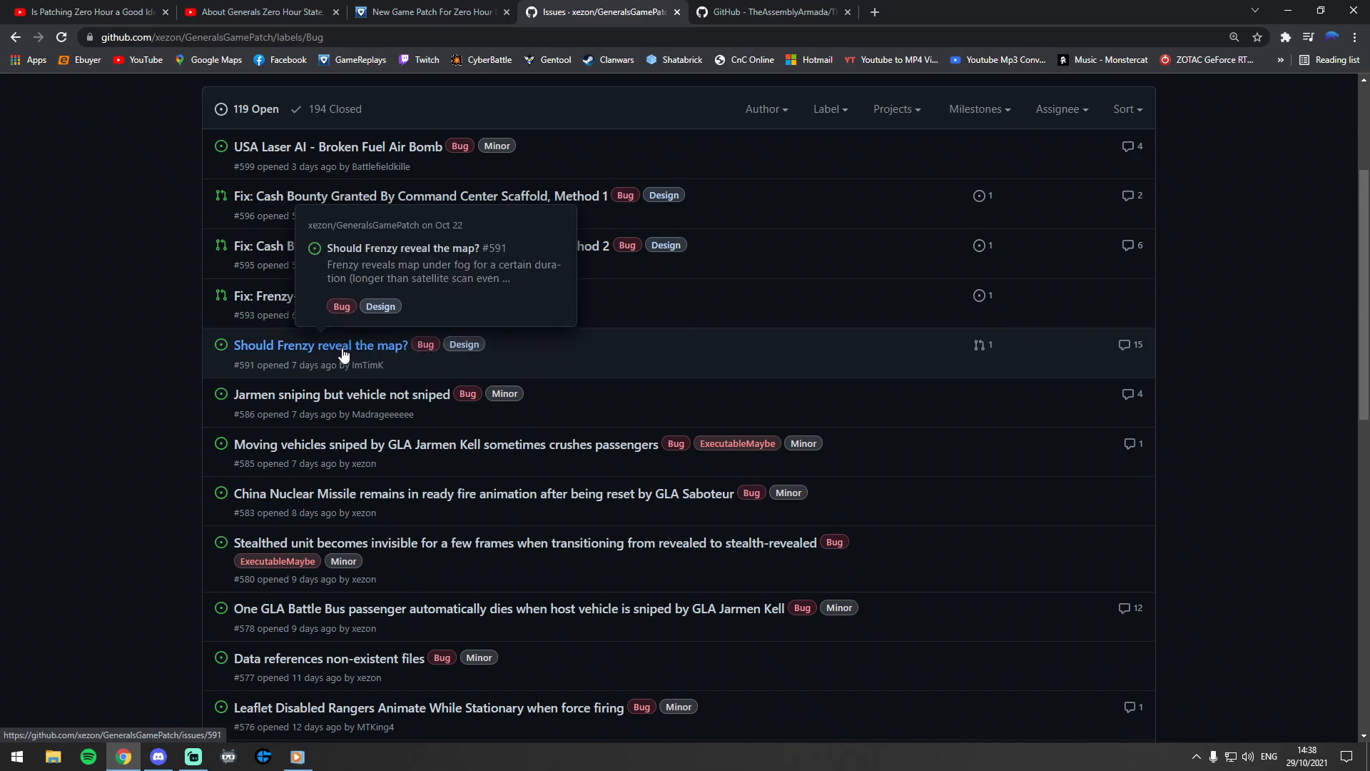
mouse_move(380, 350)
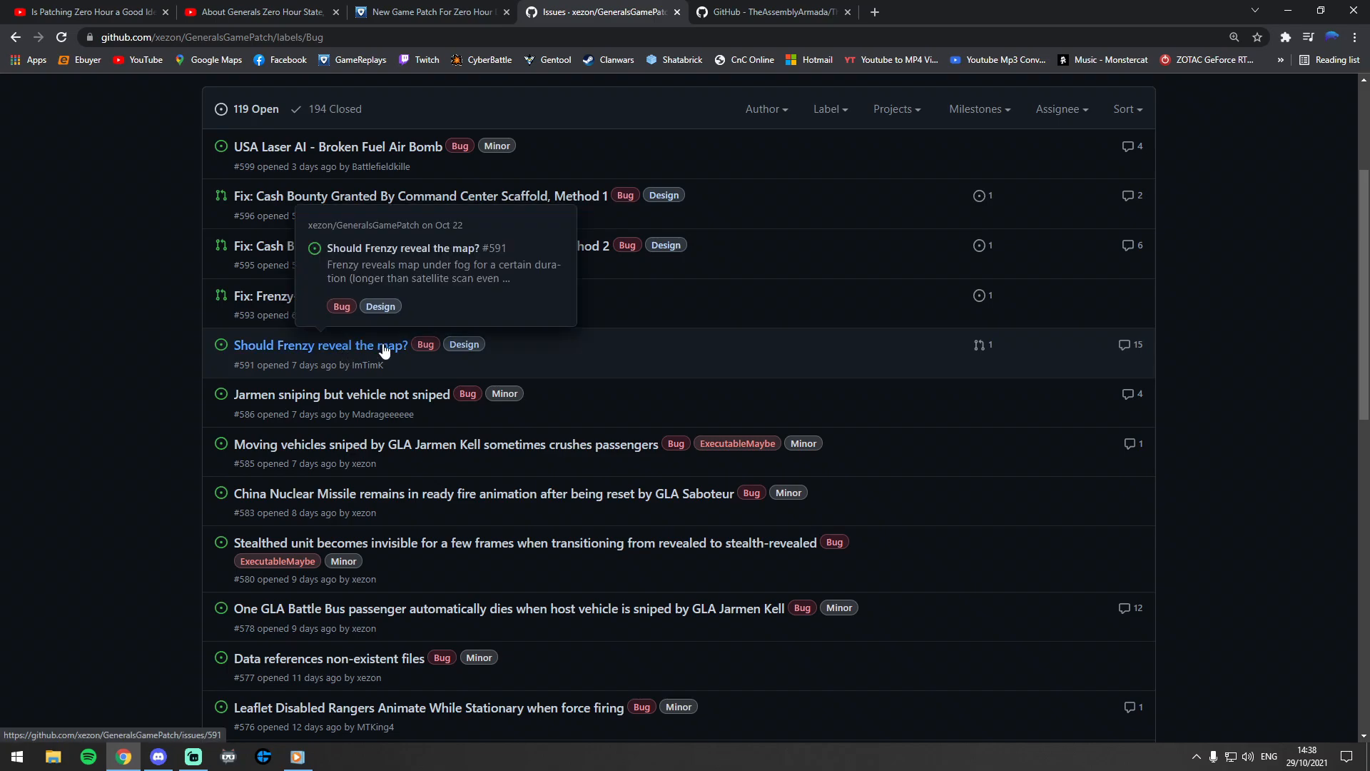
mouse_move(494, 359)
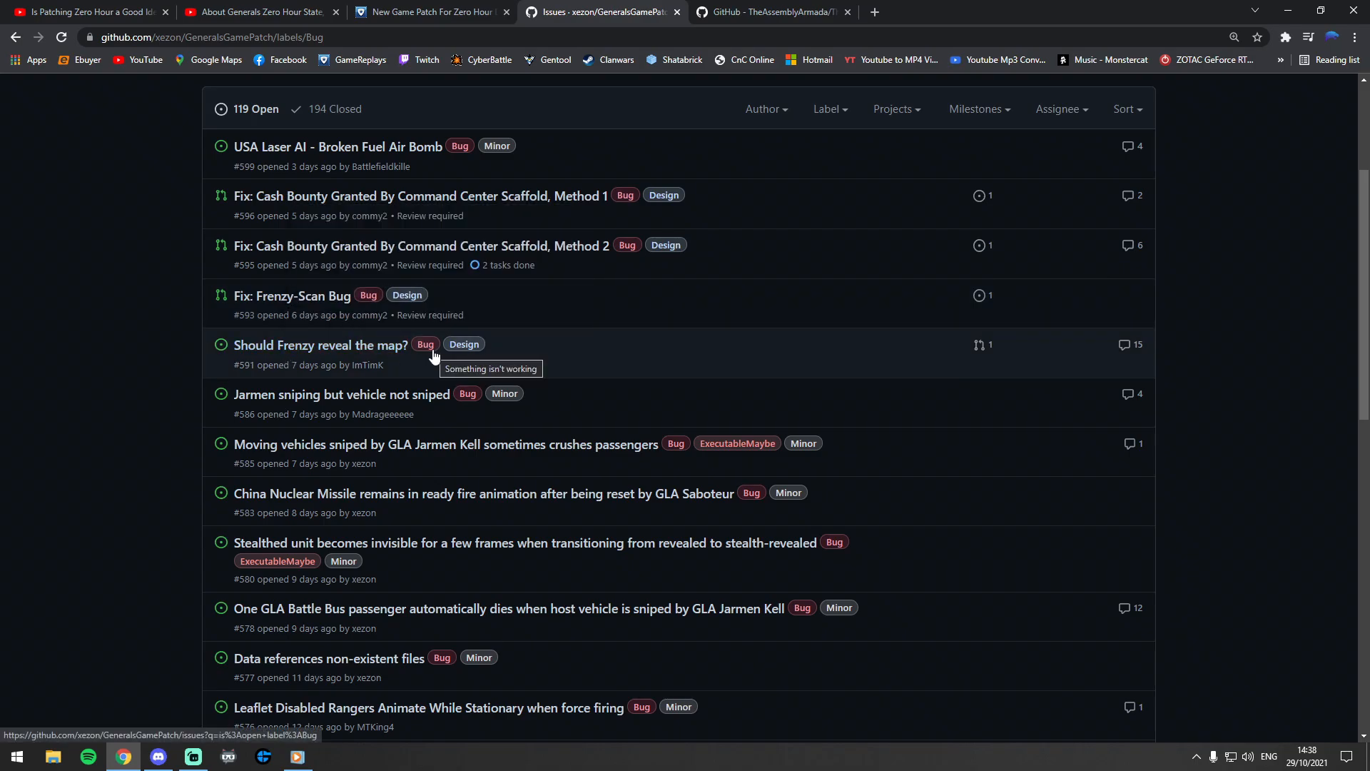
mouse_move(425, 343)
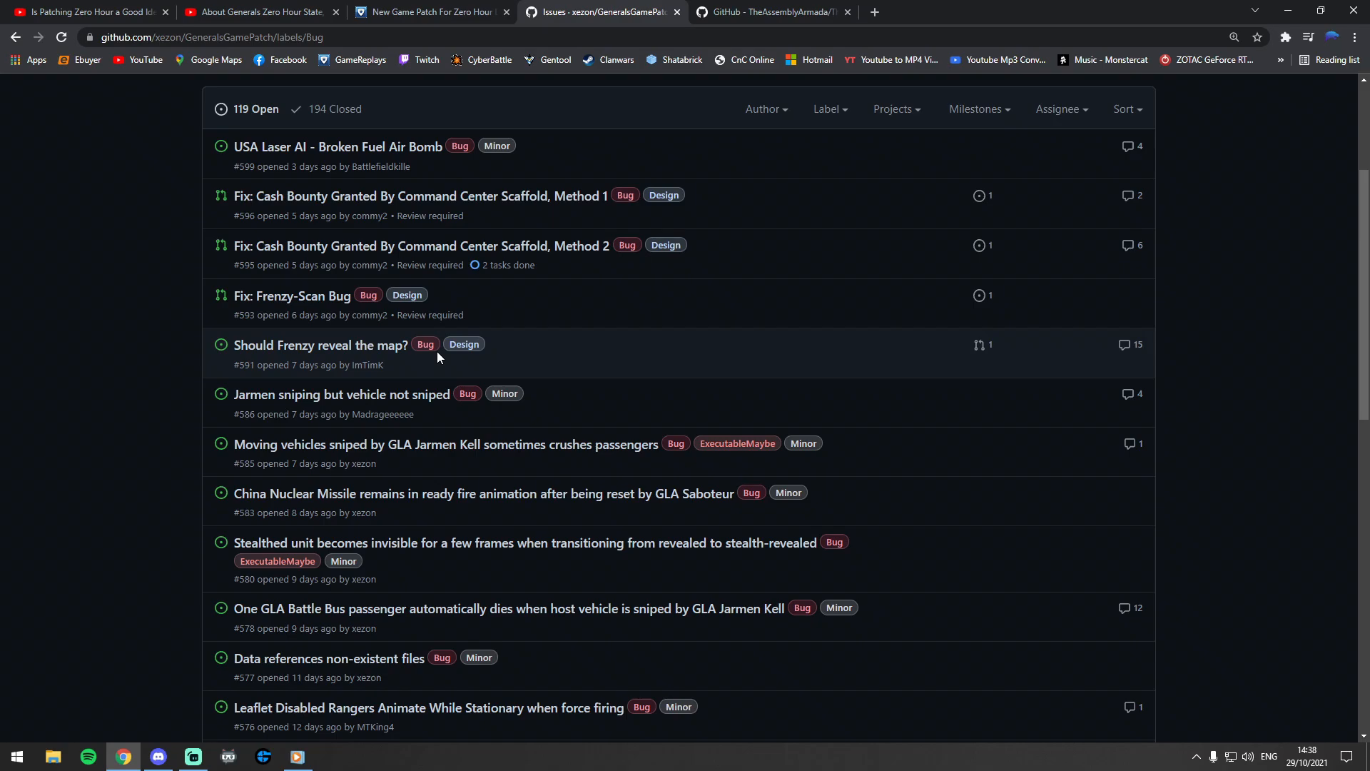
mouse_move(452, 336)
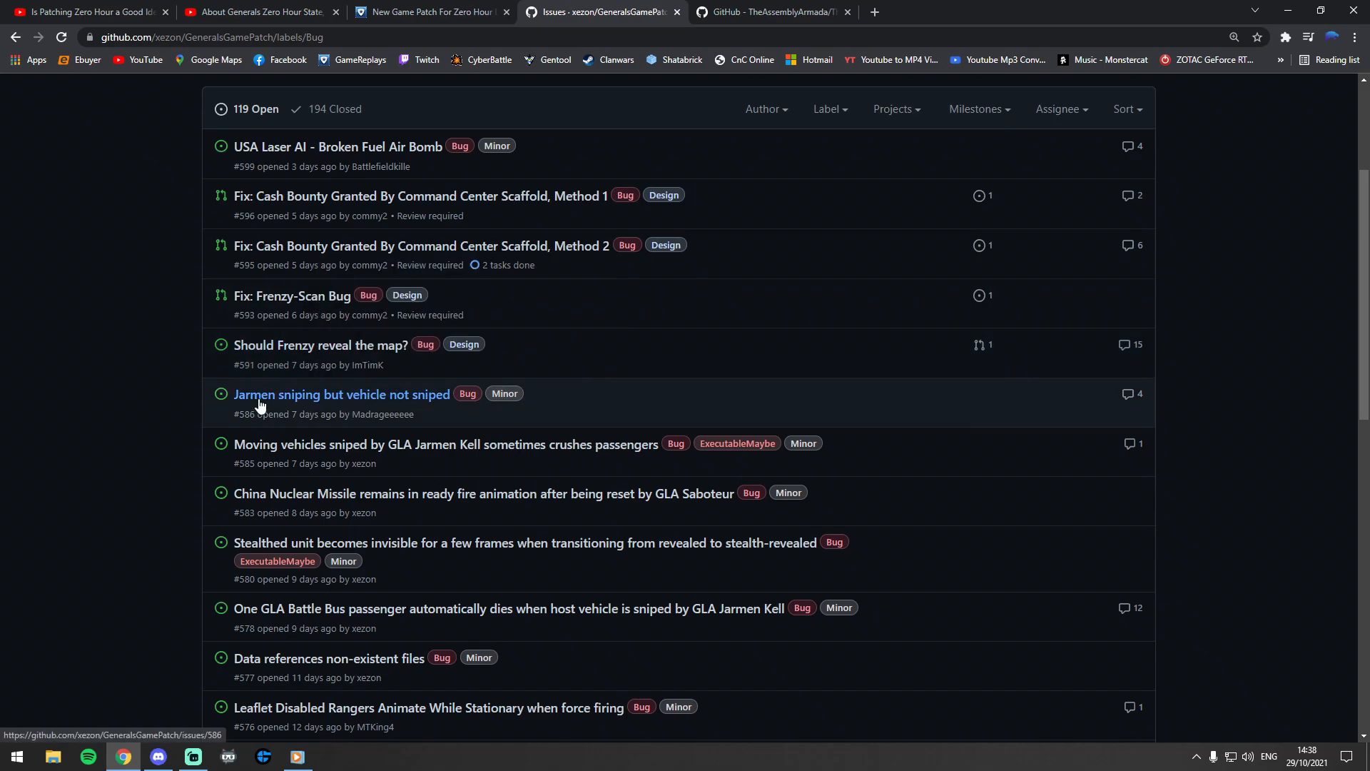
scroll("down", 3)
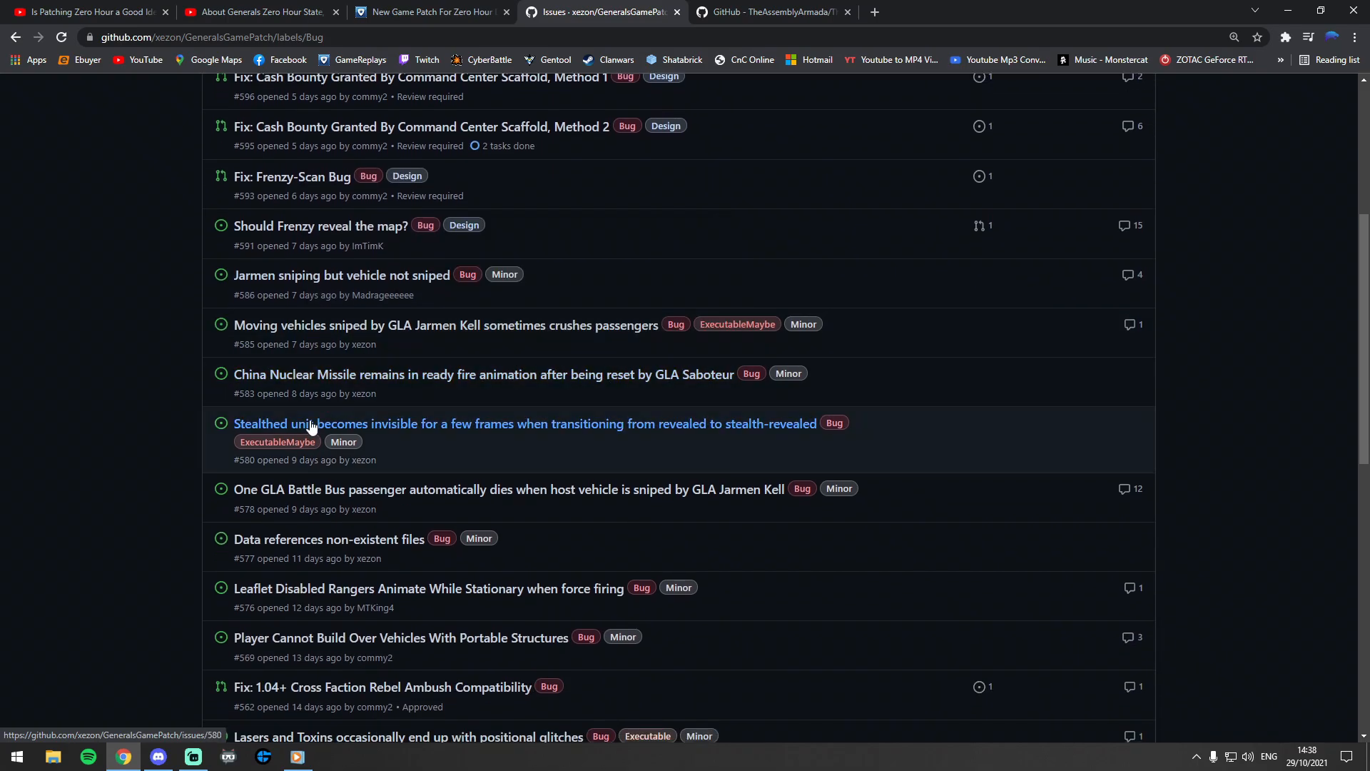
mouse_move(814, 443)
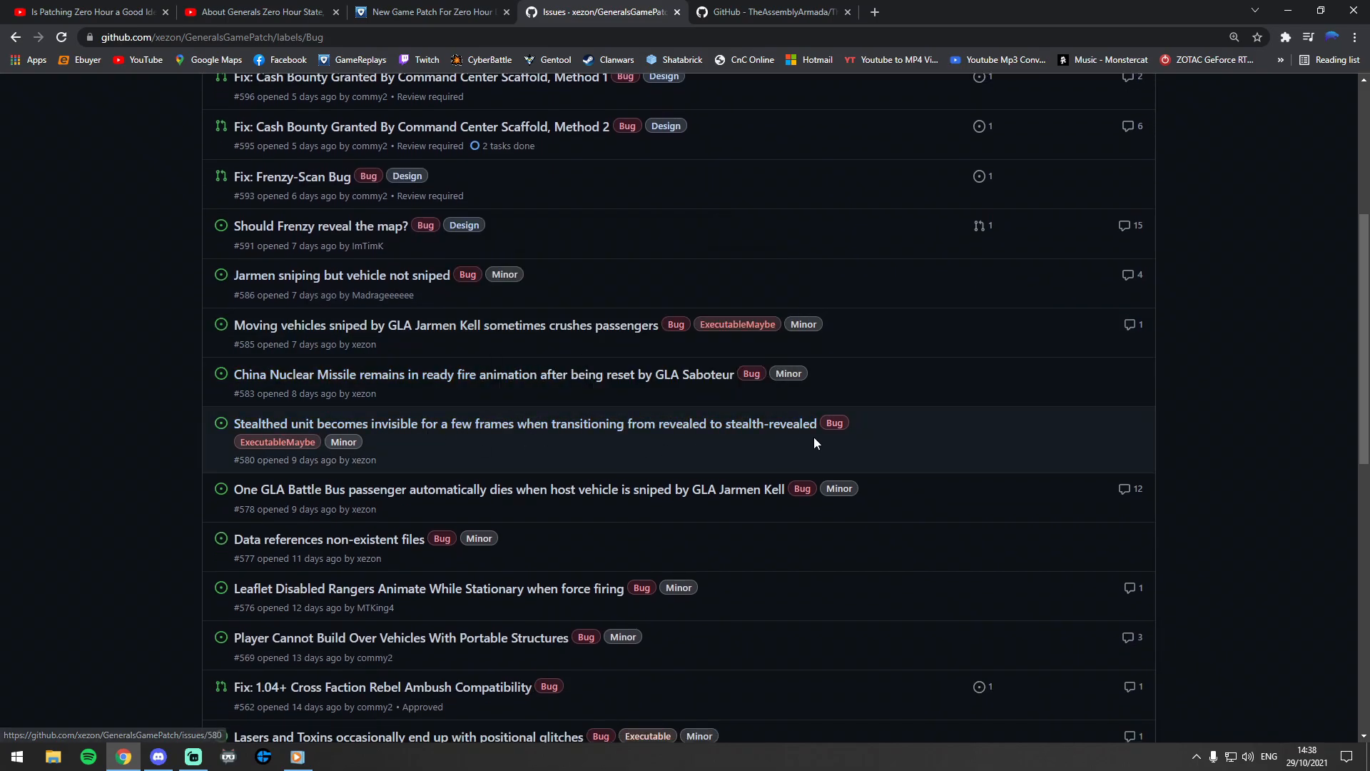
Scroll to the bottom of the Bug issues and go to page 2.
scroll("down", 3)
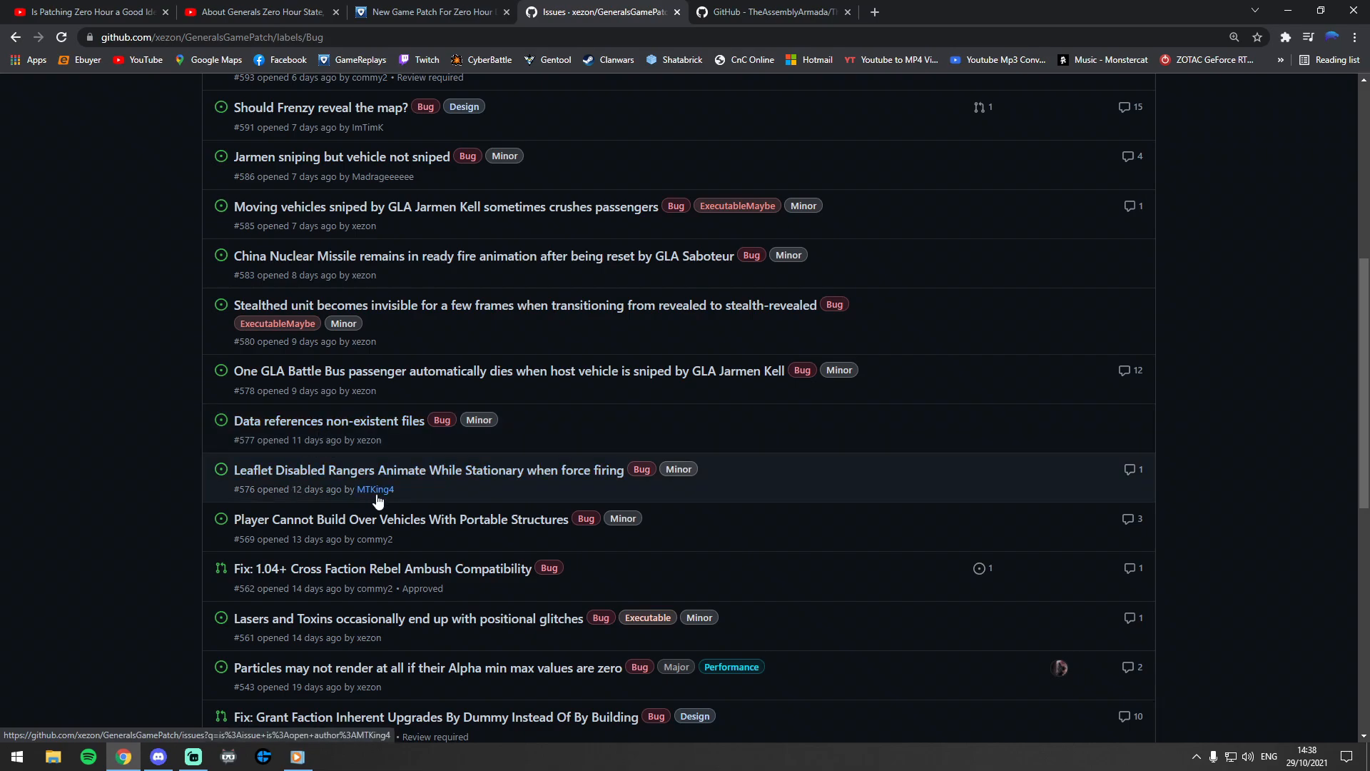
scroll("down", 3)
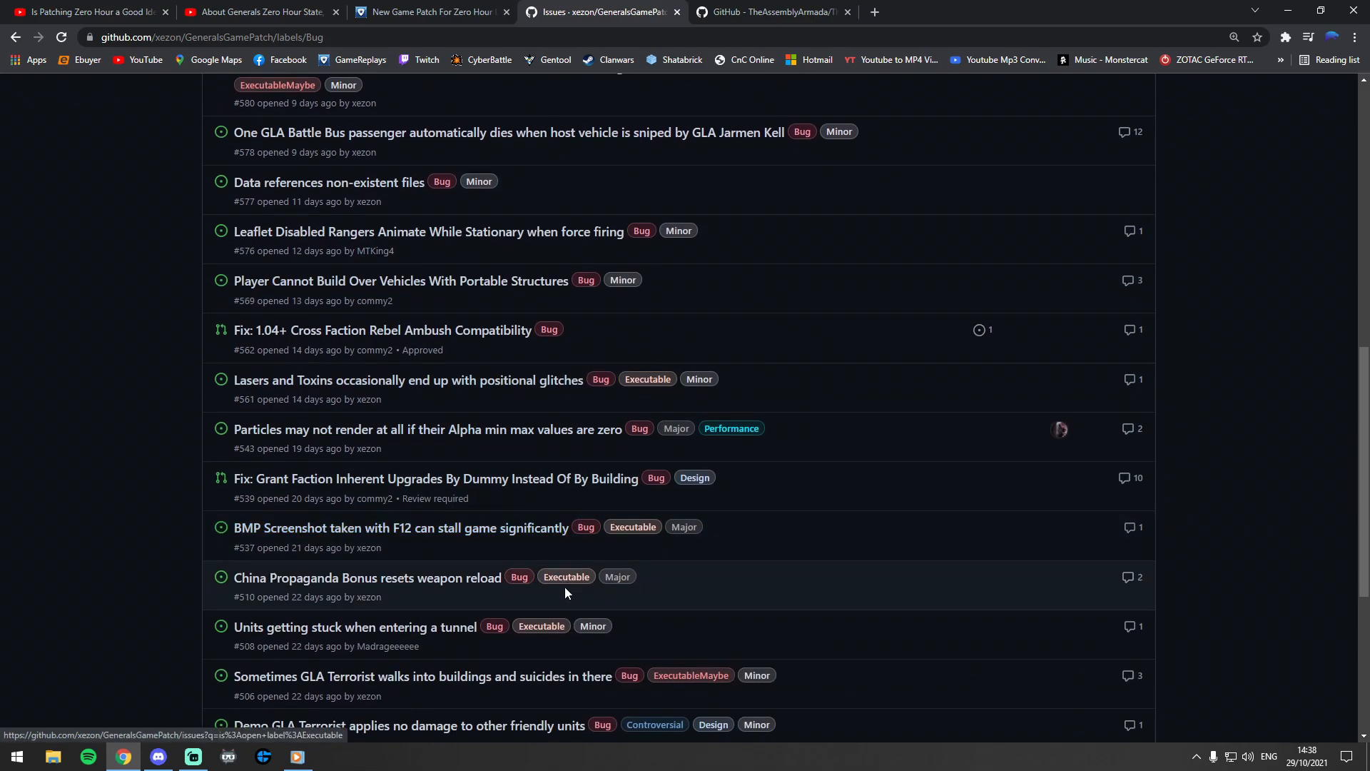
scroll("down", 3)
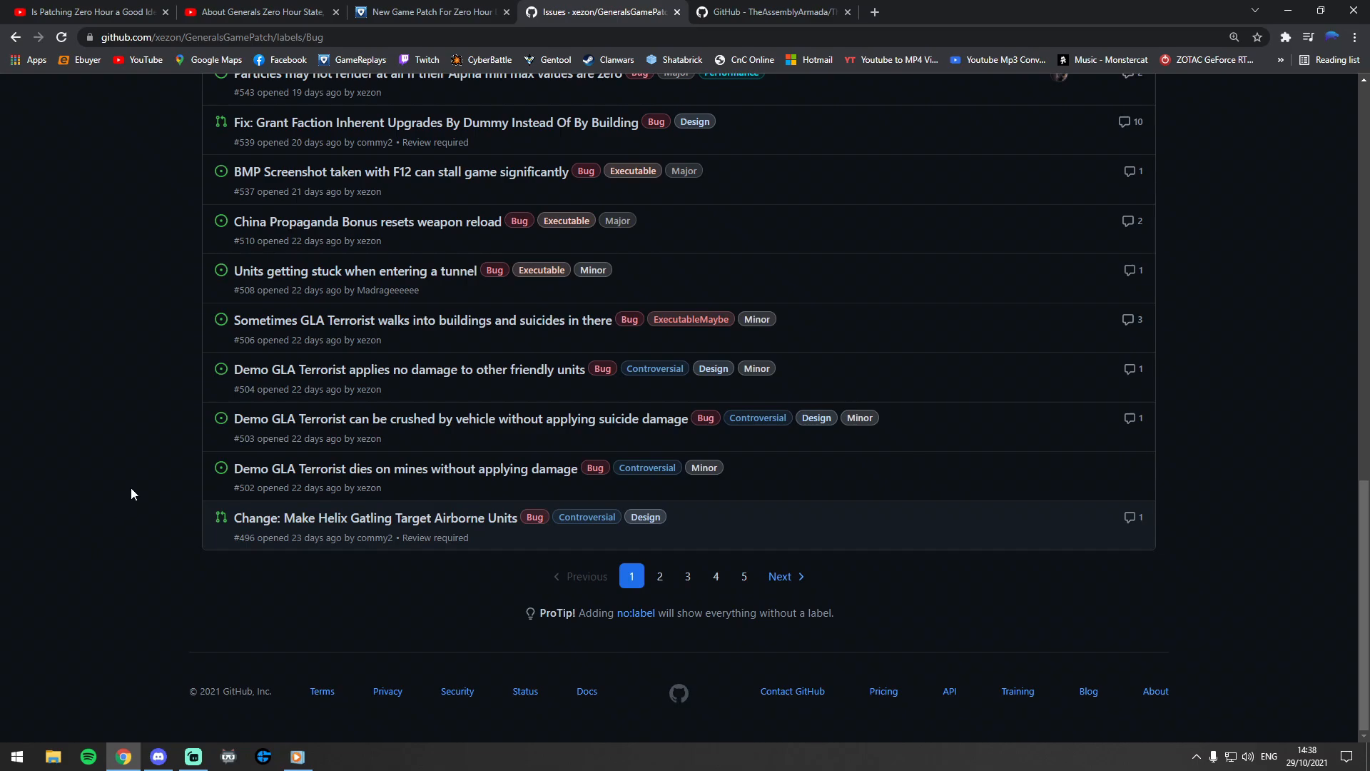
mouse_move(136, 486)
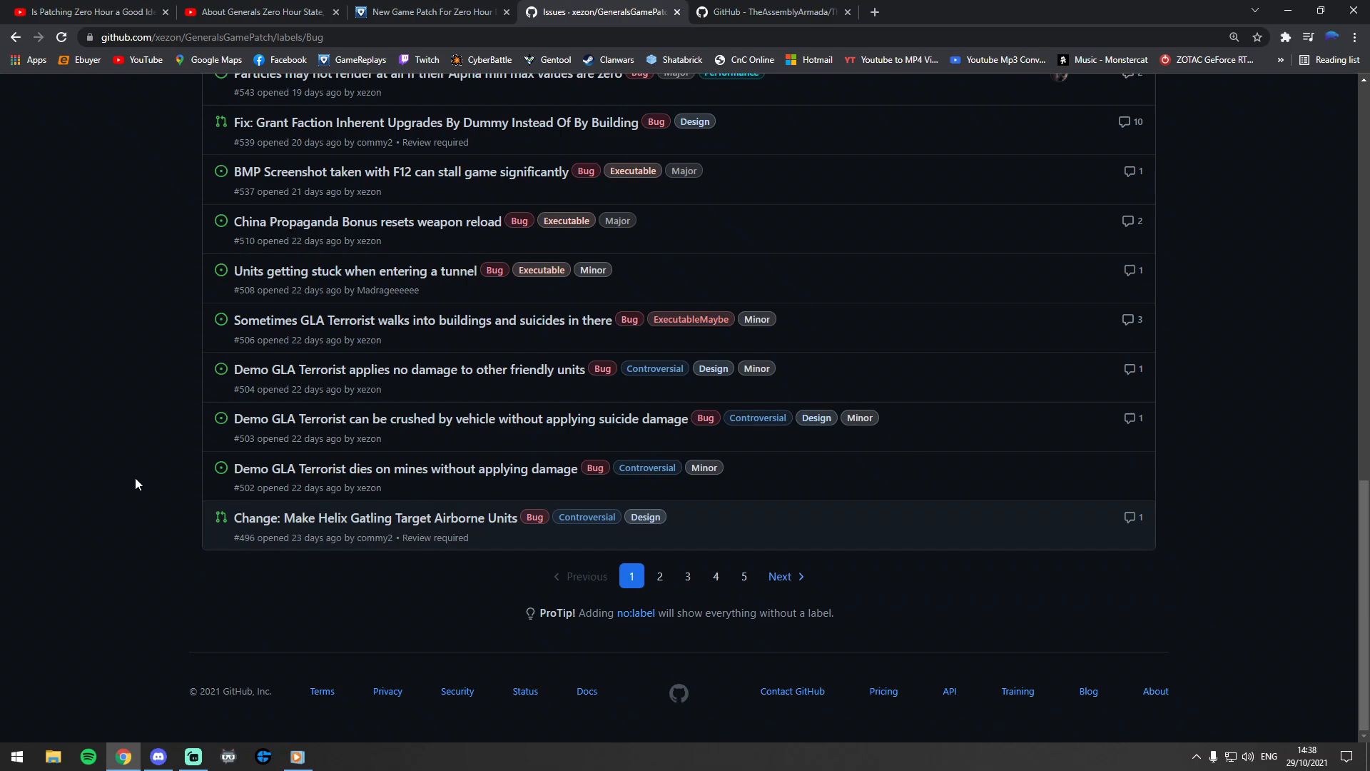
mouse_move(404, 340)
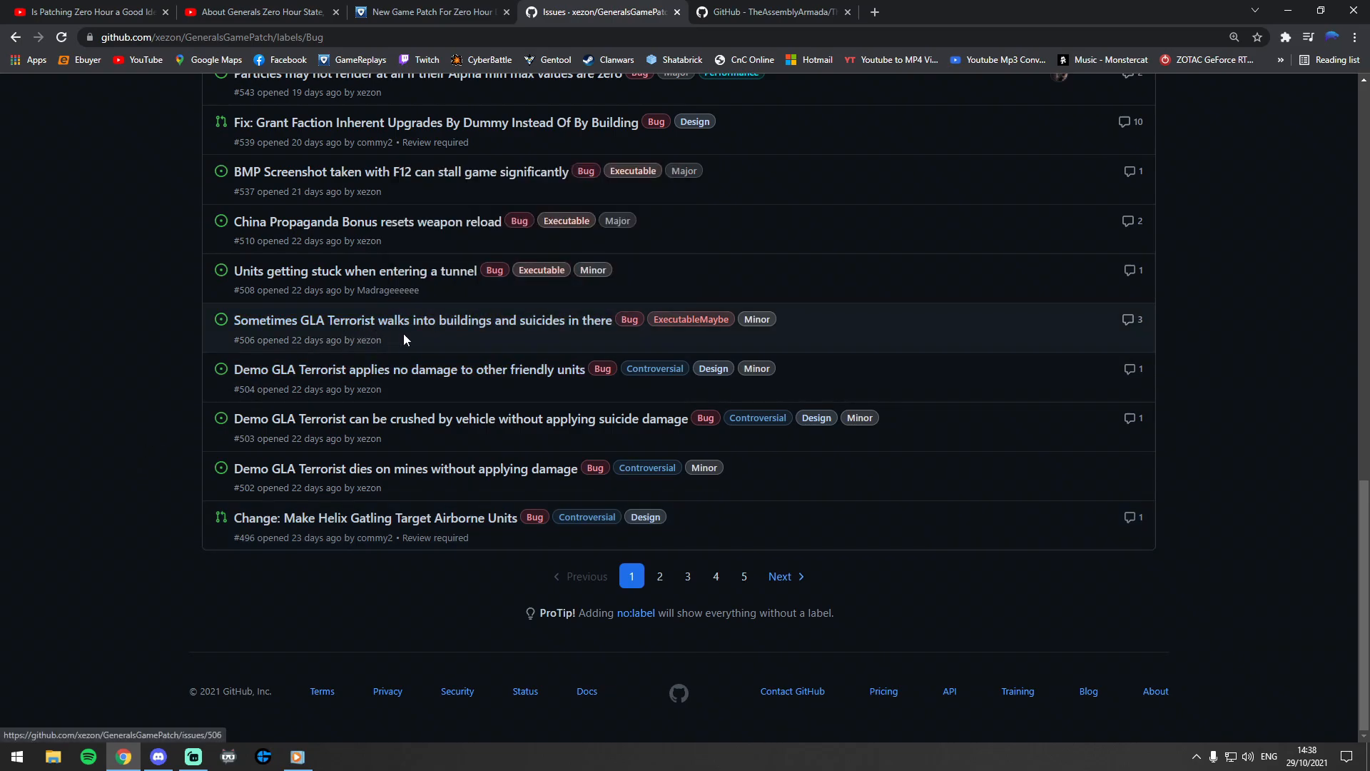
mouse_move(575, 327)
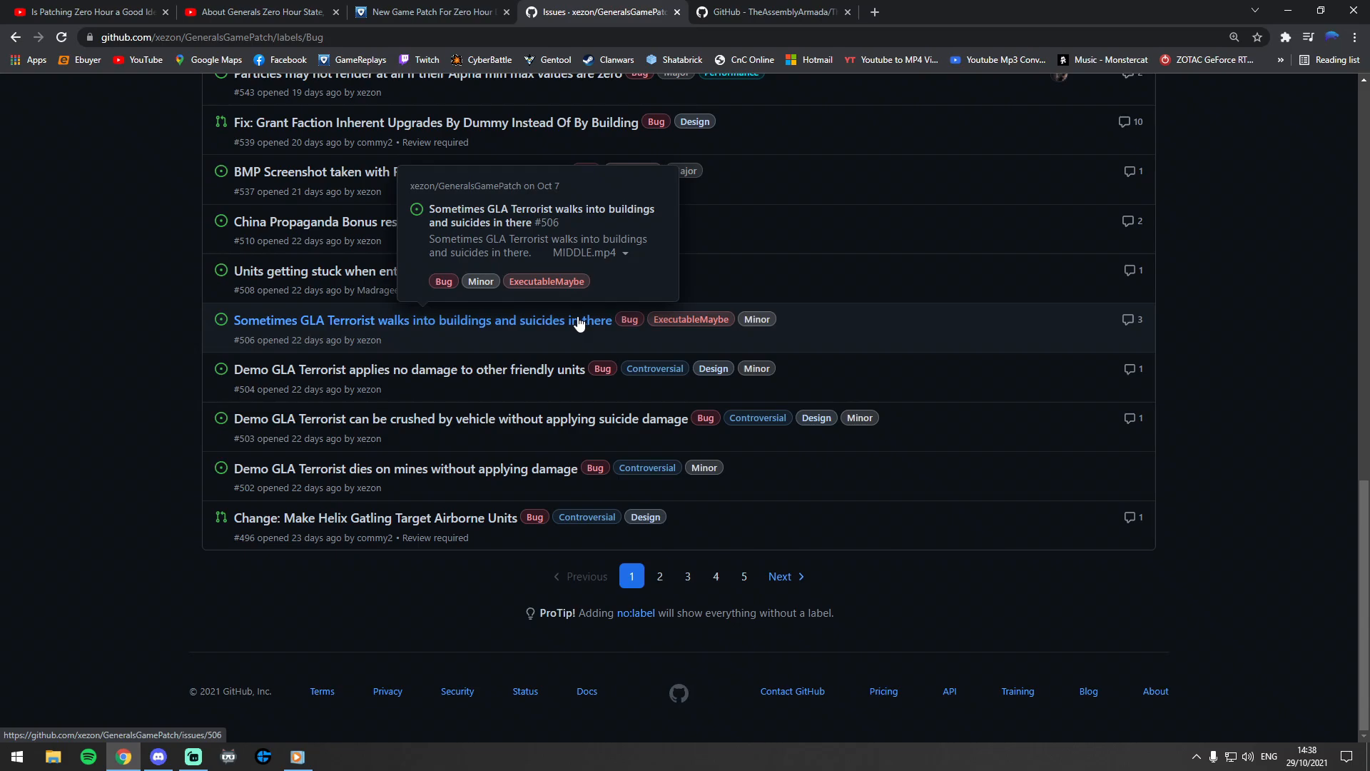
mouse_move(354, 377)
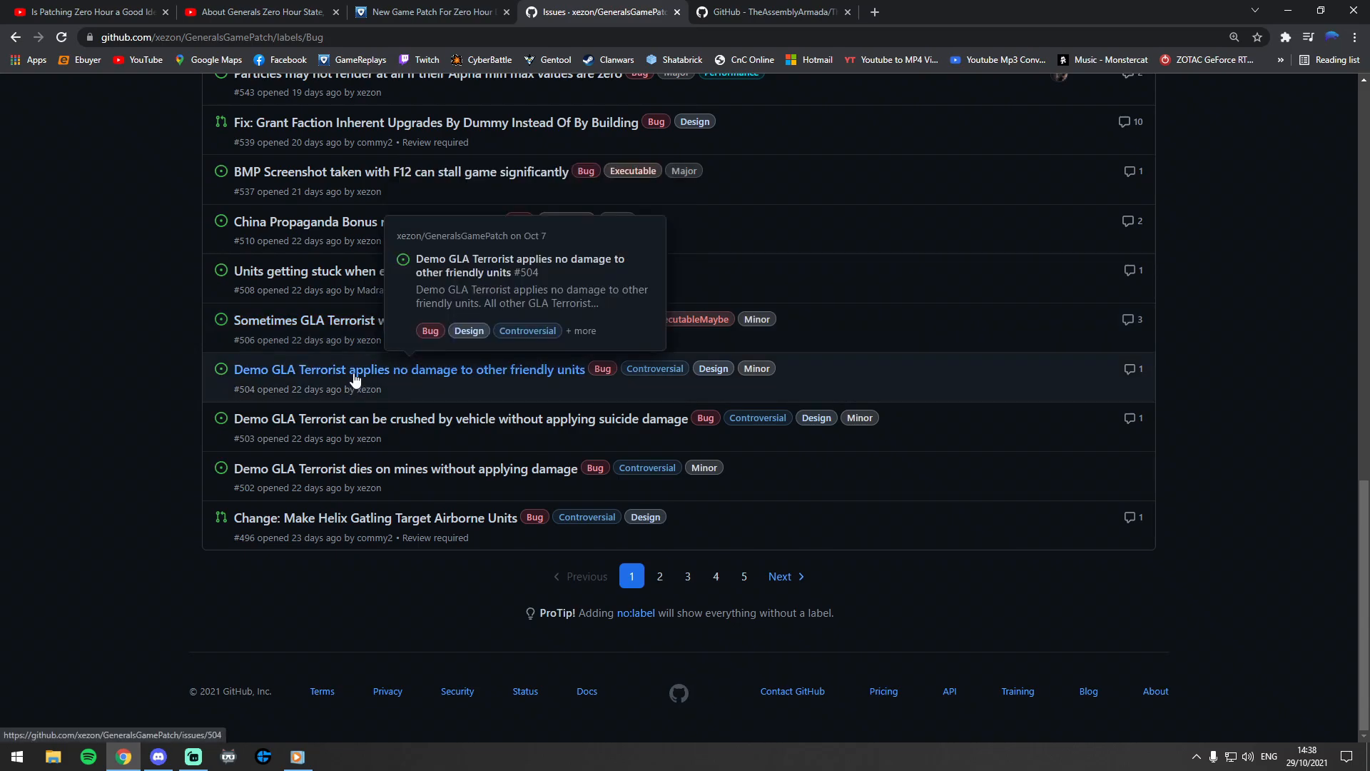
mouse_move(308, 377)
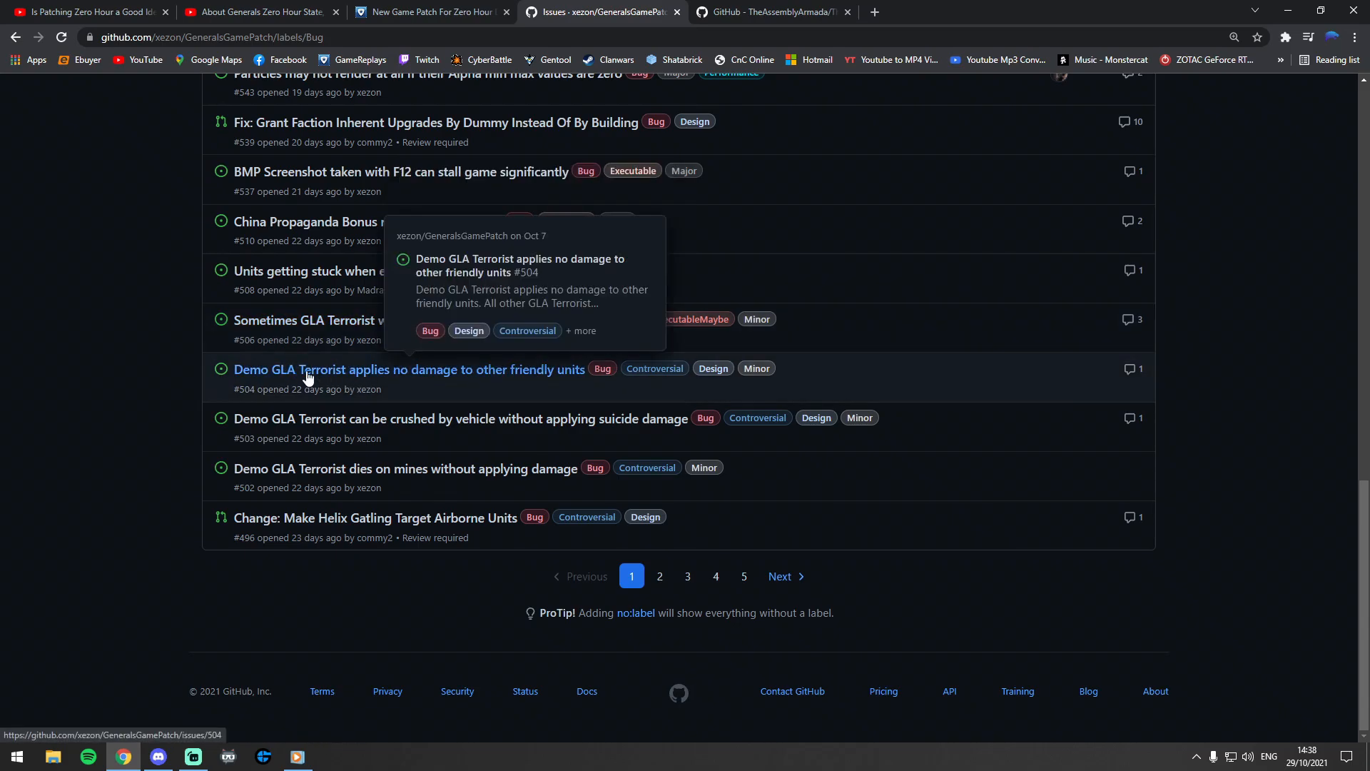
mouse_move(533, 374)
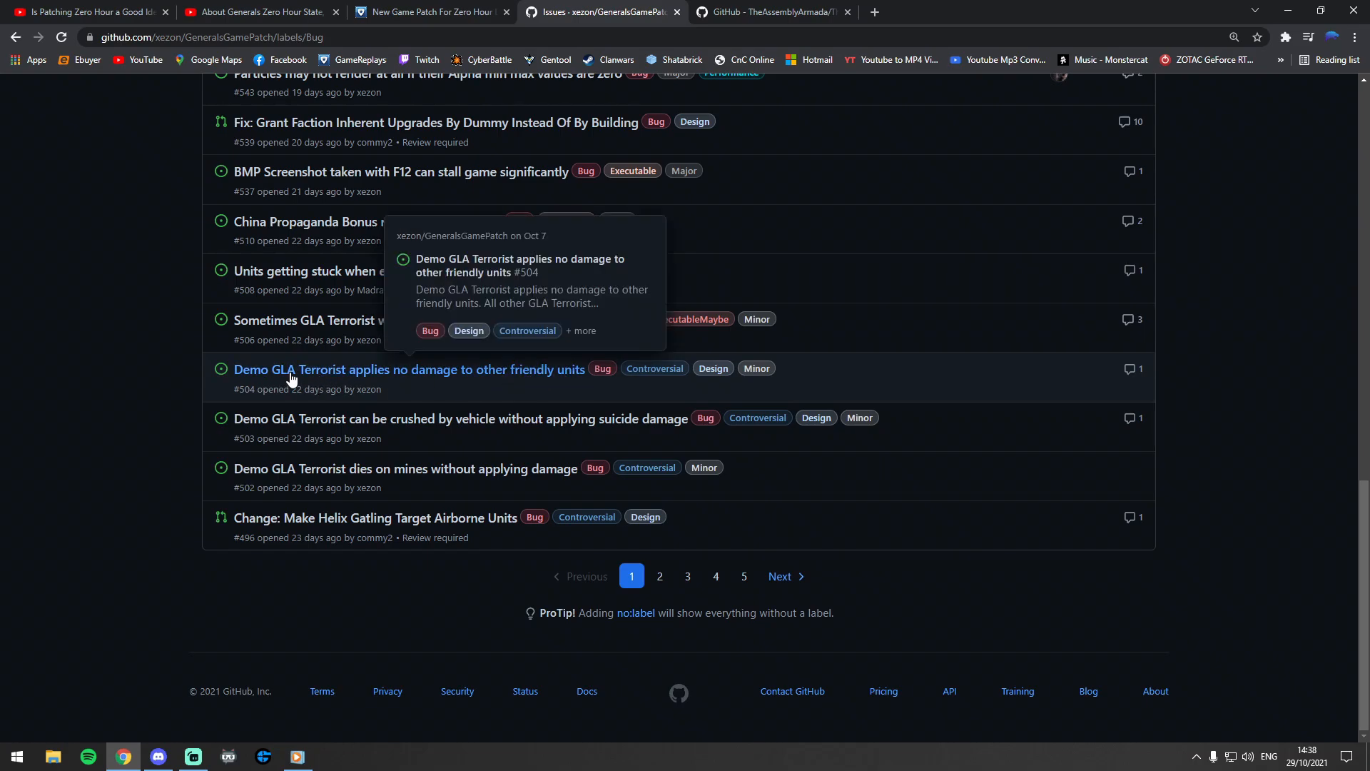
mouse_move(524, 382)
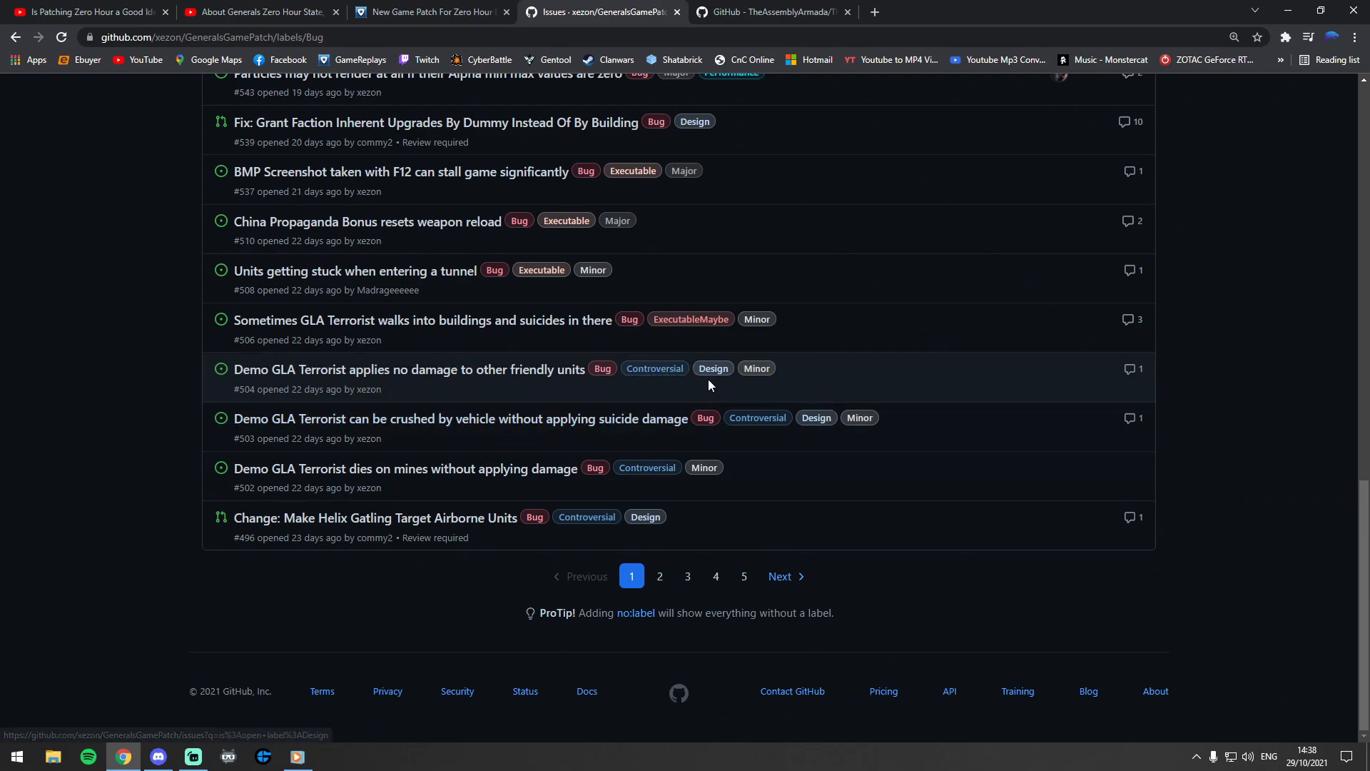
mouse_move(654, 368)
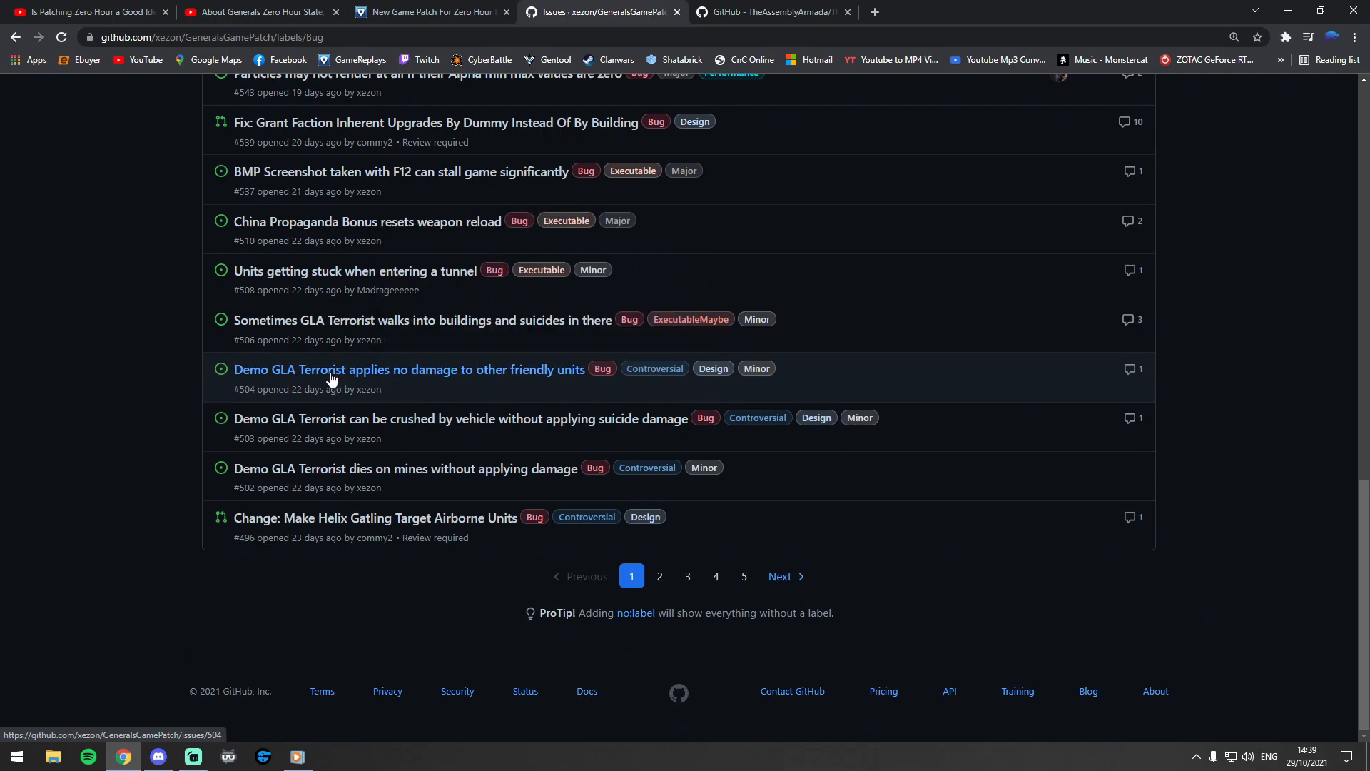
mouse_move(331, 378)
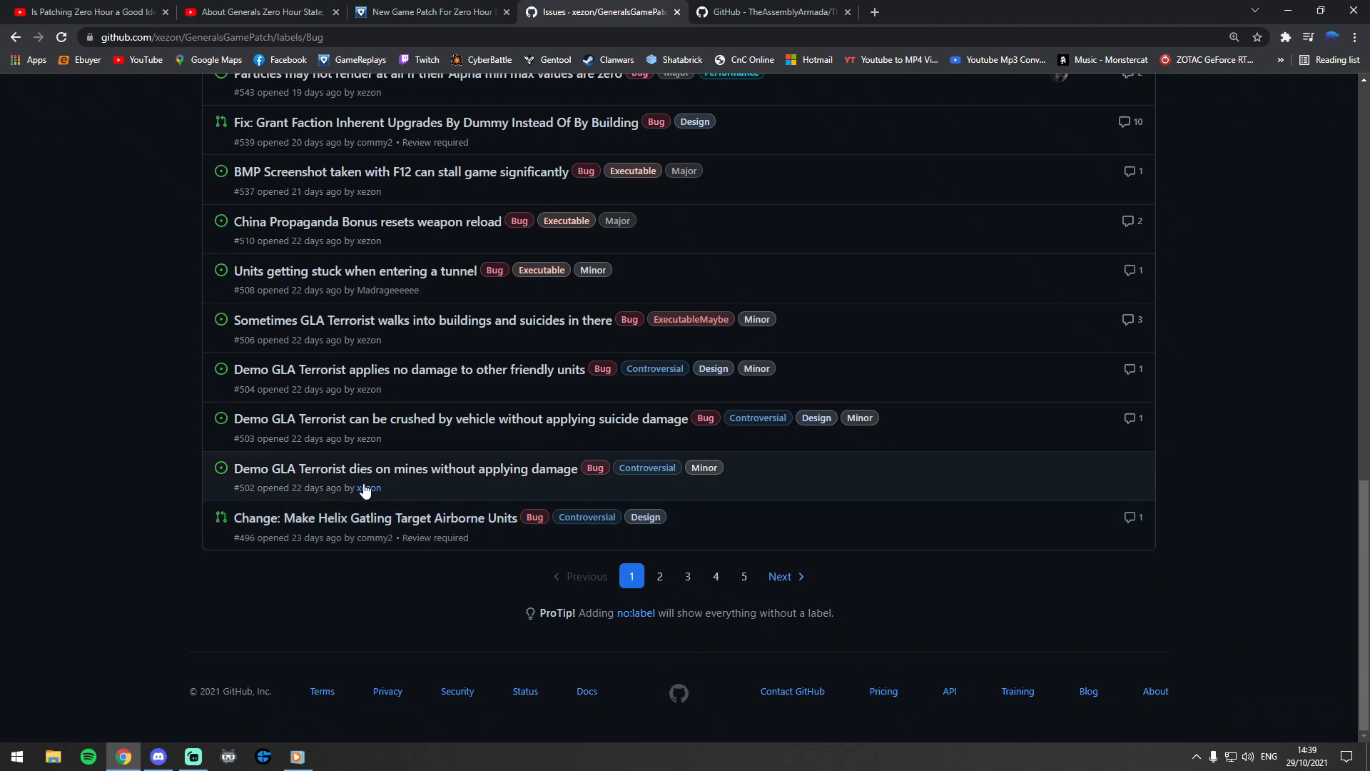
left_click(659, 576)
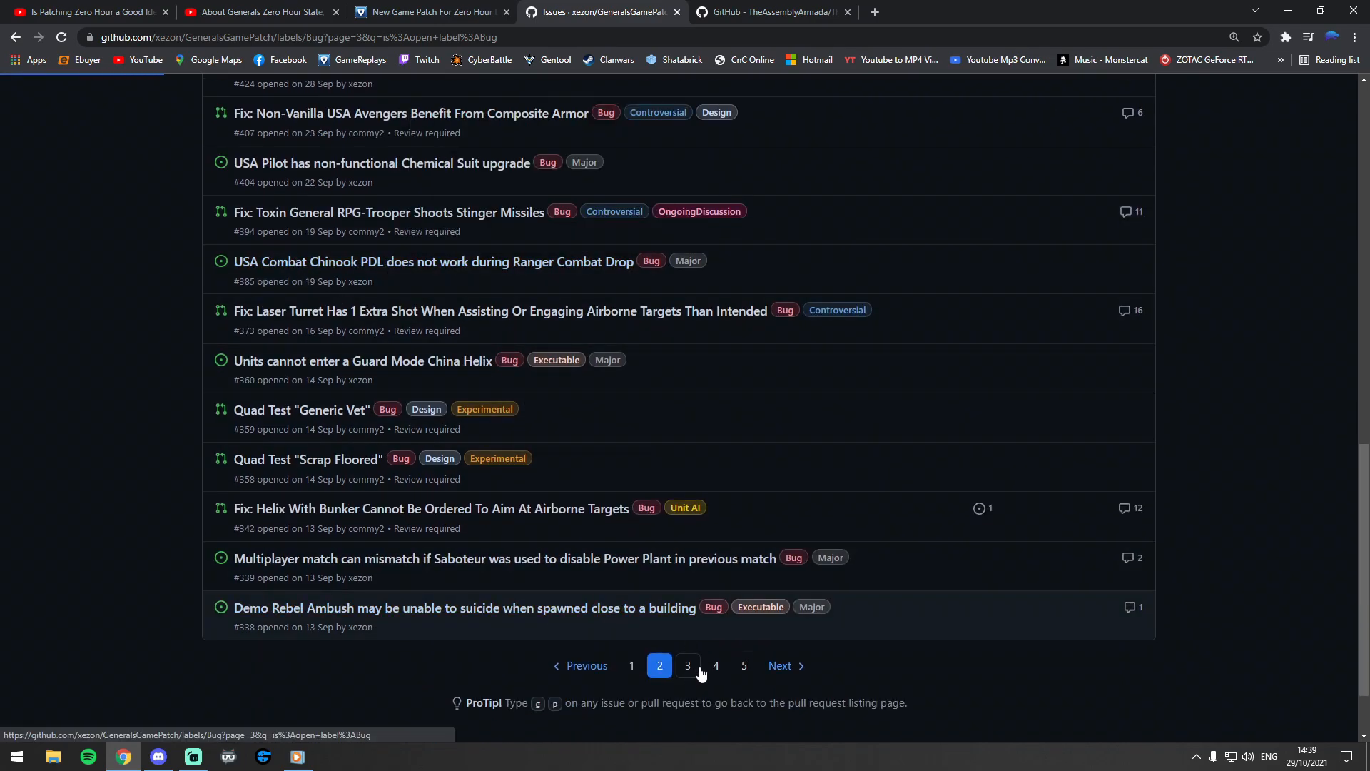
Open page 3 of the Bug issues and scroll back up to the top.
left_click(688, 665)
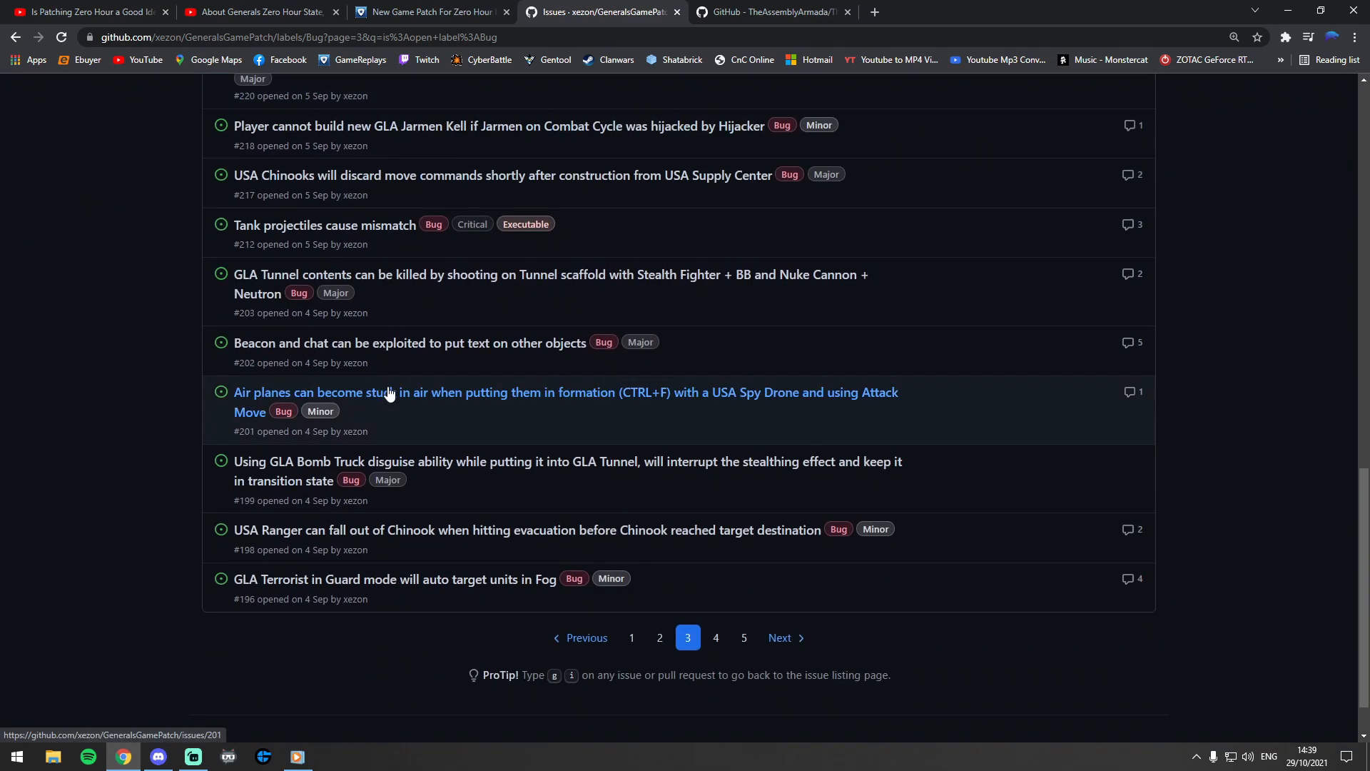
mouse_move(322, 359)
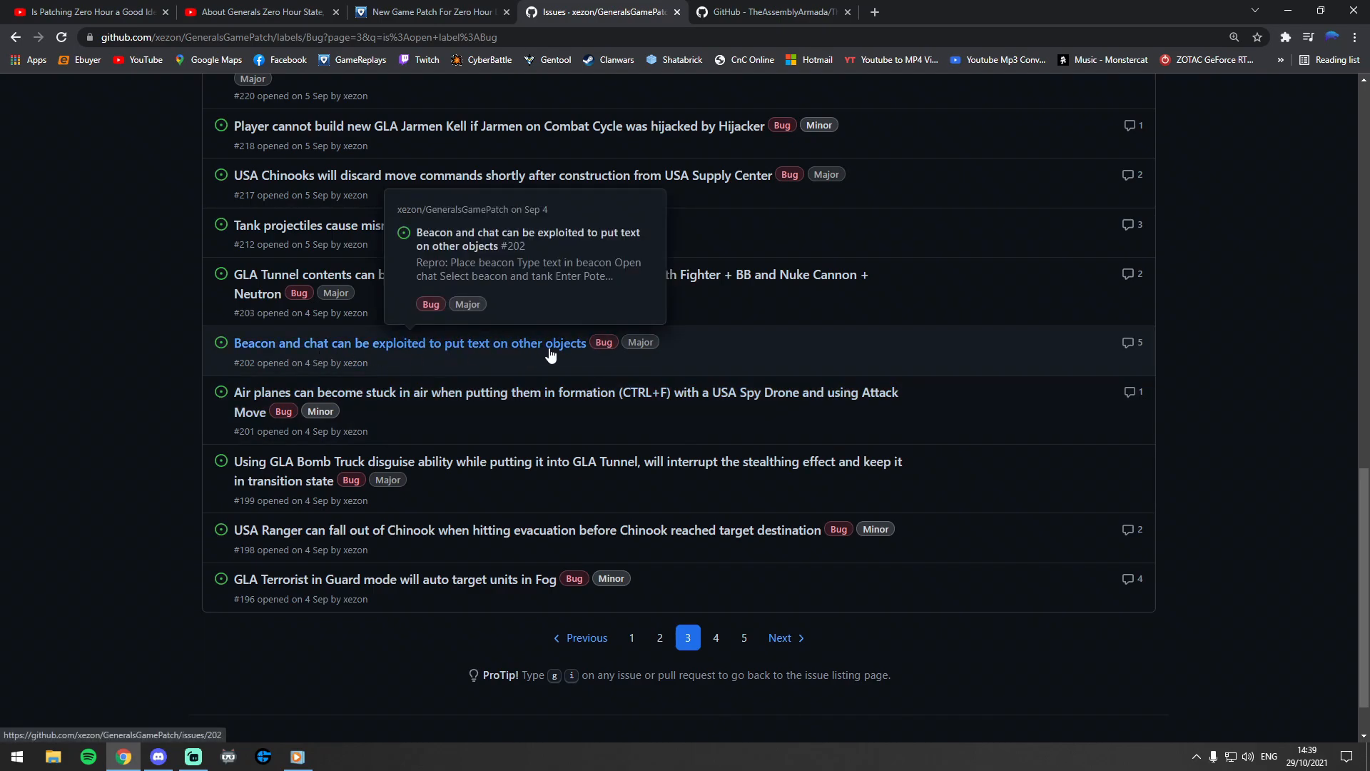
mouse_move(292, 355)
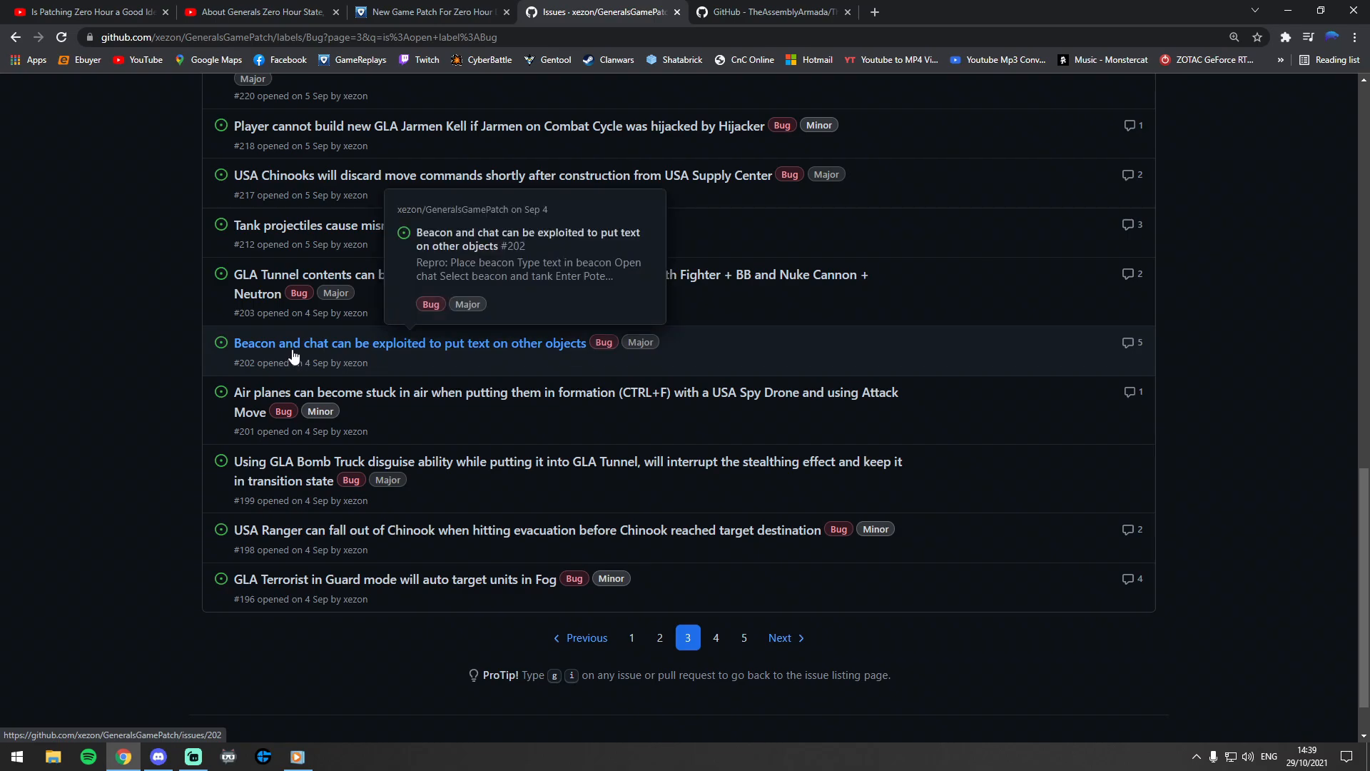
mouse_move(295, 357)
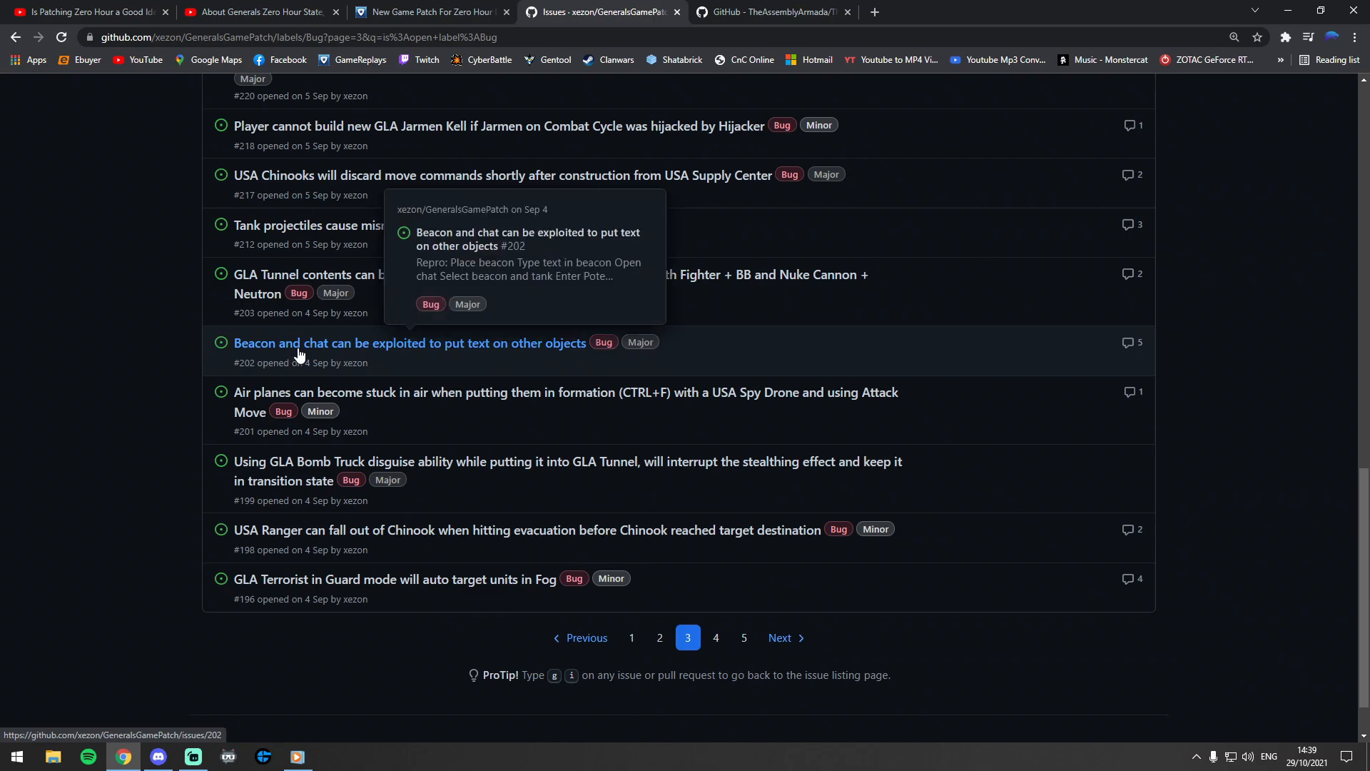
mouse_move(451, 418)
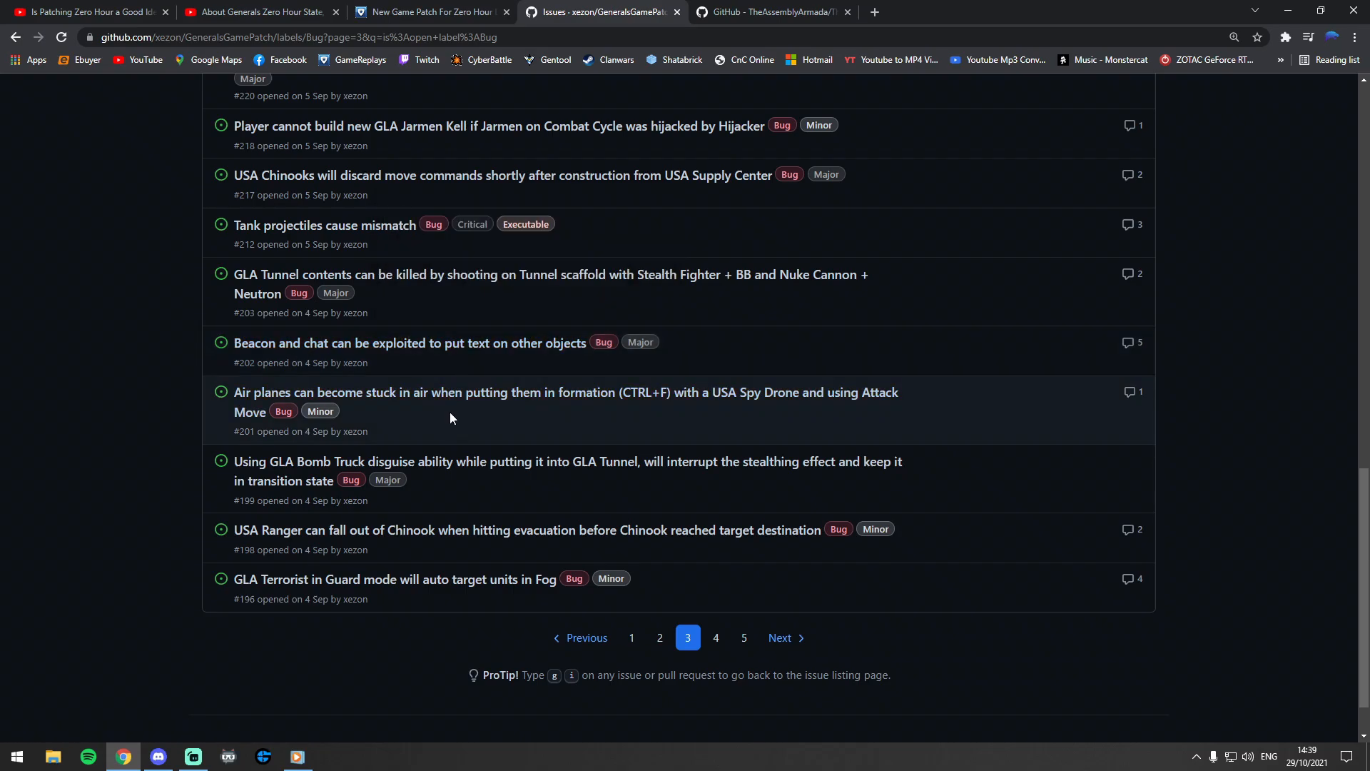
scroll("up", 3)
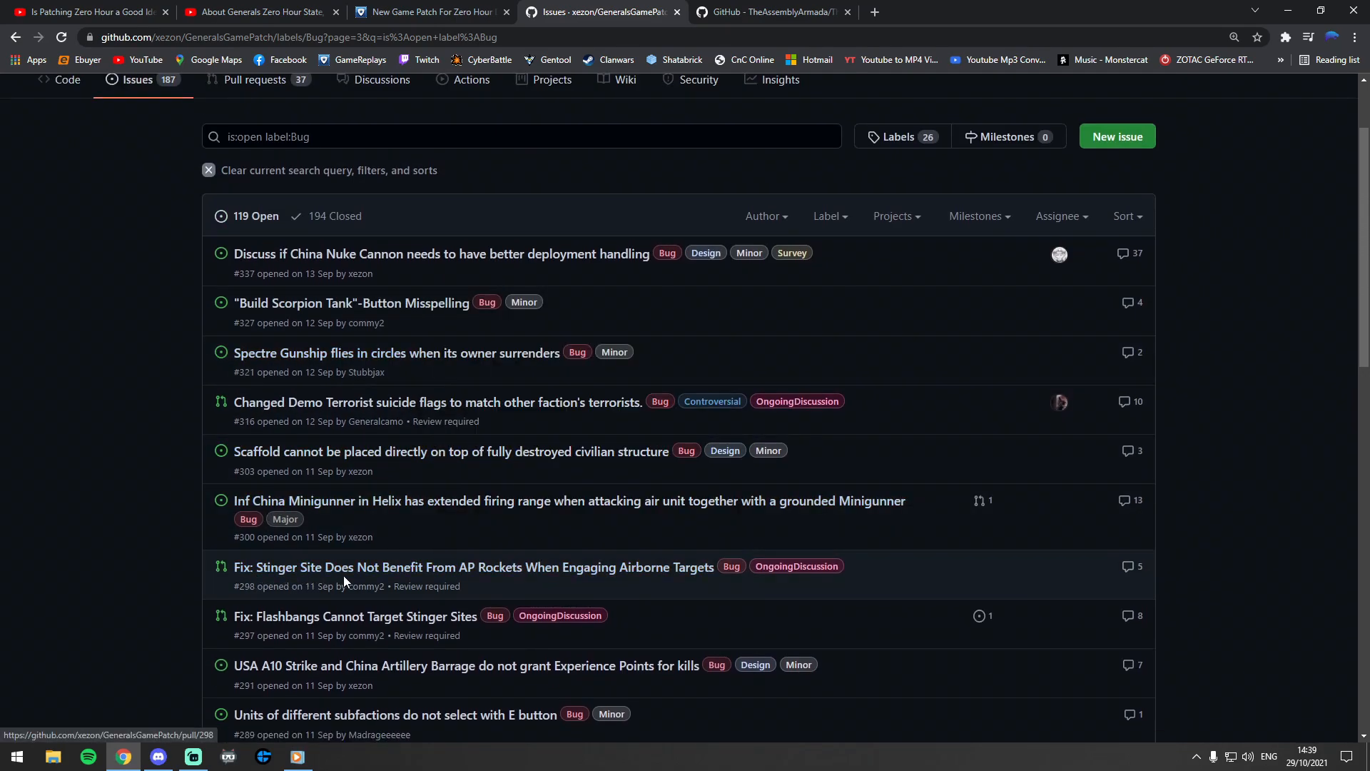
mouse_move(625, 579)
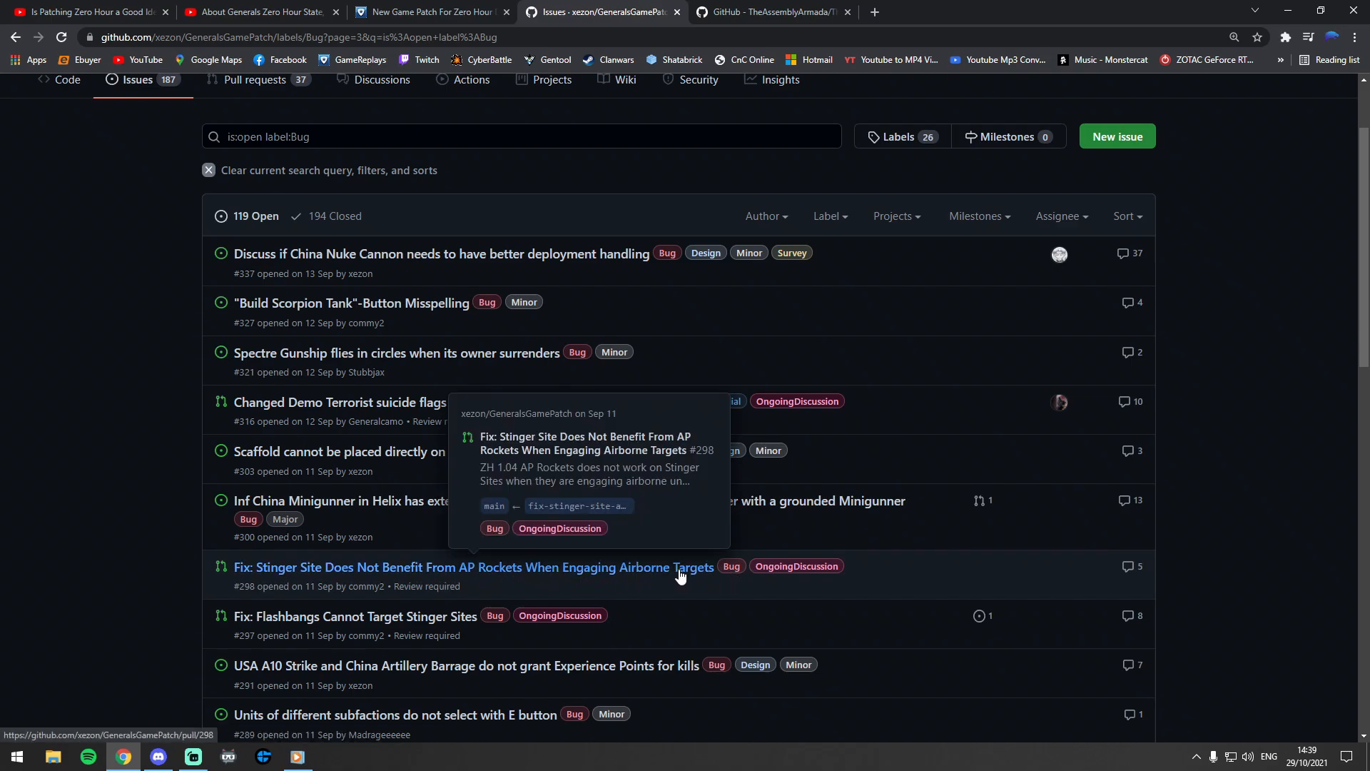
mouse_move(510, 573)
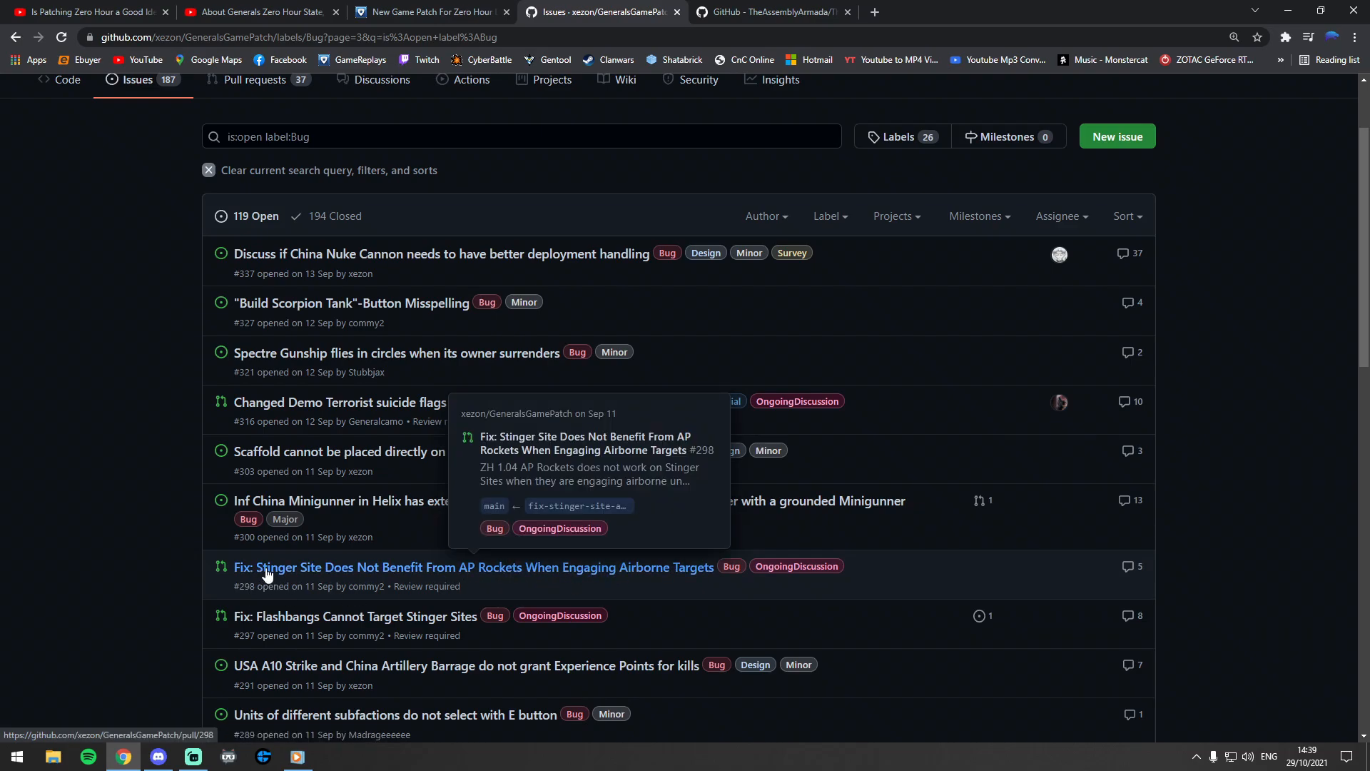
mouse_move(390, 349)
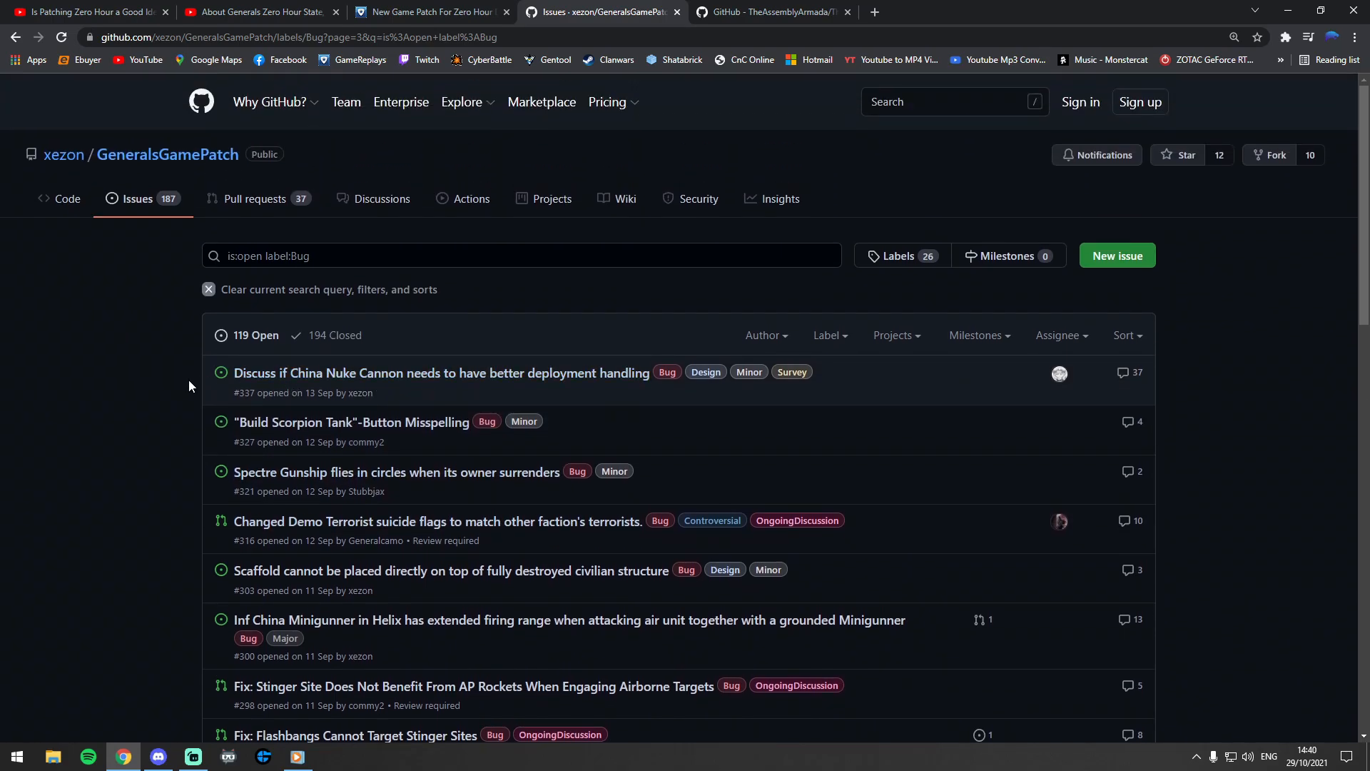
mouse_move(257, 32)
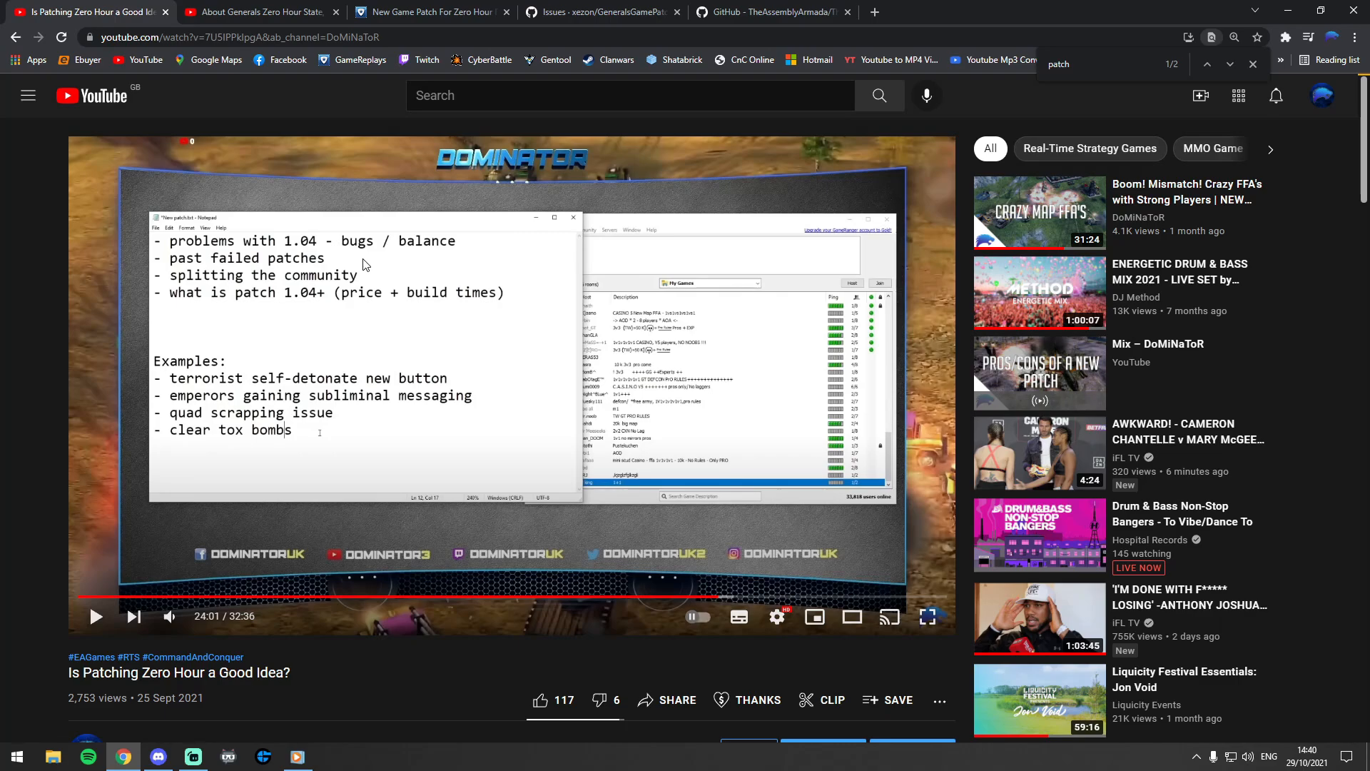
mouse_move(382, 264)
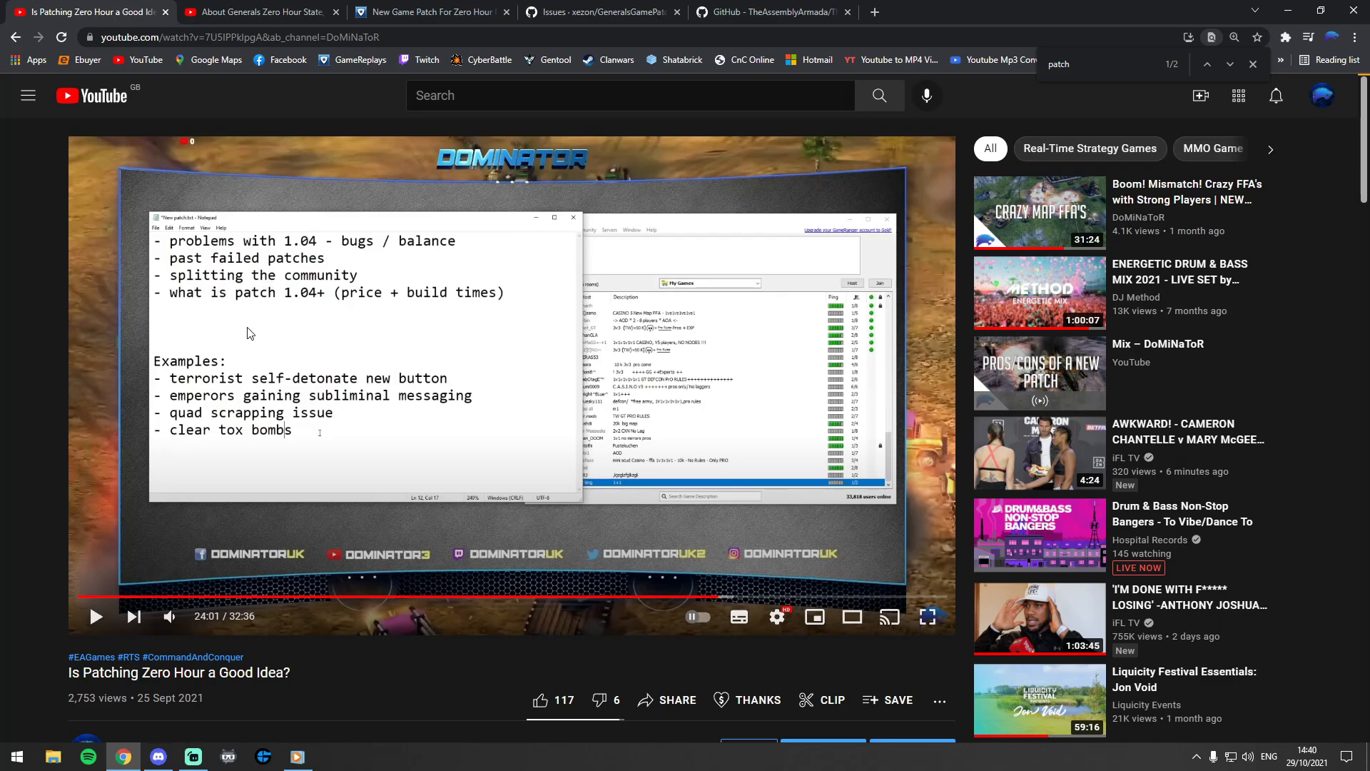
mouse_move(58, 435)
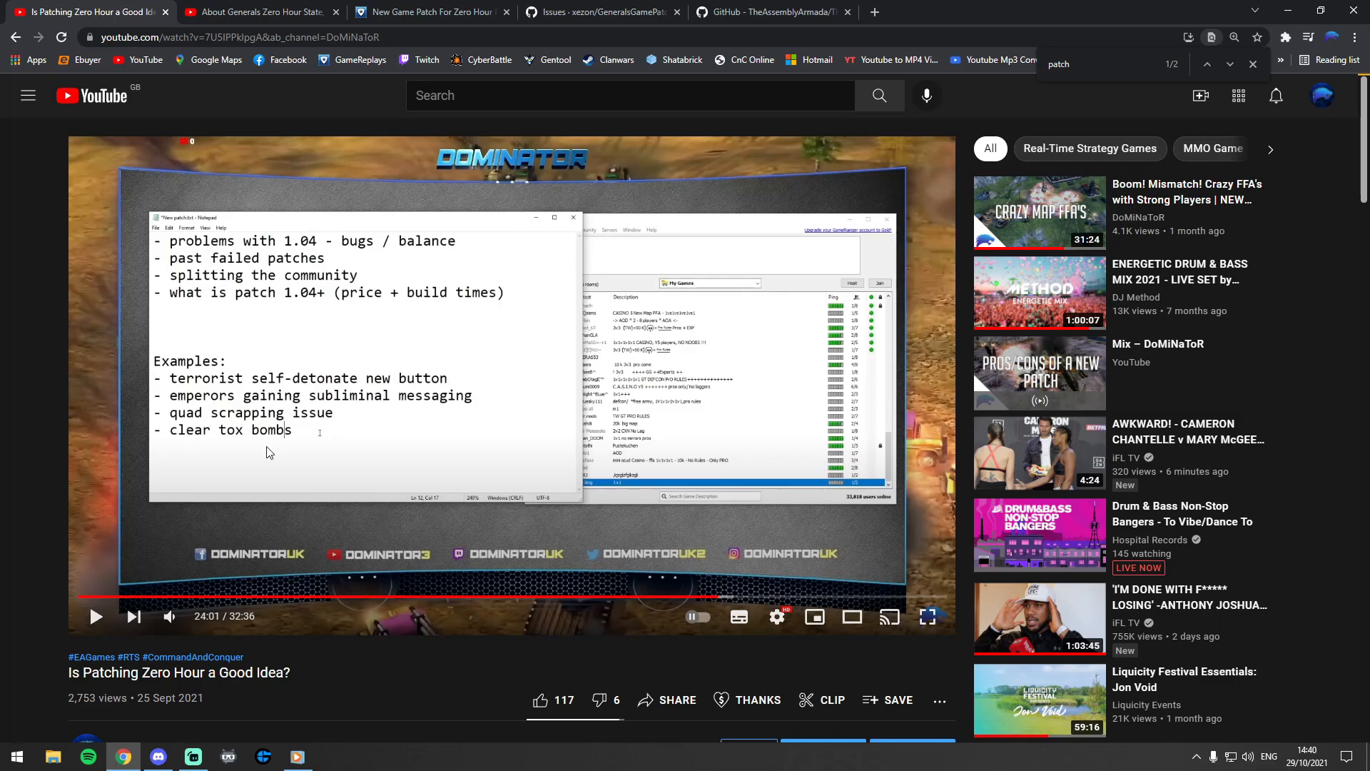
mouse_move(290, 460)
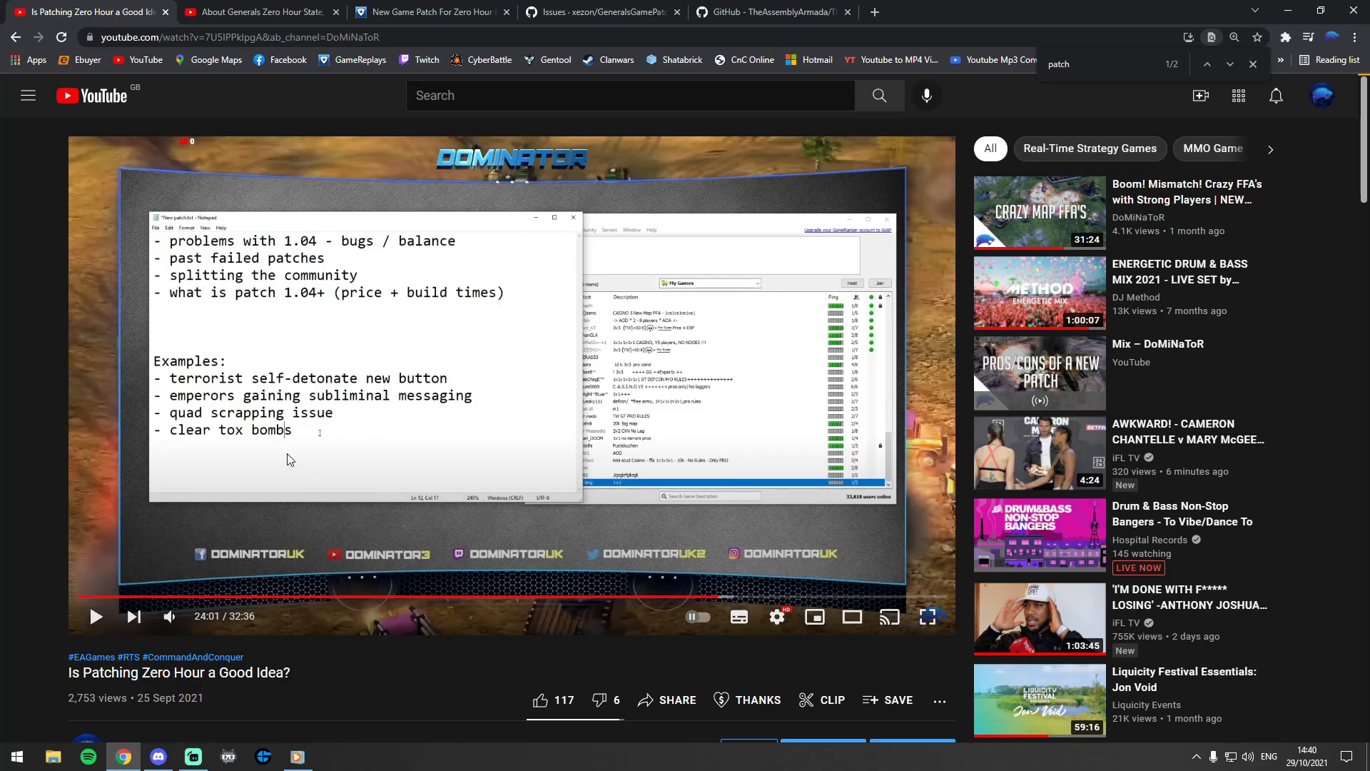
mouse_move(422, 165)
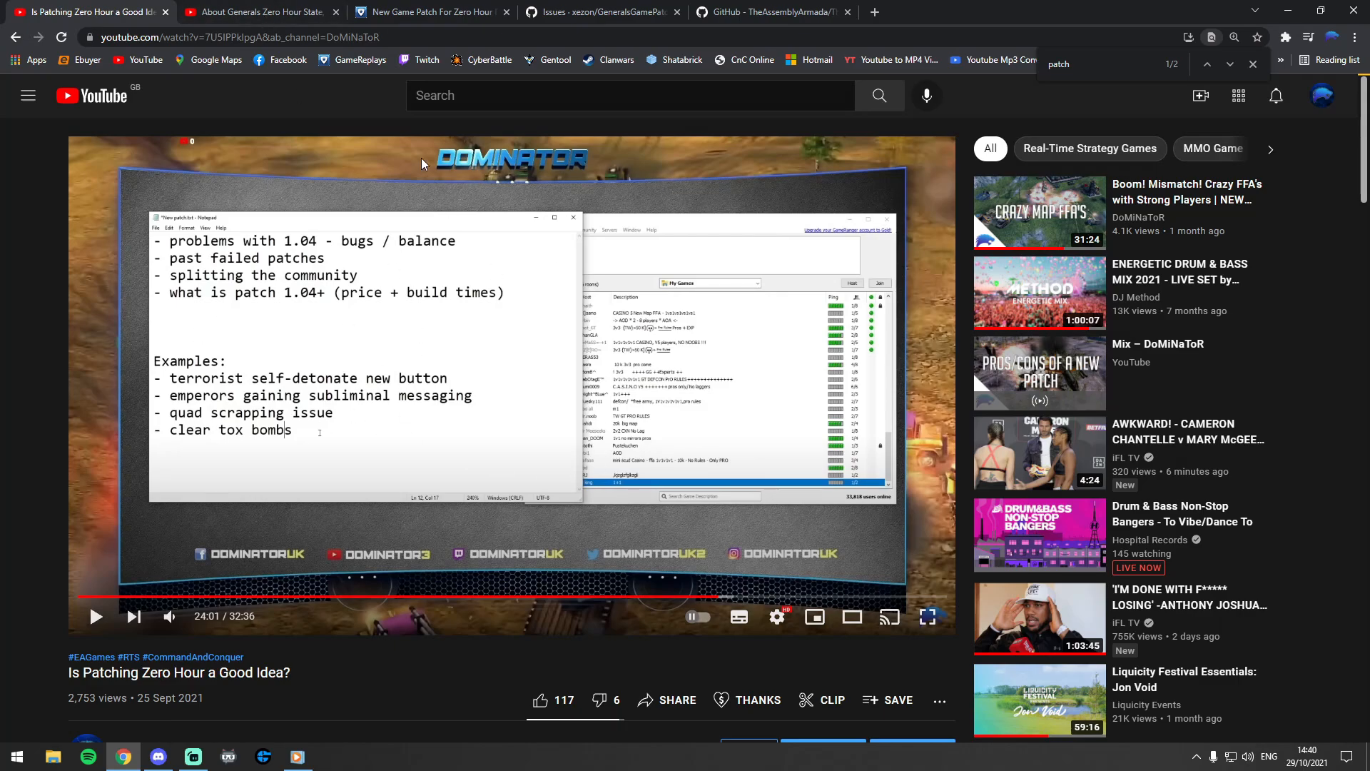
Switch to xezon's 'About Generals Zero Hour State, Community, Future and Development' video.
left_click(254, 11)
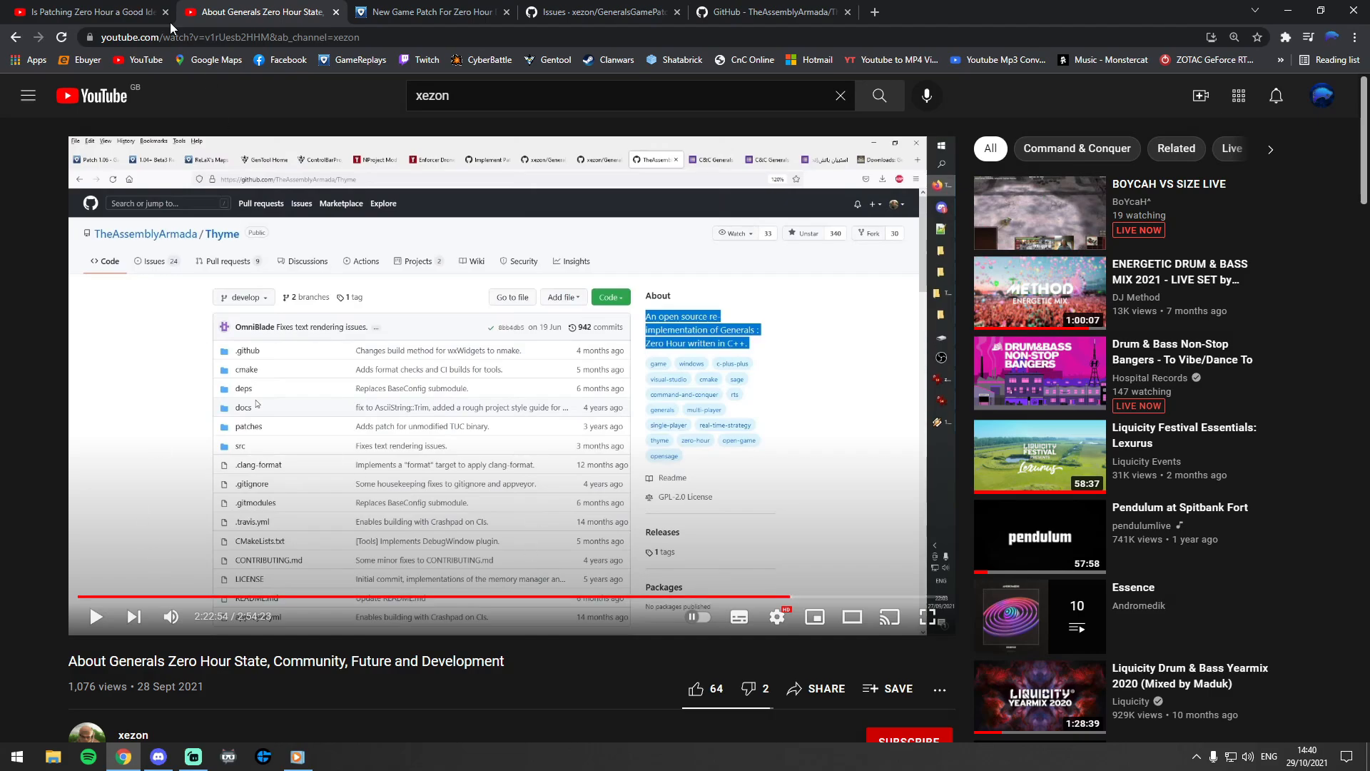
mouse_move(249, 627)
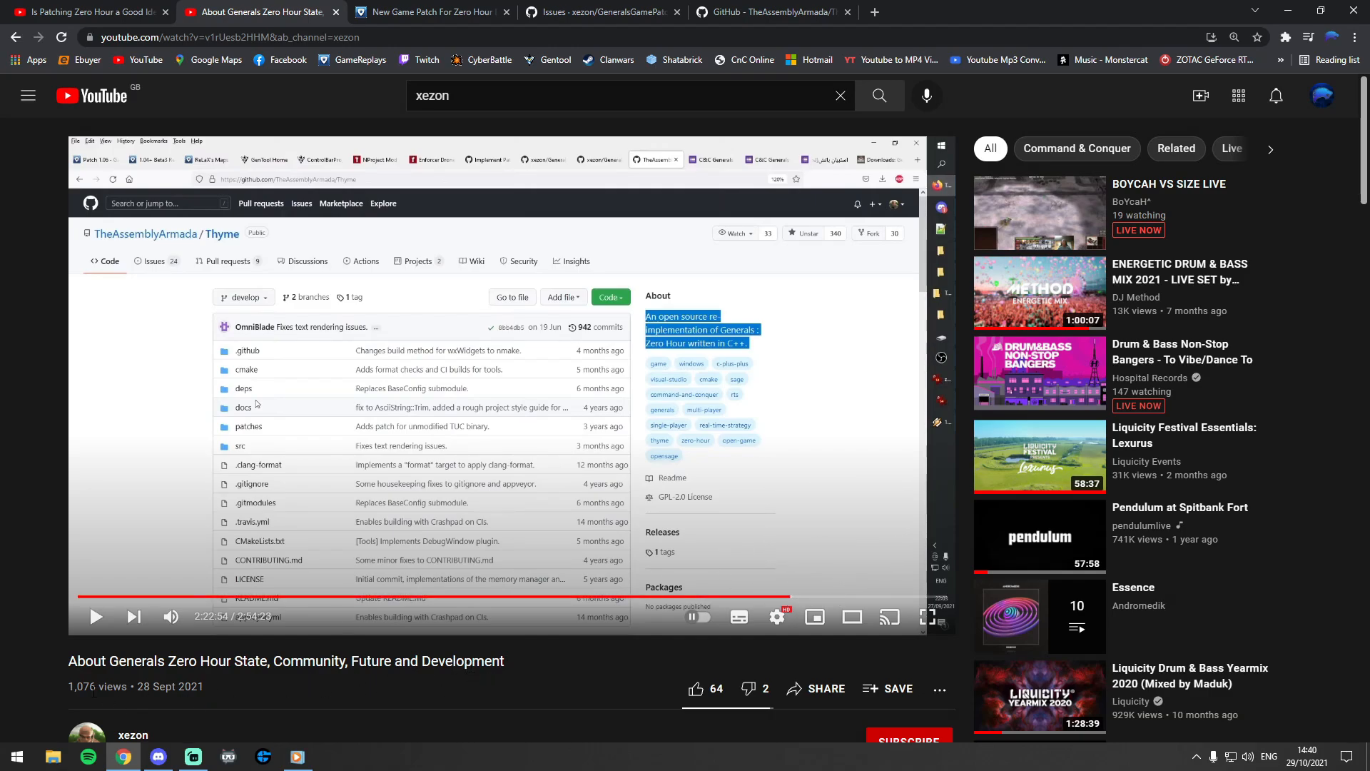
mouse_move(112, 679)
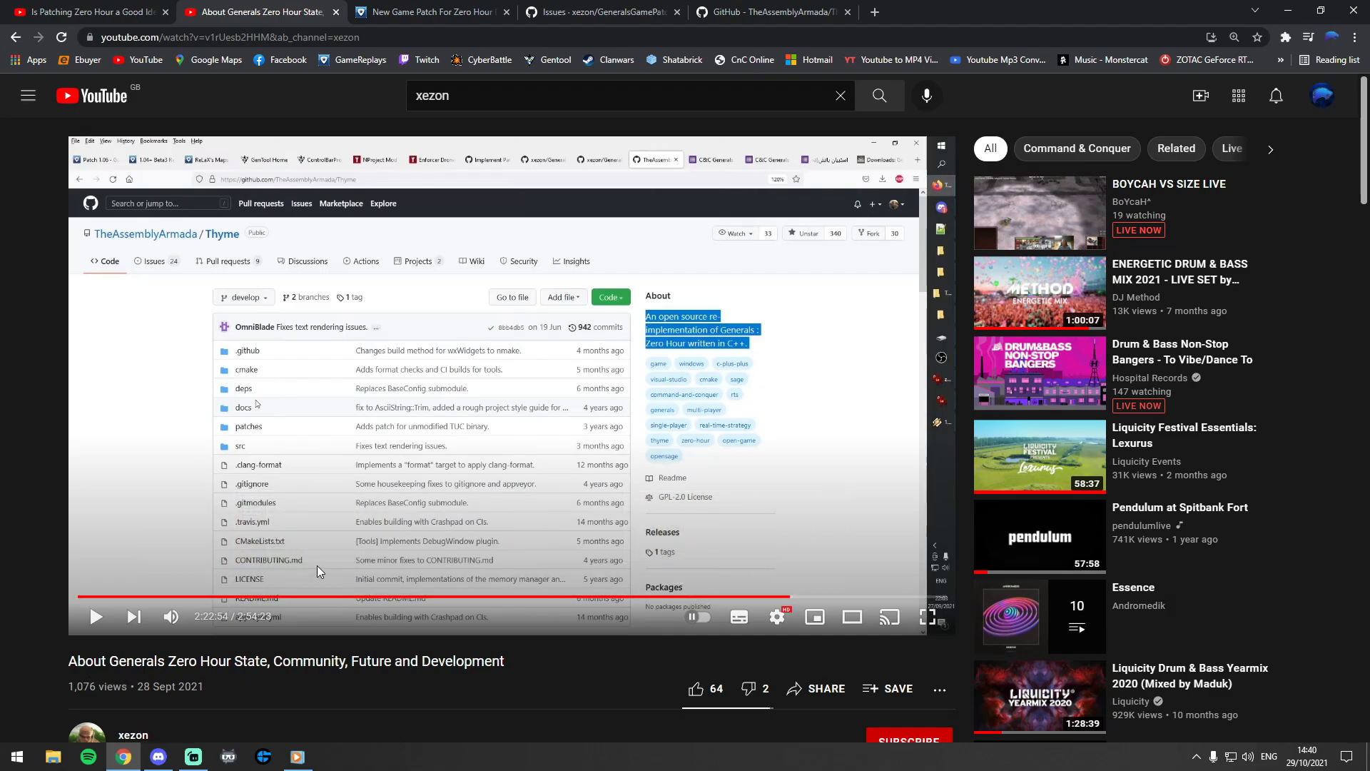
mouse_move(241, 448)
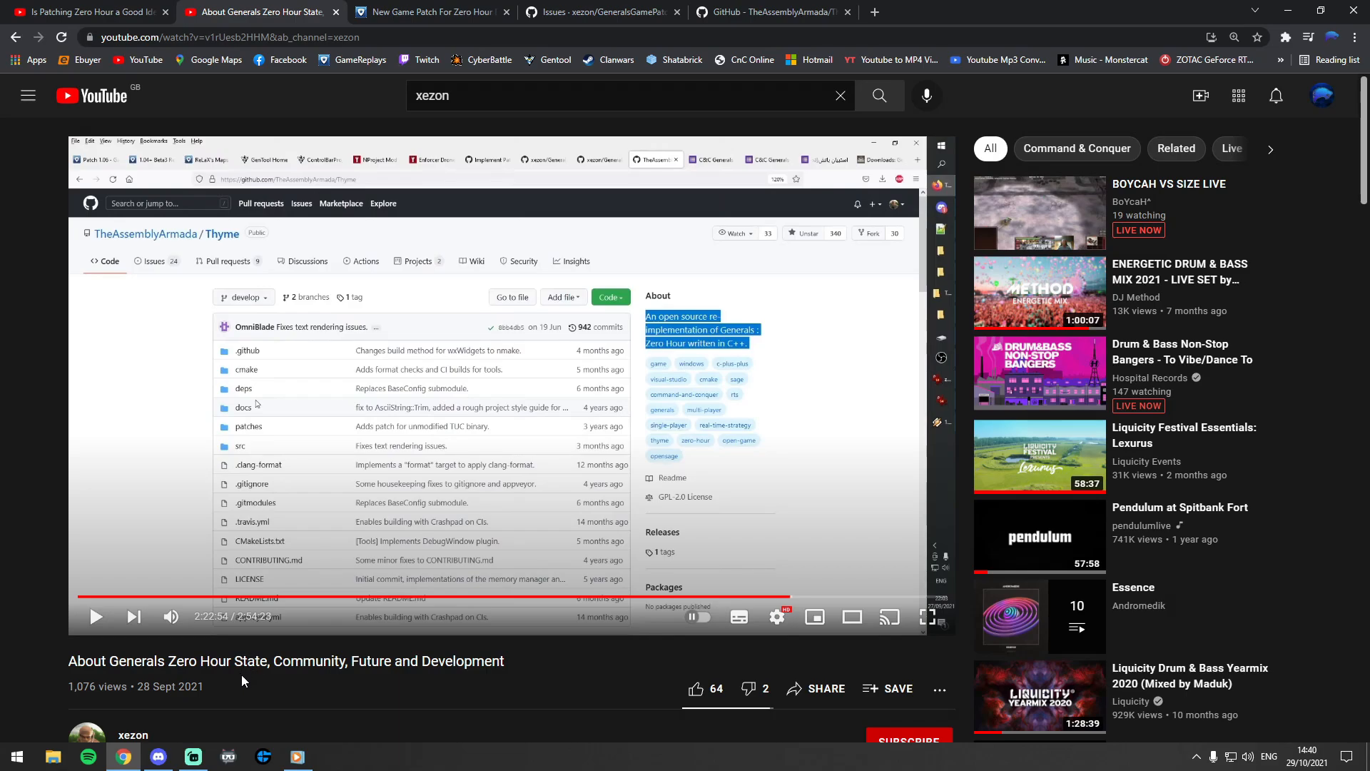
mouse_move(385, 172)
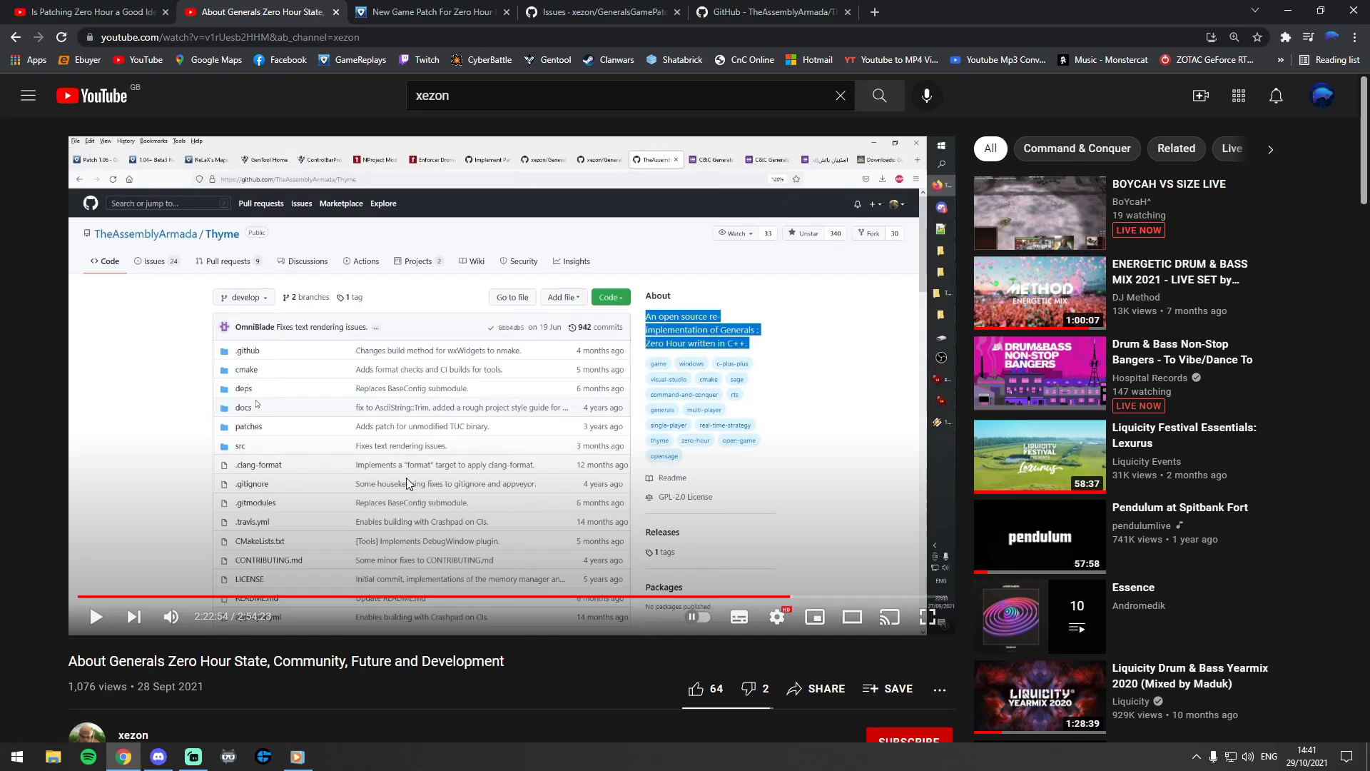
mouse_move(265, 509)
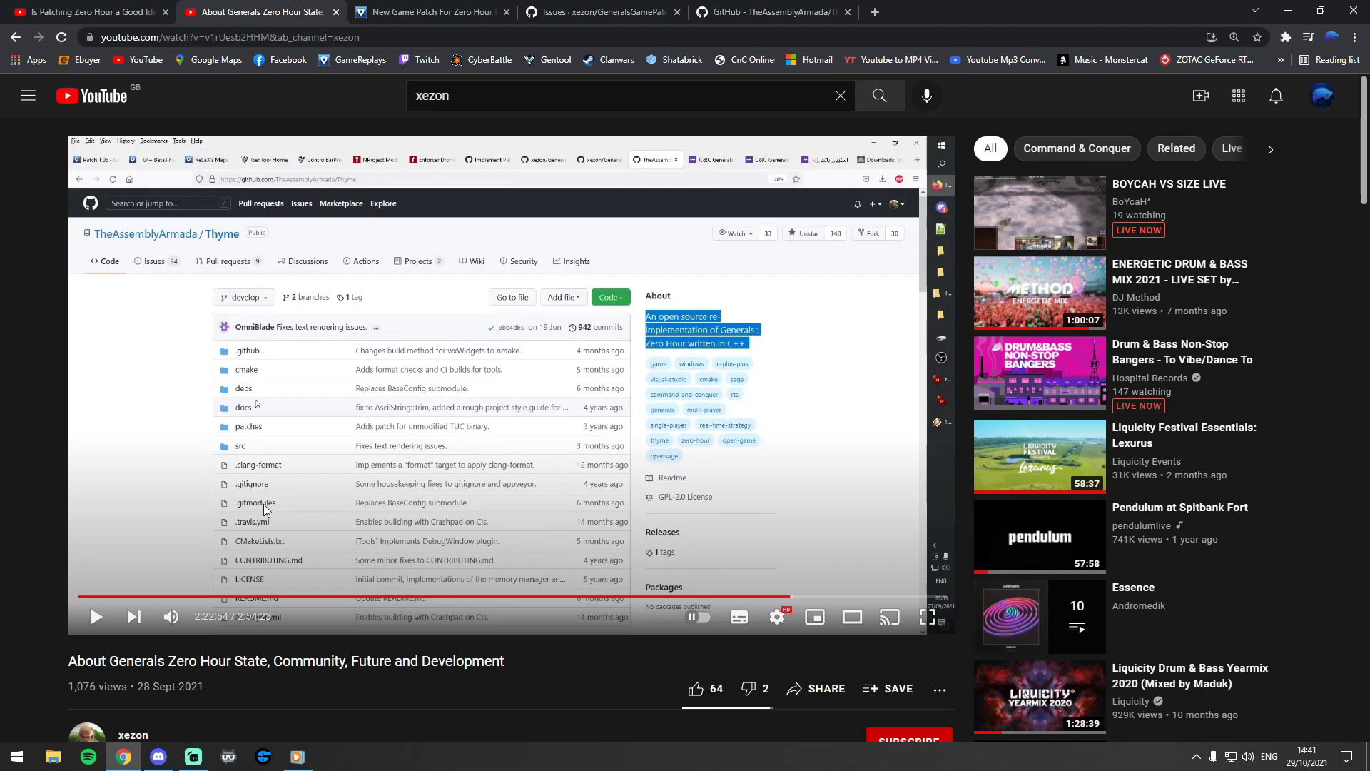
mouse_move(376, 248)
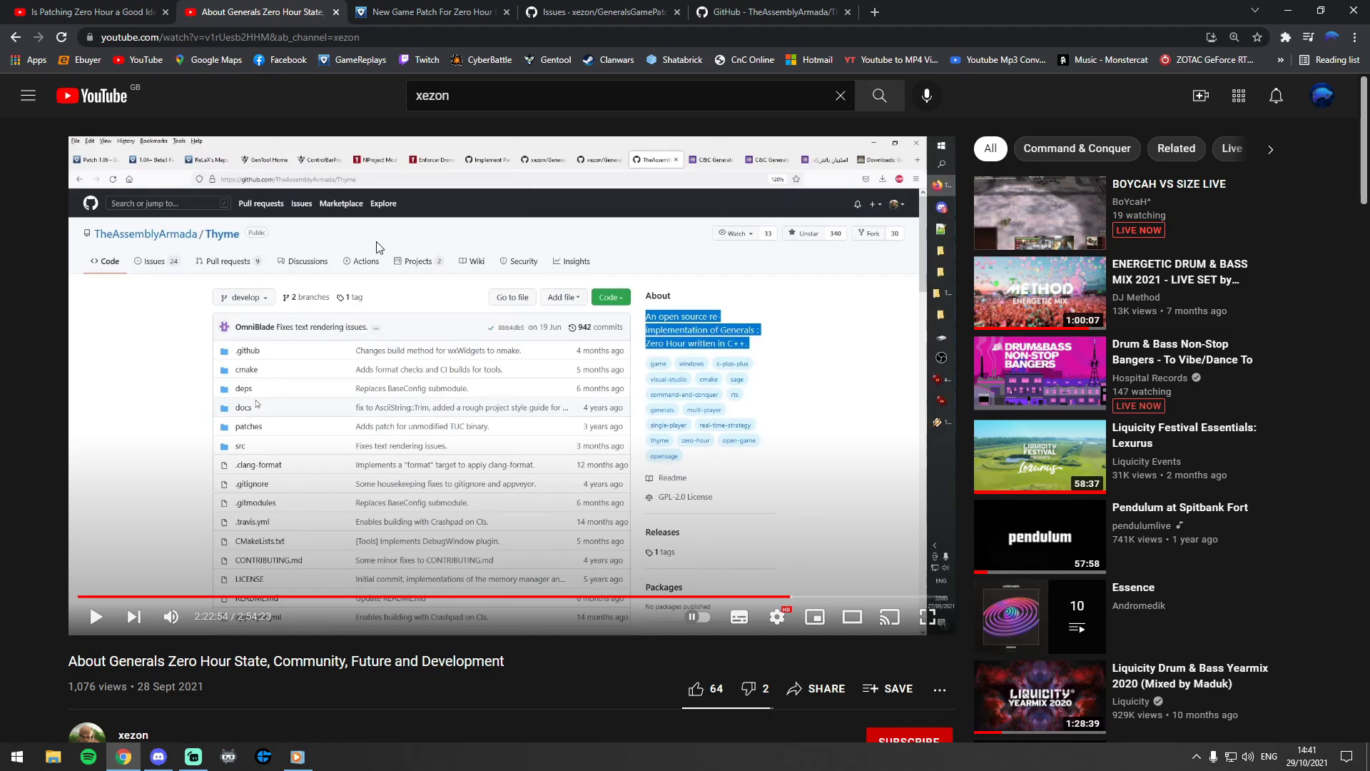
mouse_move(262, 505)
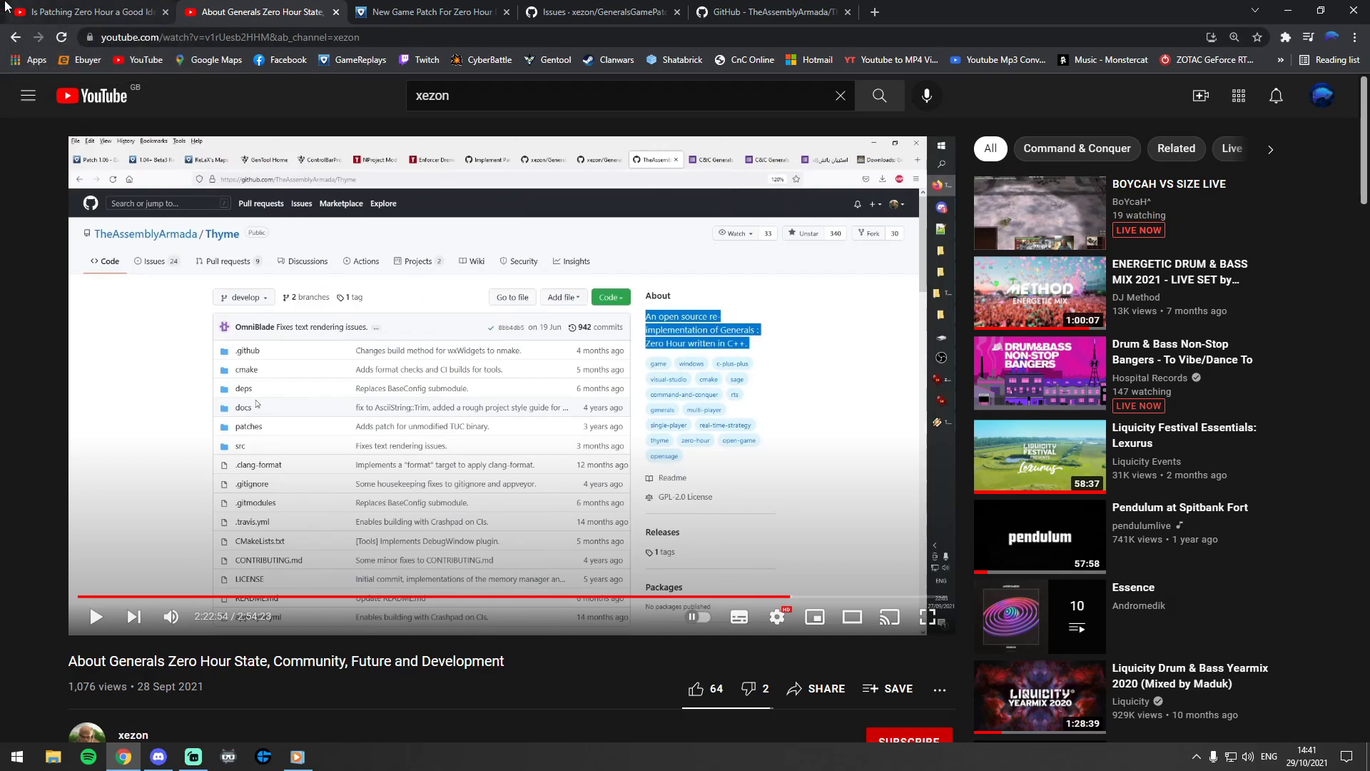
mouse_move(234, 382)
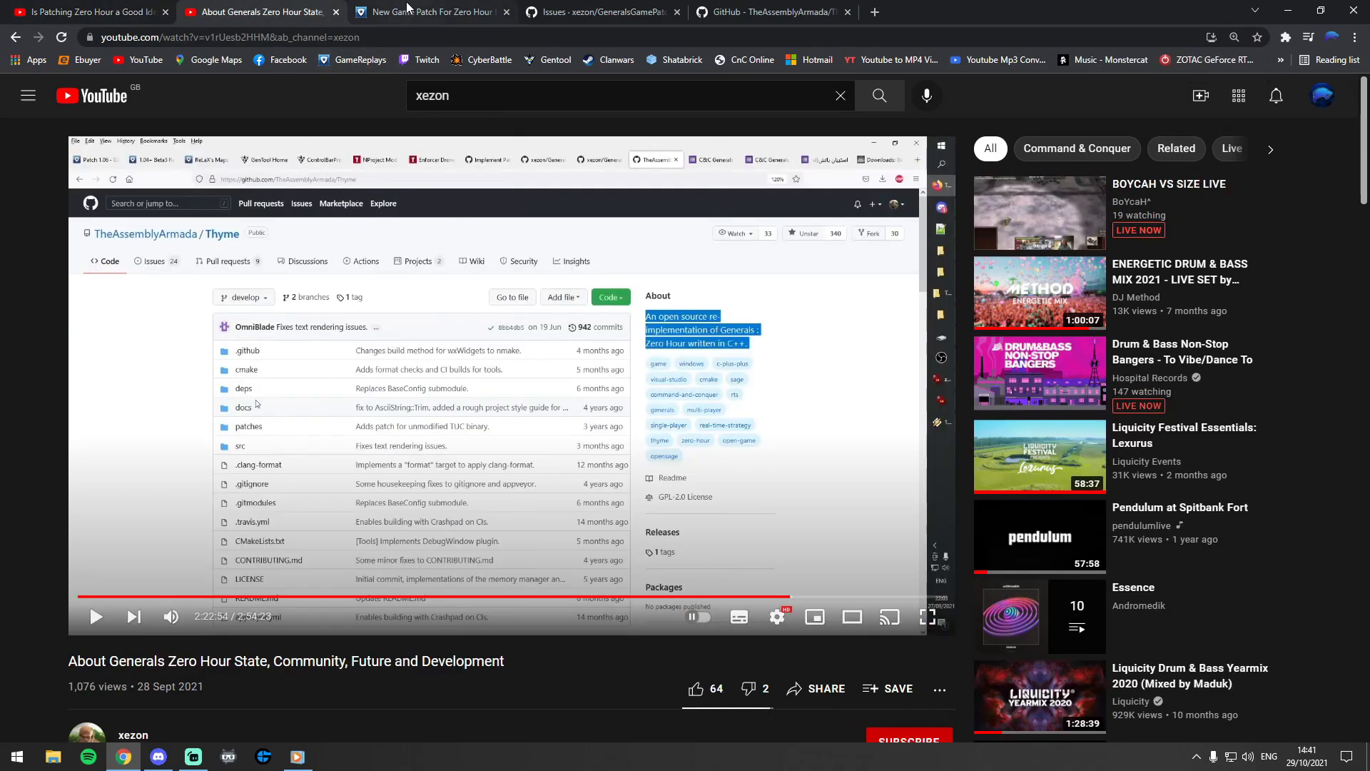
Reread the optional Game Patch modder skills in the GameReplays post, then return to GeneralsGamePatch Bug issues.
left_click(428, 11)
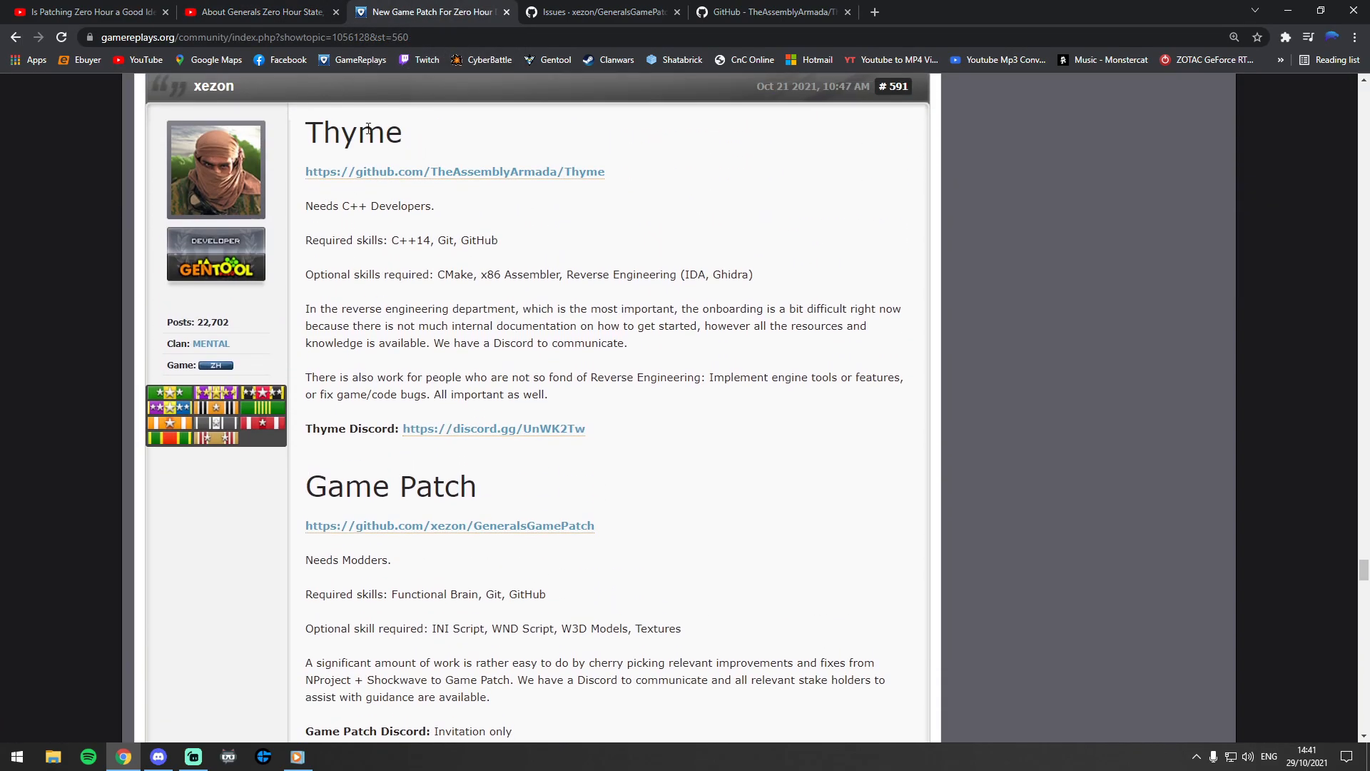
scroll("down", 3)
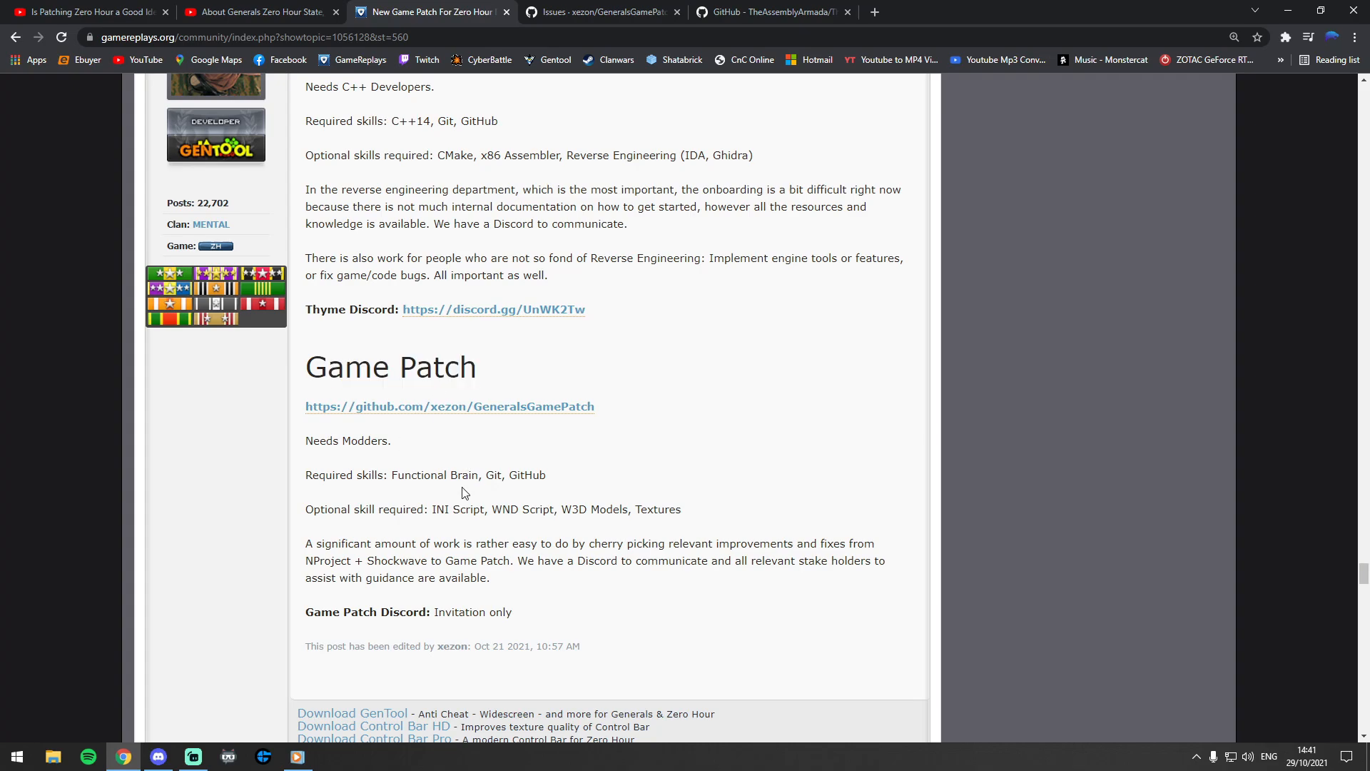
left_click_drag(540, 509, 681, 509)
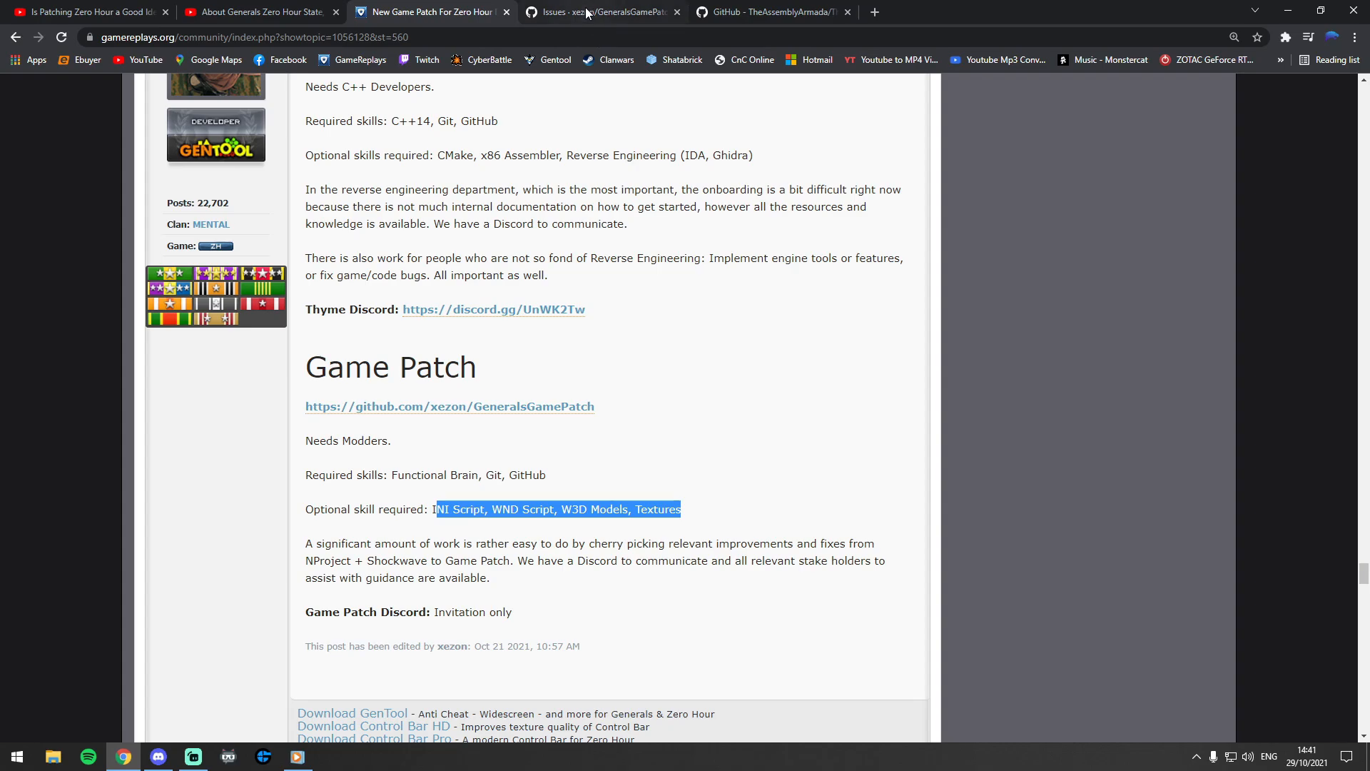
left_click(601, 11)
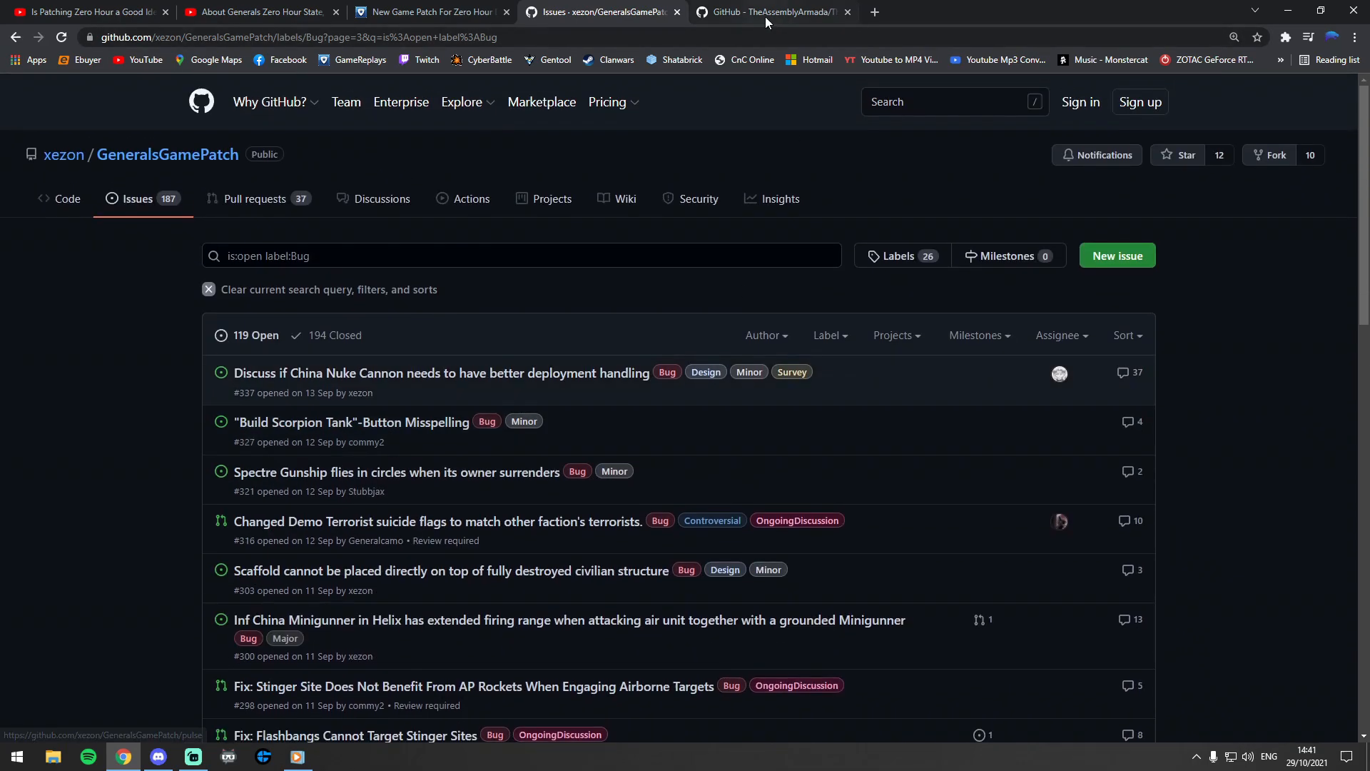
View the Thyme repository's weekly Pulse insights, then its two open project boards.
left_click(770, 12)
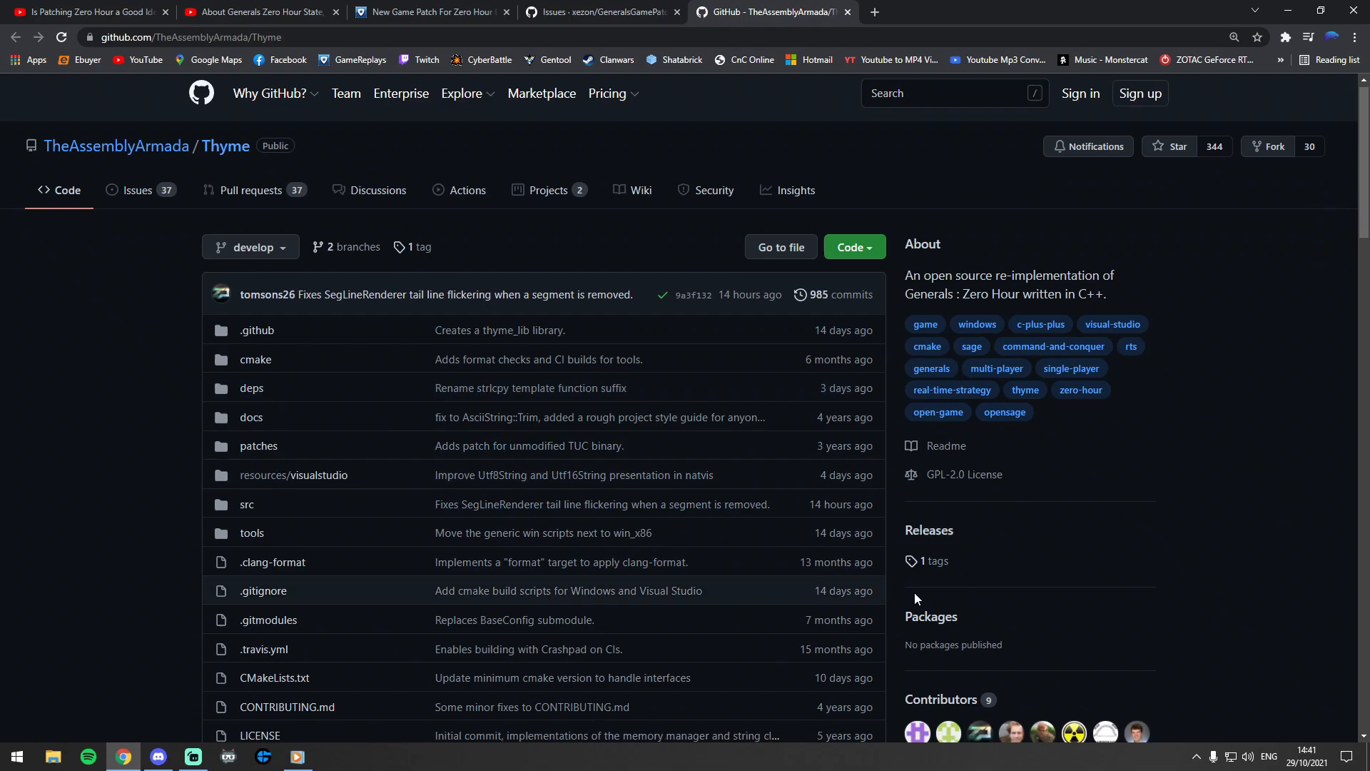
scroll("down", 3)
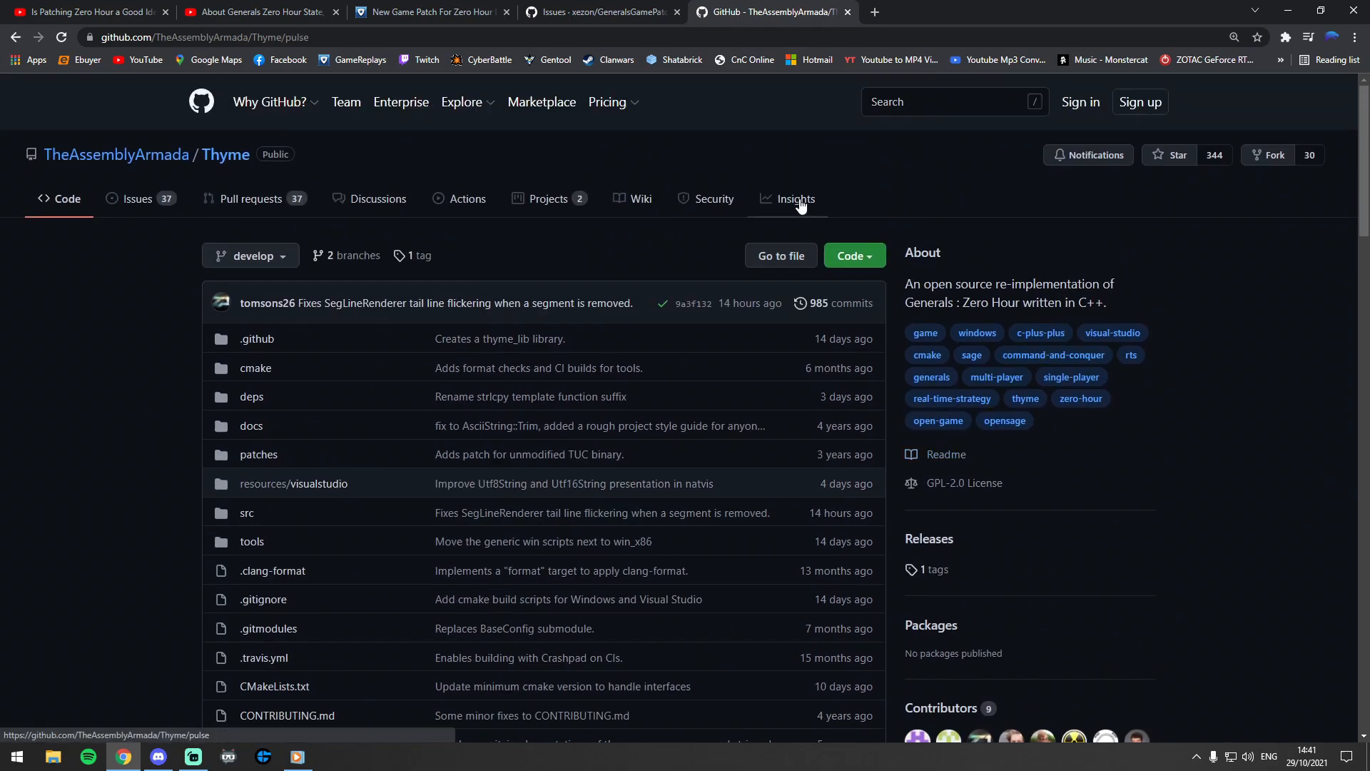
left_click(795, 199)
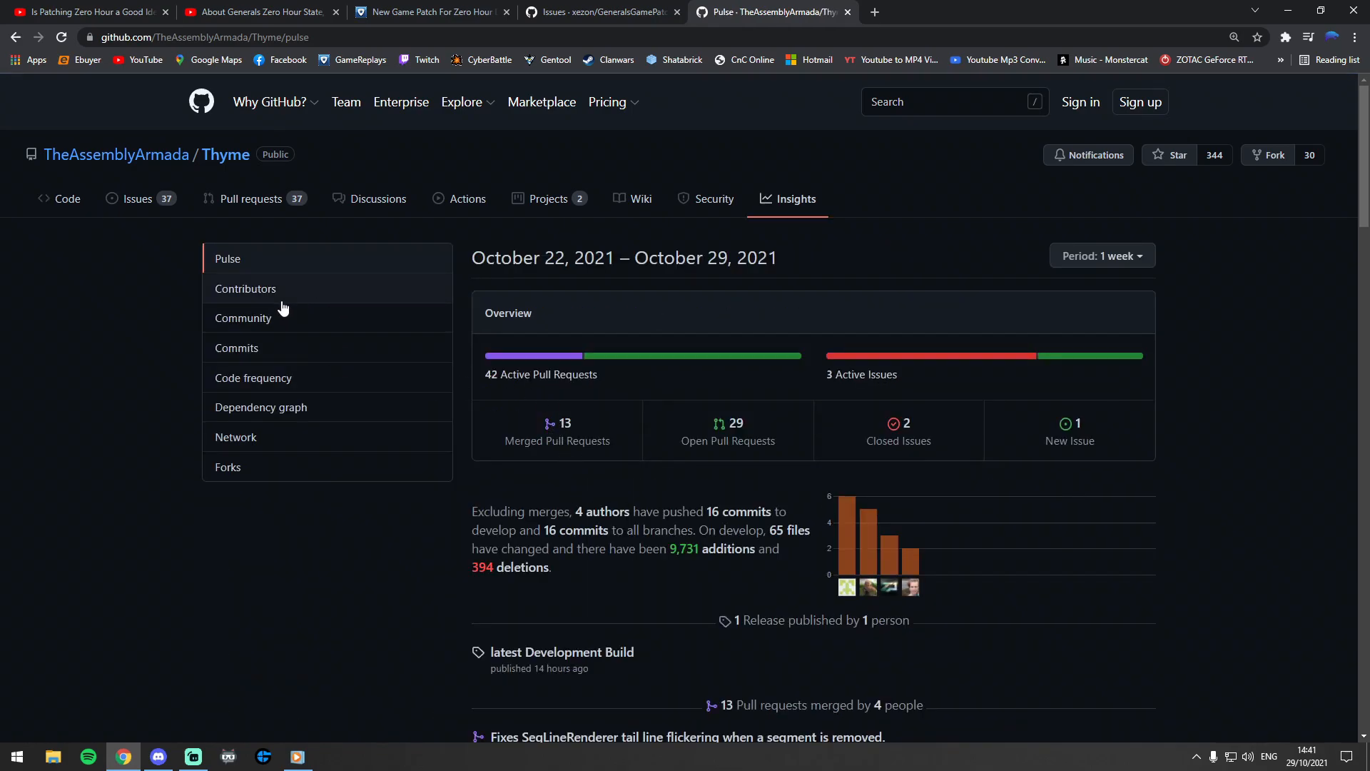
scroll("down", 3)
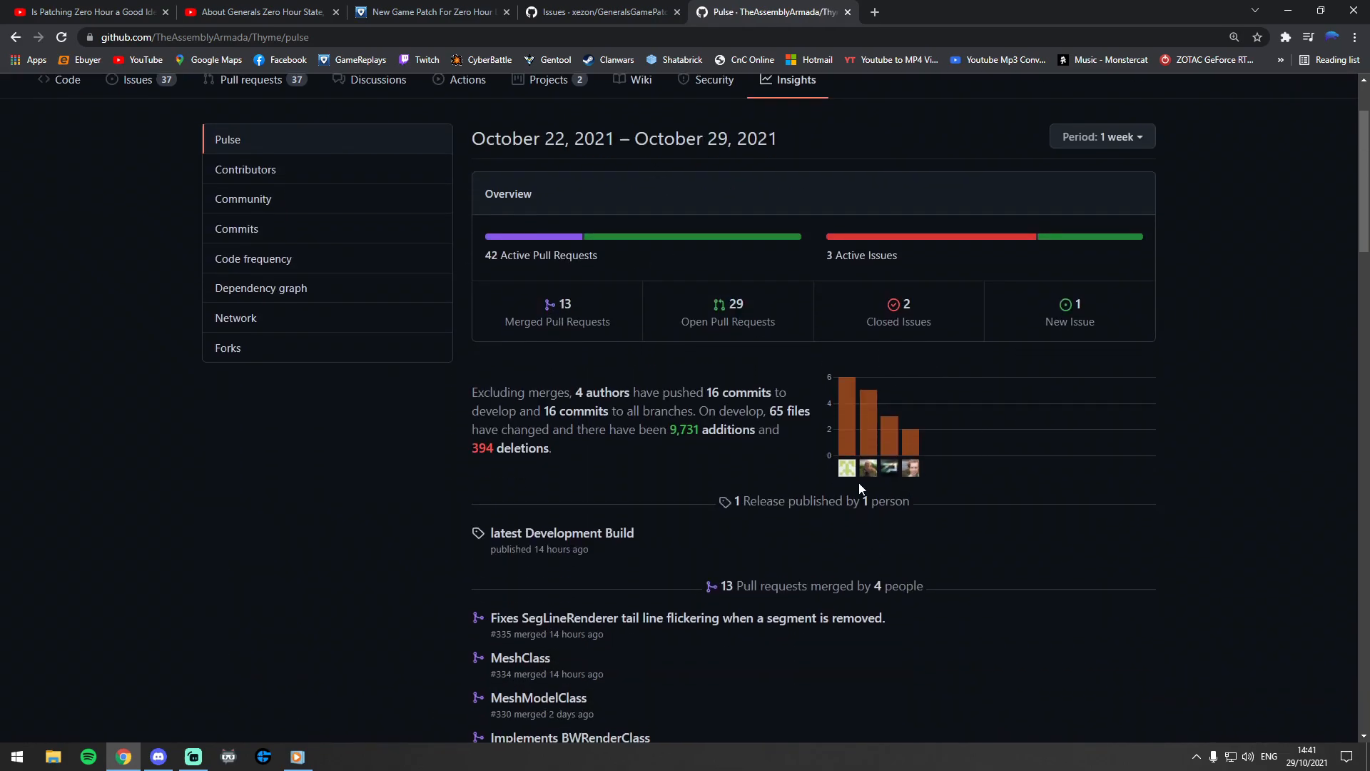
scroll("down", 3)
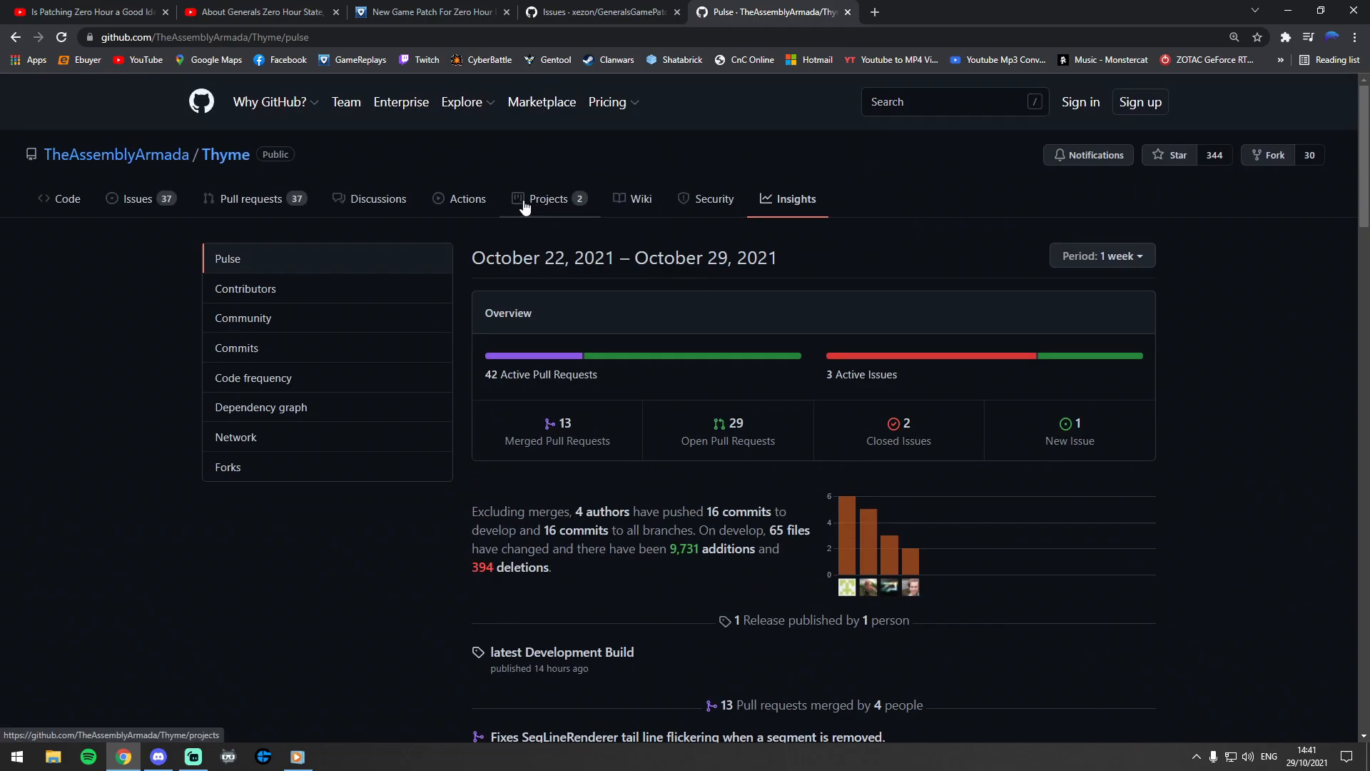
left_click(549, 198)
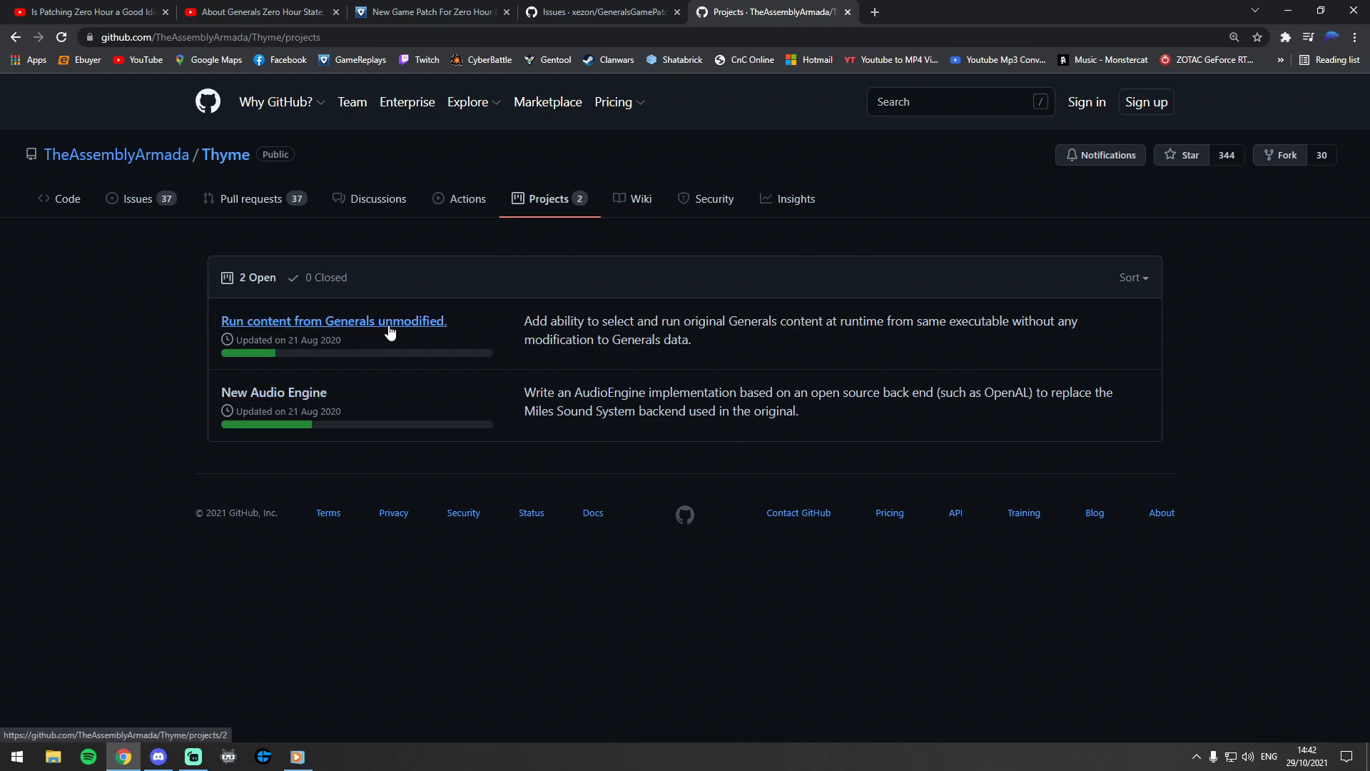
mouse_move(316, 214)
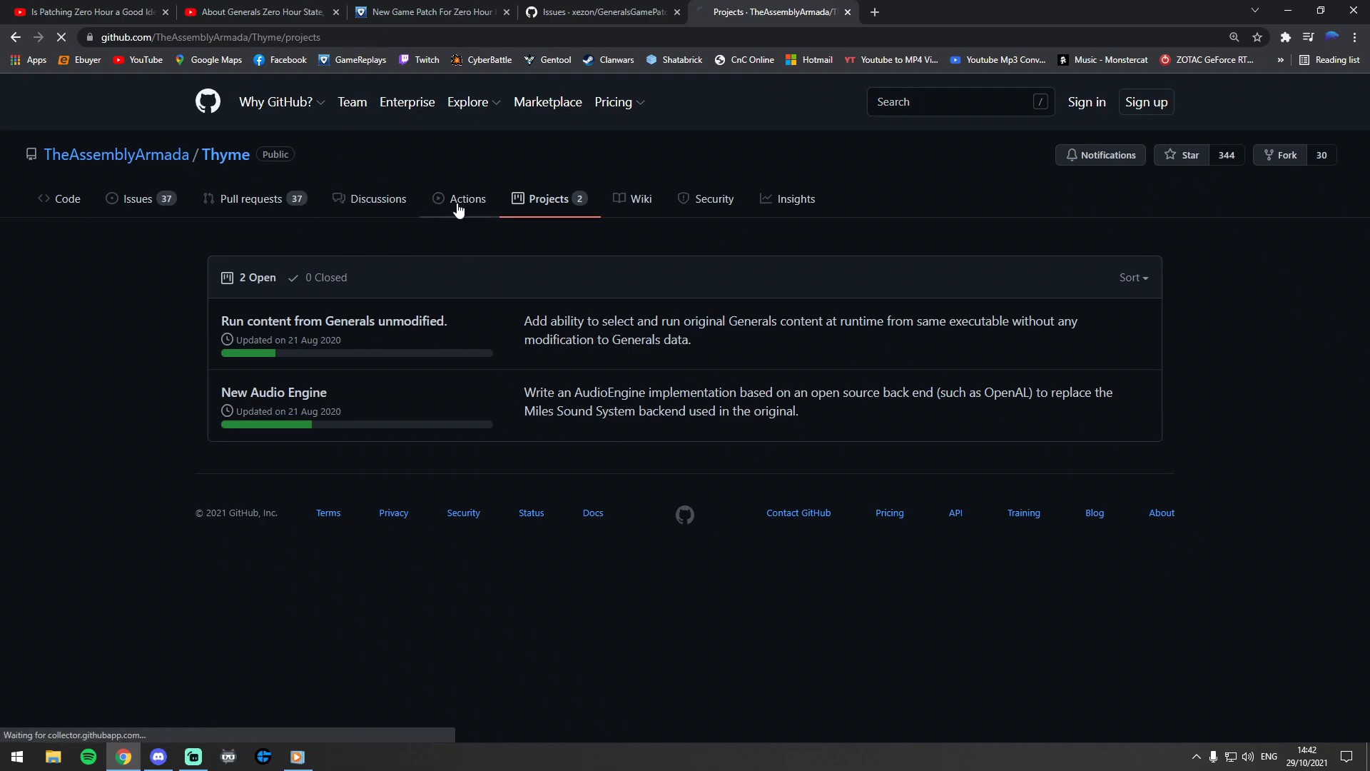
Glance through Thyme's Actions runs, Discussions and 37 open issues, then return to Code.
left_click(468, 198)
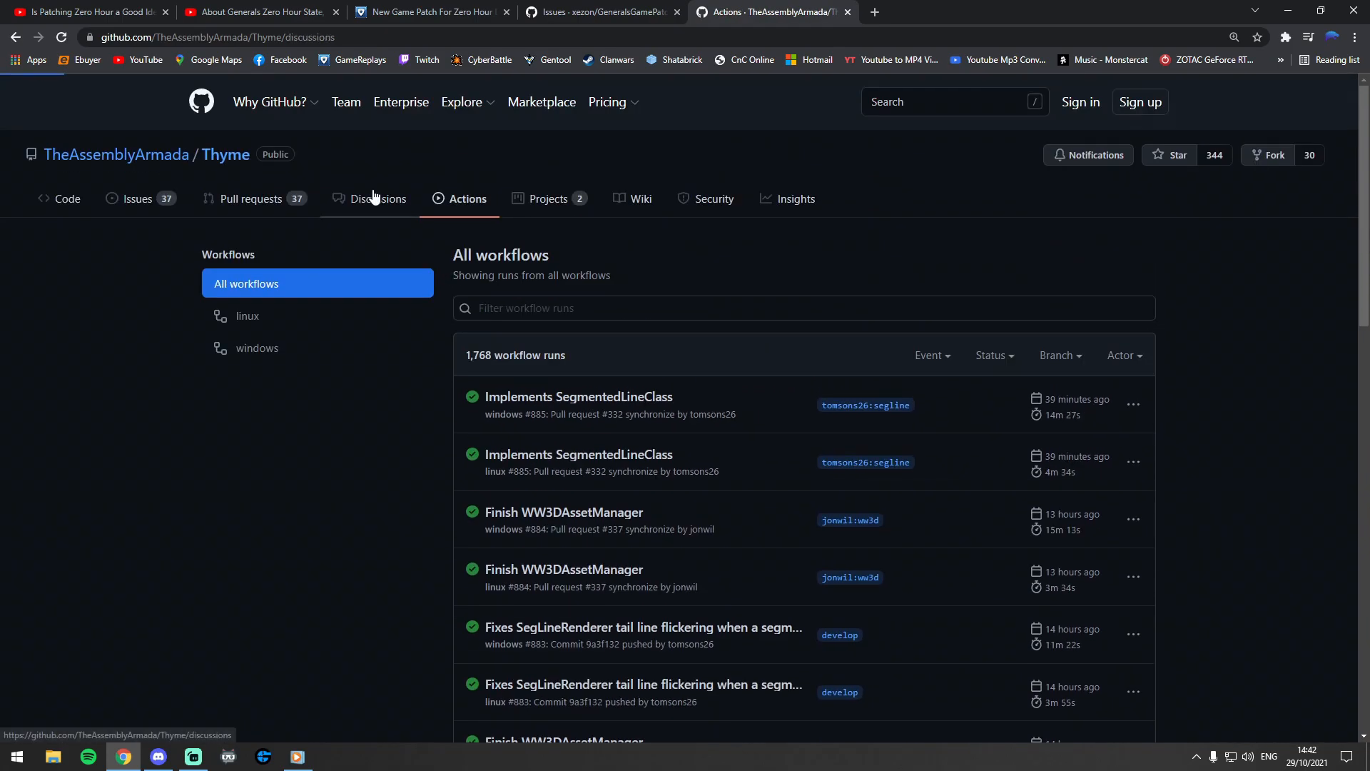
left_click(378, 198)
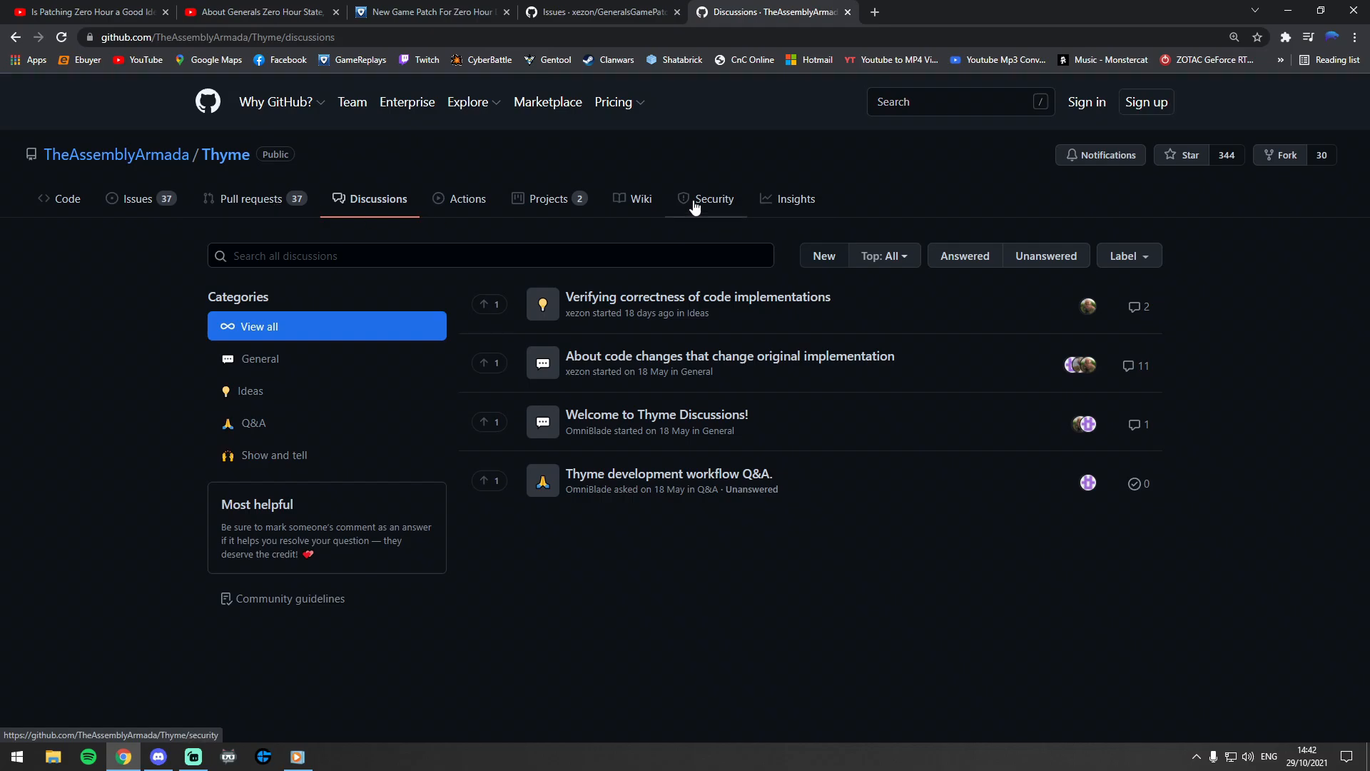
left_click(250, 198)
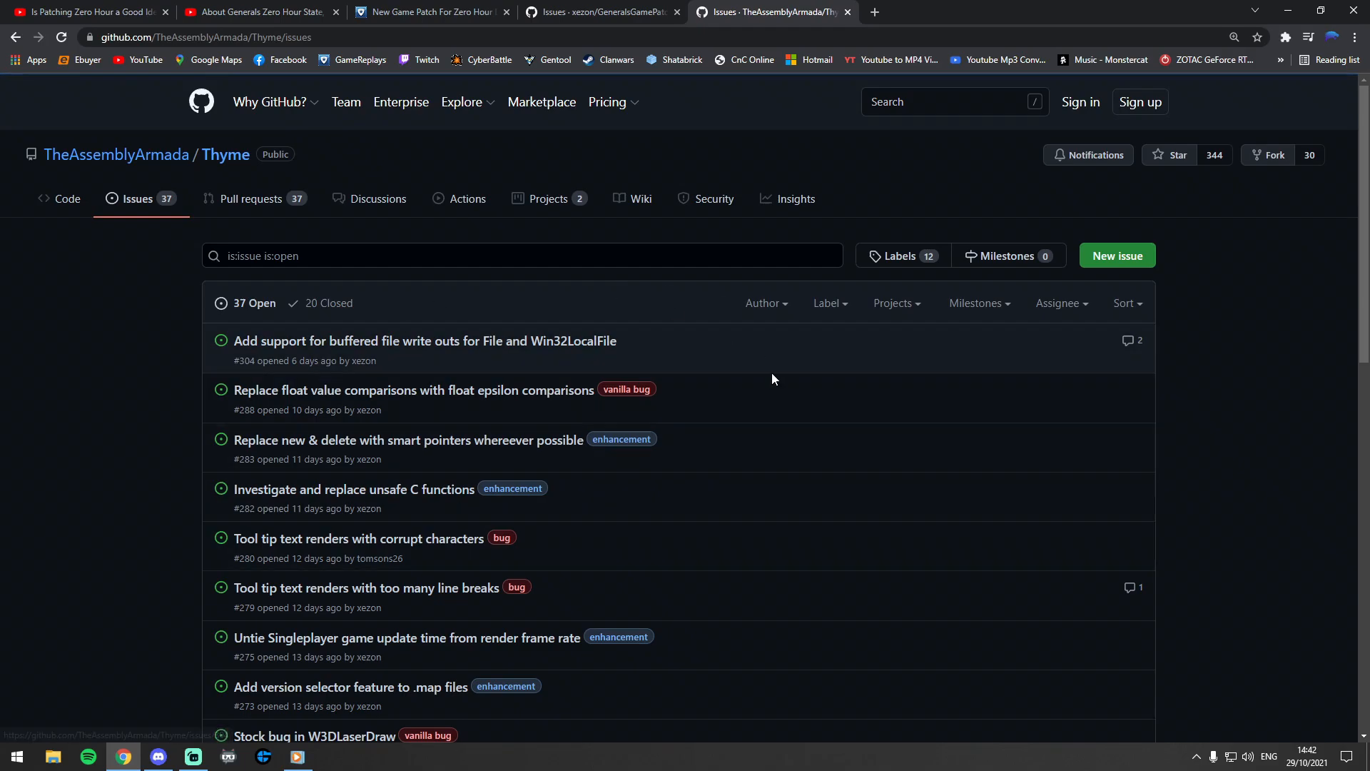
scroll("down", 3)
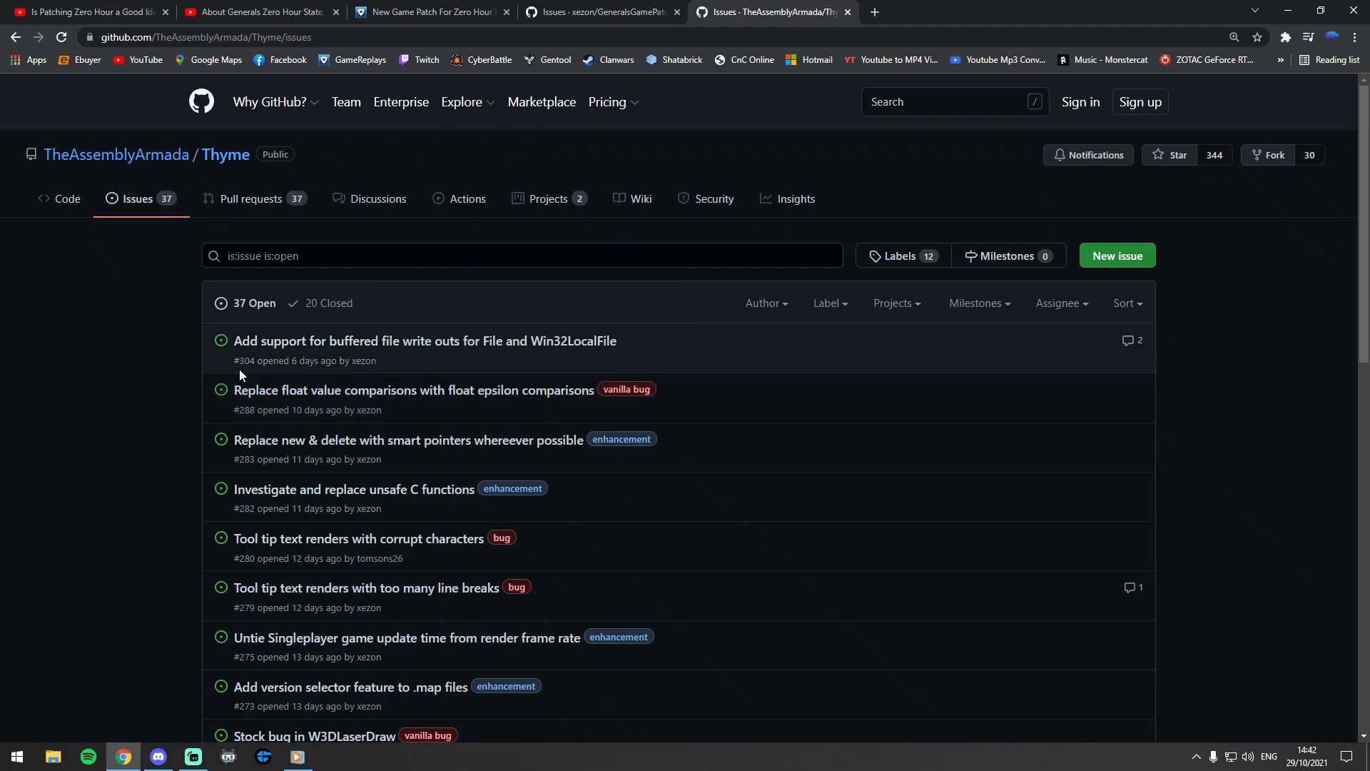
left_click(60, 198)
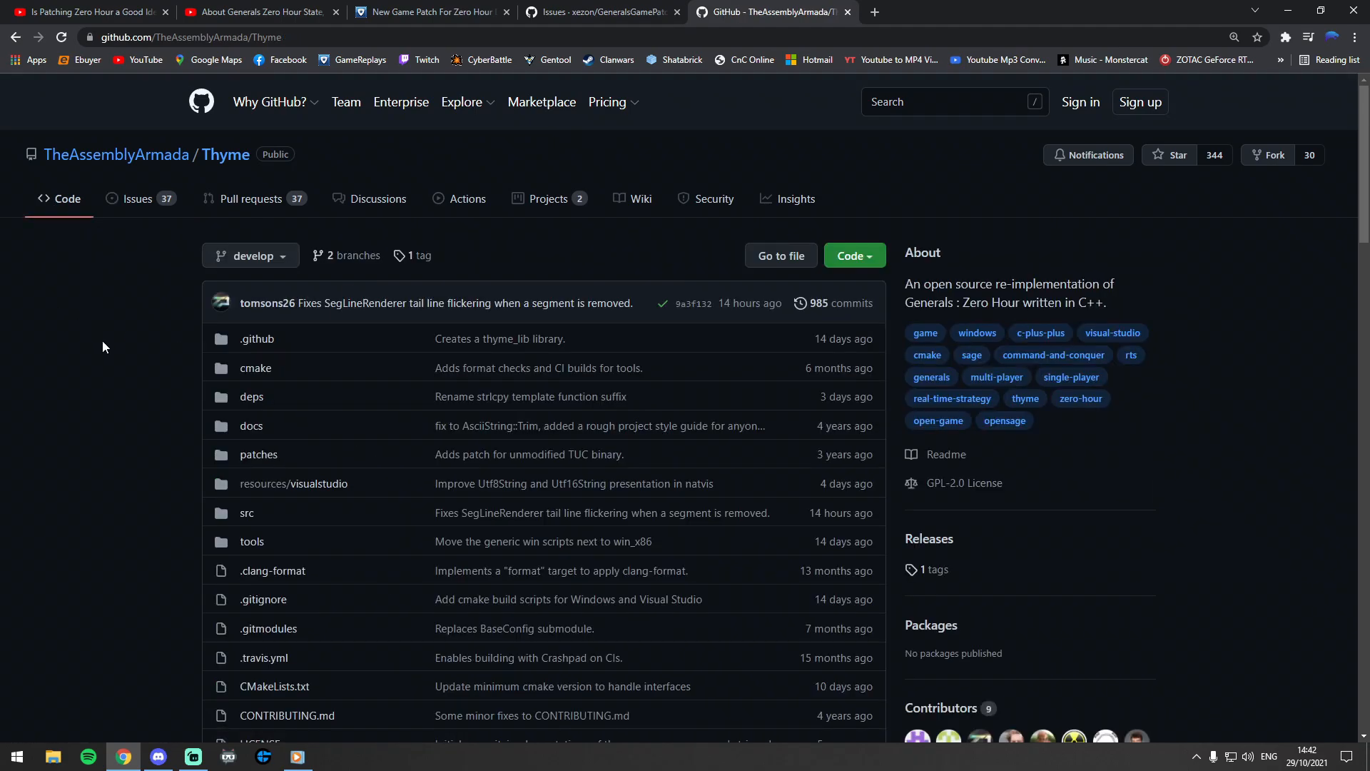
scroll("down", 3)
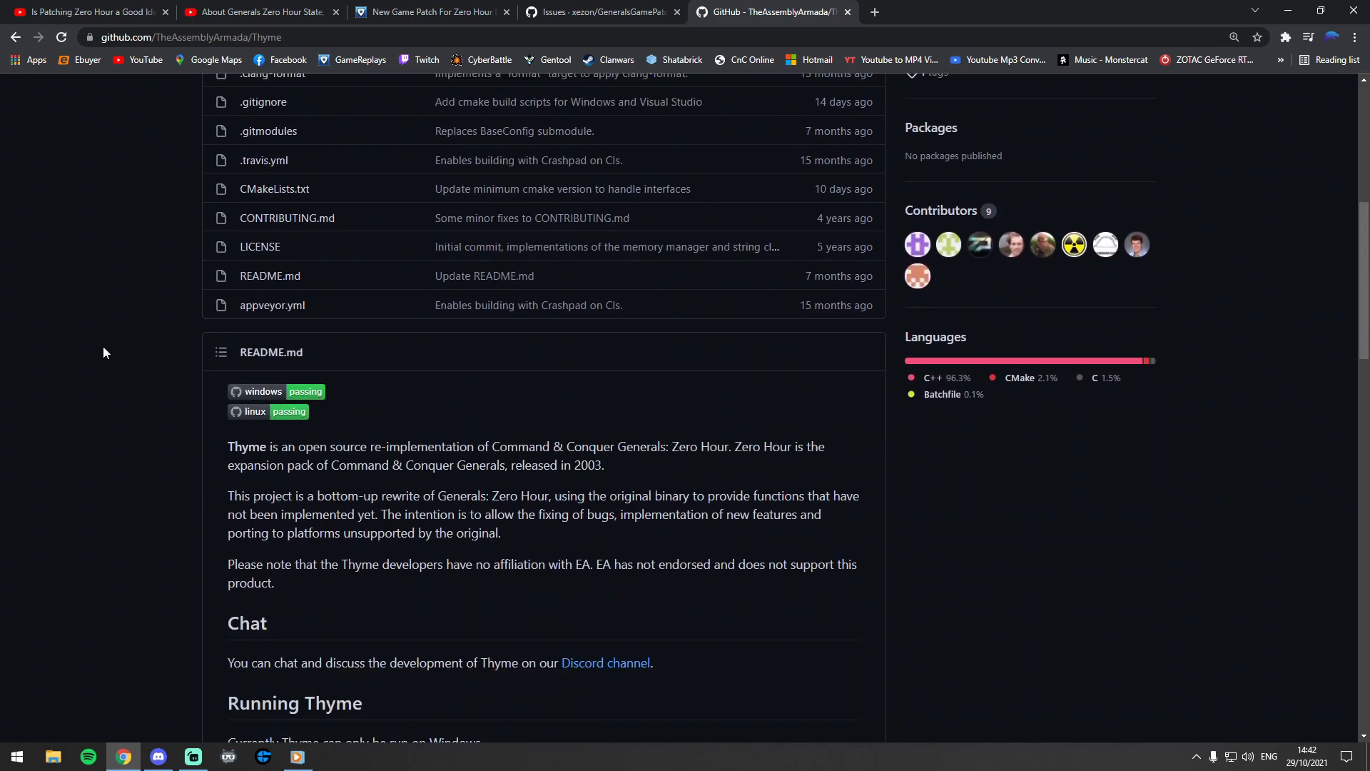
scroll("down", 3)
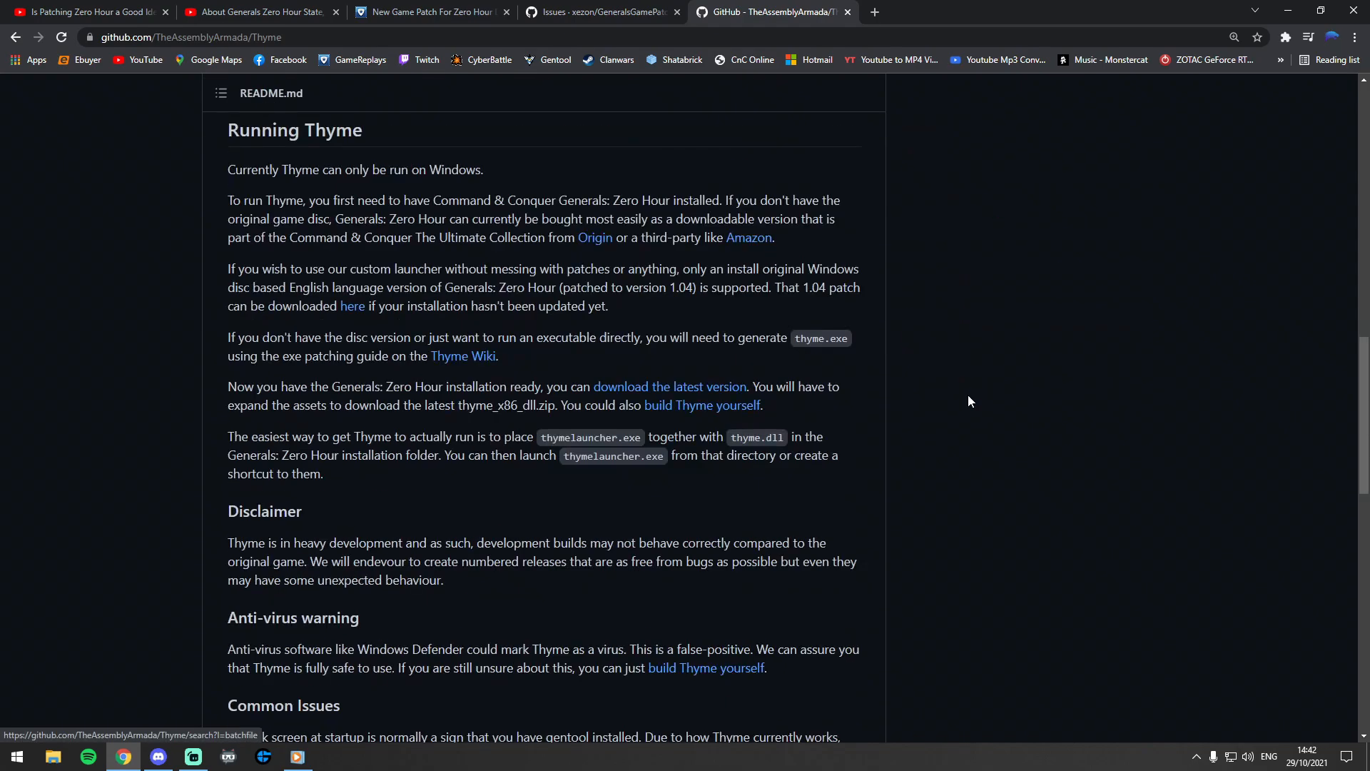
scroll("down", 3)
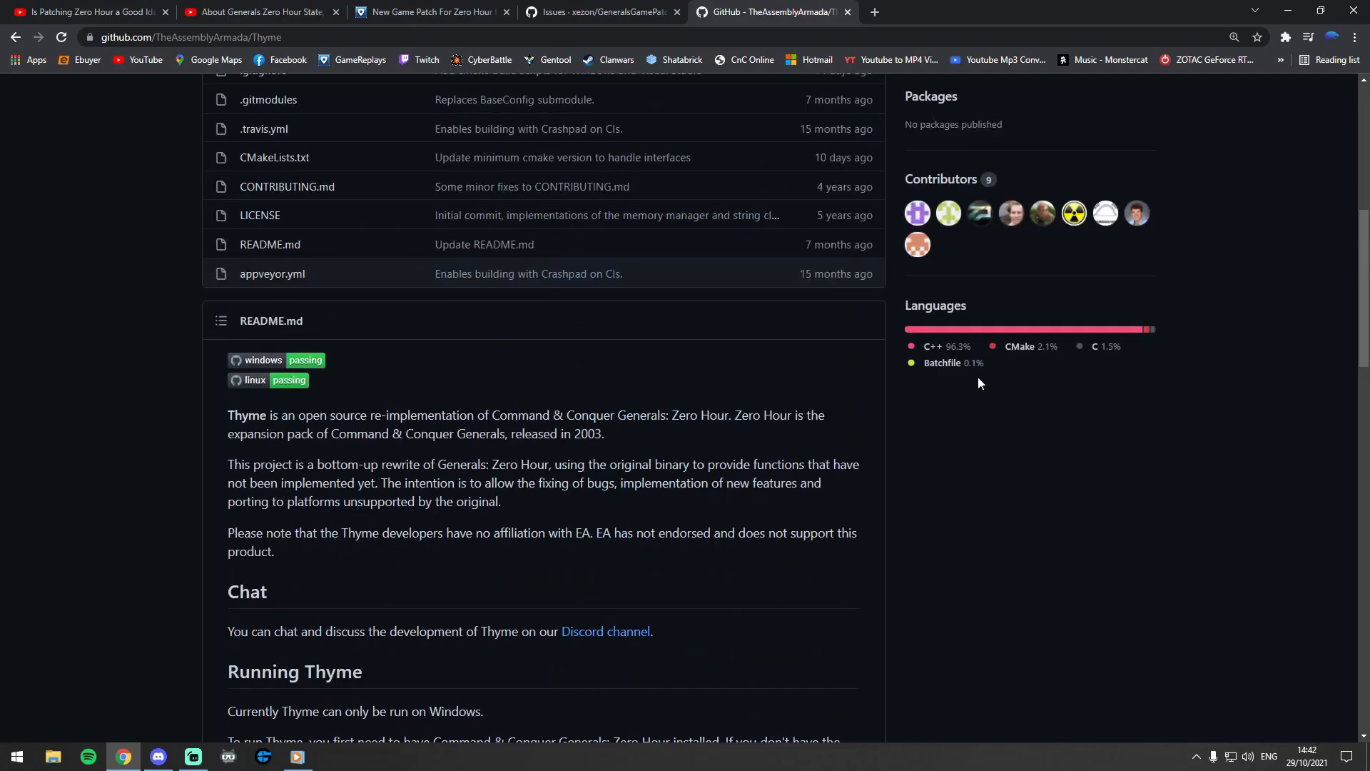
mouse_move(1114, 245)
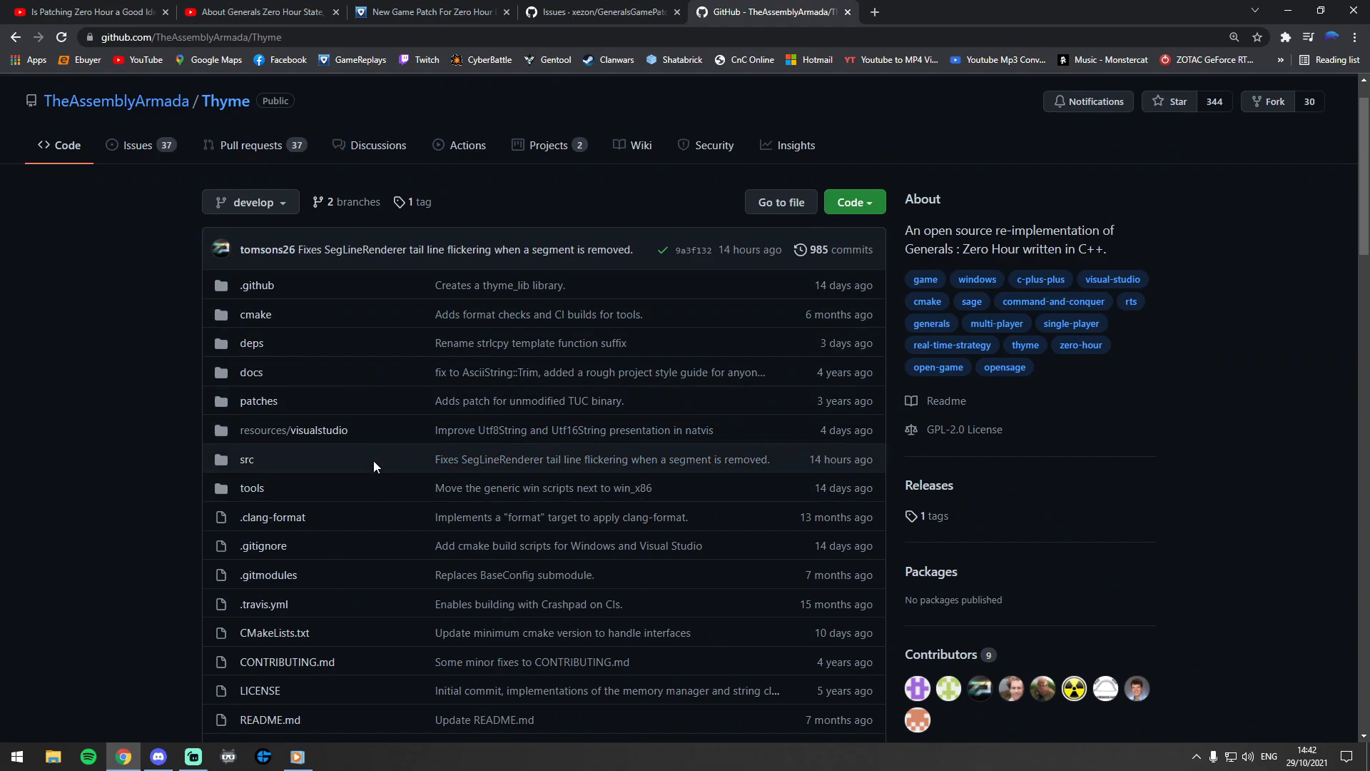
mouse_move(87, 449)
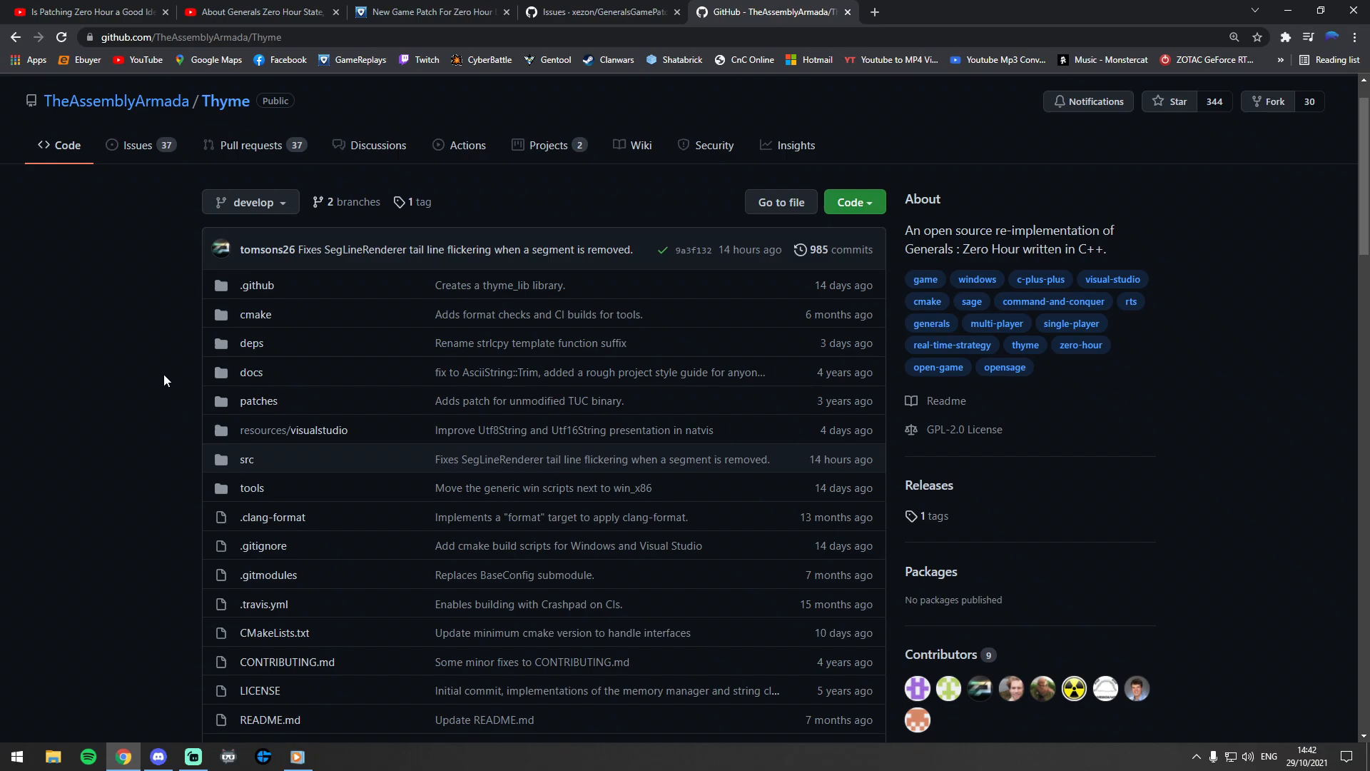
mouse_move(151, 411)
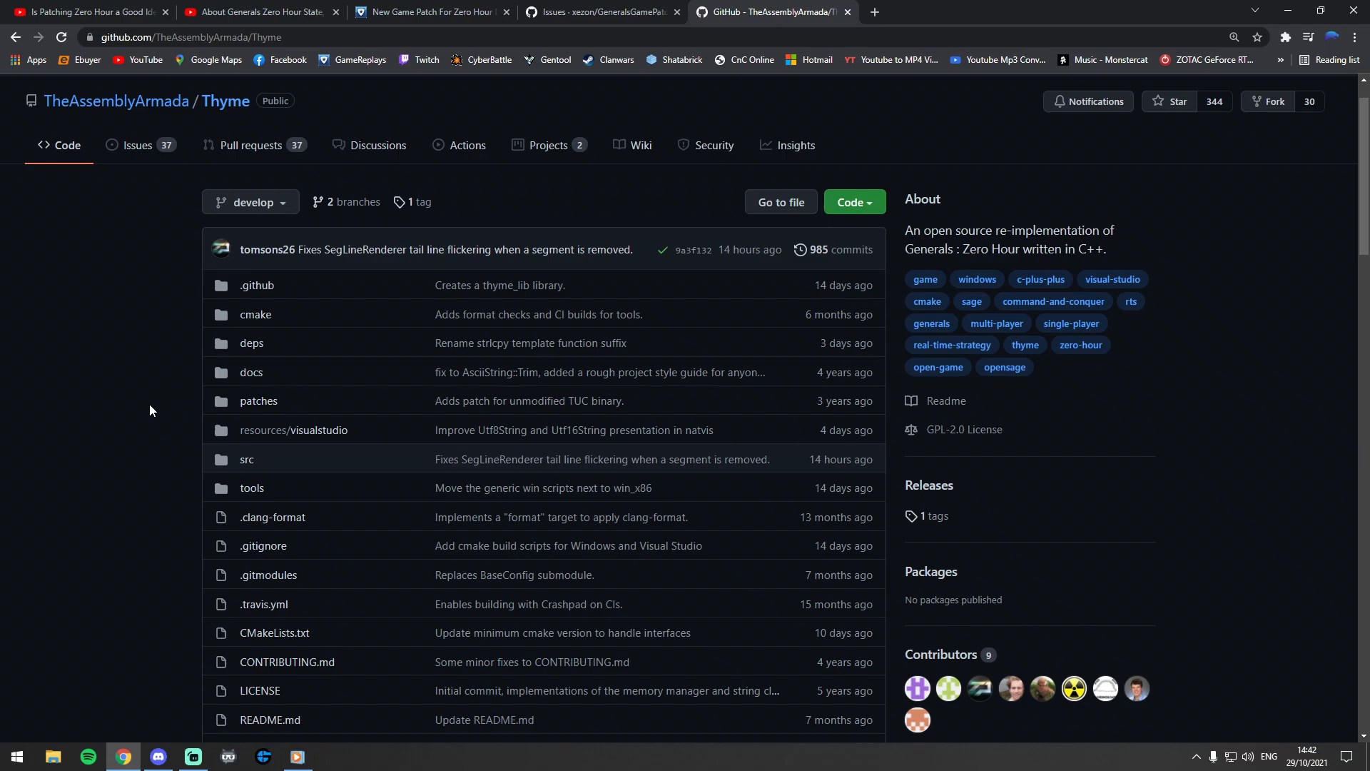
mouse_move(201, 422)
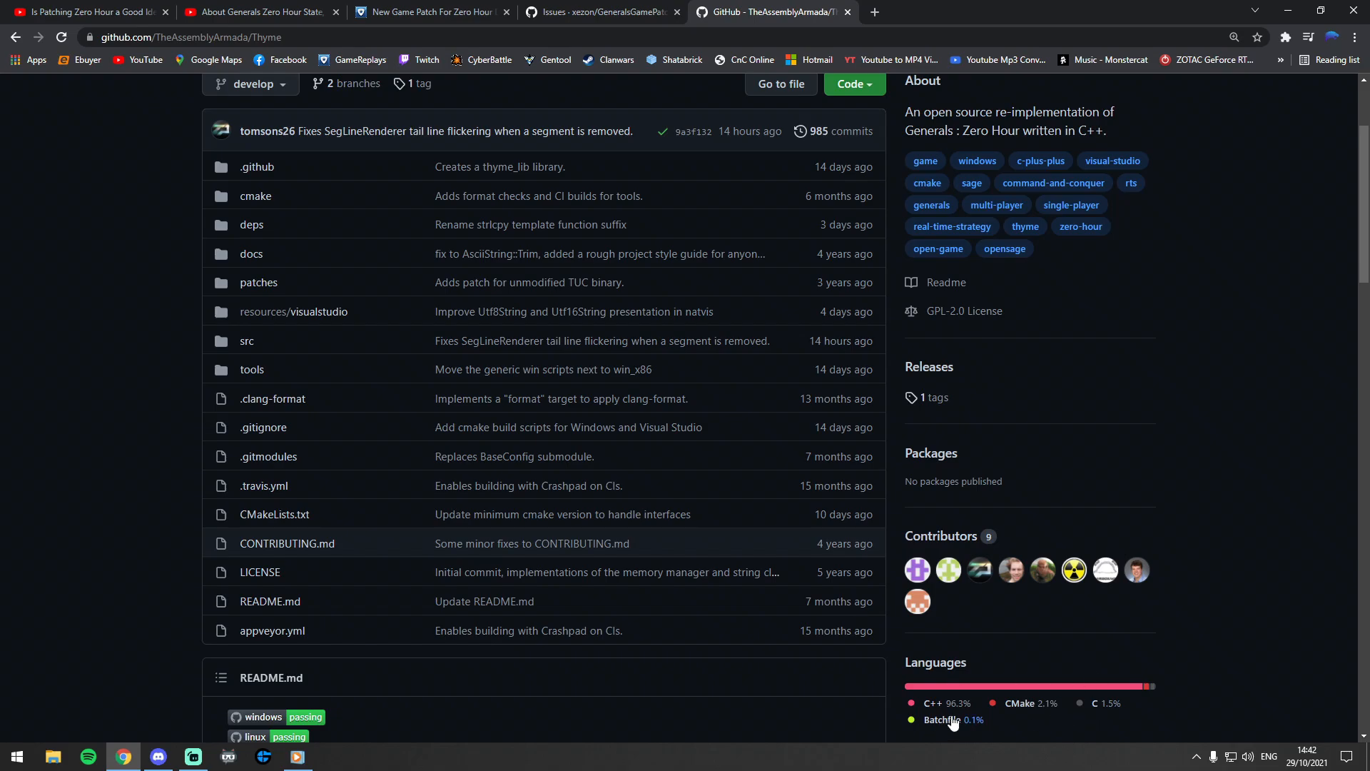
scroll("down", 3)
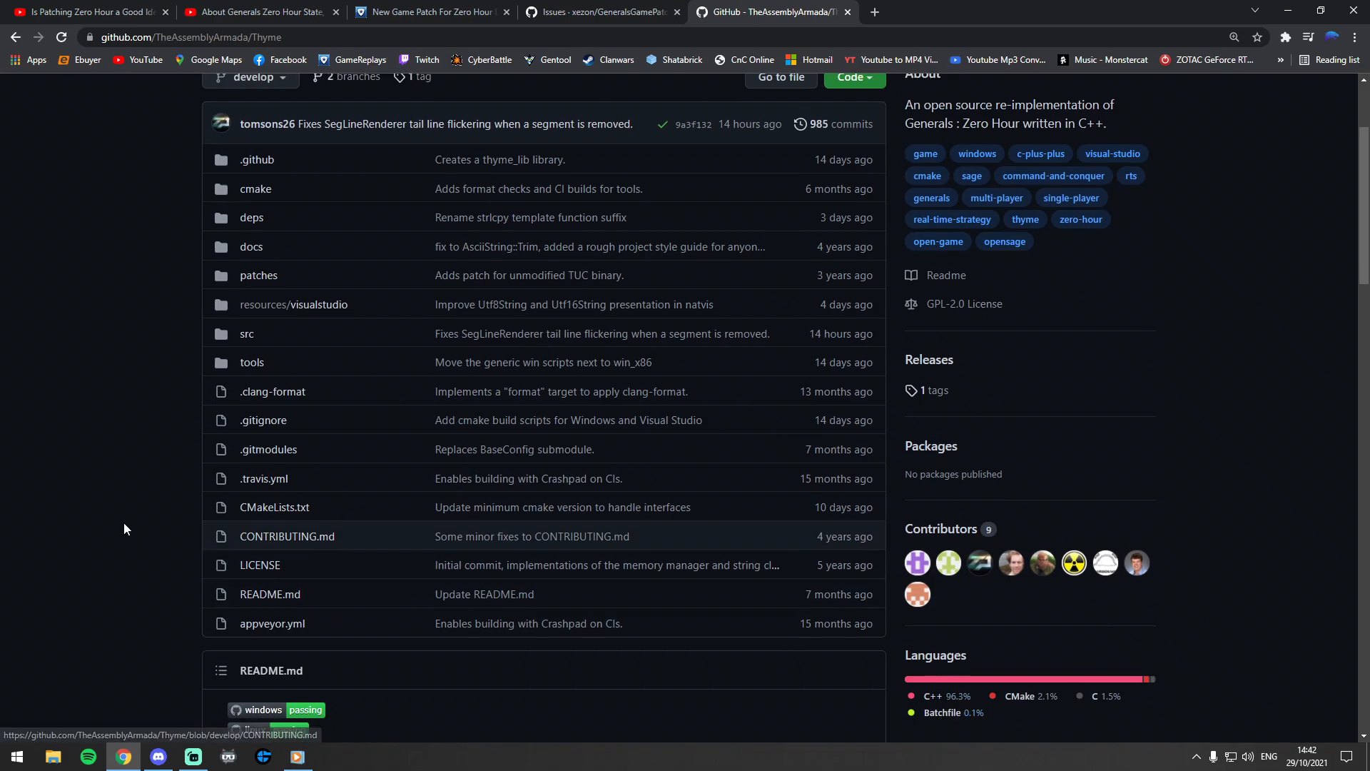
scroll("down", 3)
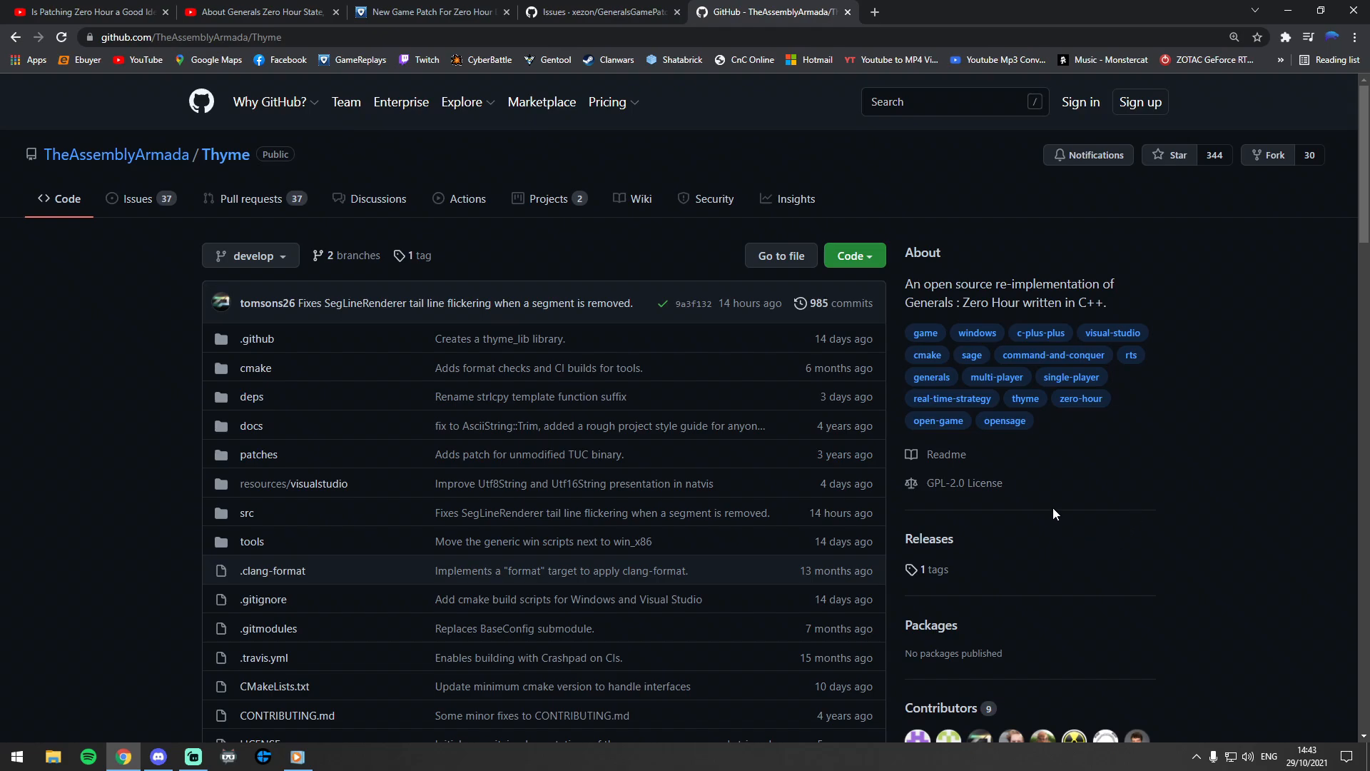
mouse_move(166, 349)
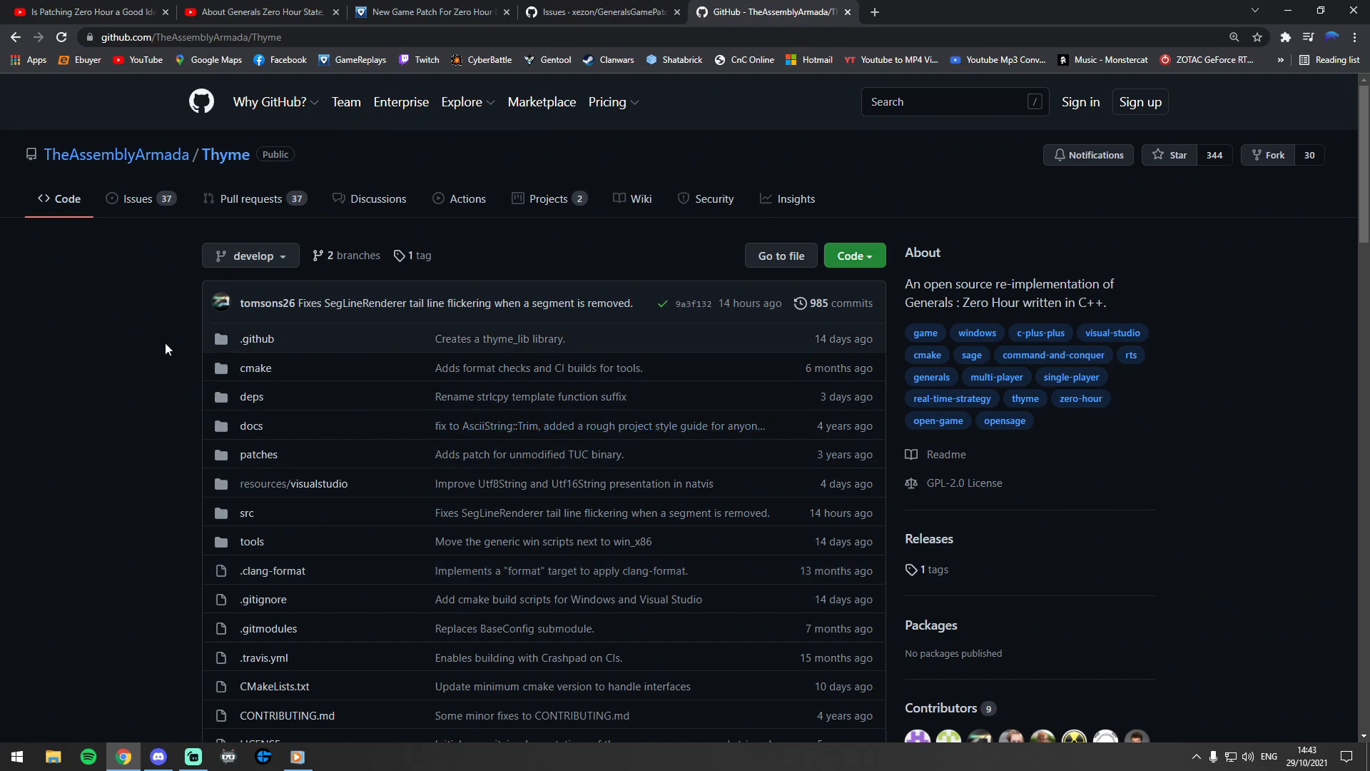
mouse_move(147, 339)
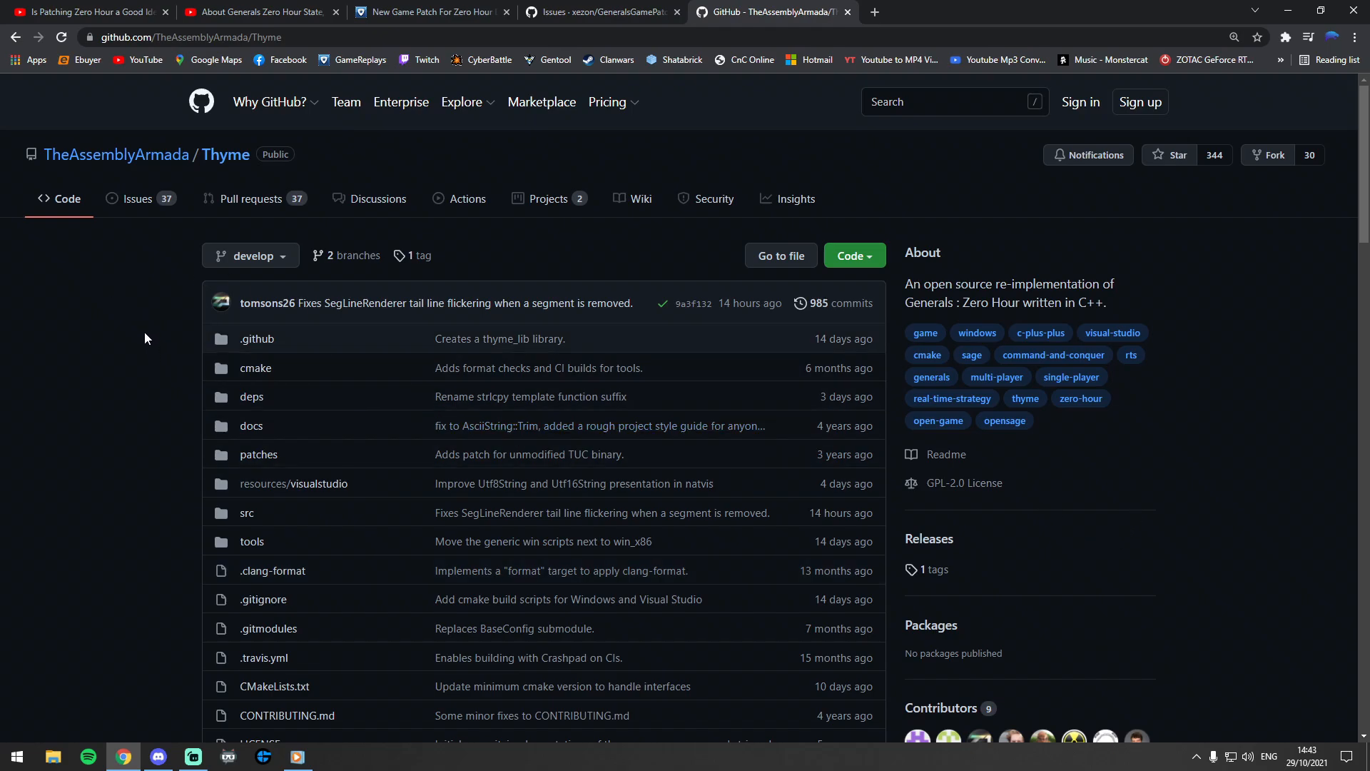
left_click(428, 11)
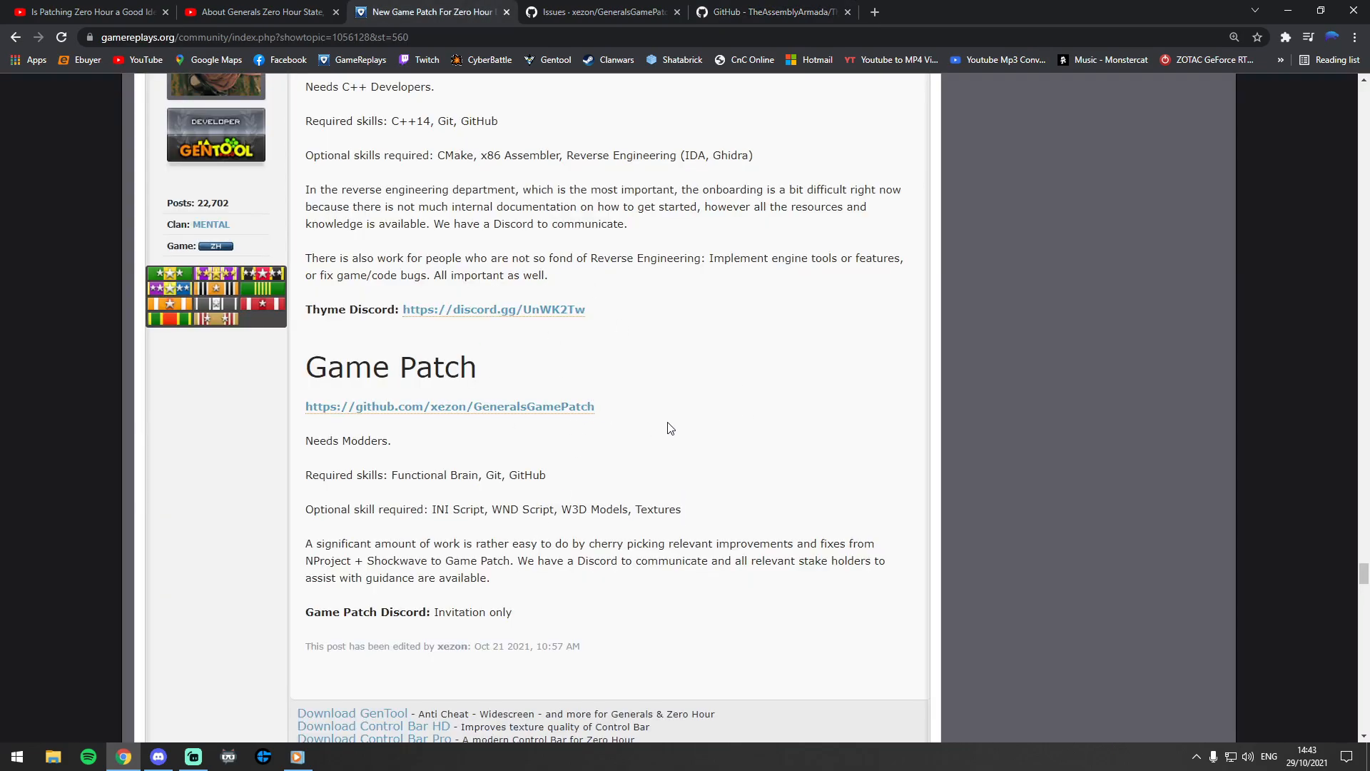
mouse_move(525, 304)
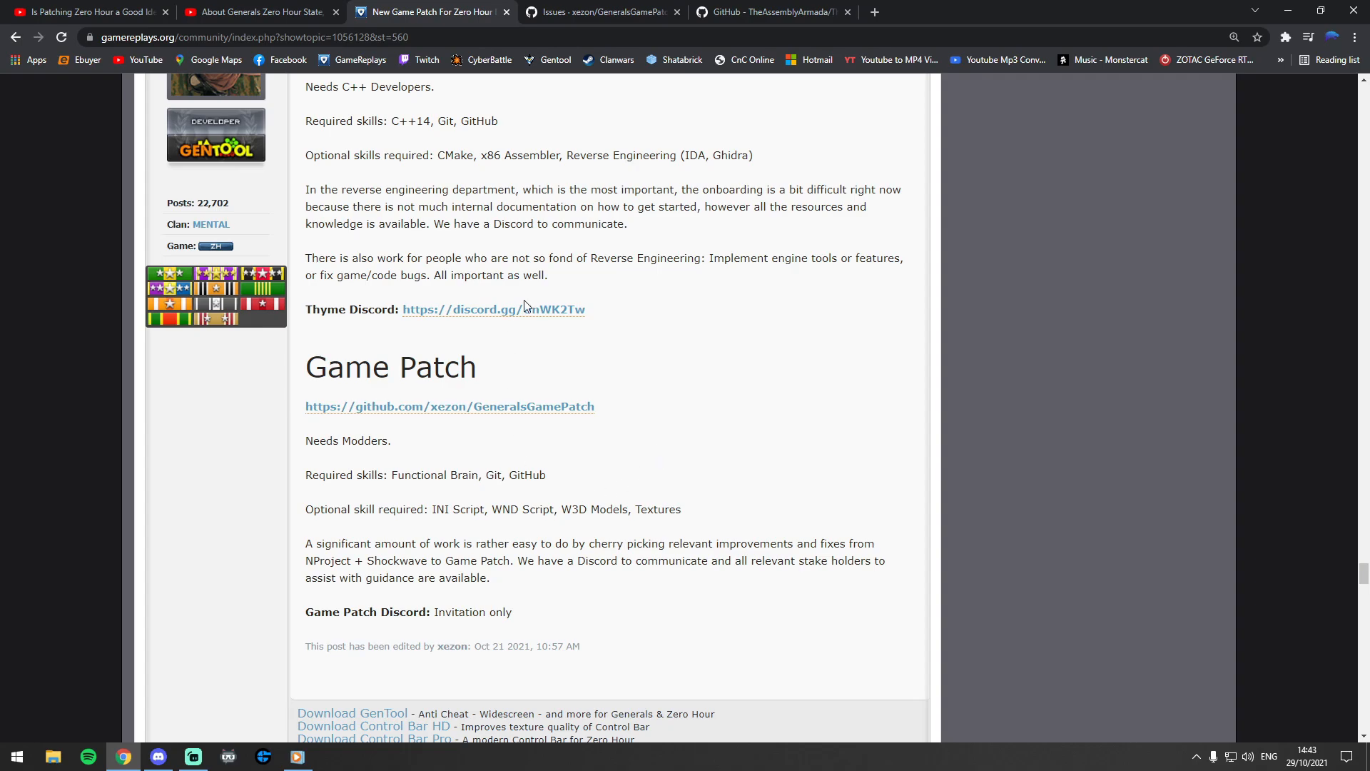
mouse_move(527, 472)
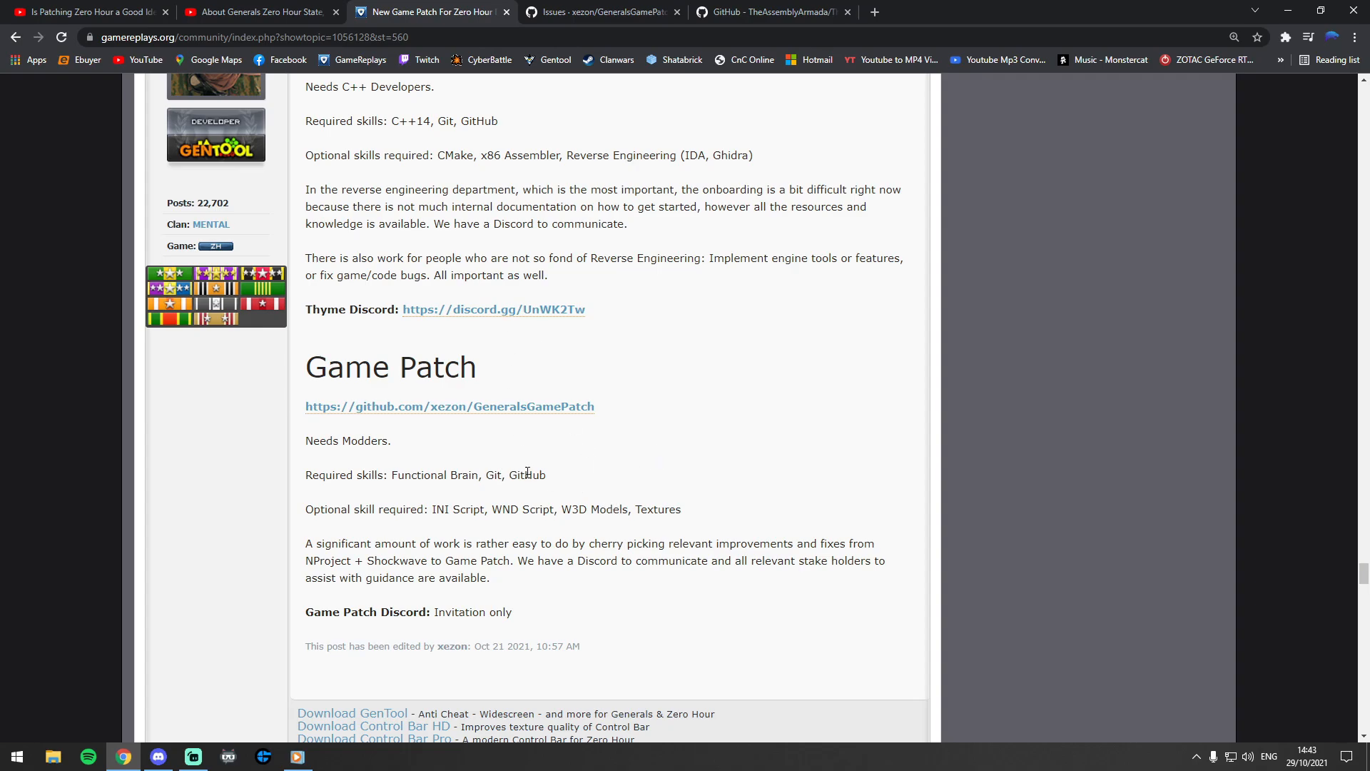
mouse_move(539, 487)
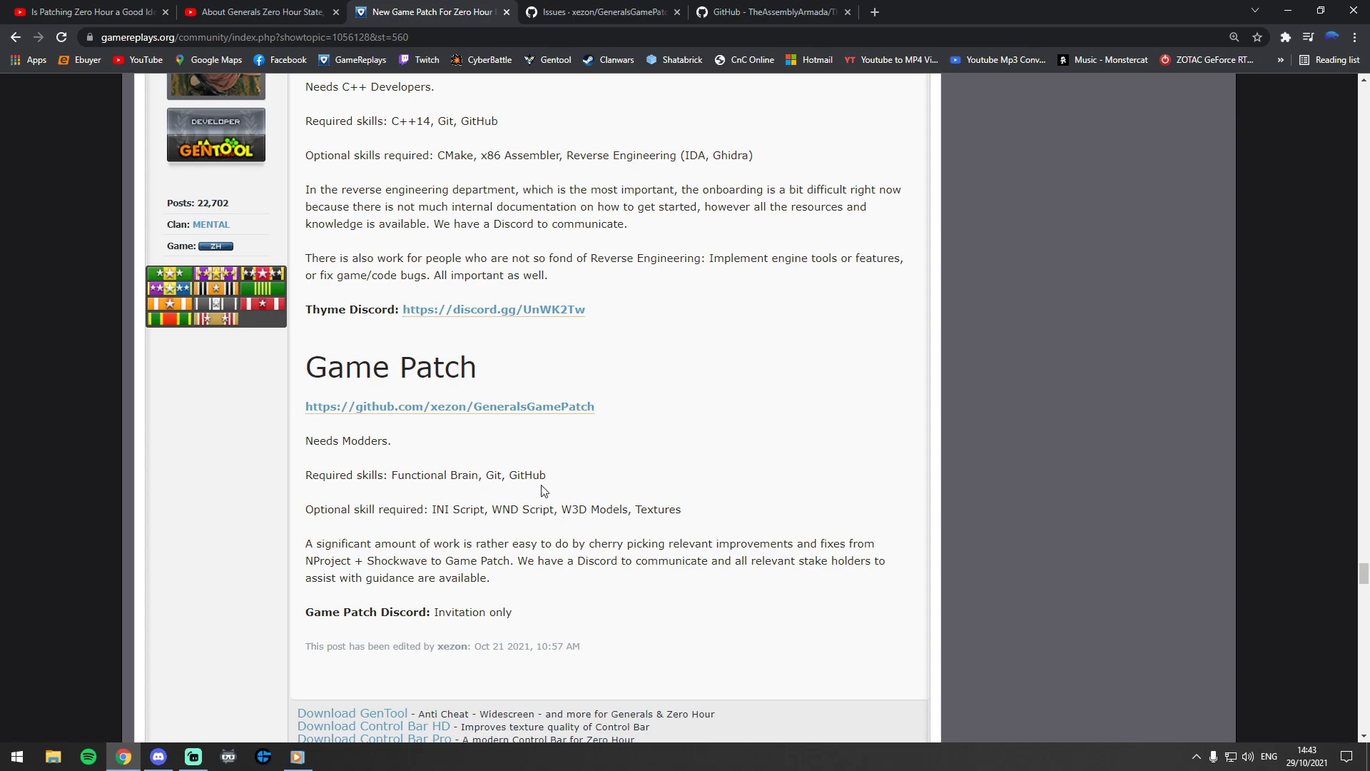
mouse_move(549, 485)
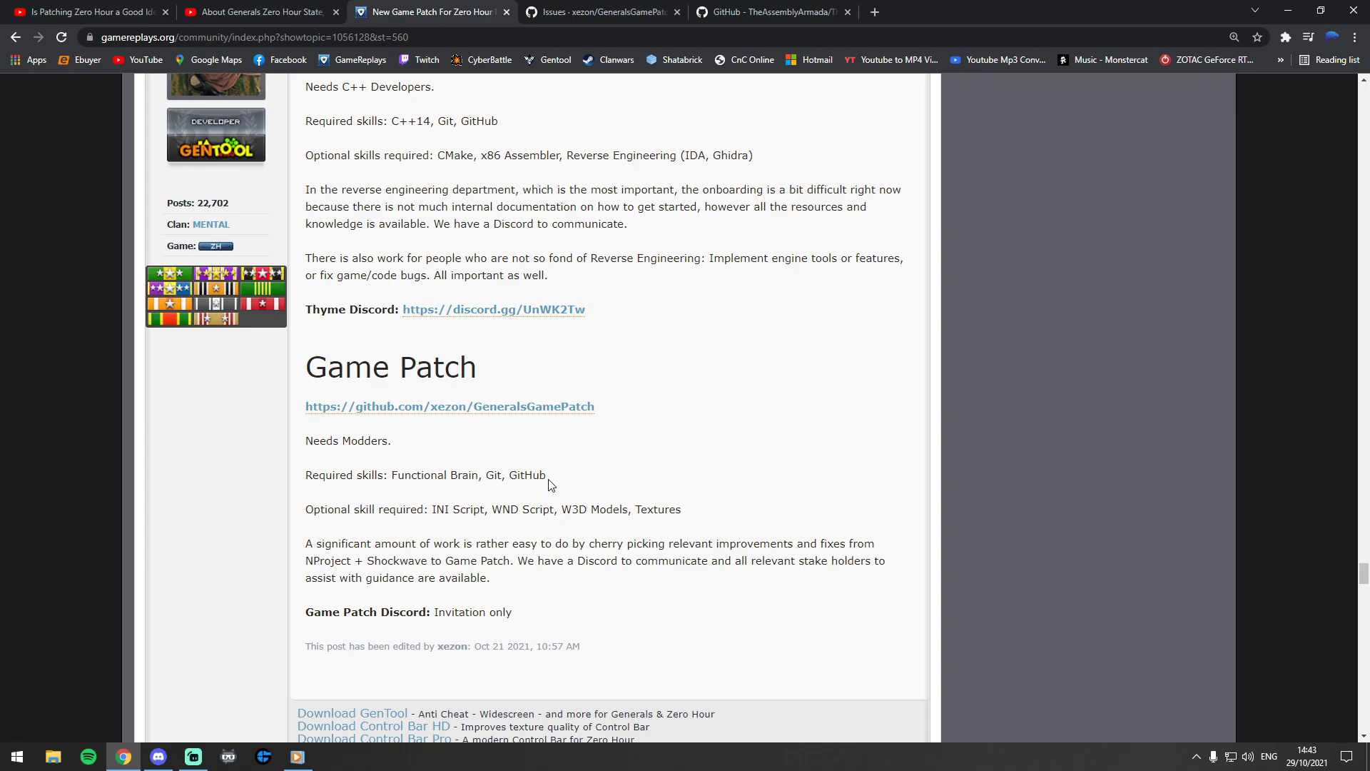